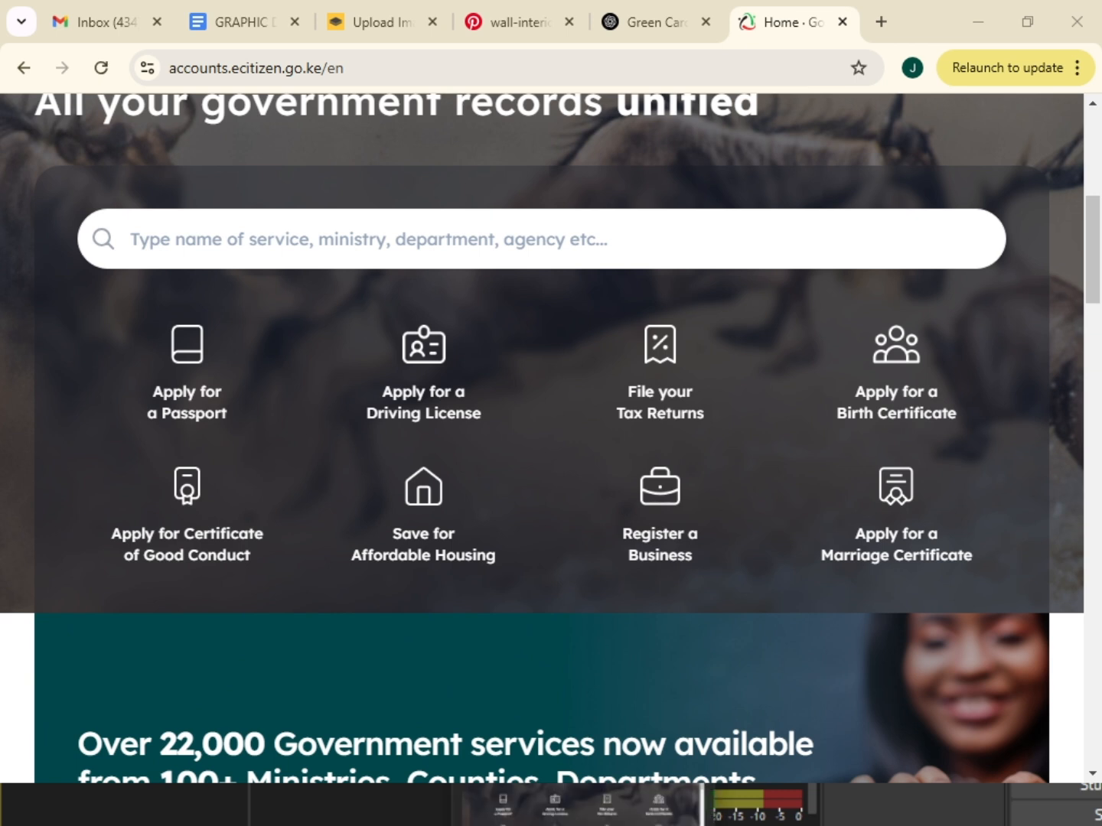
mouse_move(609, 130)
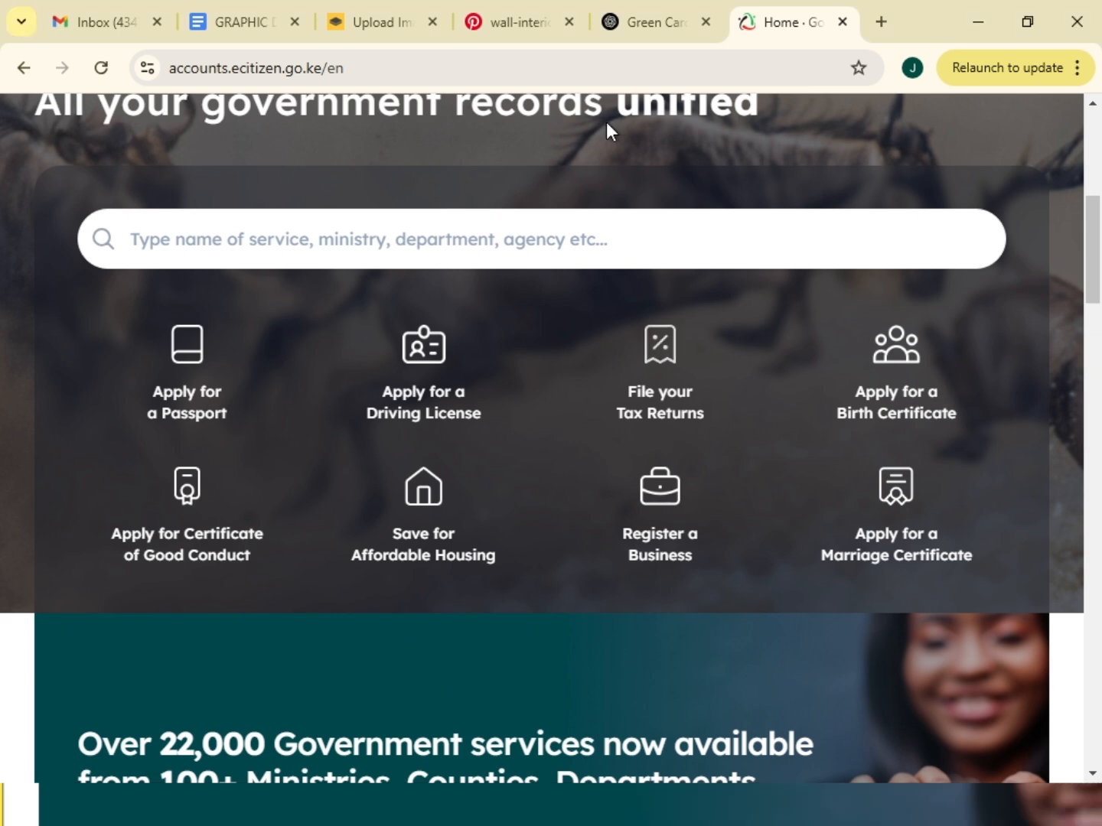
Step: Start Register a Business and confirm signing in with the existing eCitizen account
scroll("up", 3)
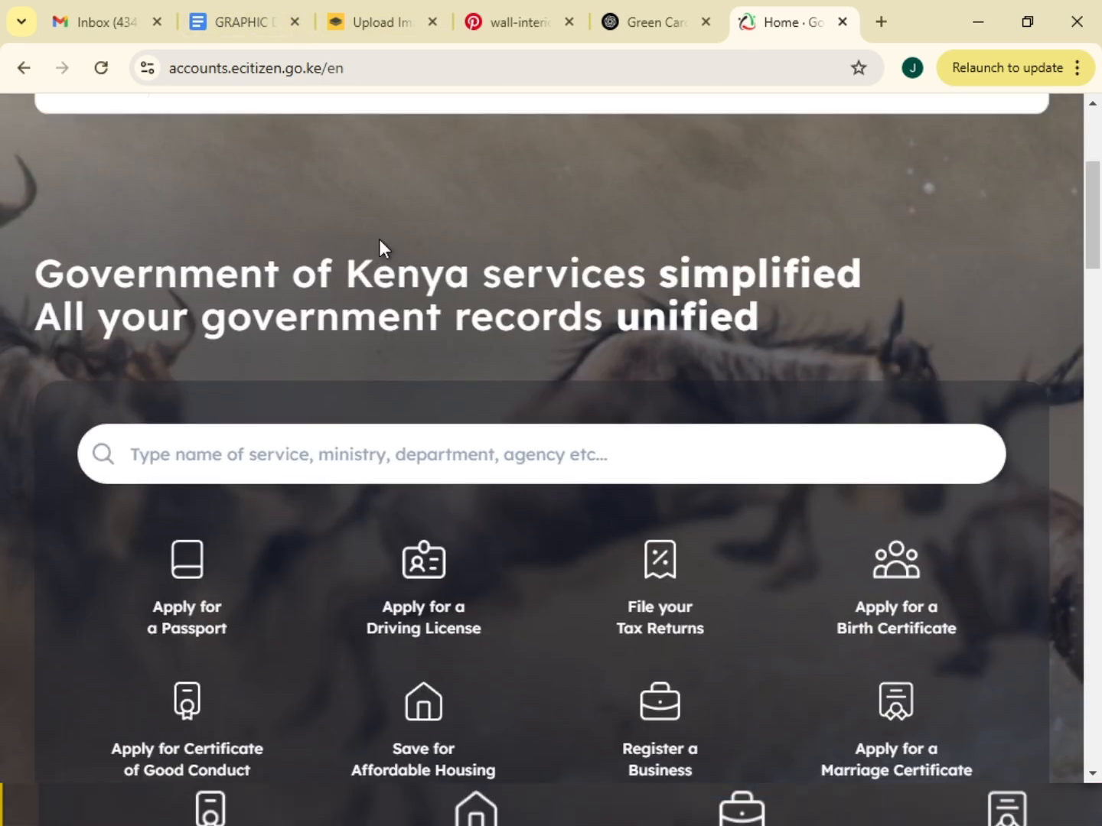
scroll("up", 3)
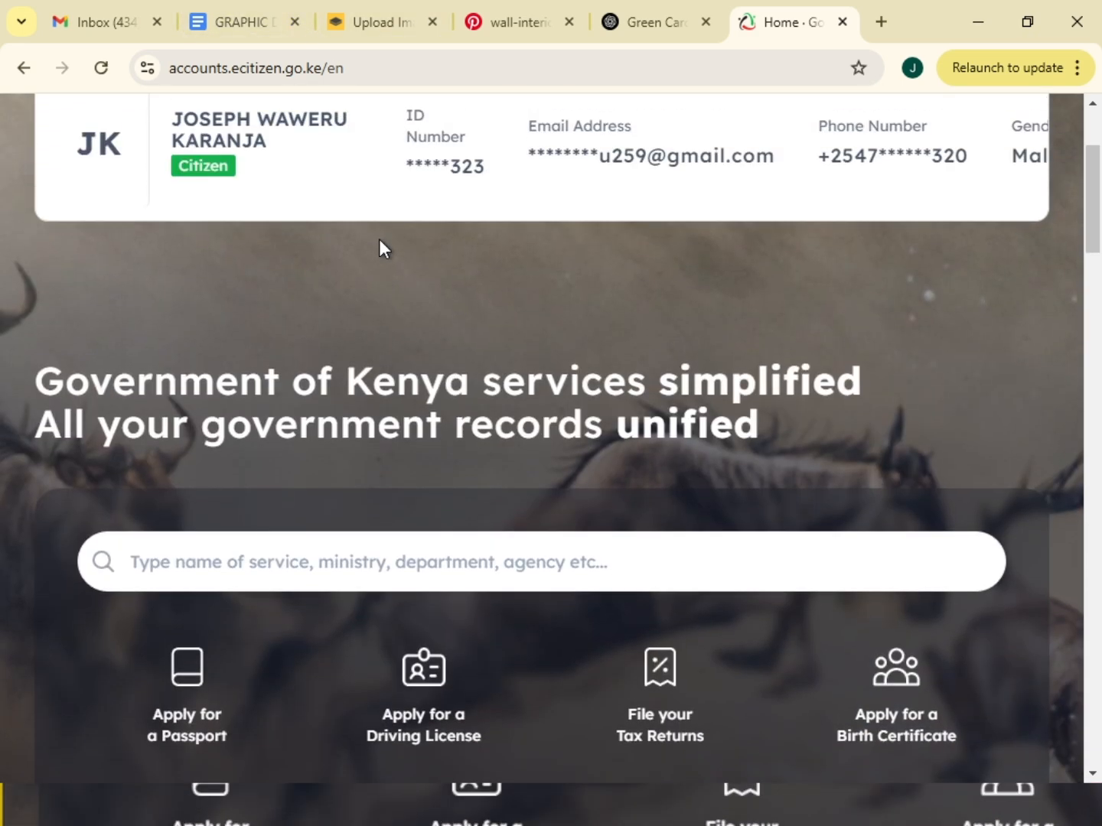
scroll("down", 3)
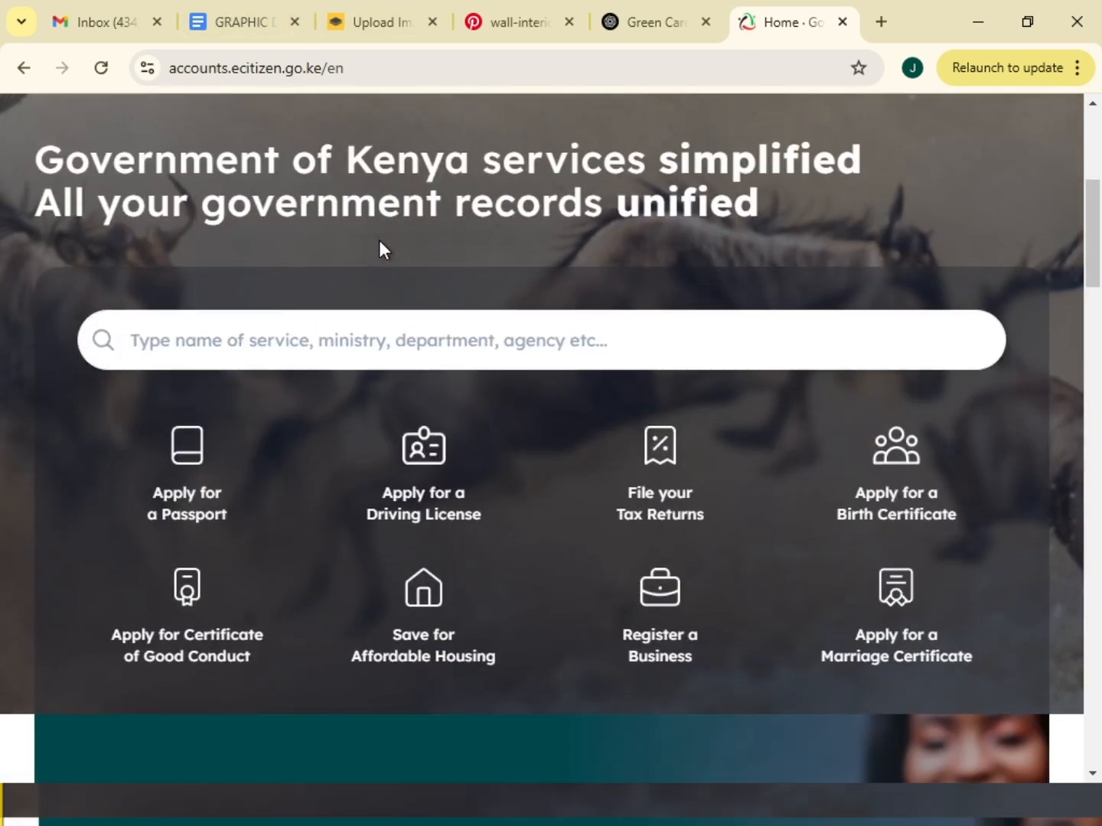
scroll("down", 3)
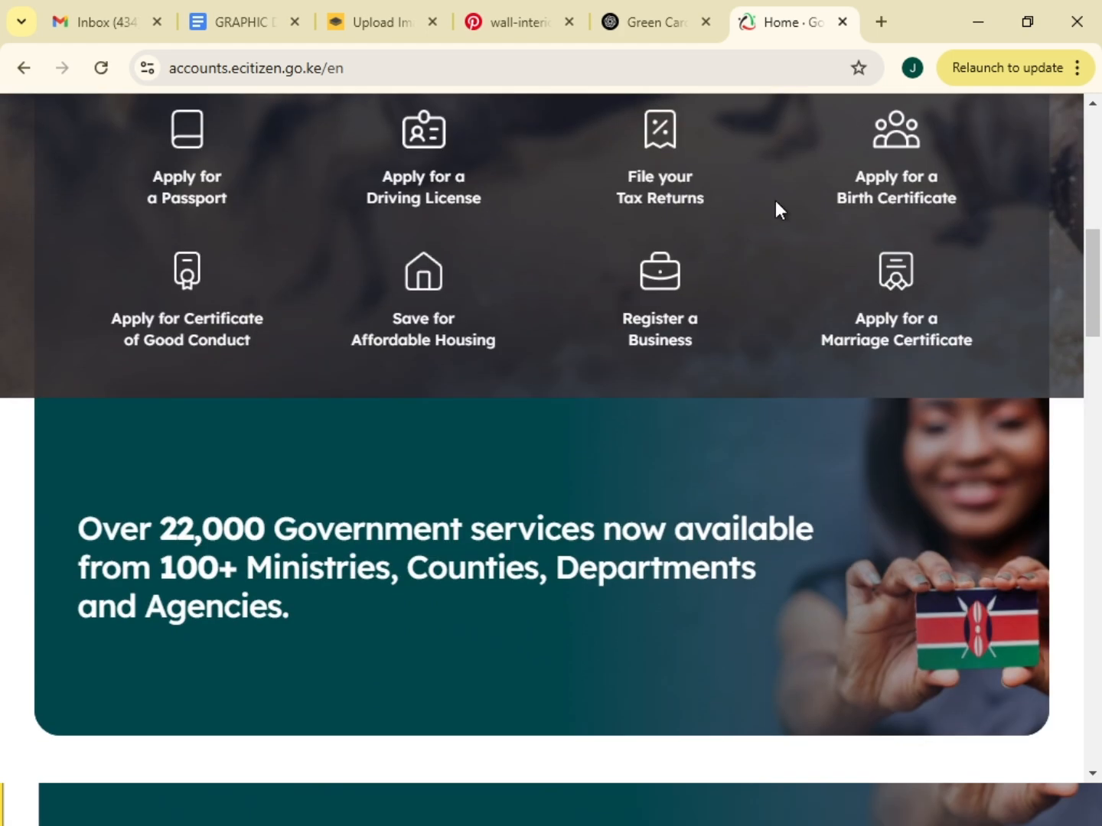
mouse_move(750, 335)
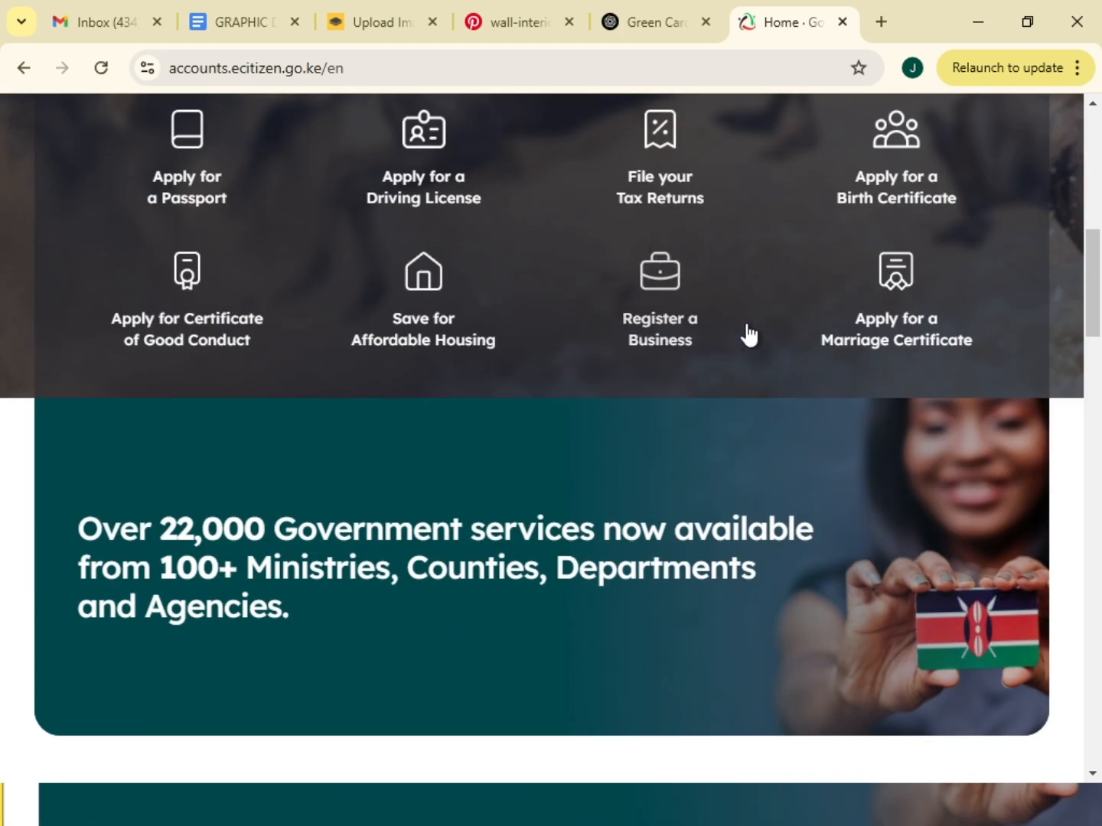
mouse_move(667, 252)
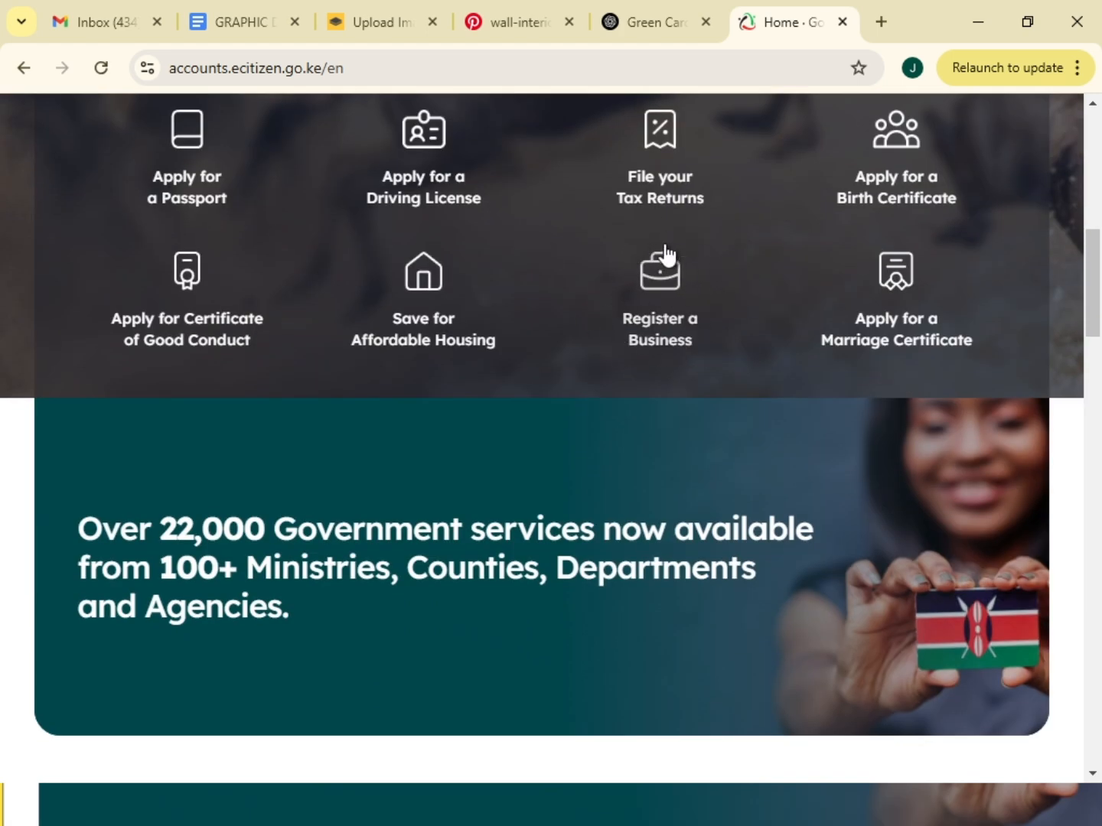
mouse_move(659, 275)
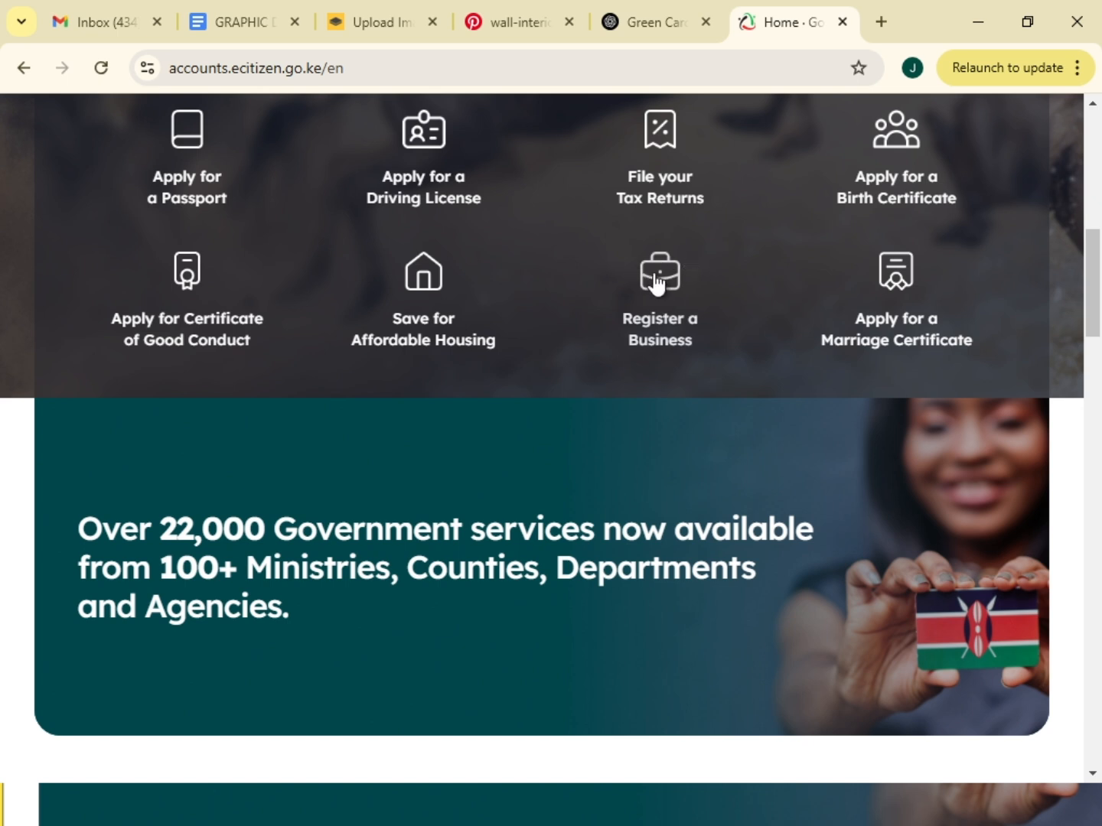
left_click(657, 276)
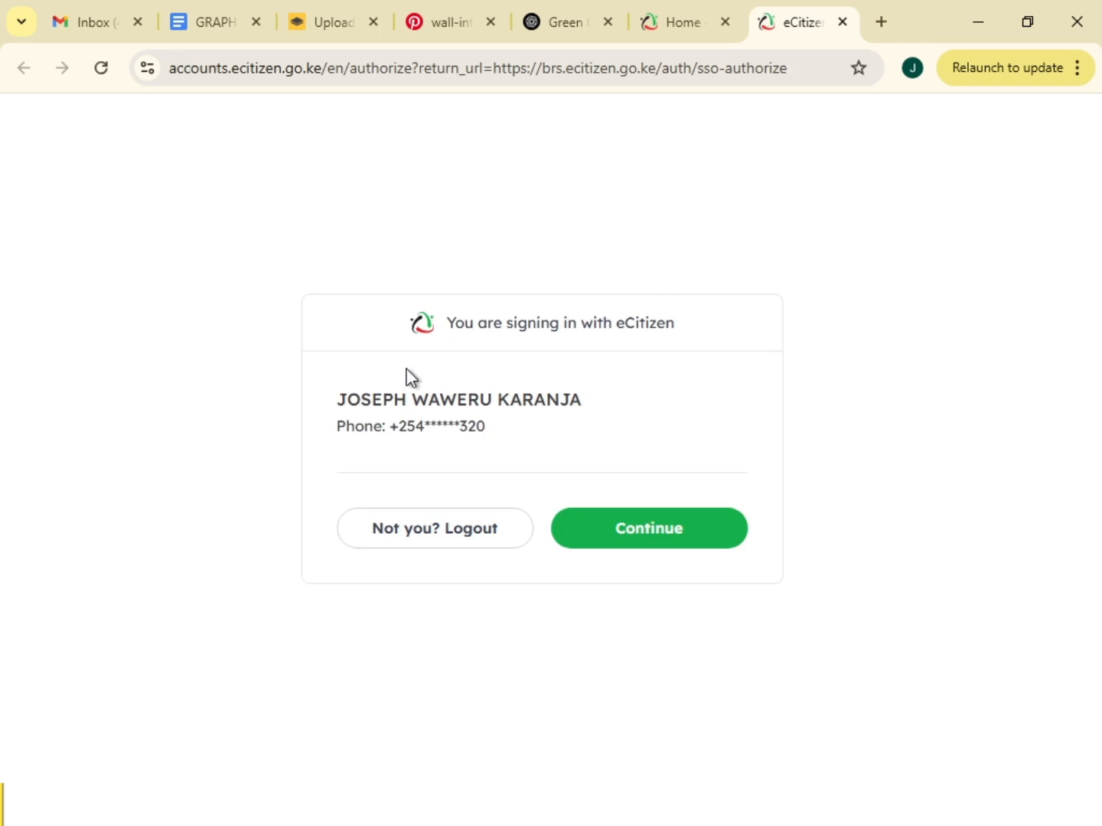
mouse_move(576, 352)
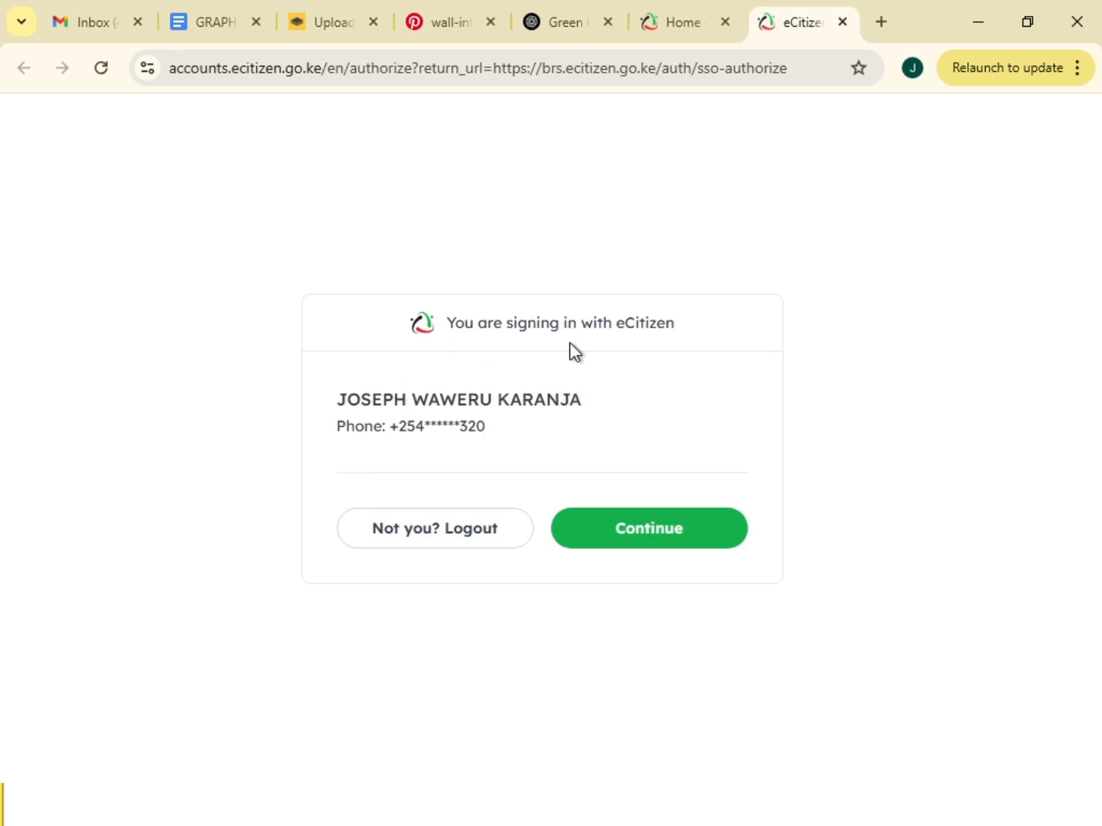
mouse_move(355, 426)
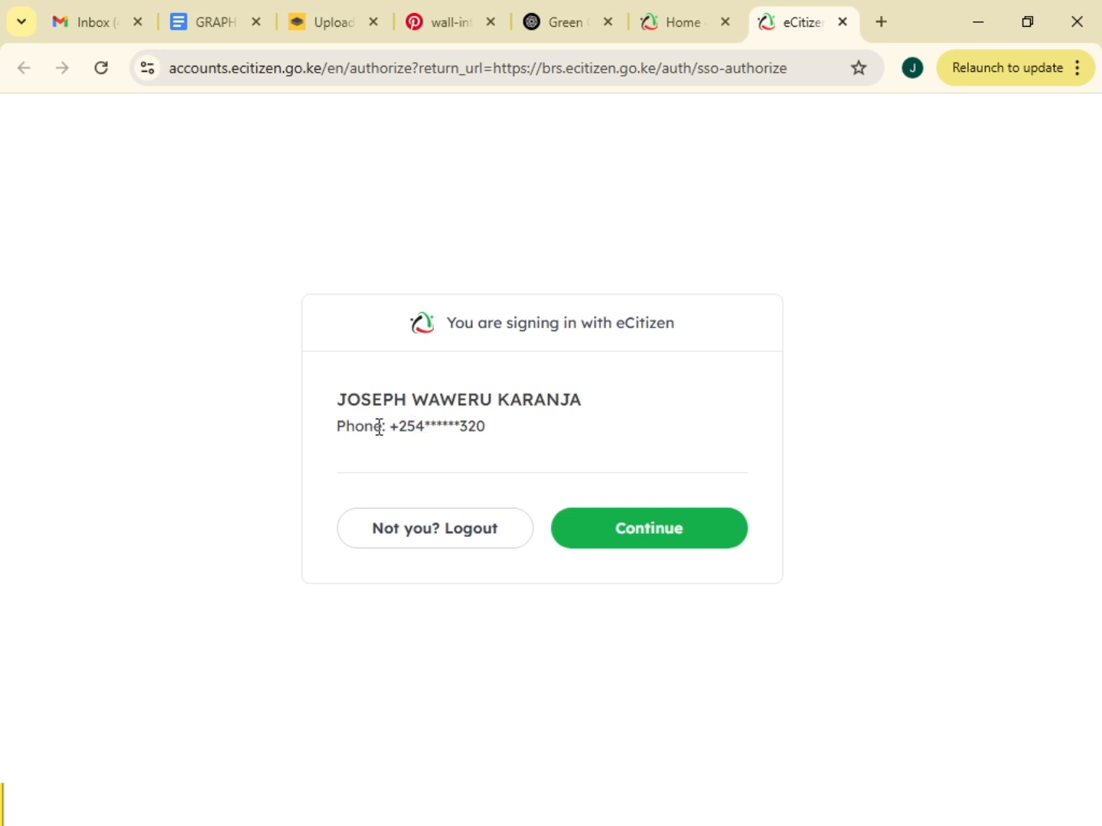
mouse_move(698, 563)
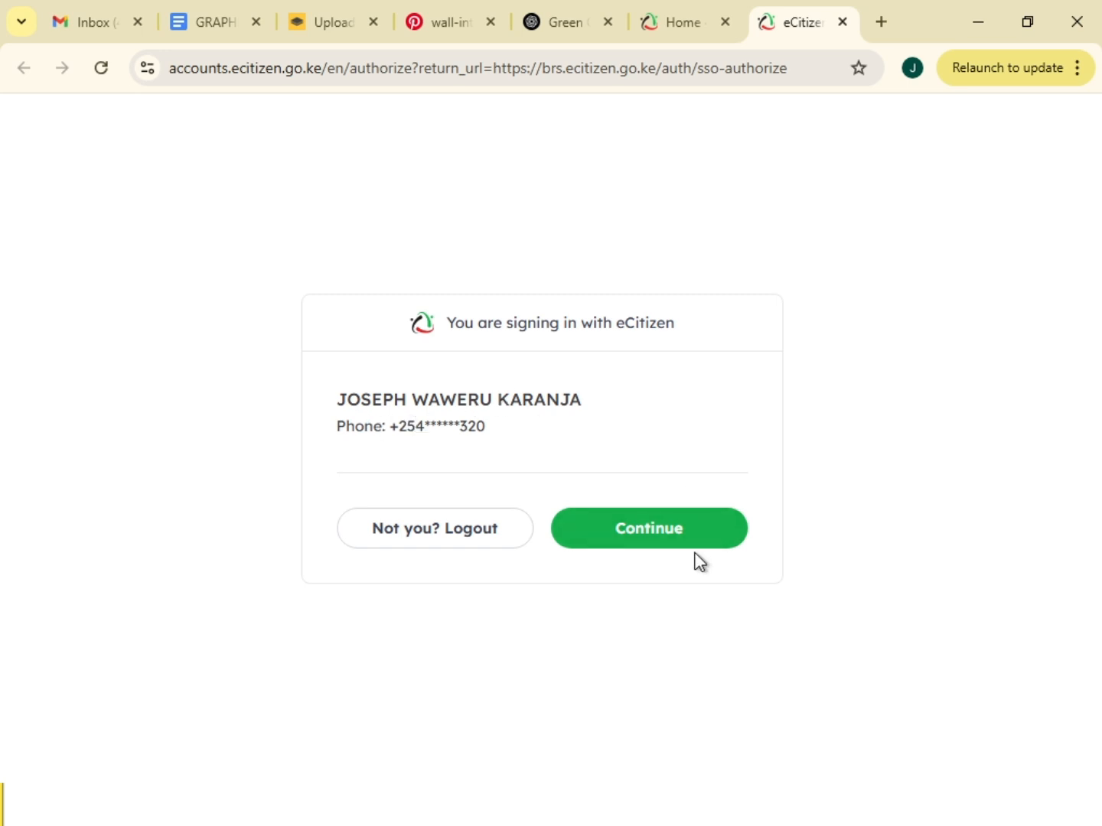
left_click(648, 528)
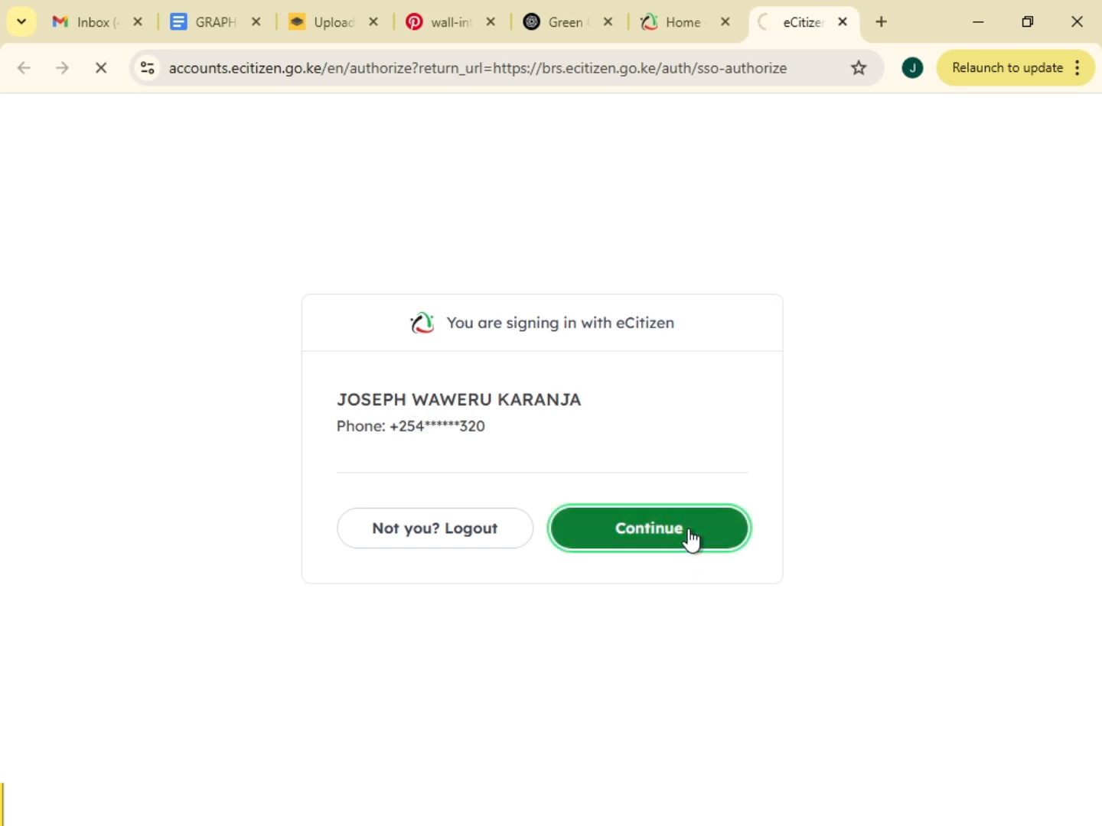
Step: Continue into the eBusiness dashboard and start a new application from My Applications
left_click(649, 528)
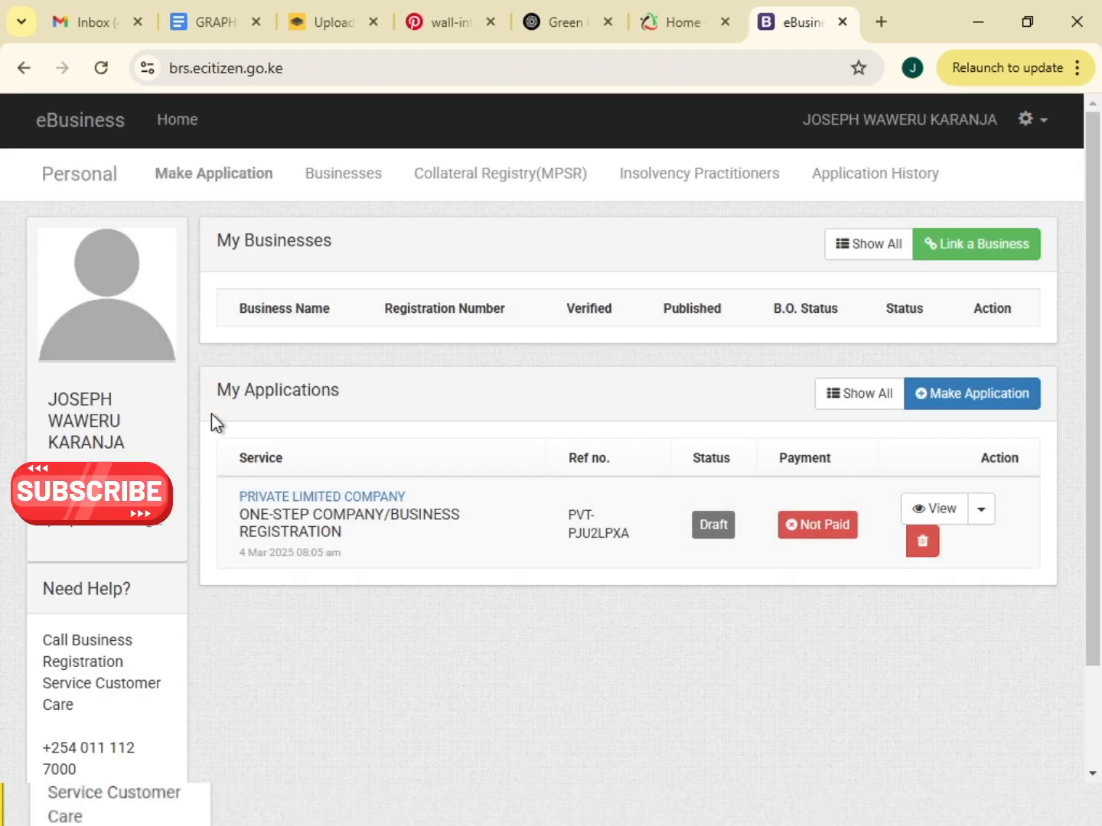
mouse_move(982, 370)
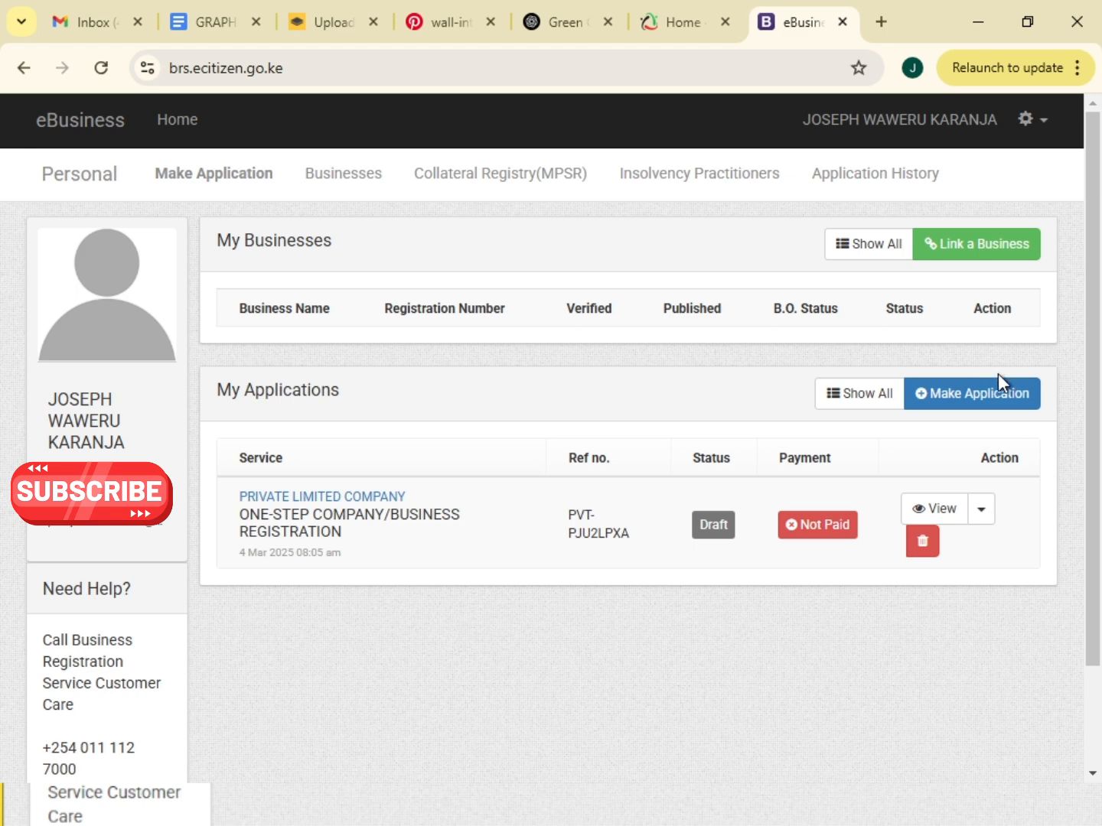
mouse_move(1031, 480)
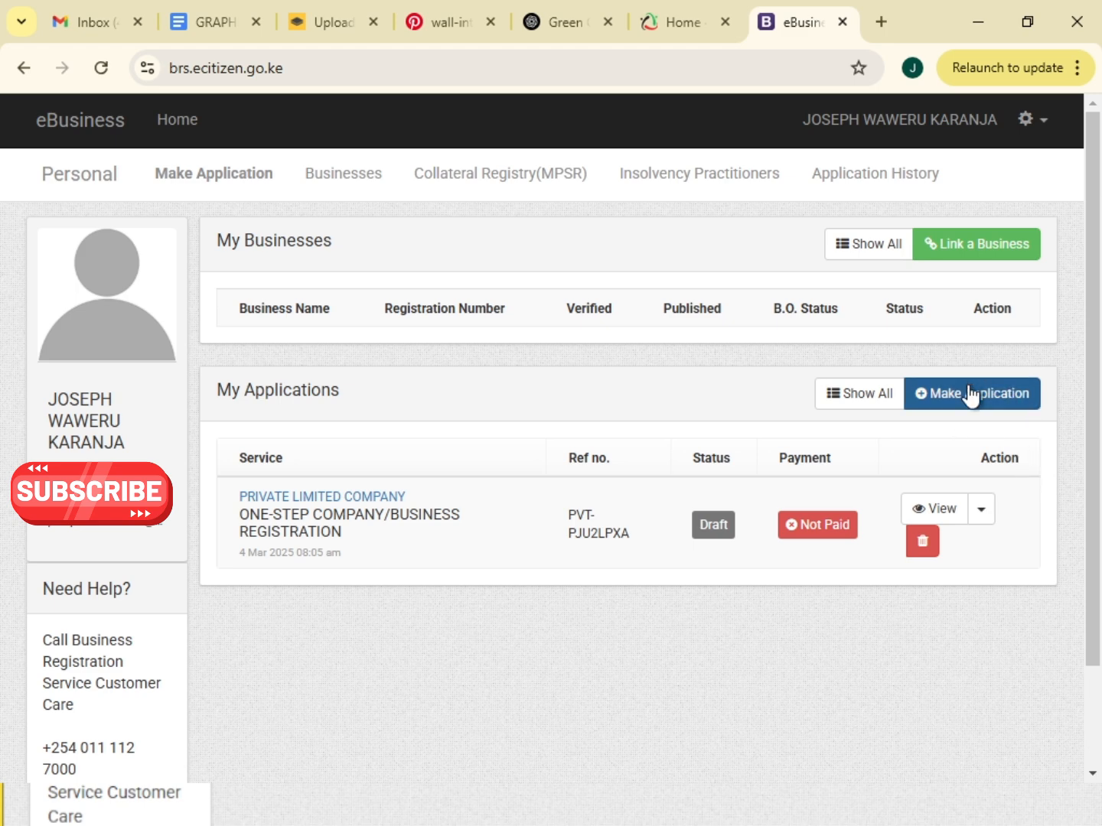
left_click(972, 393)
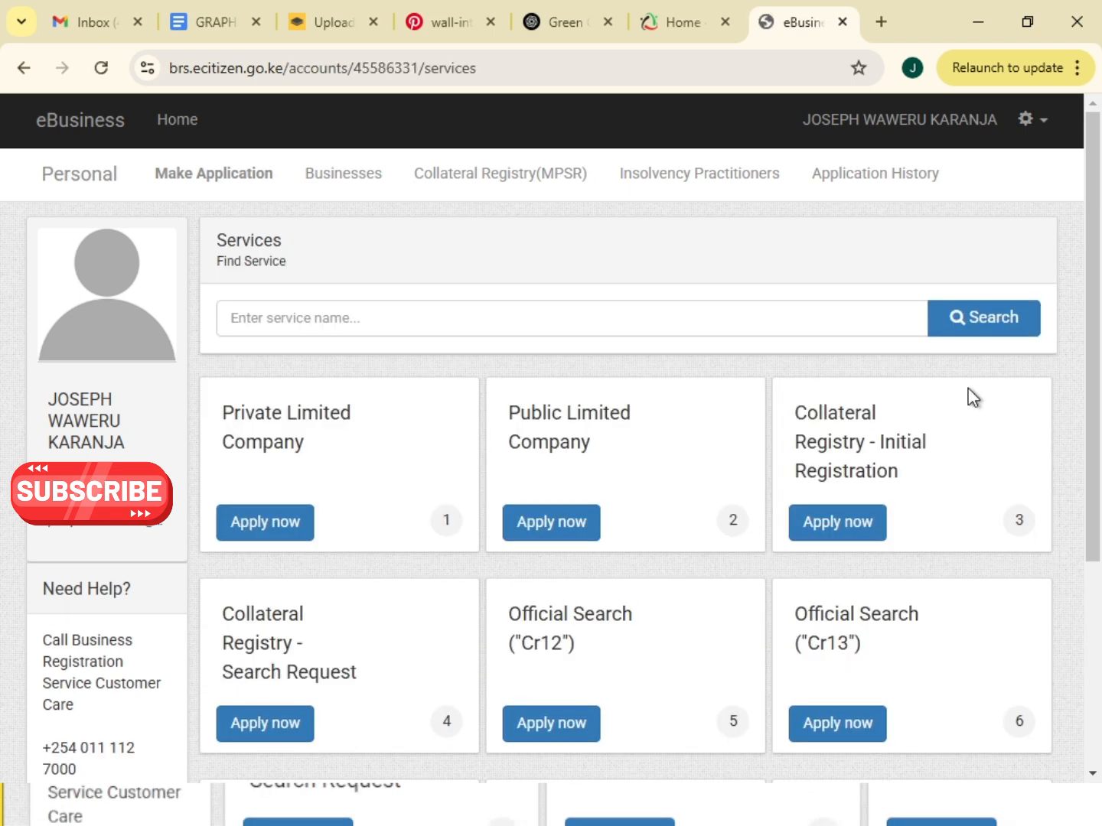
mouse_move(72, 329)
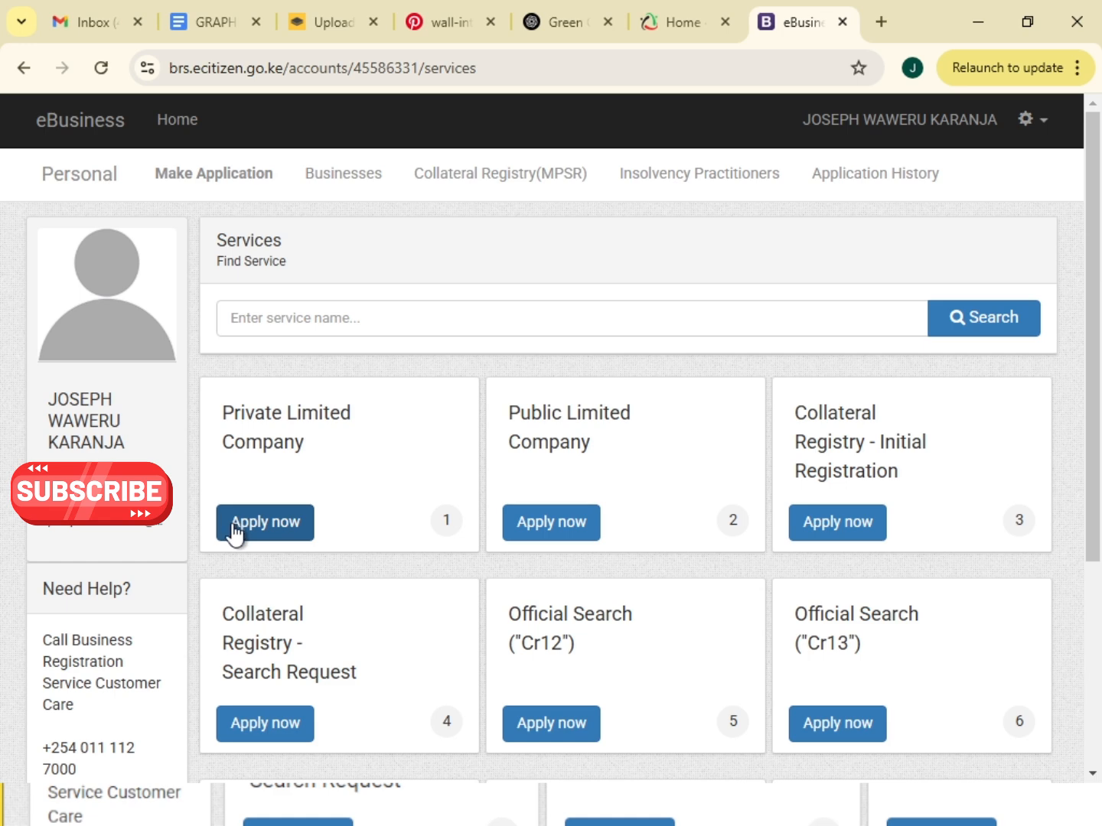
Step: Apply for a Private Limited Company and proceed past its description popup
left_click(265, 524)
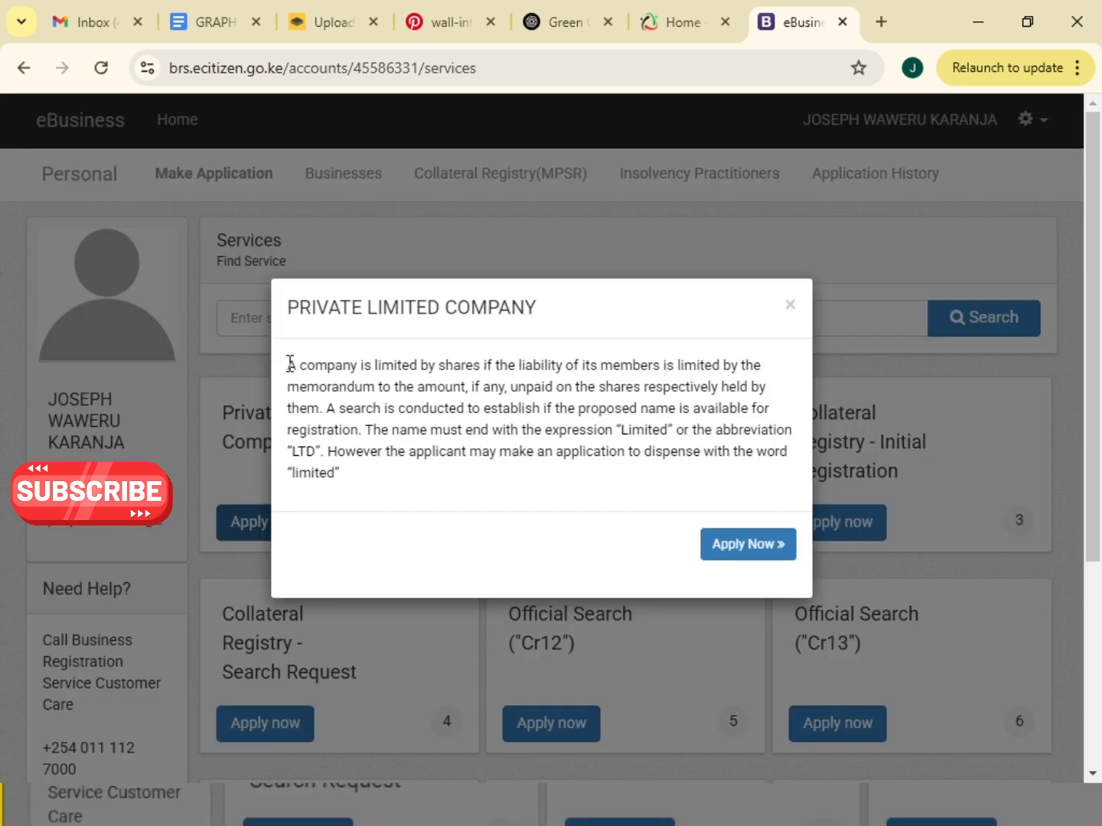
mouse_move(700, 341)
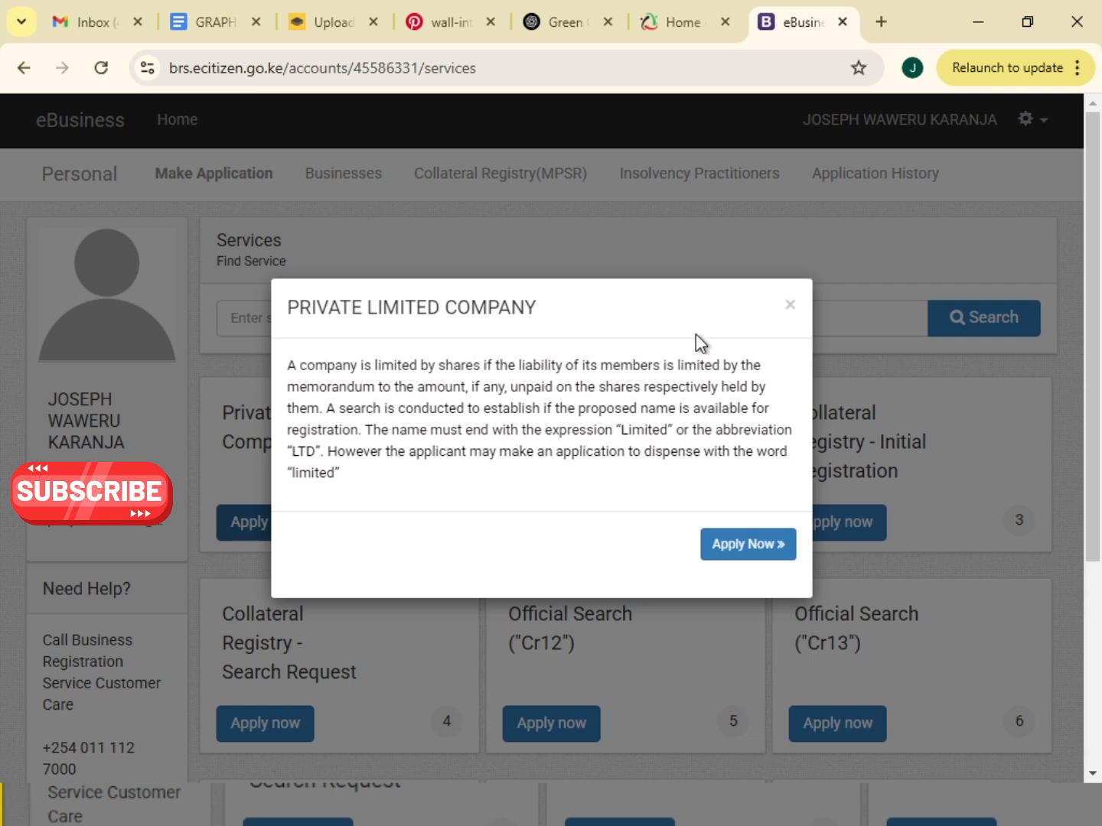
mouse_move(786, 384)
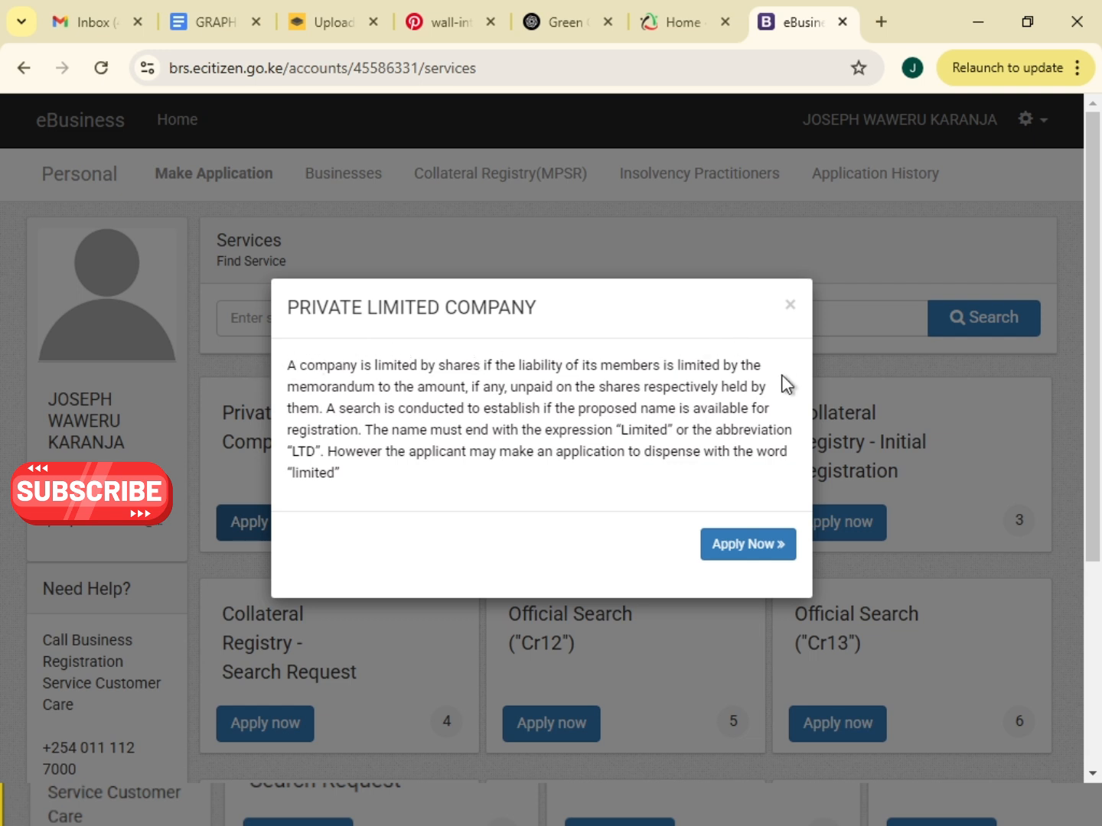
mouse_move(747, 544)
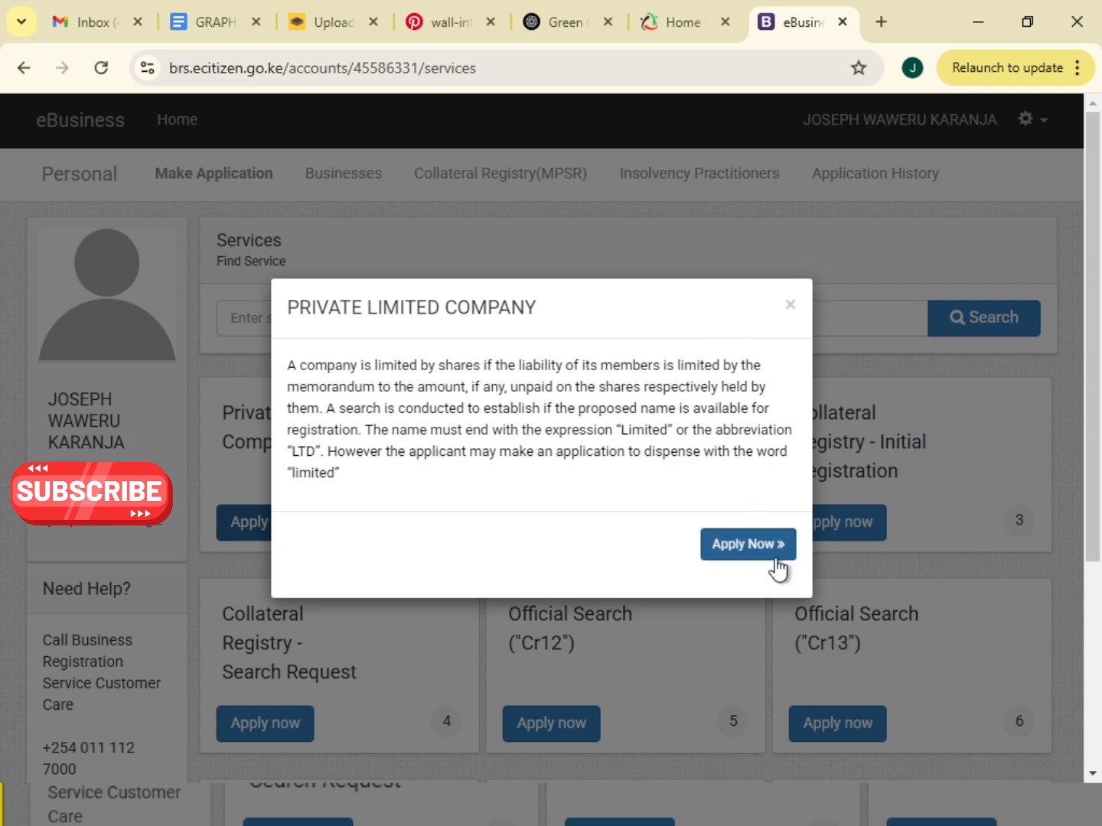
left_click(747, 545)
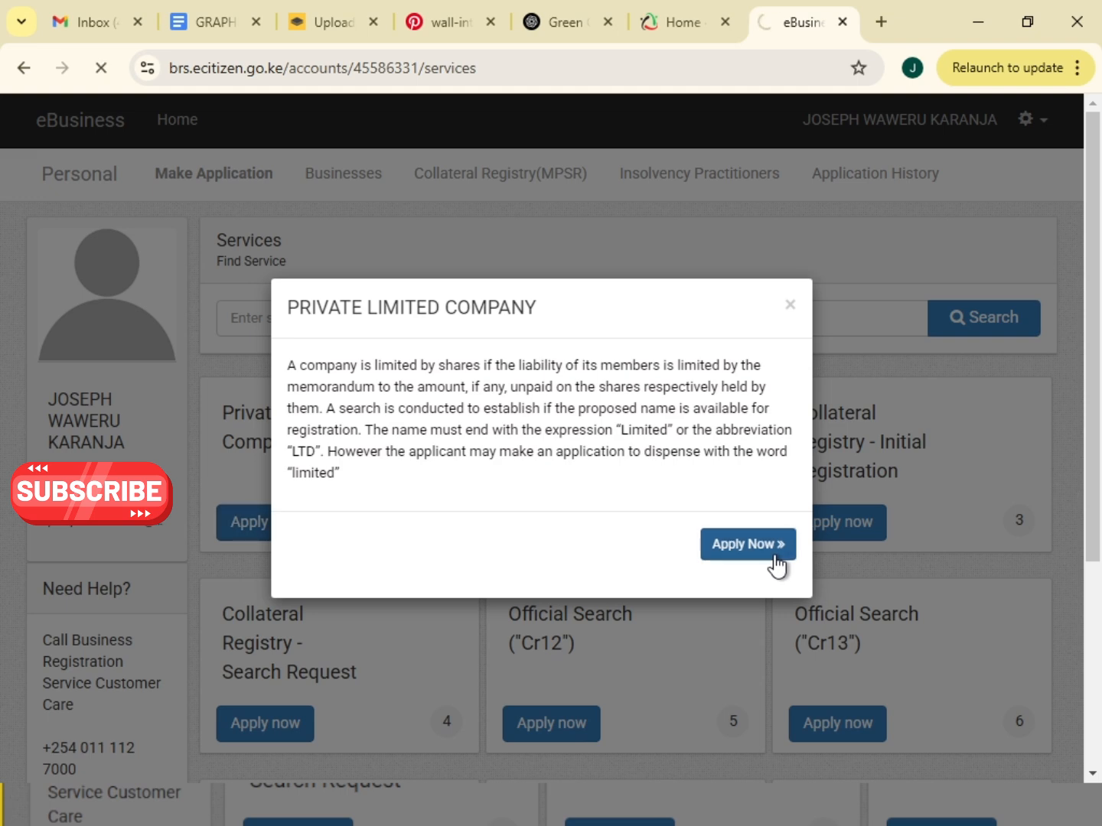
Step: Load the Private Limited Company application form and reach its Proposed Names fields
left_click(746, 544)
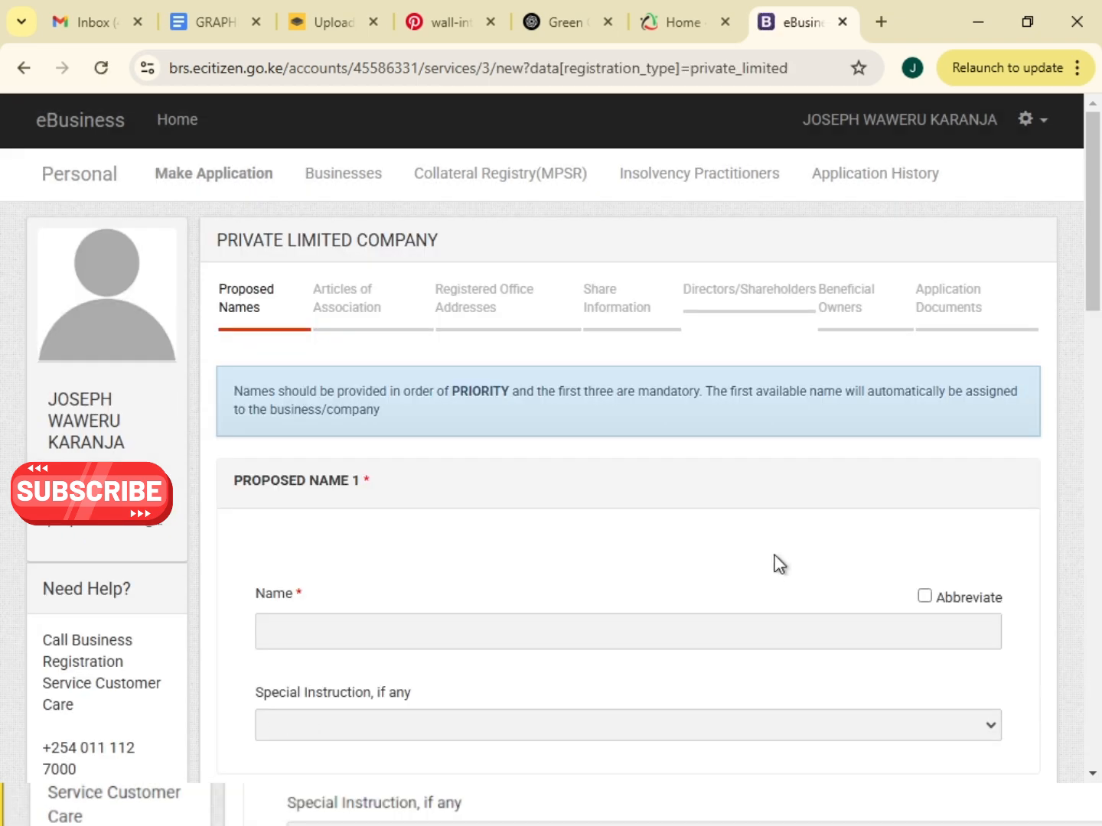
scroll("down", 3)
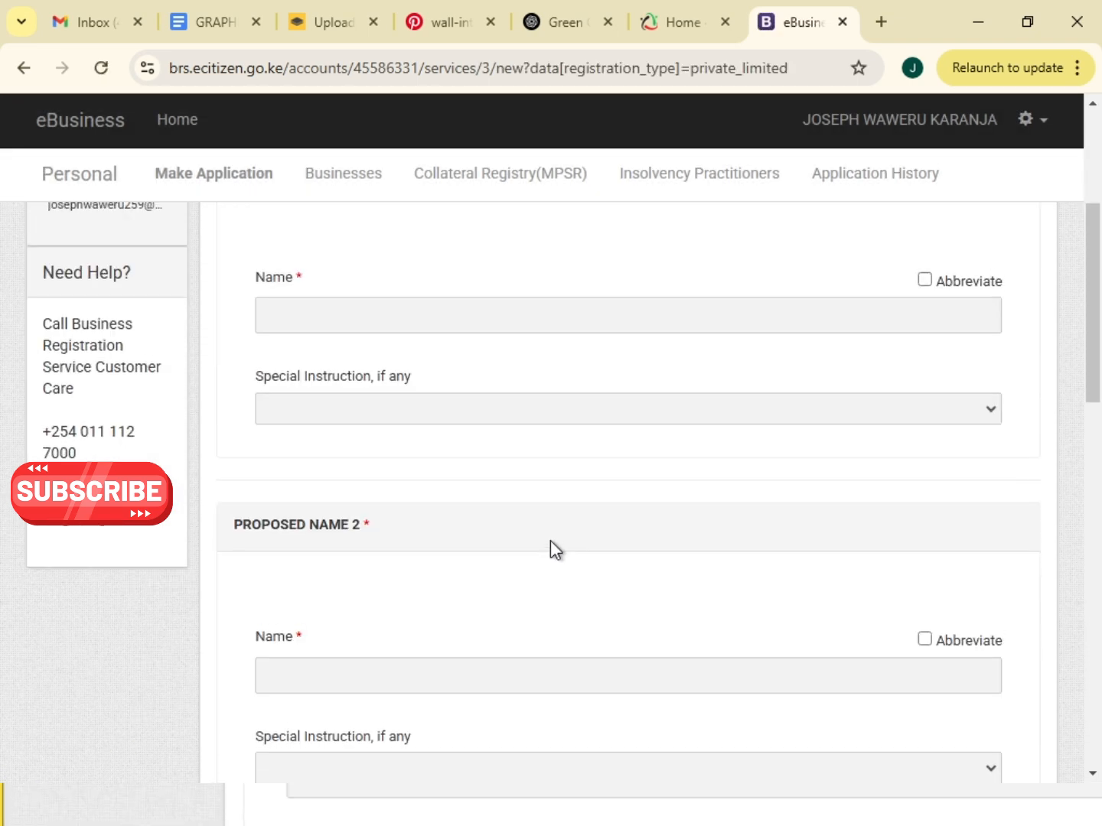
scroll("up", 3)
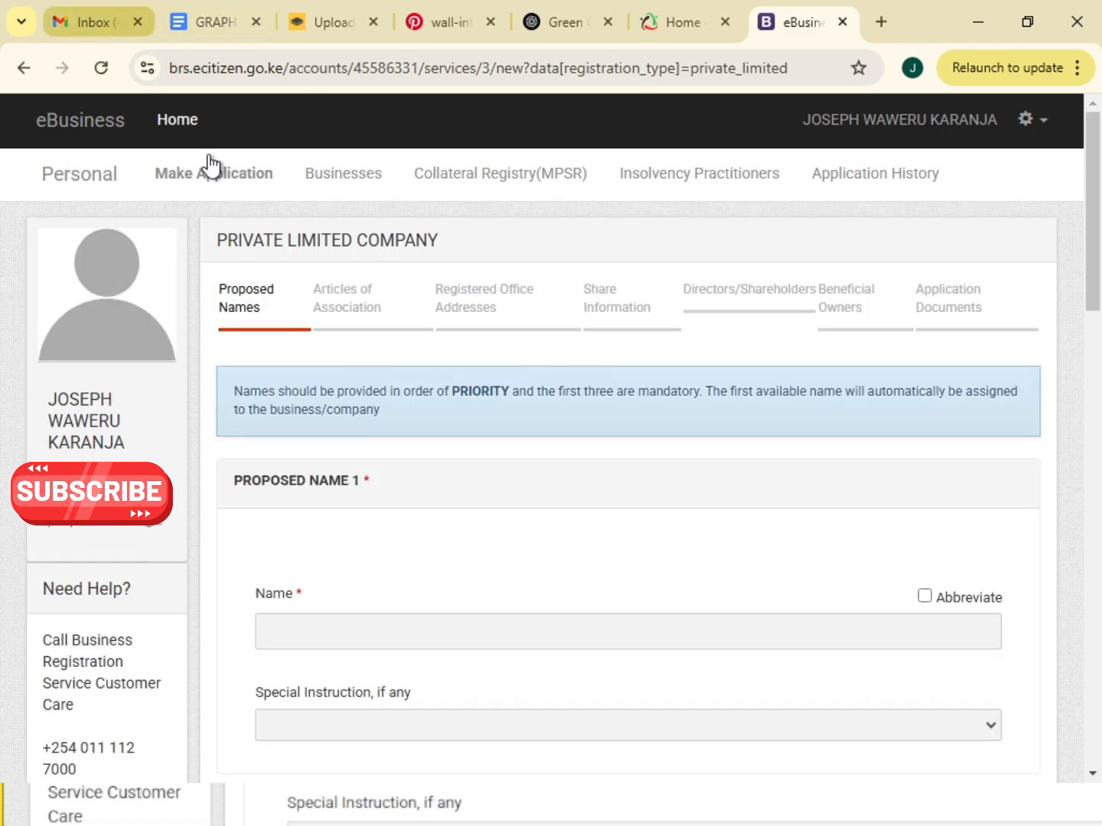
mouse_move(354, 275)
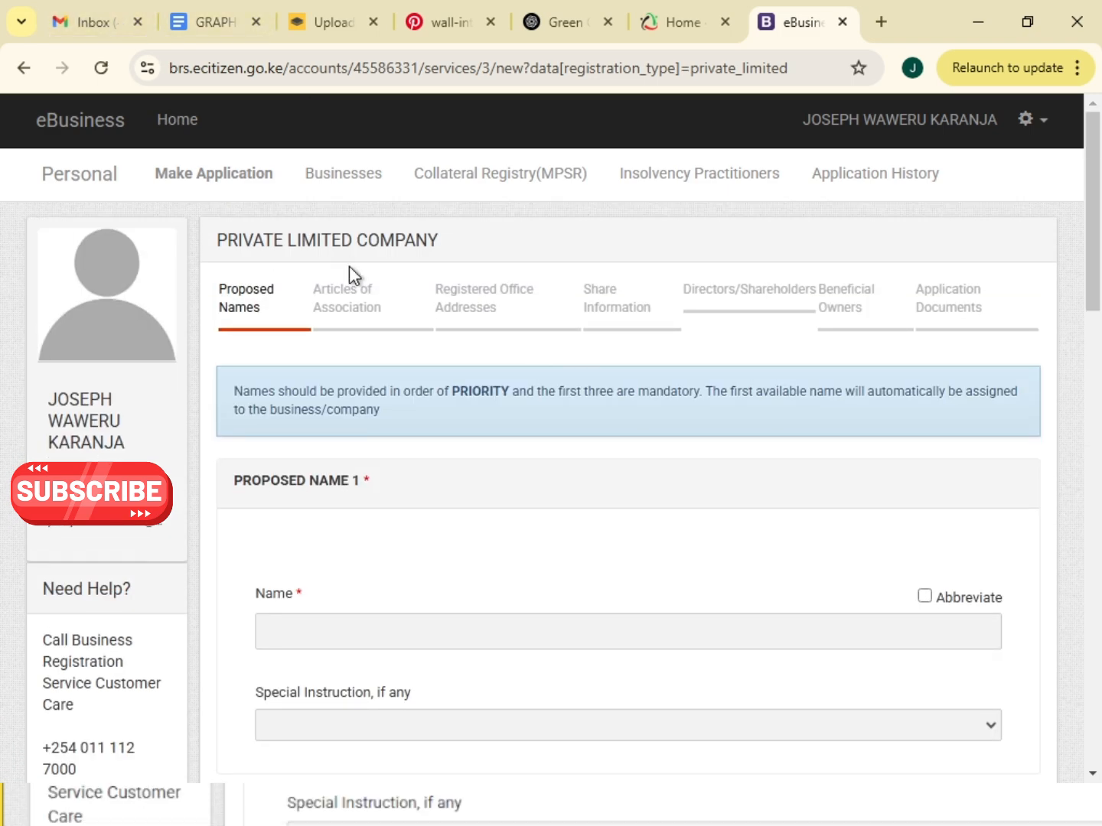
scroll("down", 3)
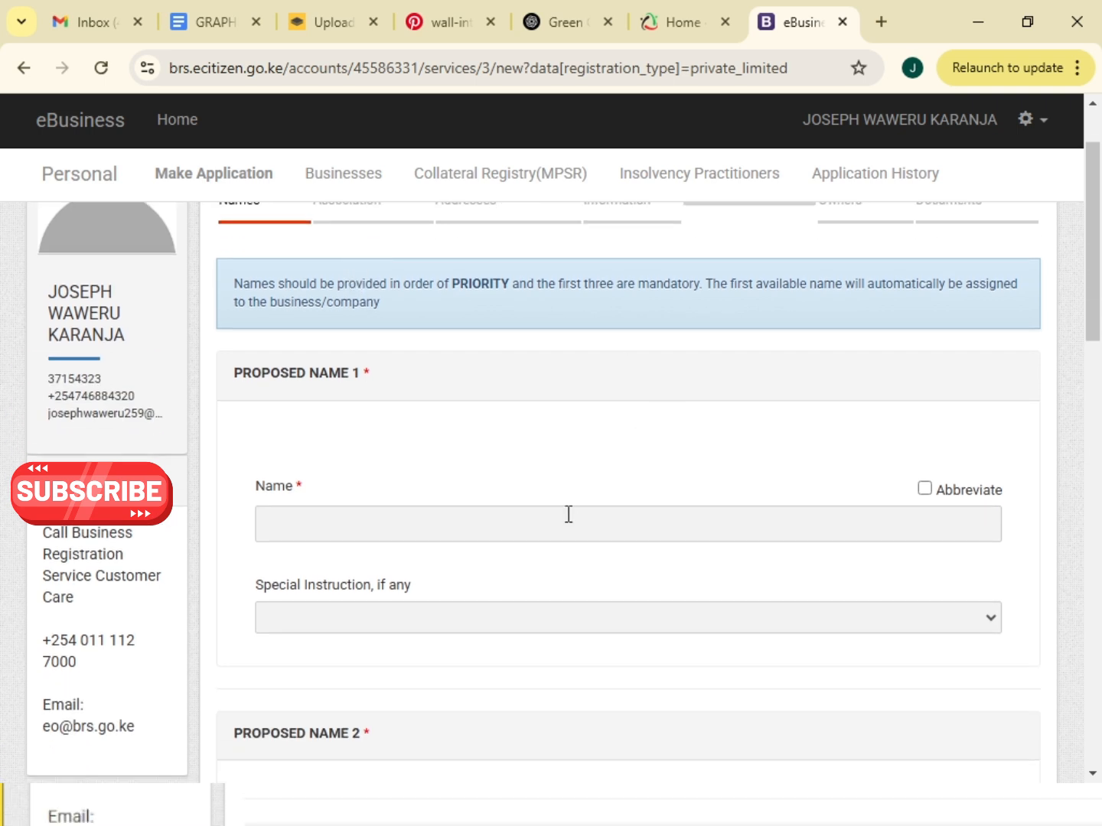
mouse_move(436, 520)
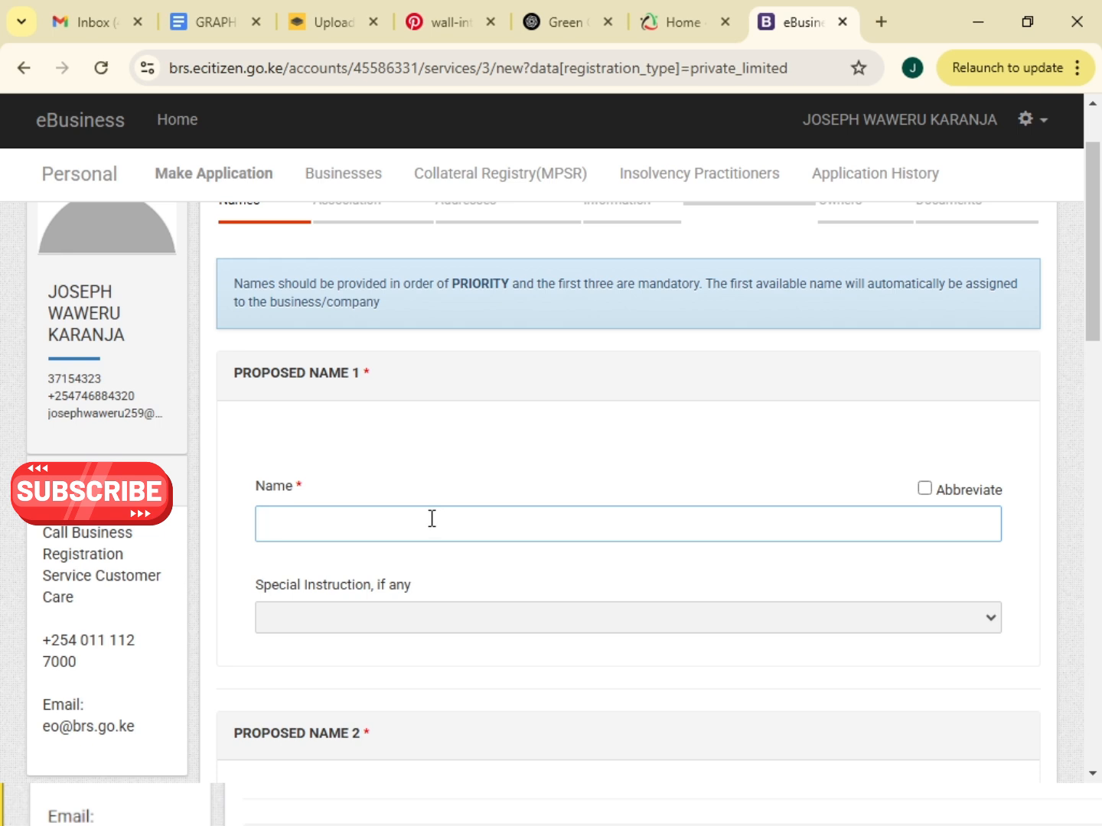
Step: Enter 'Jose shop' as Proposed Name 1 with a capital J and Special Instruction None
type("jose")
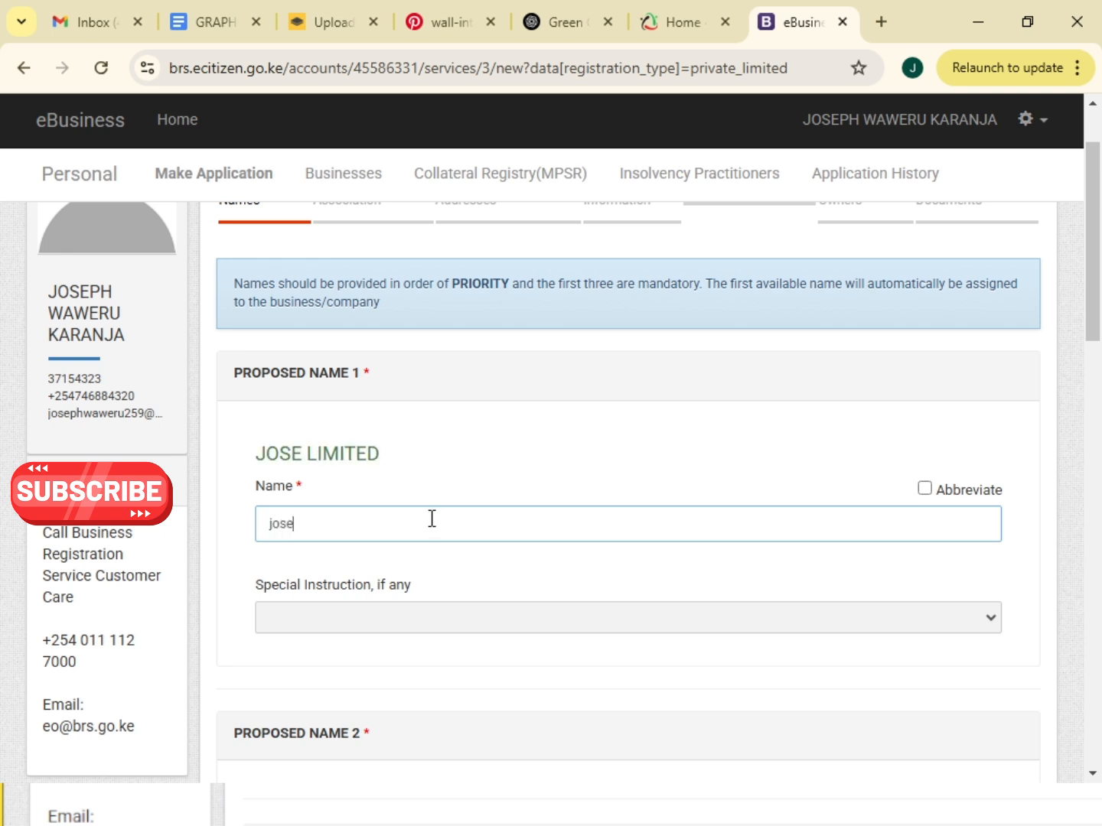
type("sh")
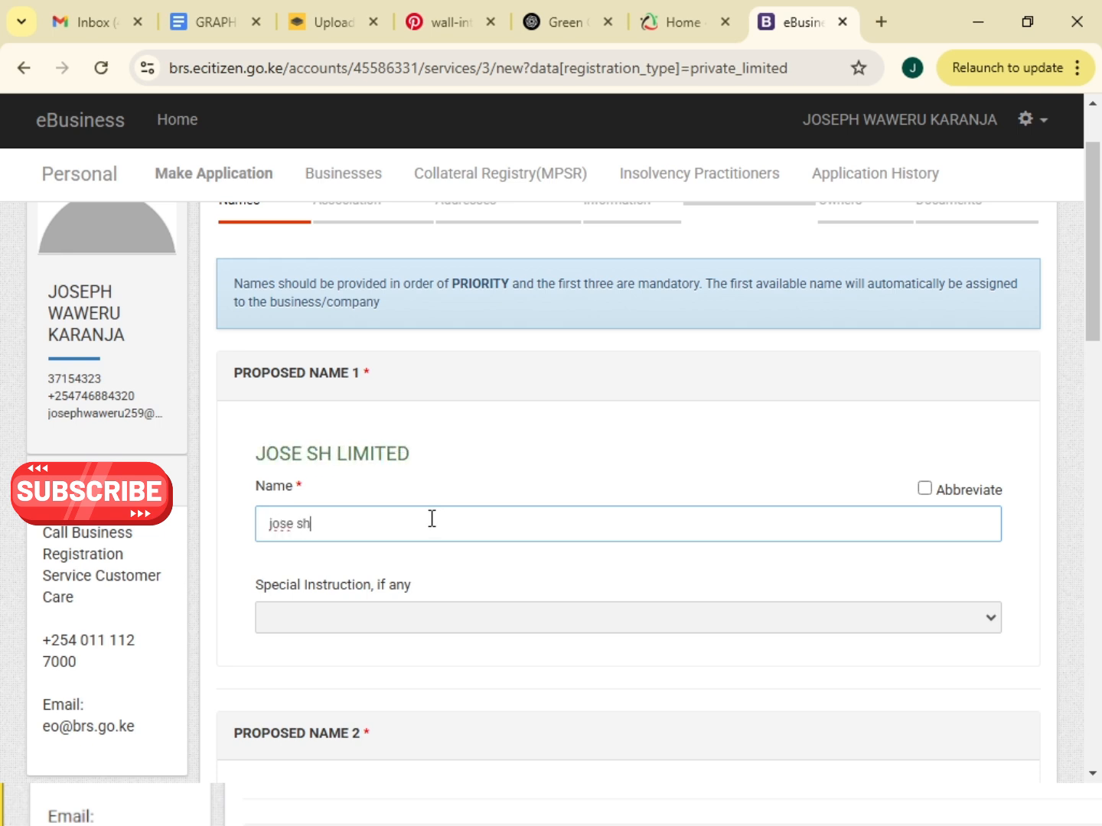
type("op")
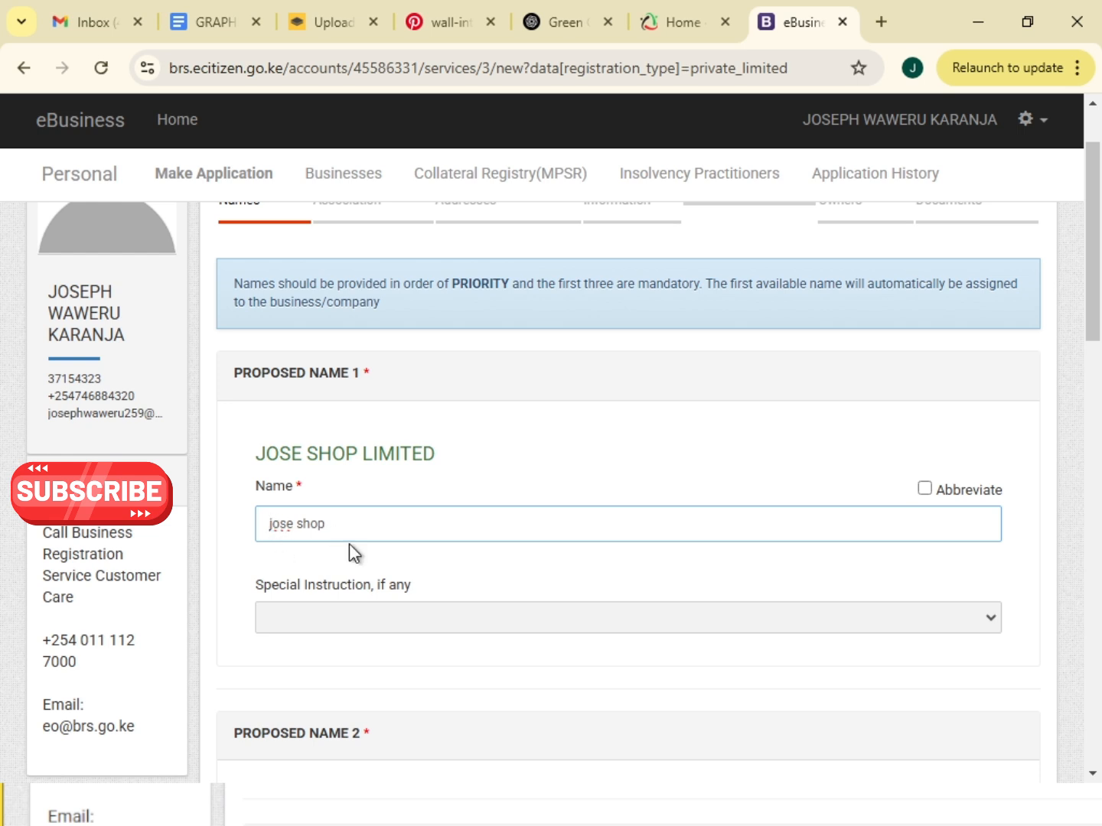
key("Backspace")
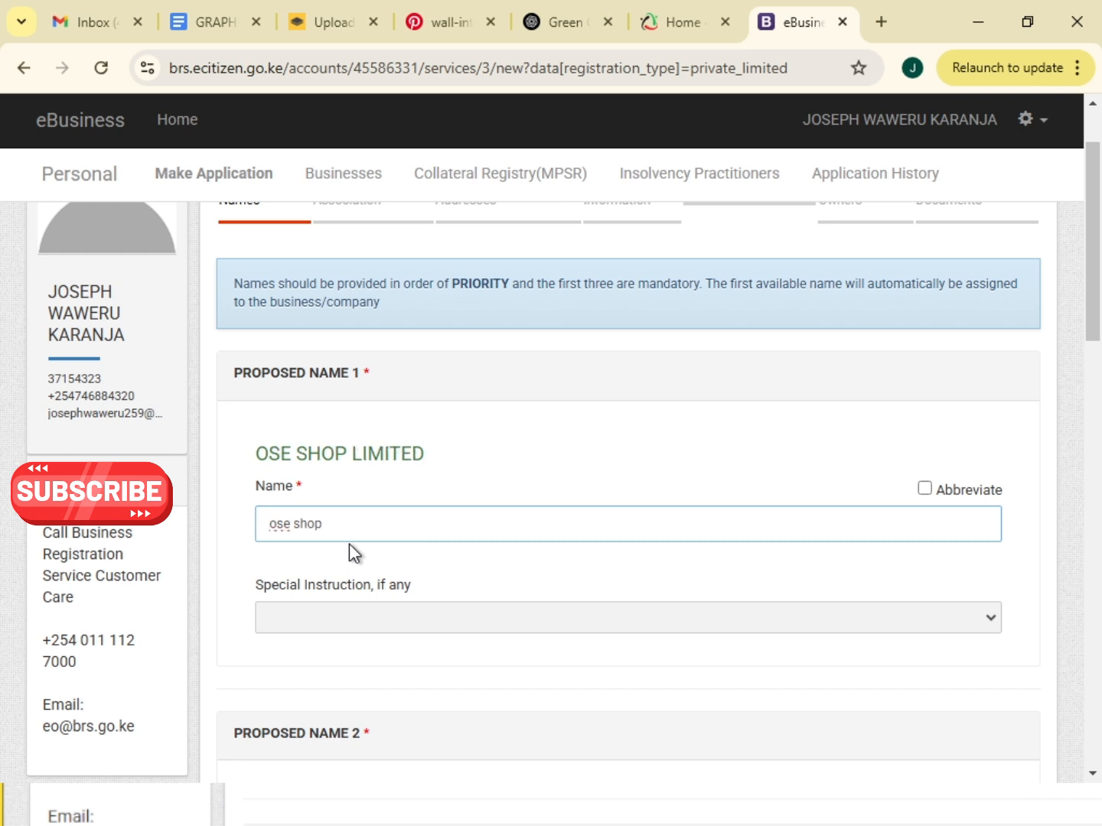
type("Jose shop")
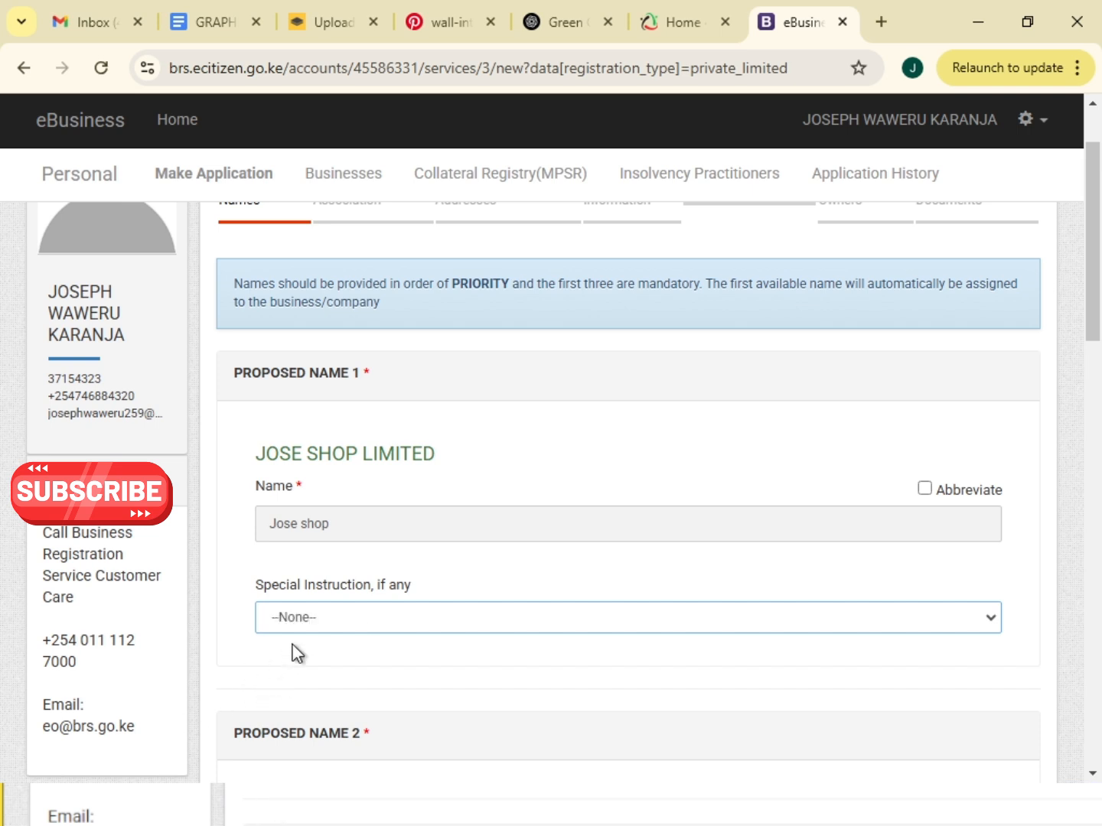
Step: Enter 'Jose shop 2' as Proposed Name 2 with Special Instruction None
scroll("down", 3)
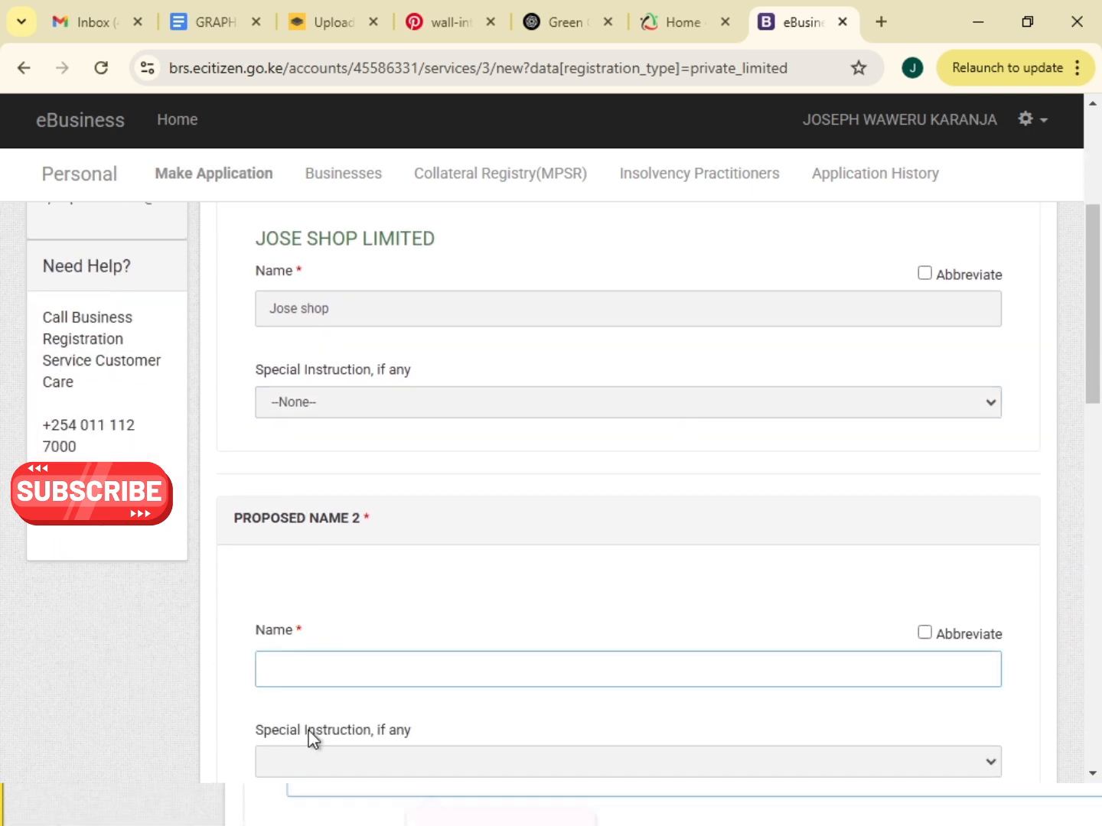
type("Jose sh")
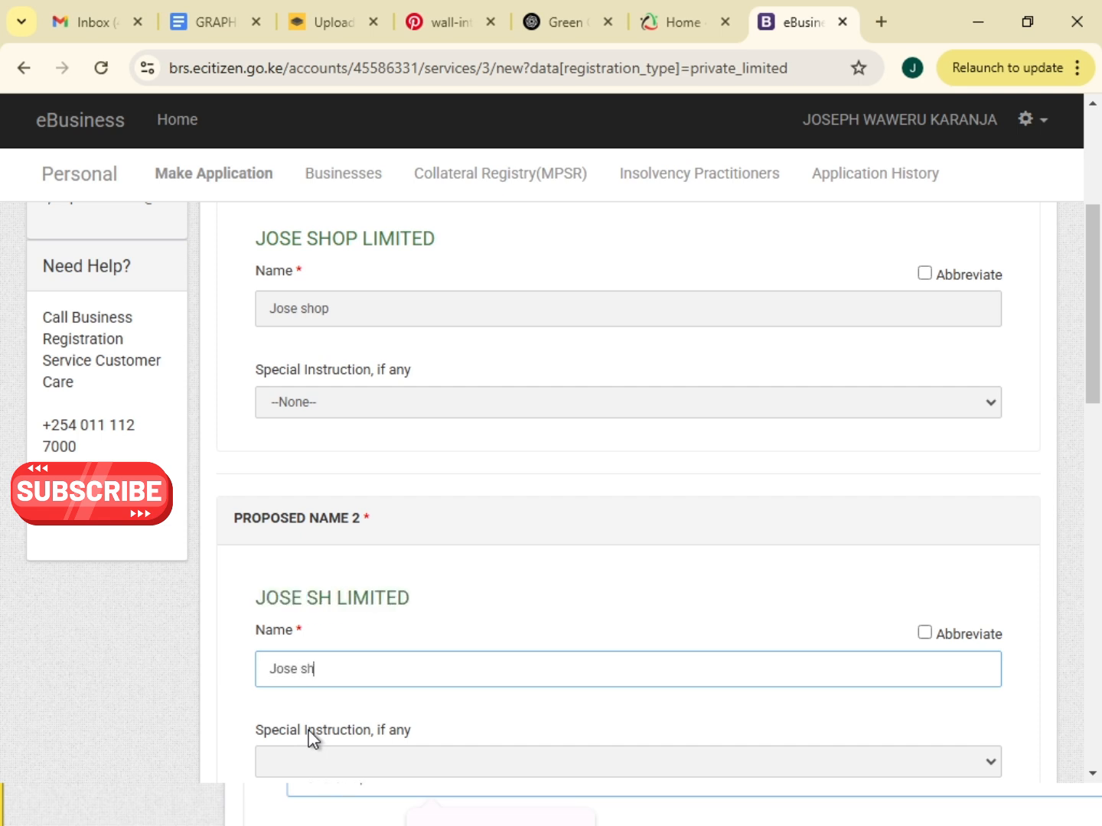
type("op")
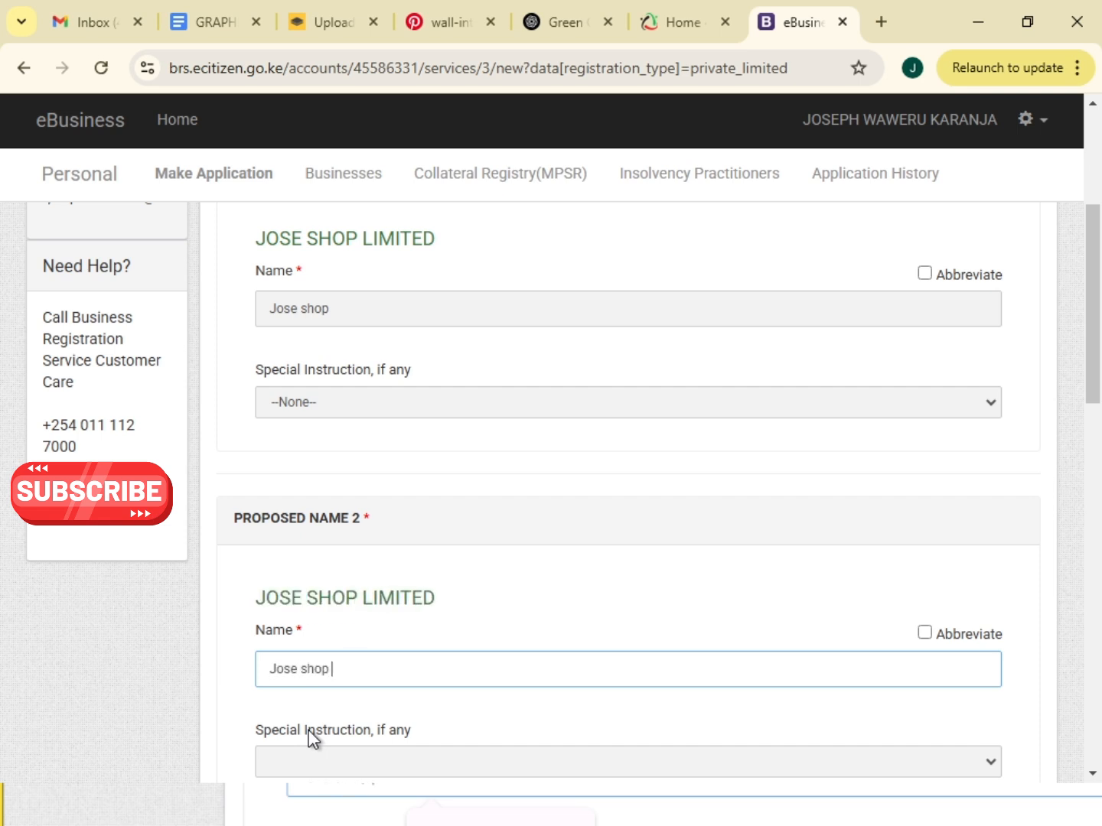
type("2")
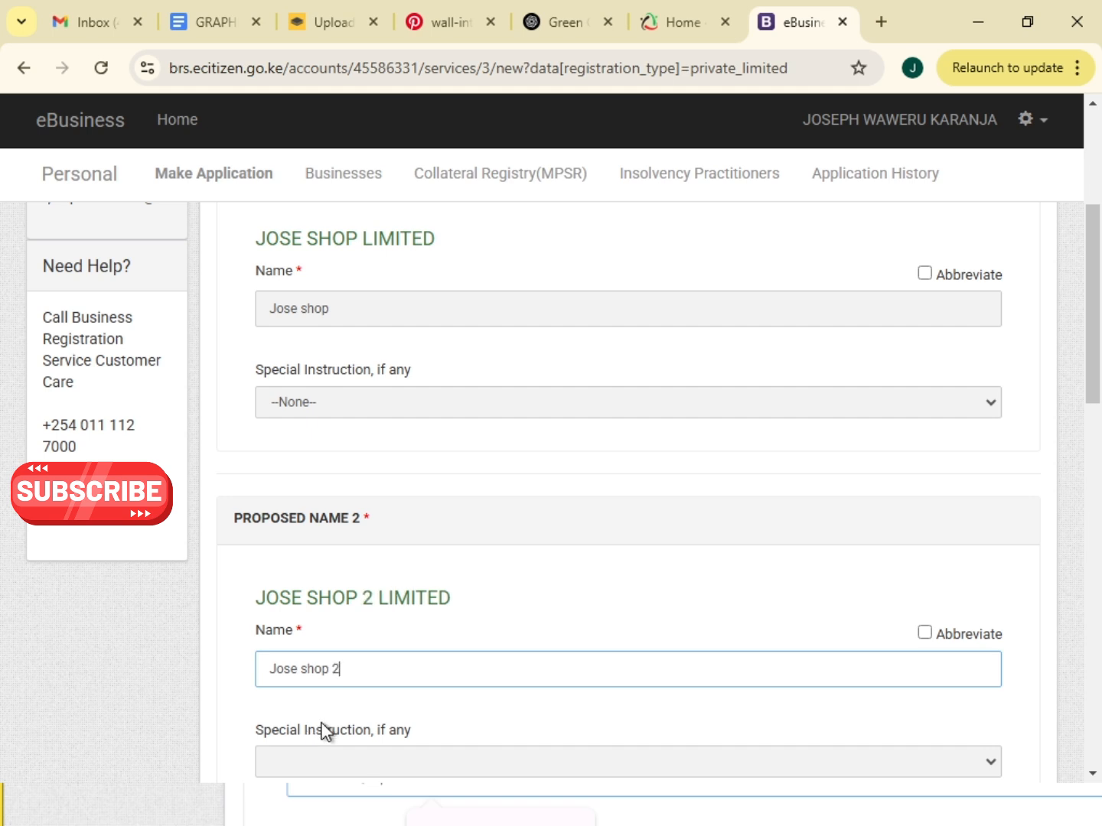
scroll("down", 3)
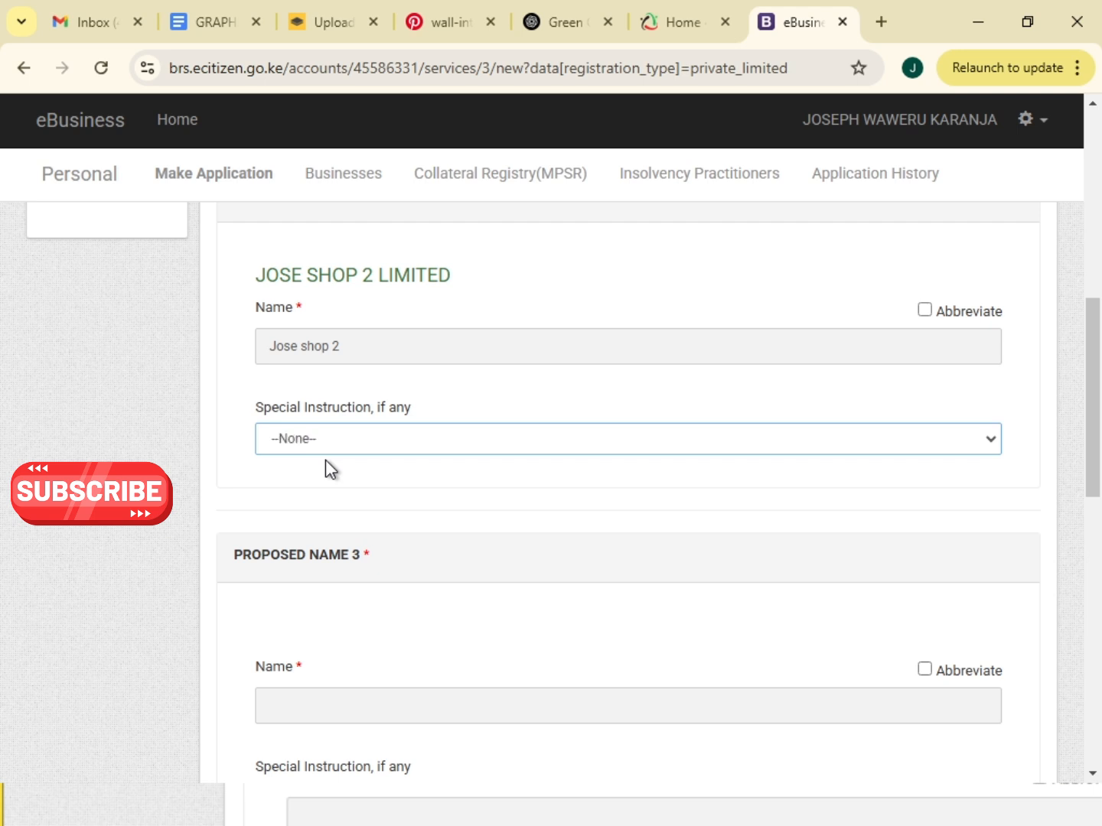
Step: Enter 'Jose shop 3' and 'Jose shop 4' as Proposed Names 3 and 4
scroll("down", 3)
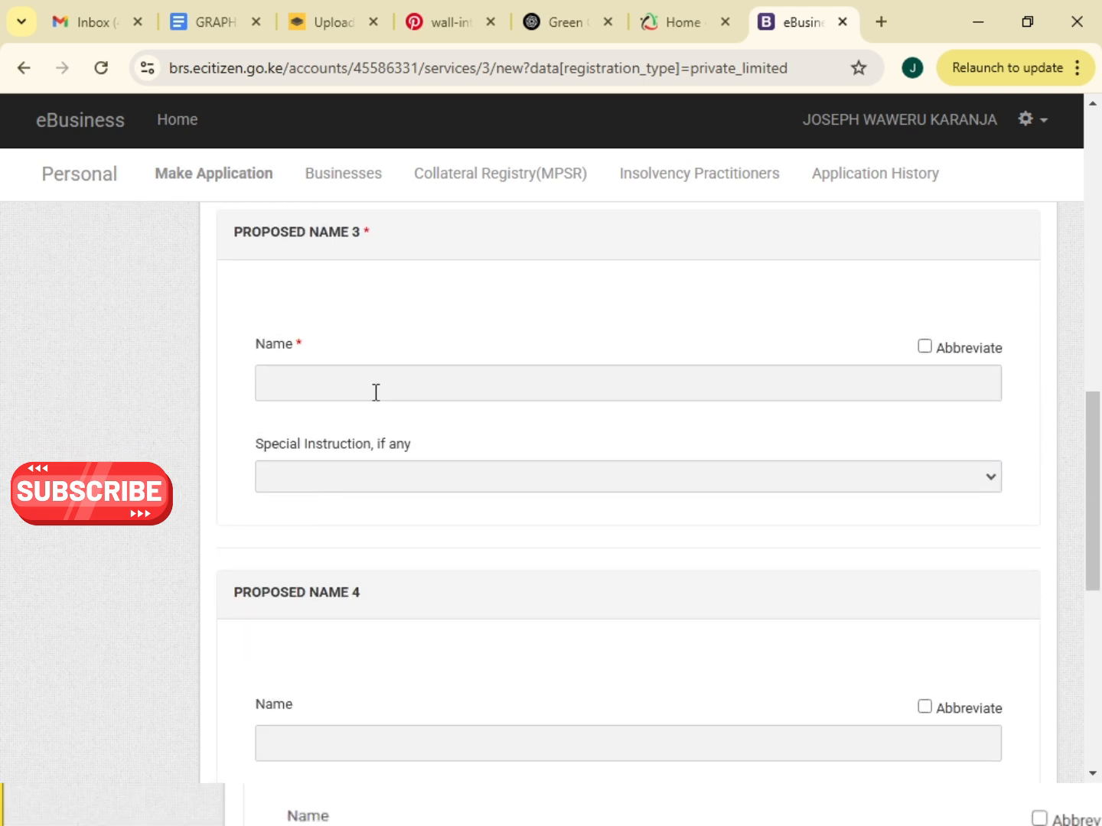
mouse_move(386, 391)
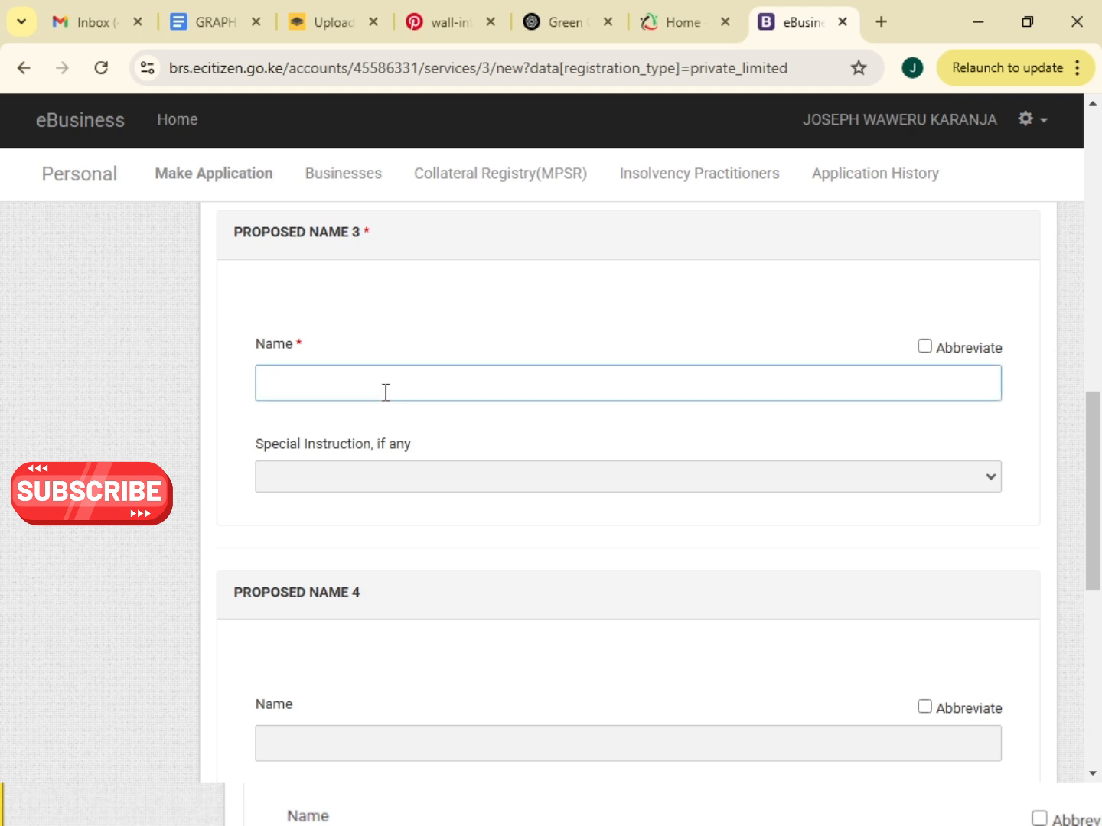
type("j")
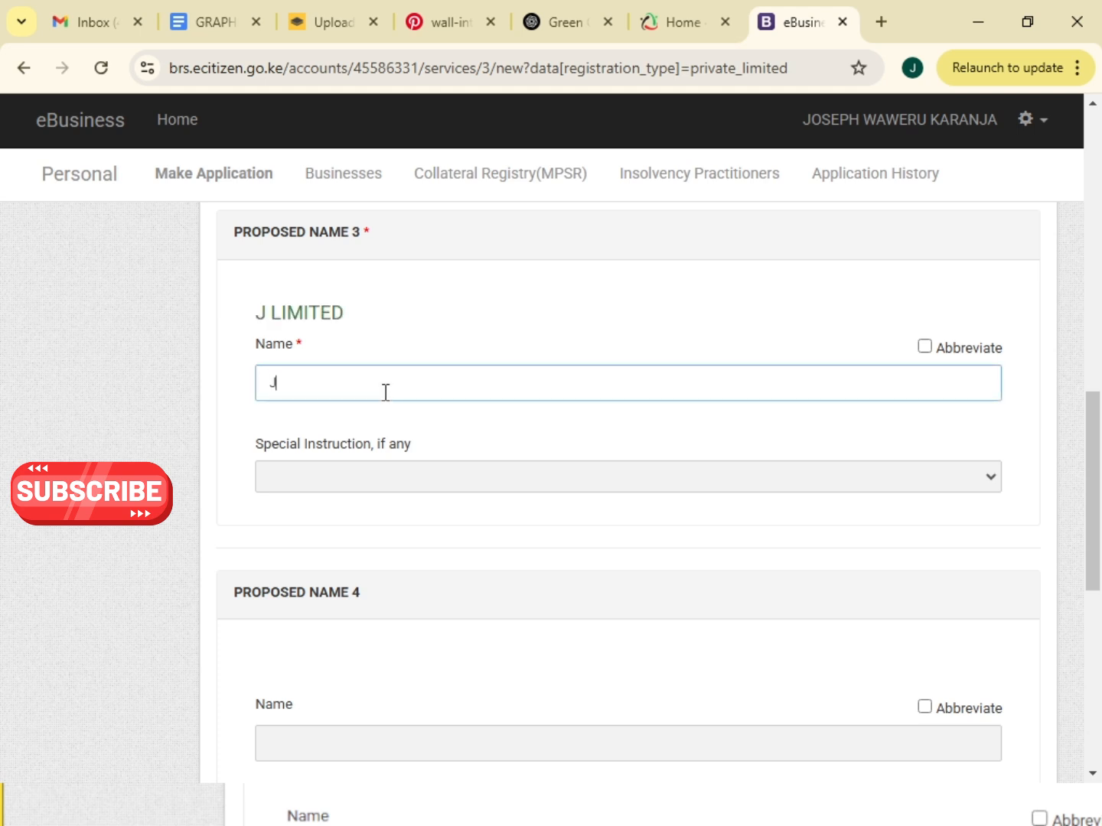
type("ose")
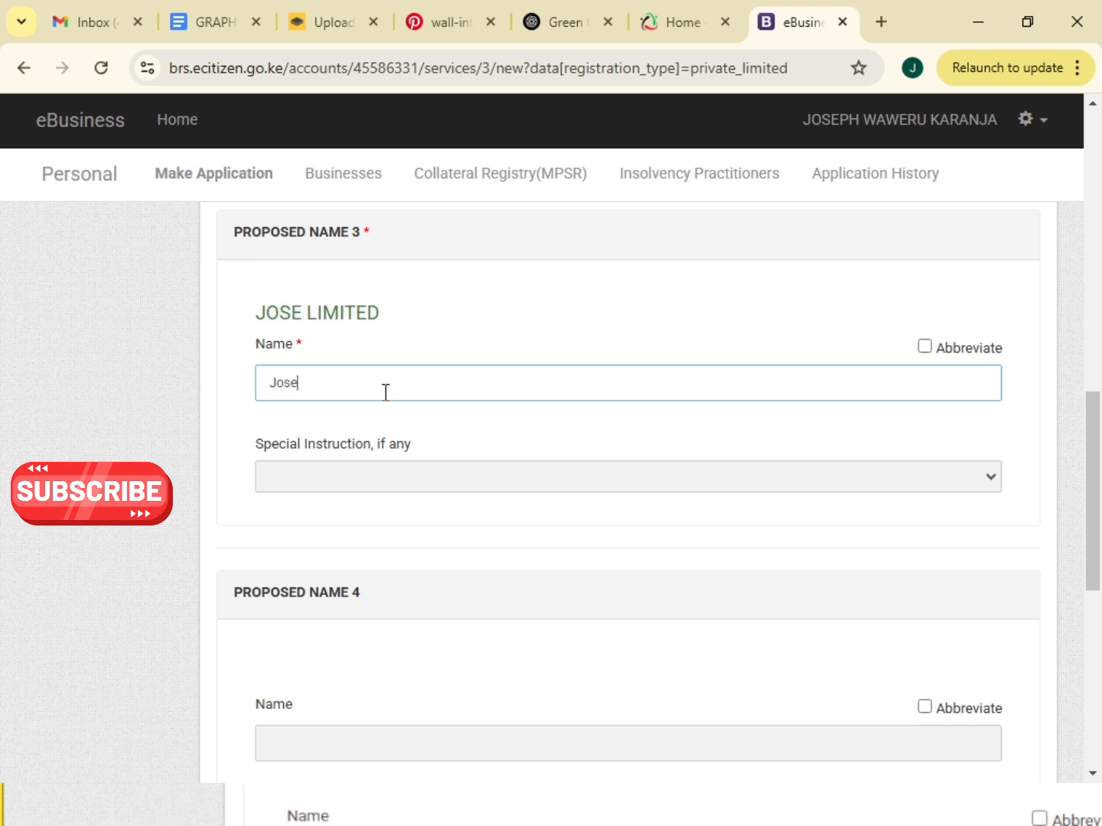
type("shop")
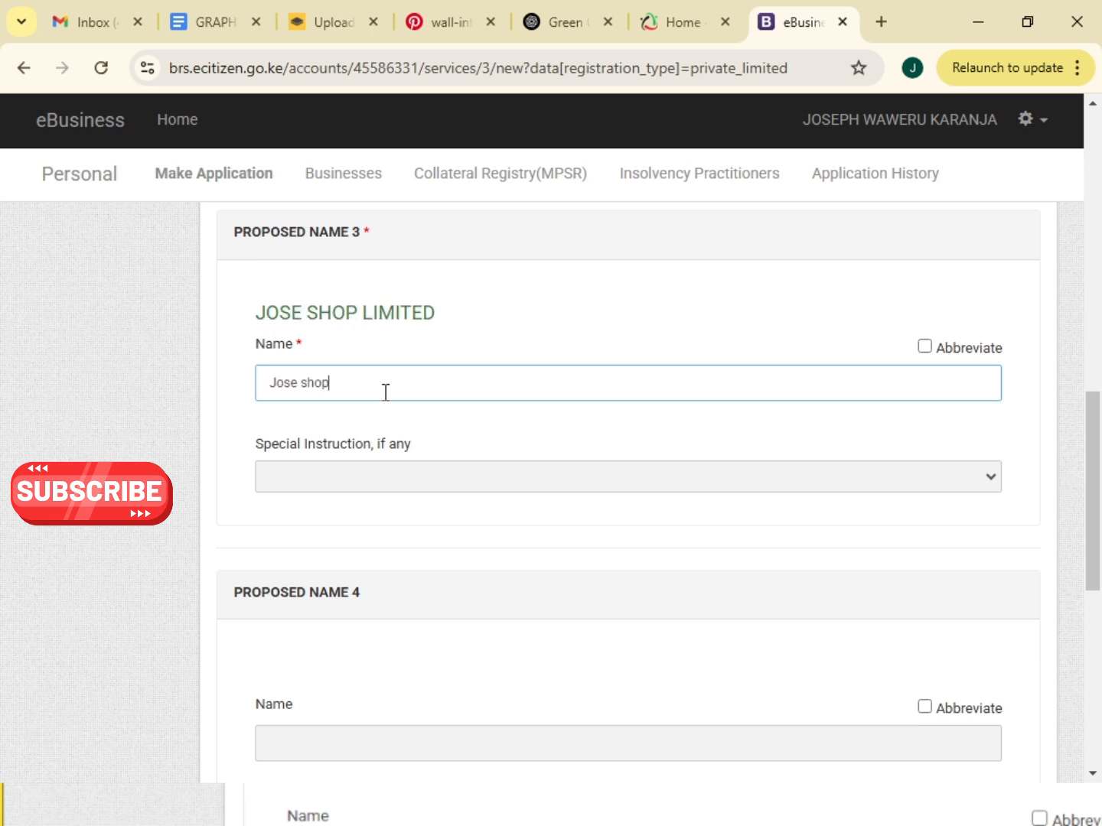
type("3")
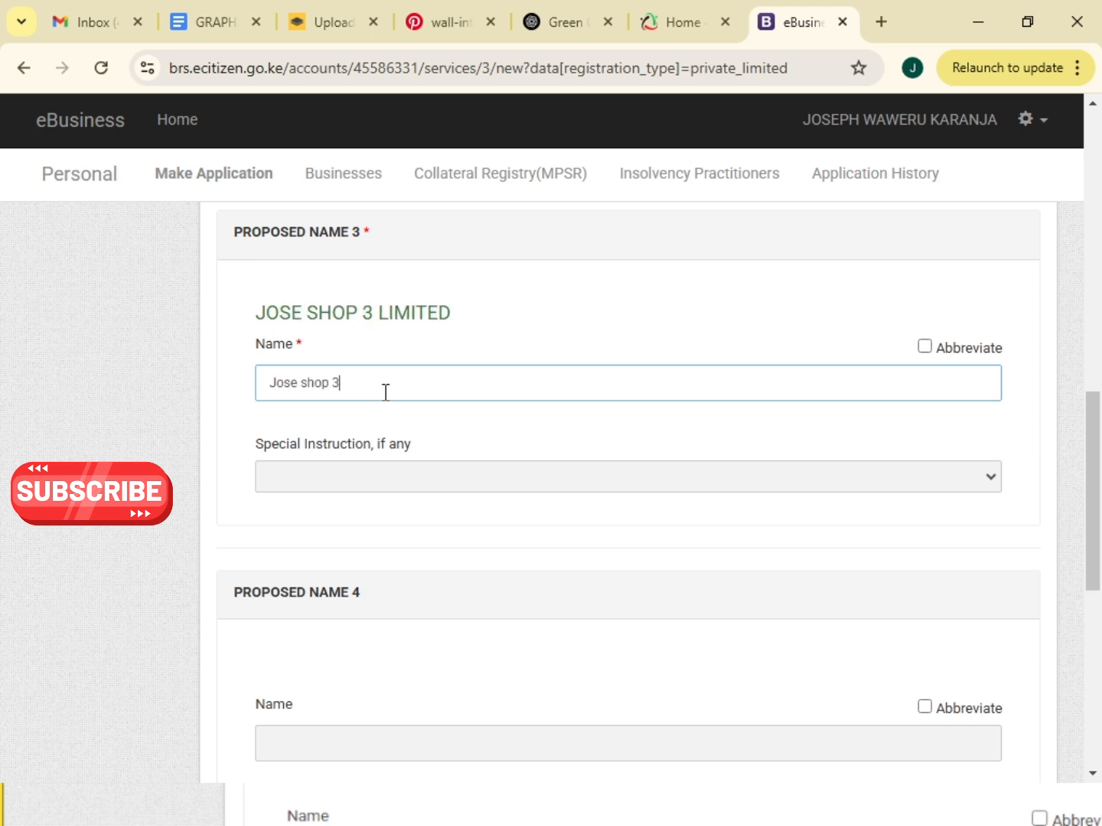
mouse_move(747, 538)
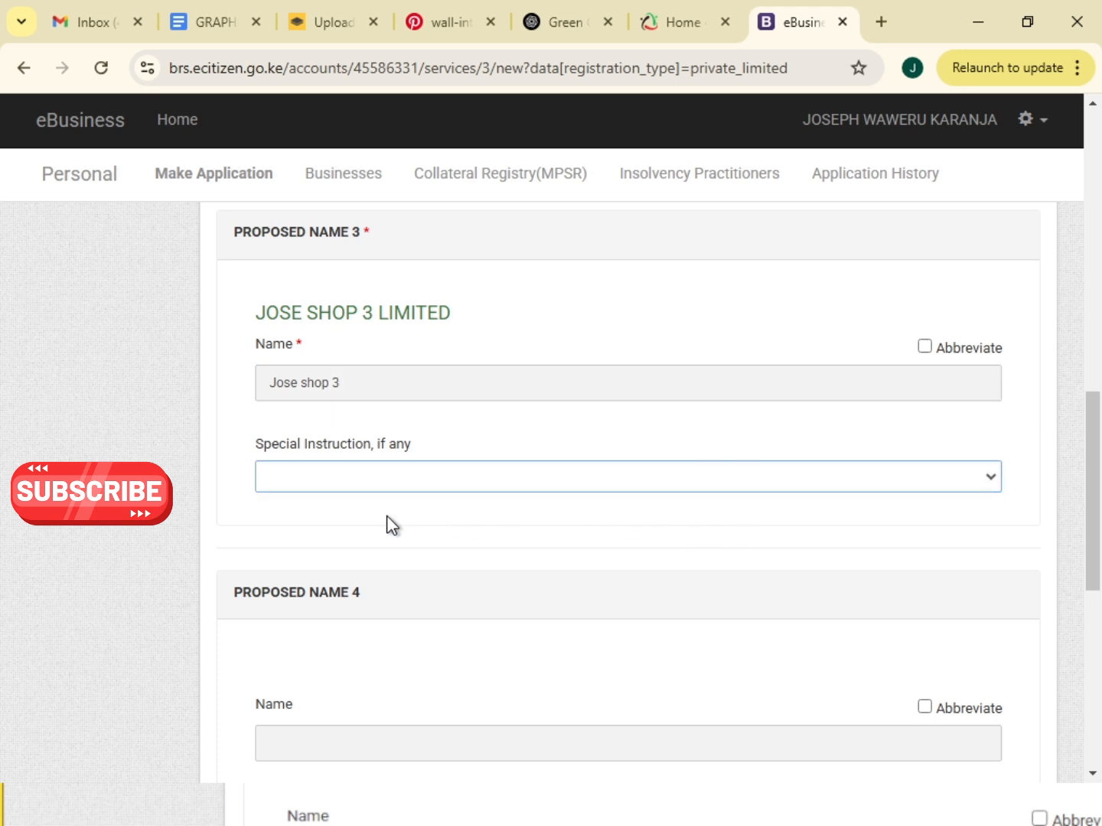
scroll("down", 3)
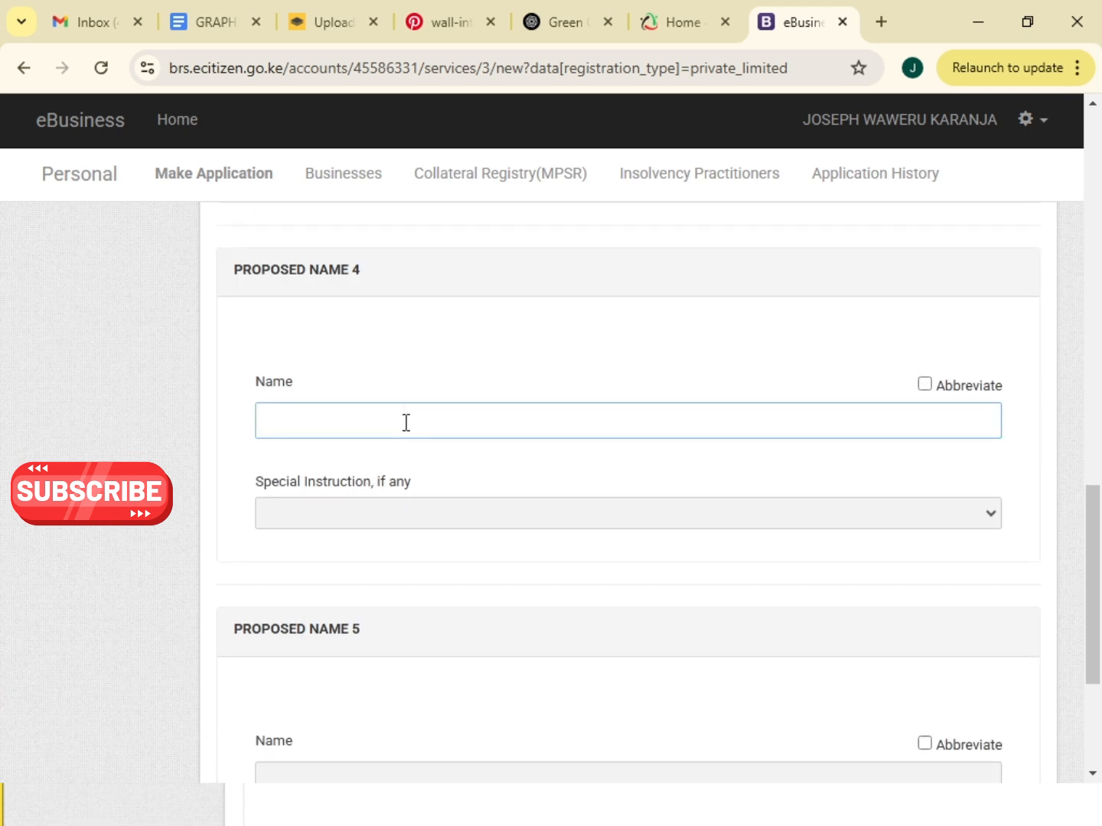
type("Jo")
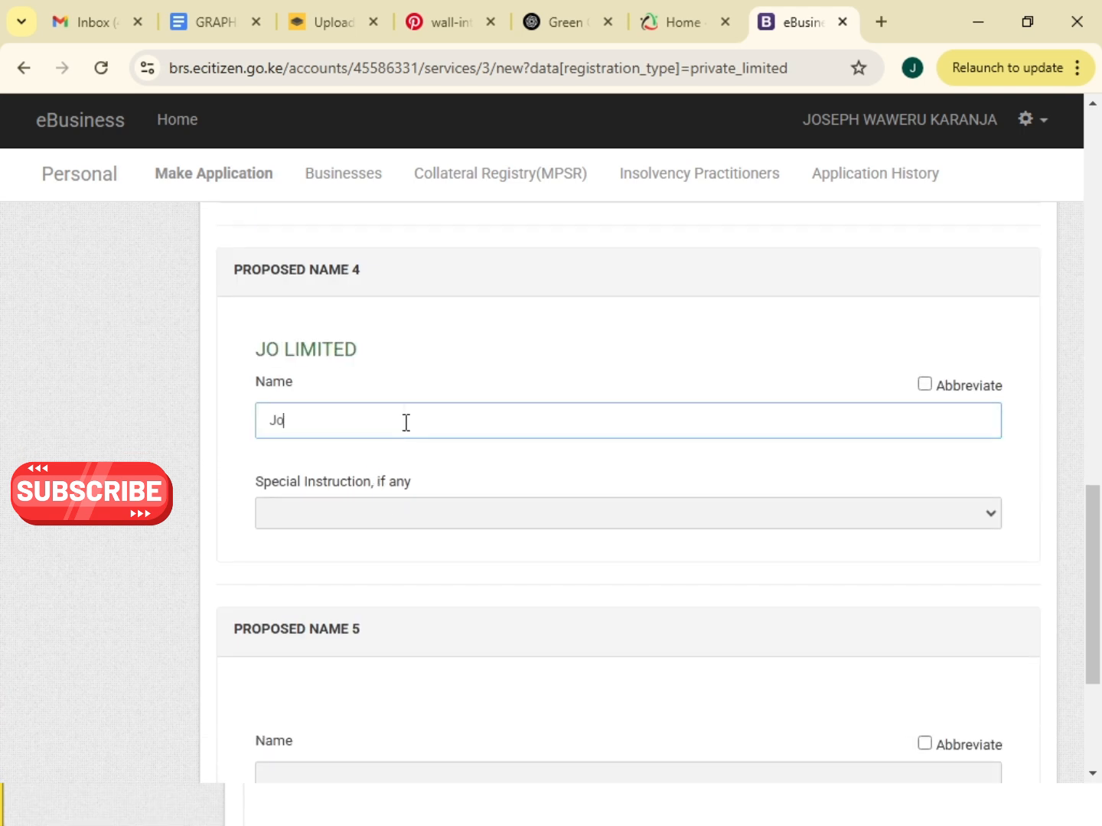
type("ose sh")
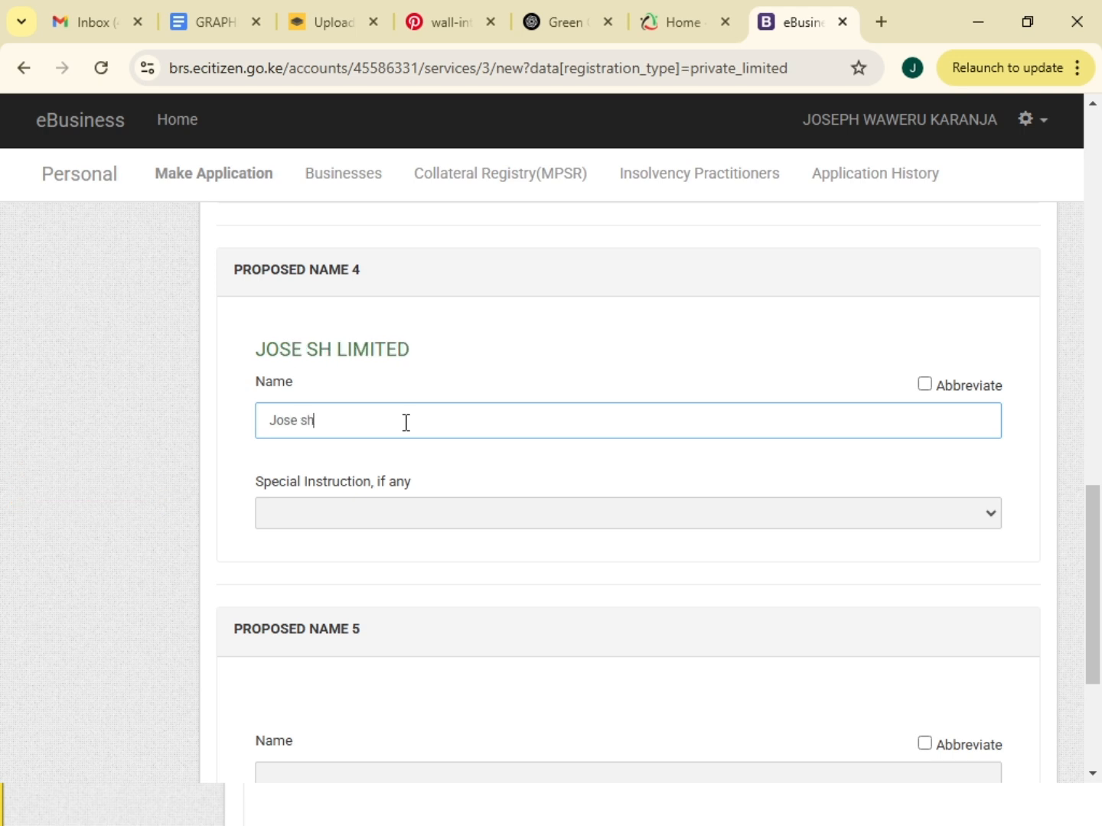
type("op 4")
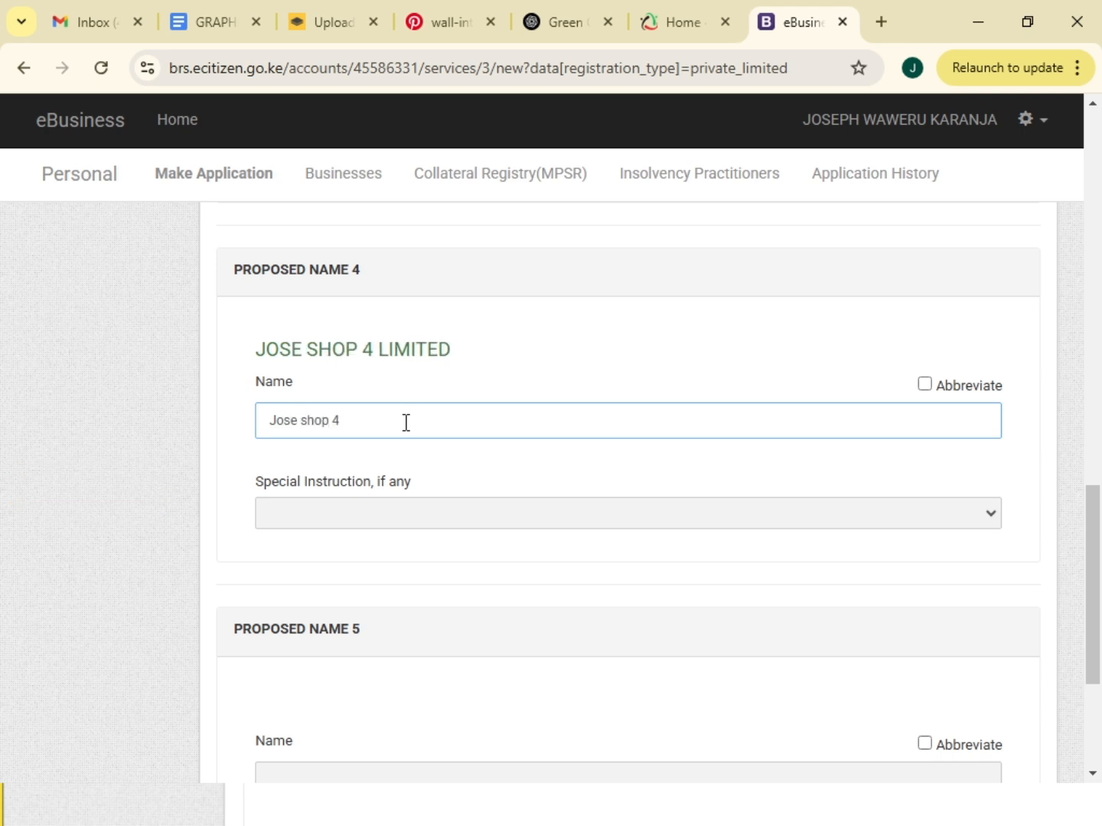
mouse_move(322, 523)
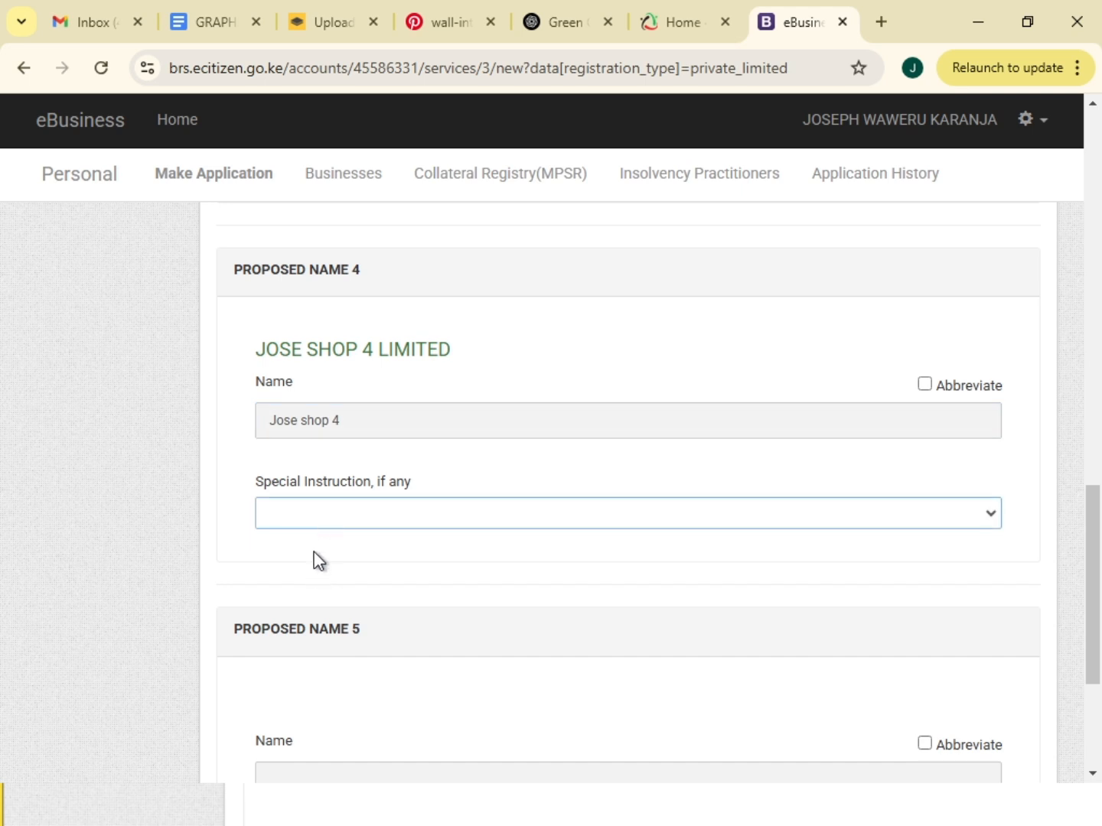
Step: Enter 'Jose shop 5' as Proposed Name 5 and save the names step
scroll("down", 3)
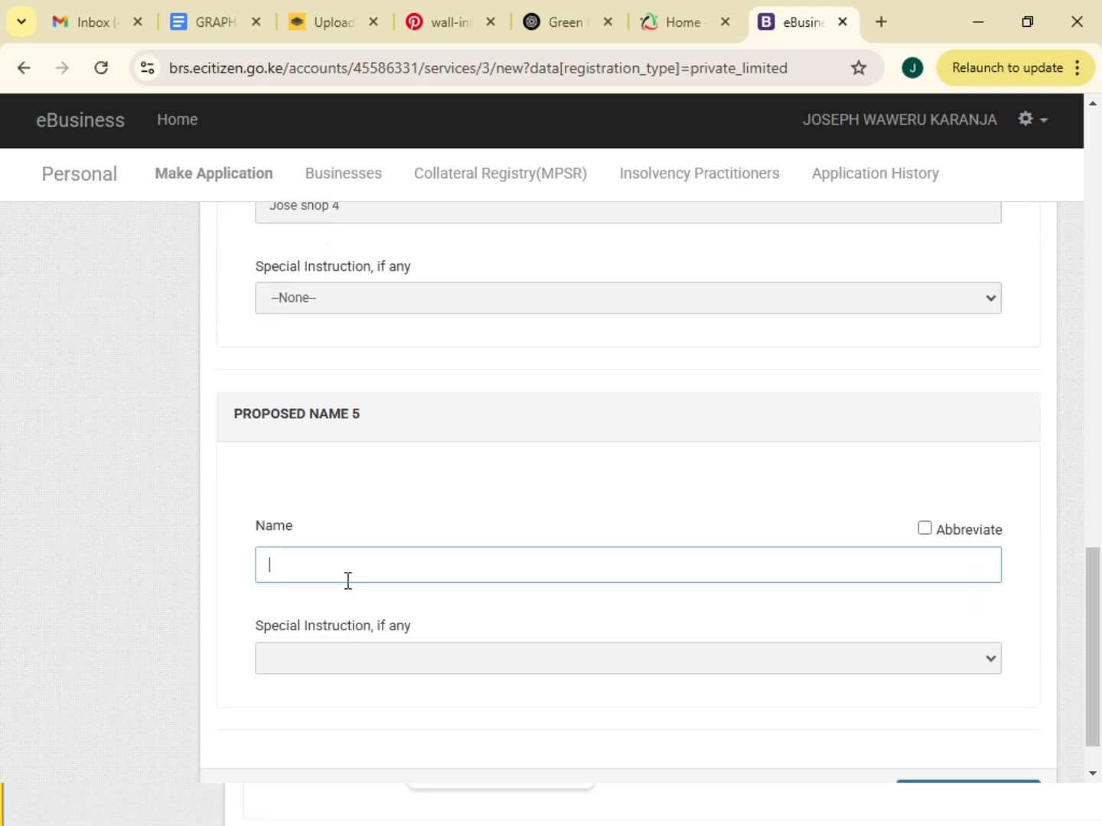
type("J")
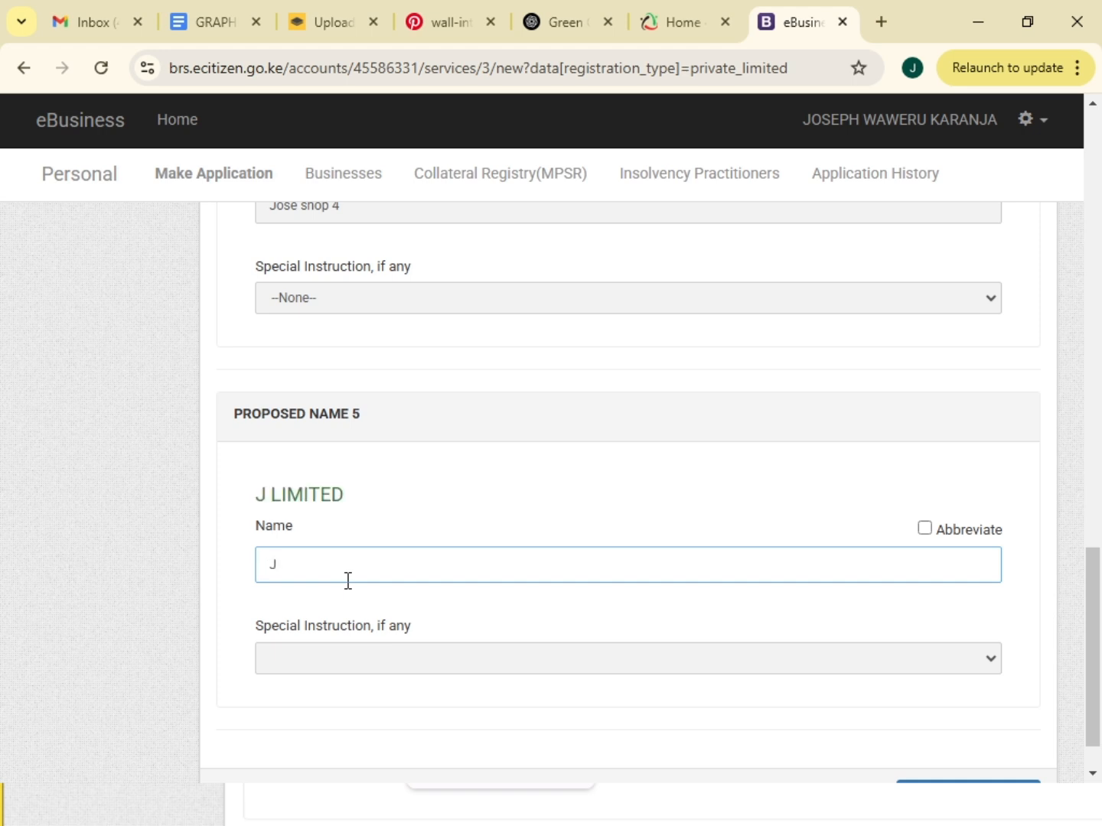
type("ose")
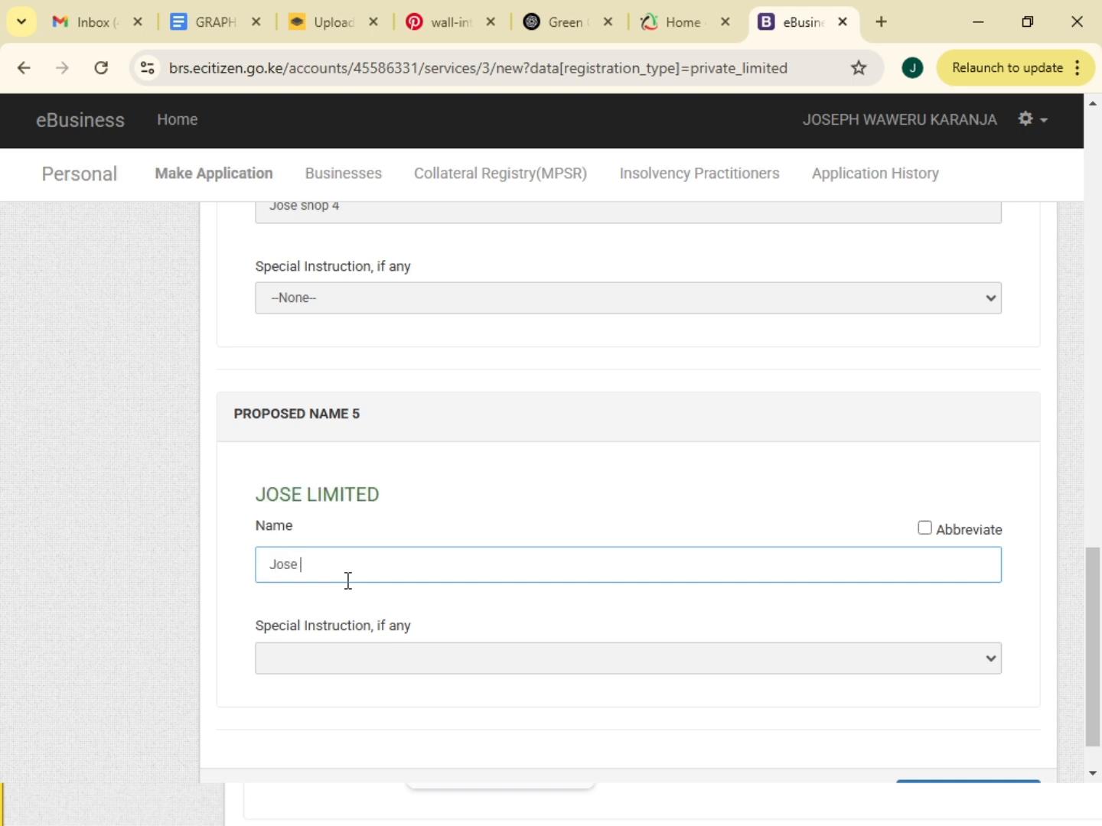
type("sho")
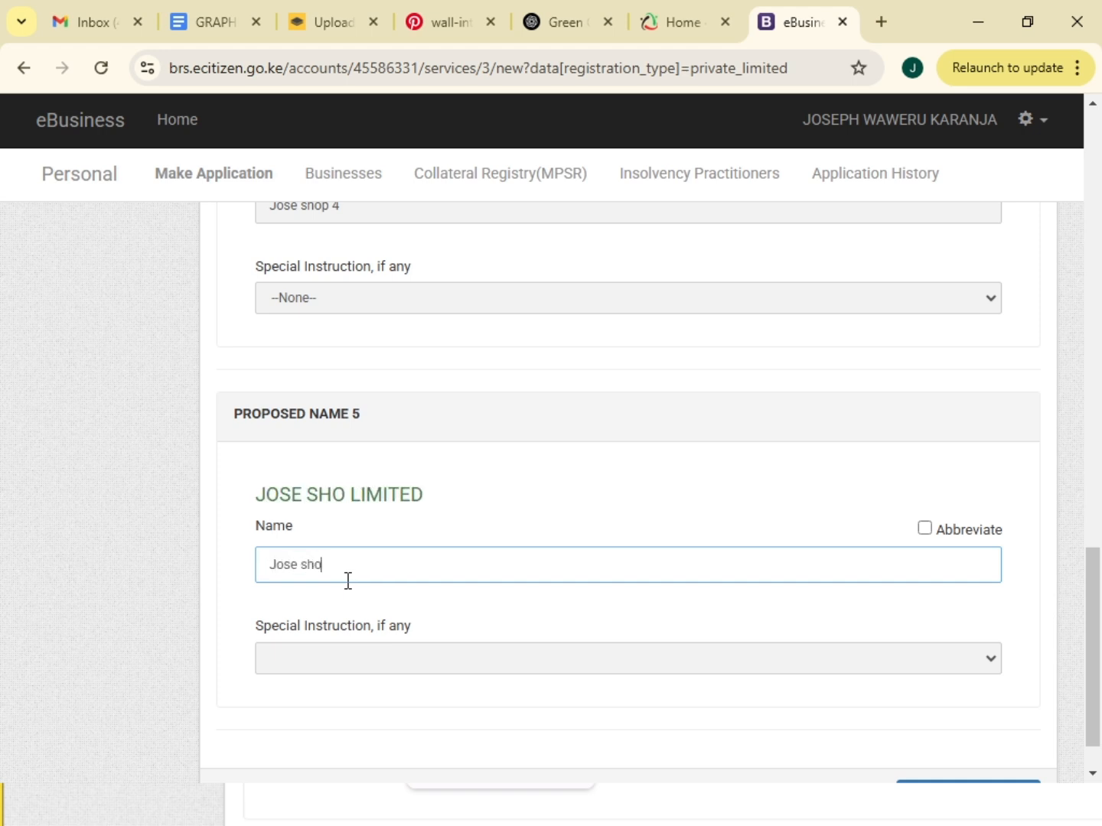
type("p 5")
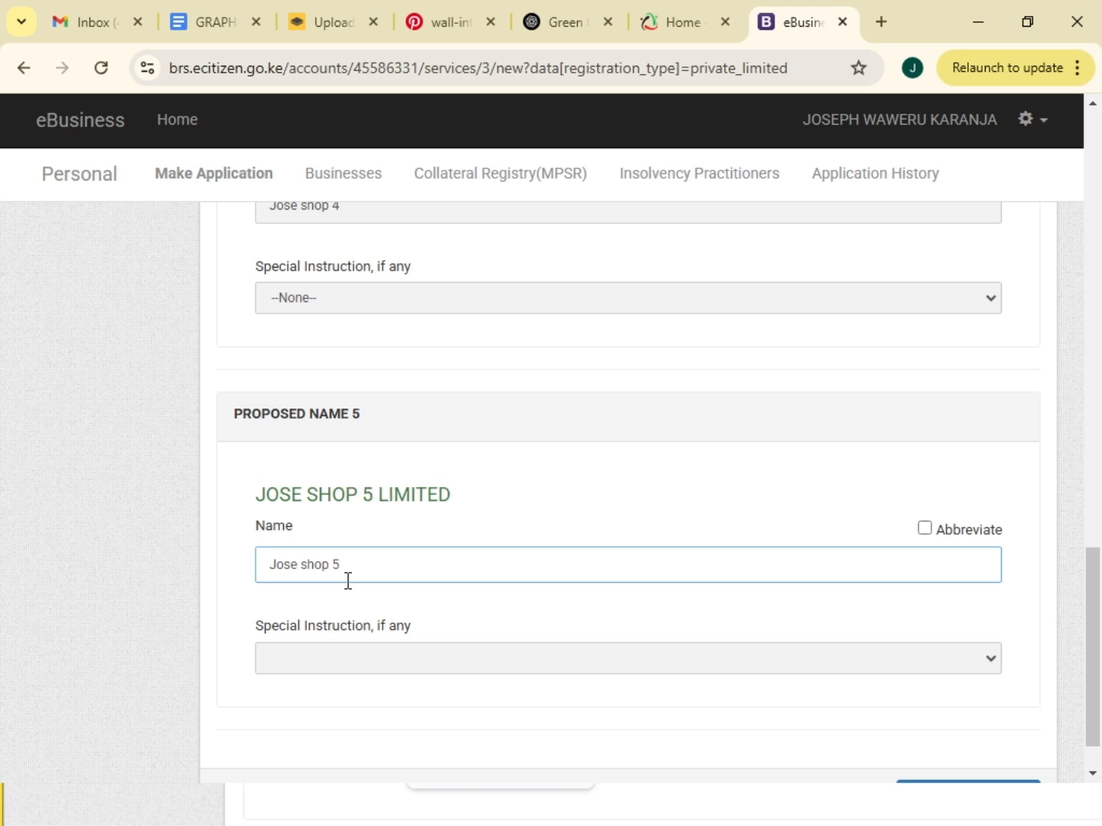
mouse_move(422, 342)
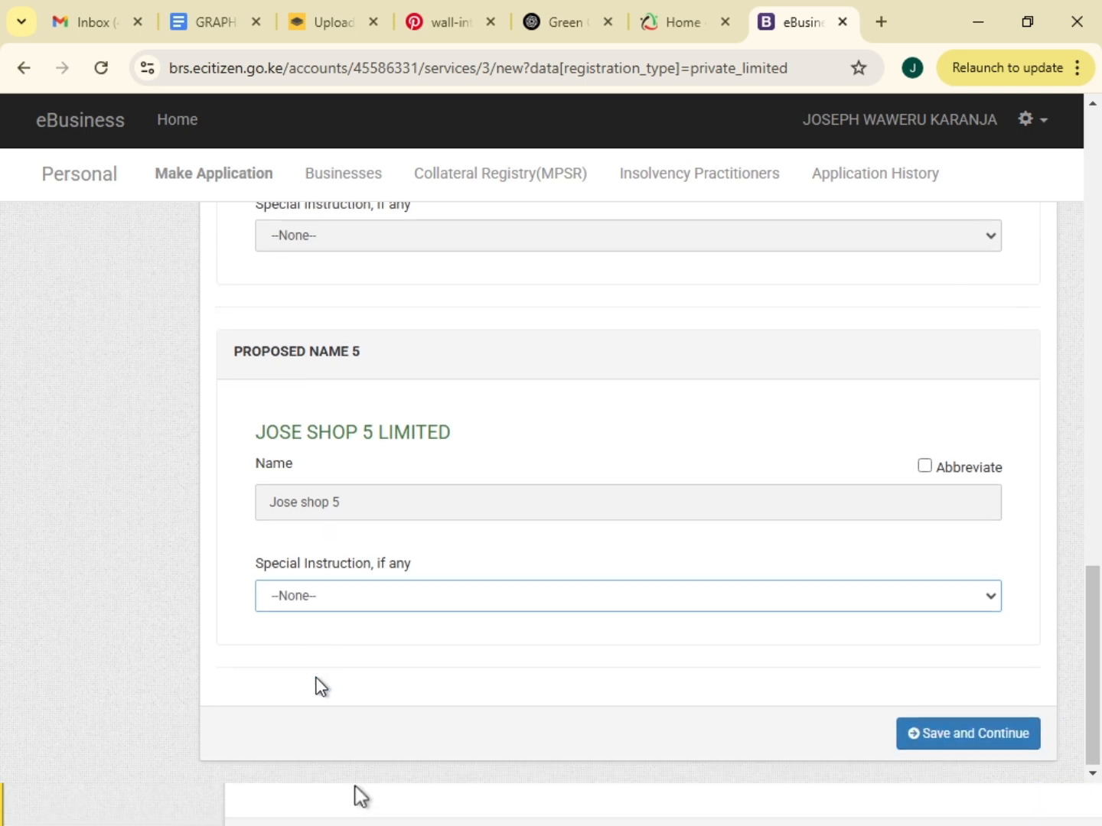
left_click(967, 735)
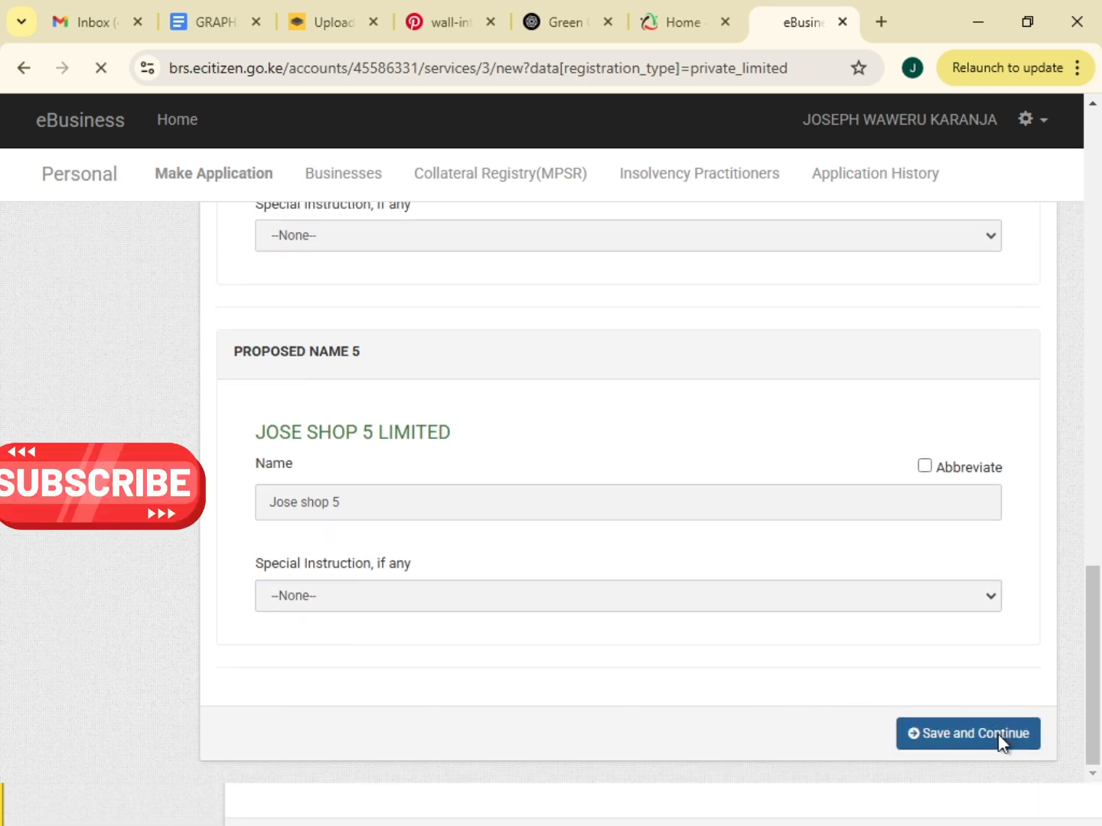
Step: Save and continue to Articles of Association, set Capacity to Director and Address to 61
left_click(967, 735)
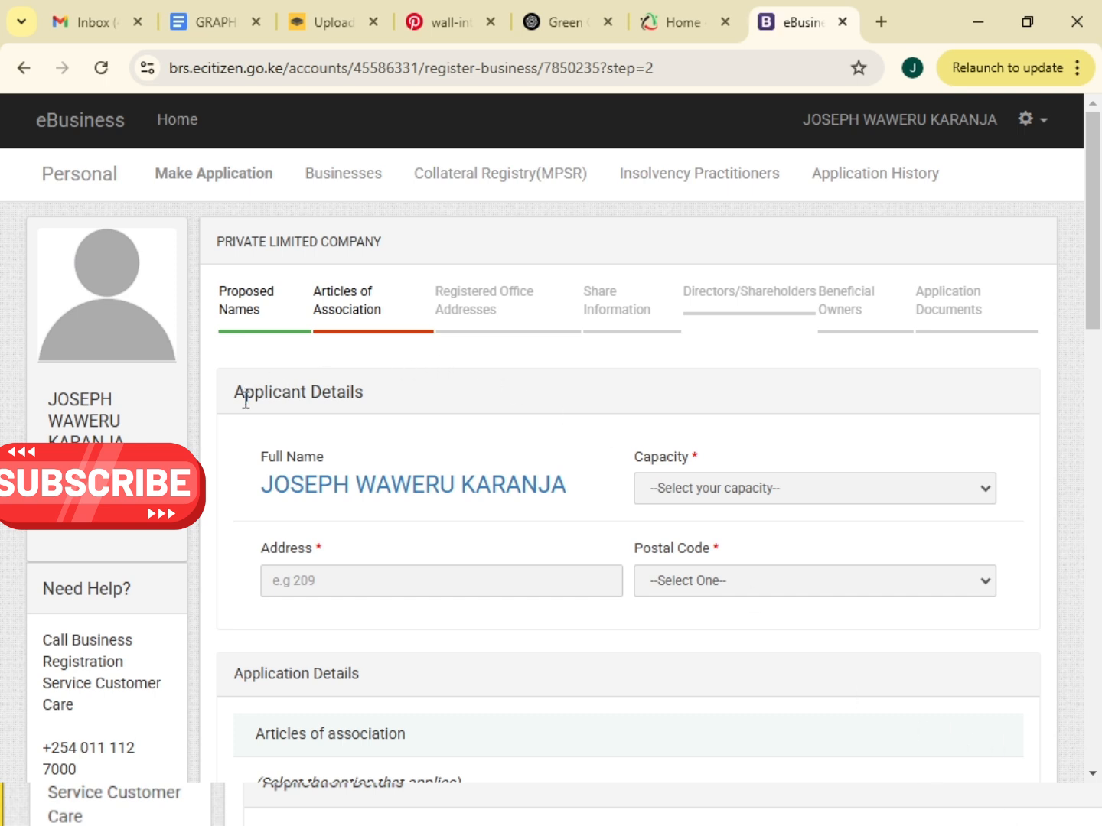
mouse_move(338, 520)
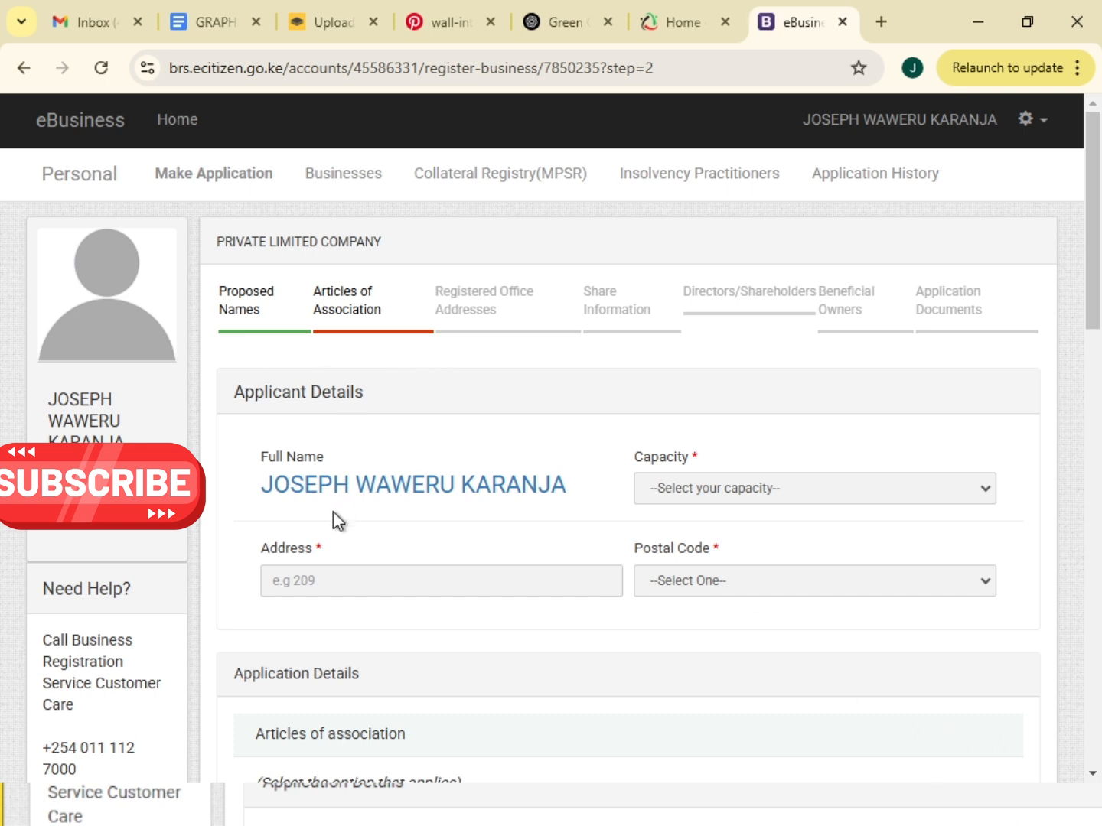
mouse_move(747, 493)
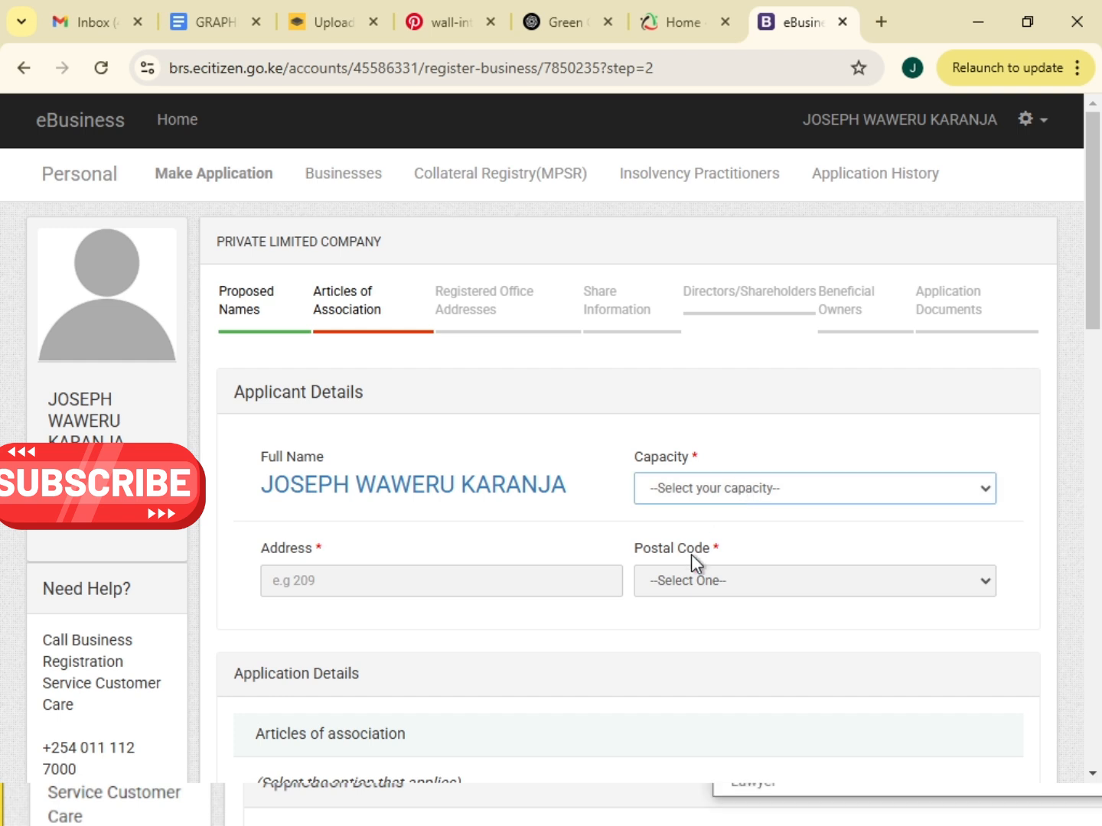
mouse_move(691, 569)
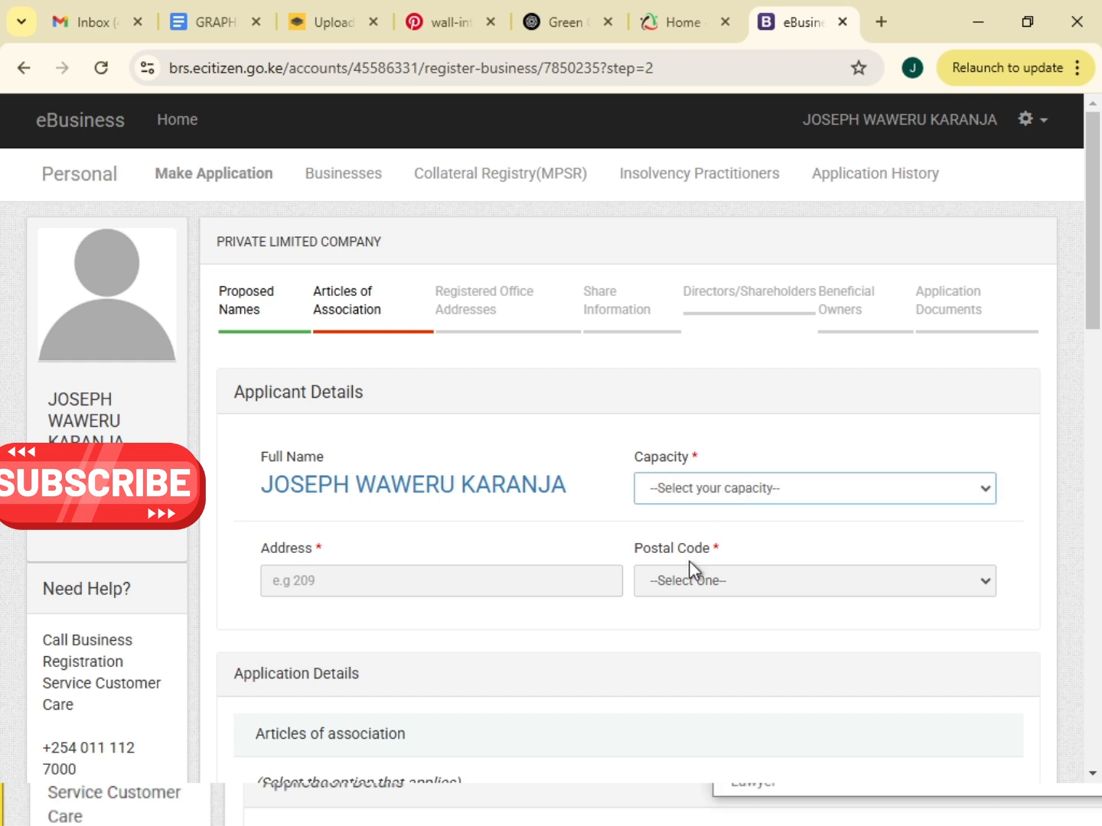
left_click(814, 488)
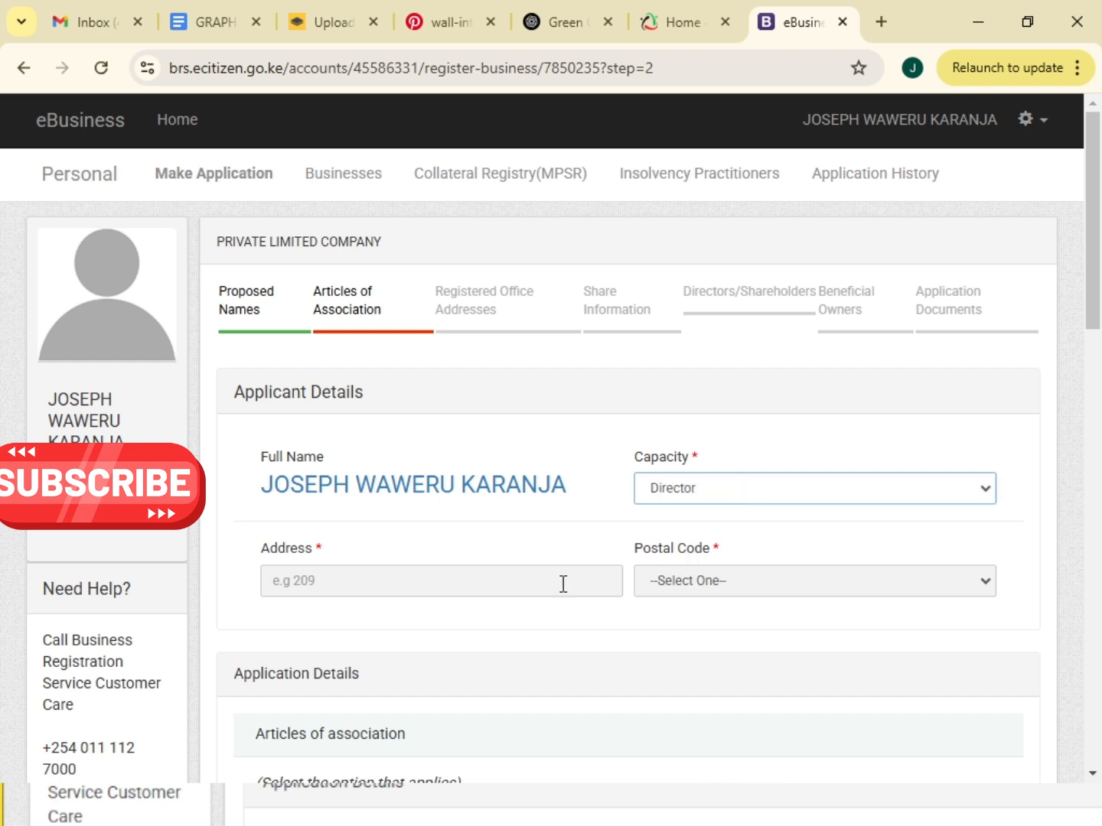
left_click(440, 580)
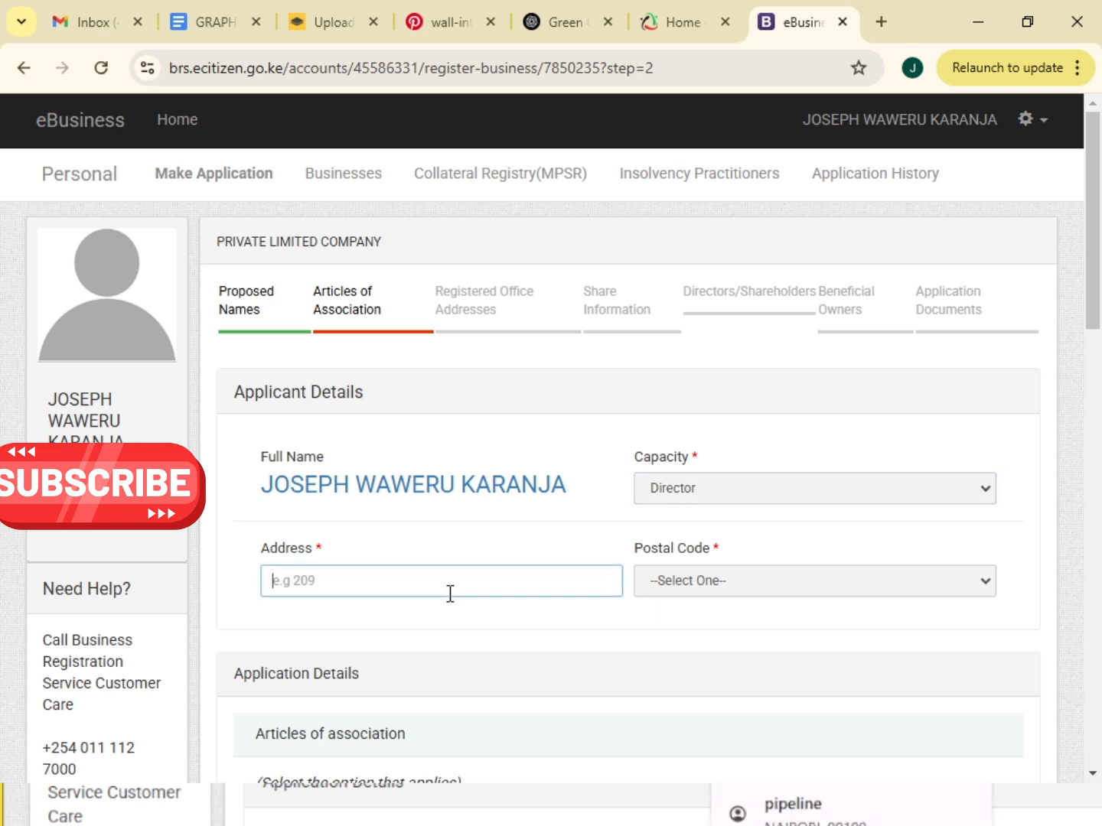
type("61")
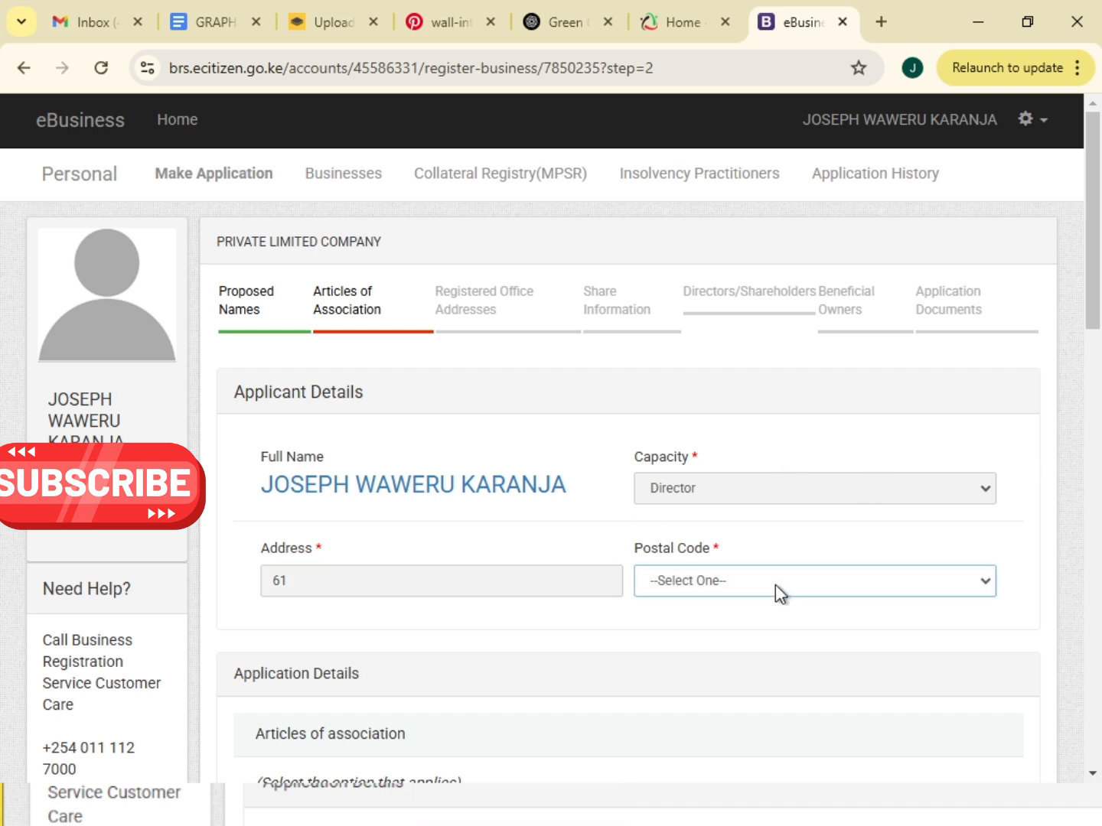
mouse_move(732, 95)
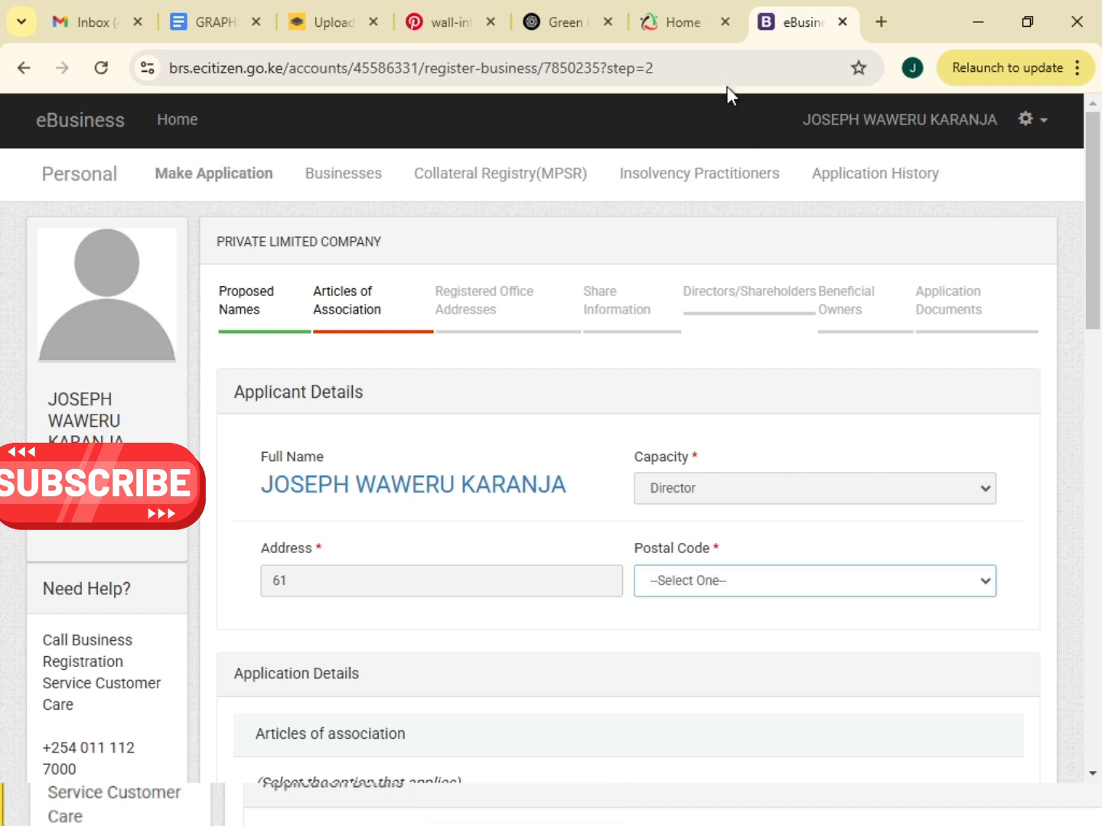
Step: With postal code 00100 - G.P.O NAIROBI, enter 'shop services' as Nature of Business
scroll("down", 3)
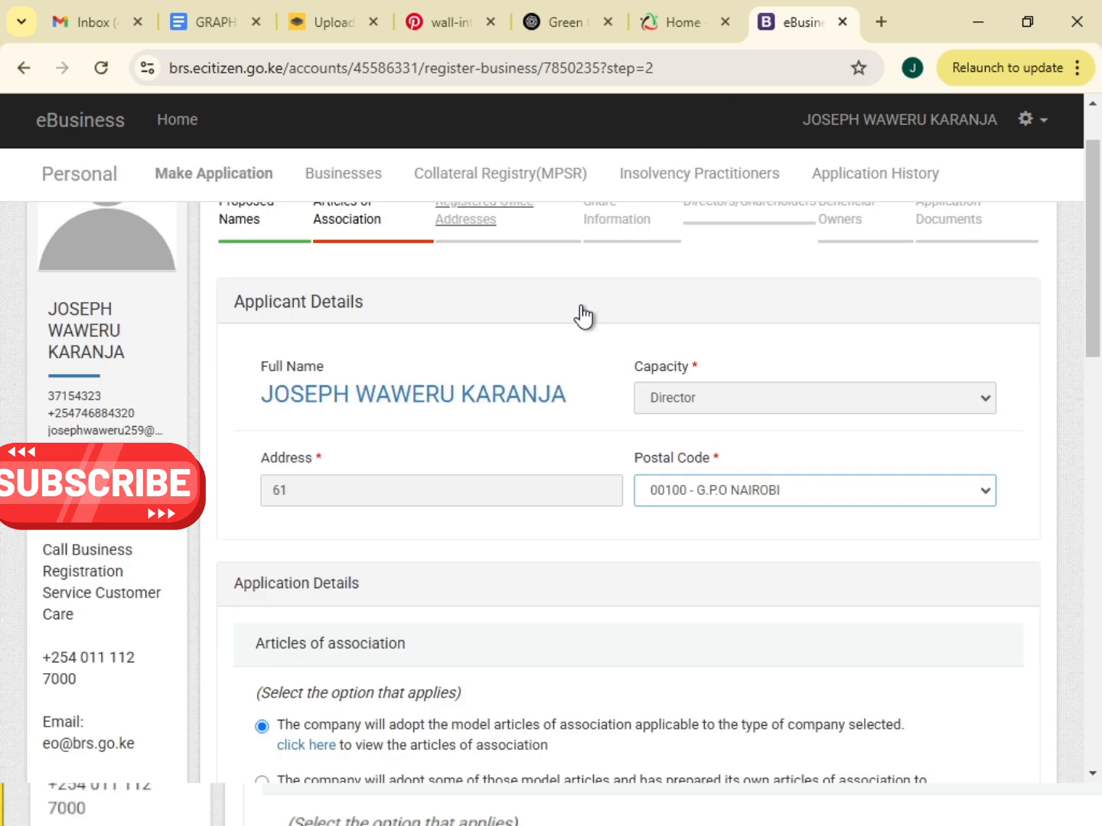
scroll("down", 3)
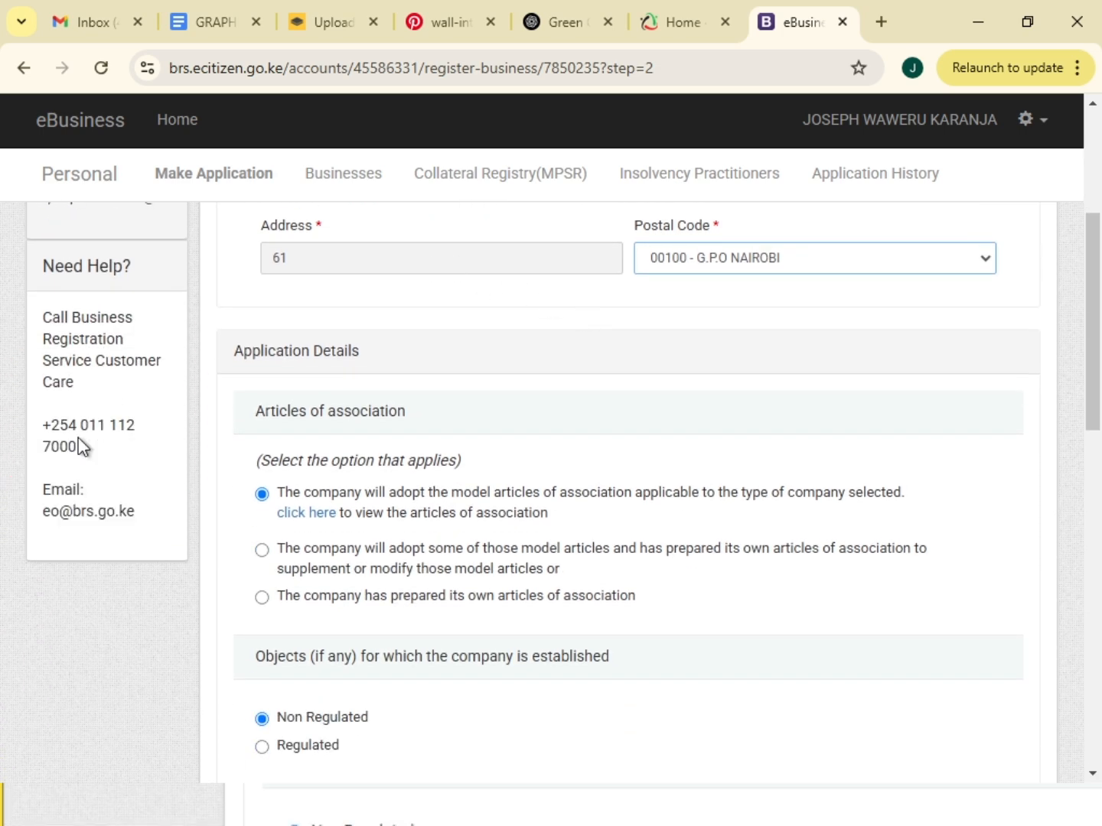
scroll("down", 3)
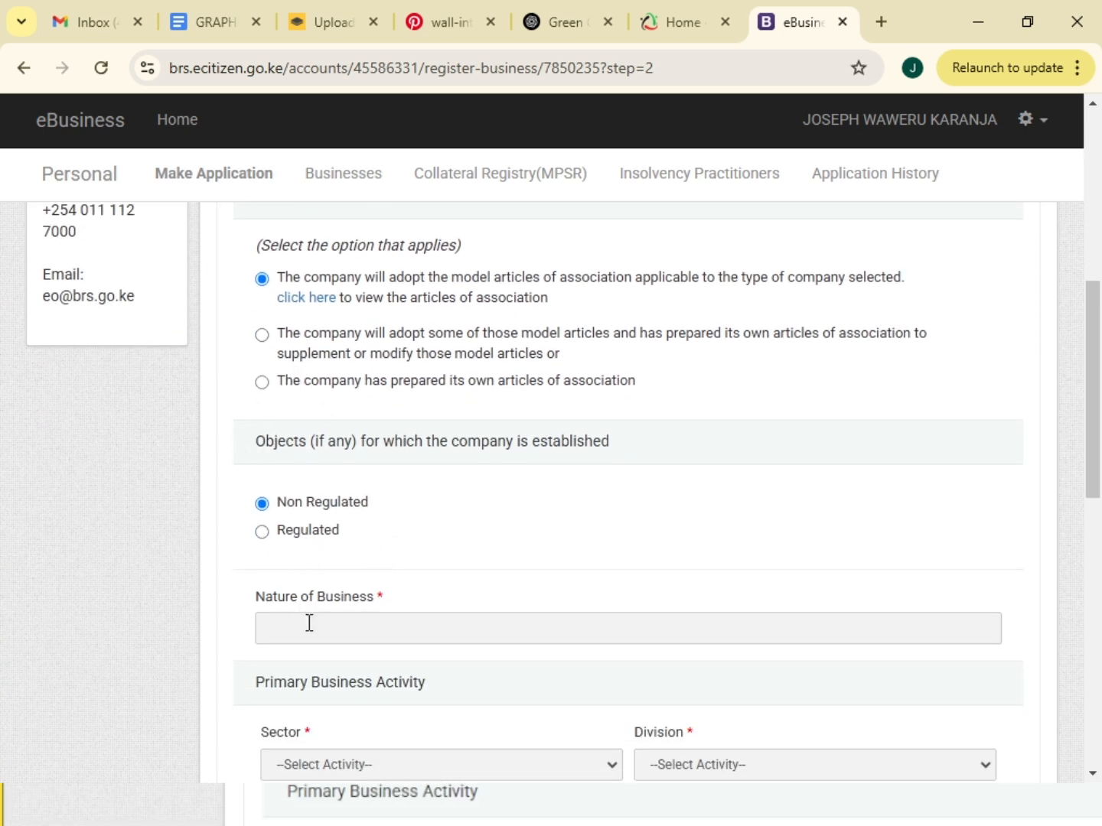
left_click(535, 628)
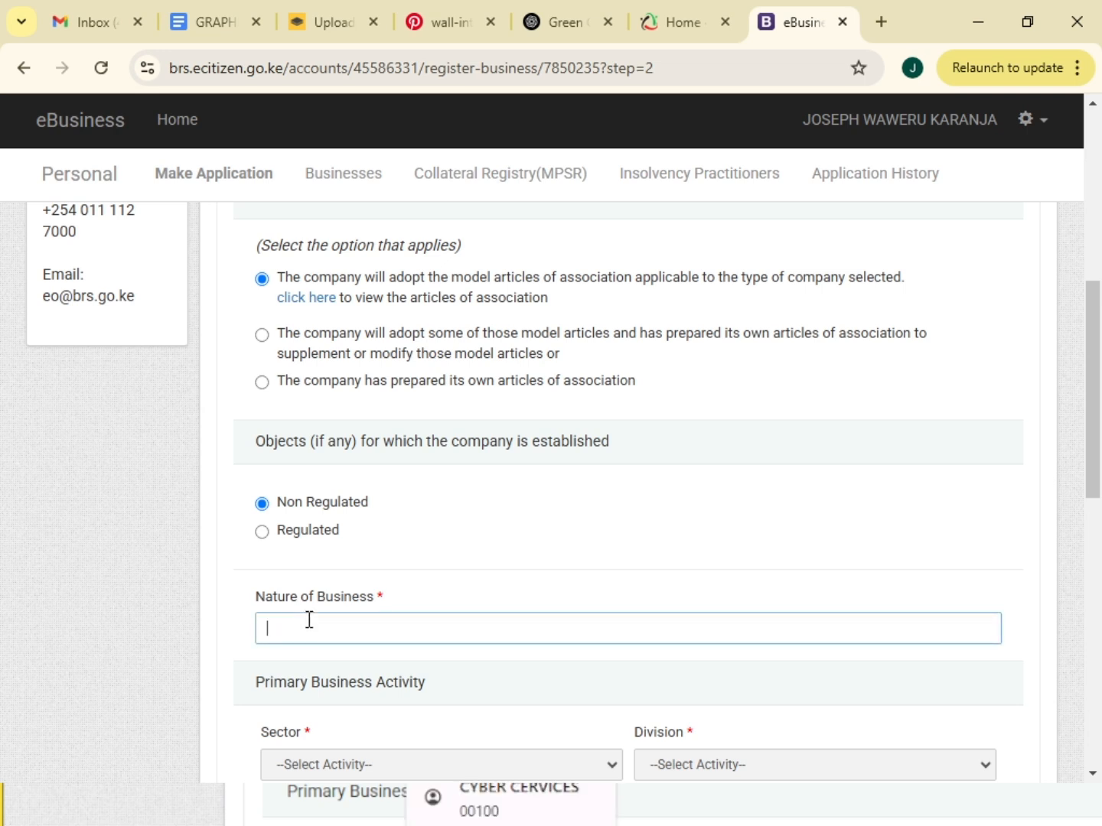
type("shop serv")
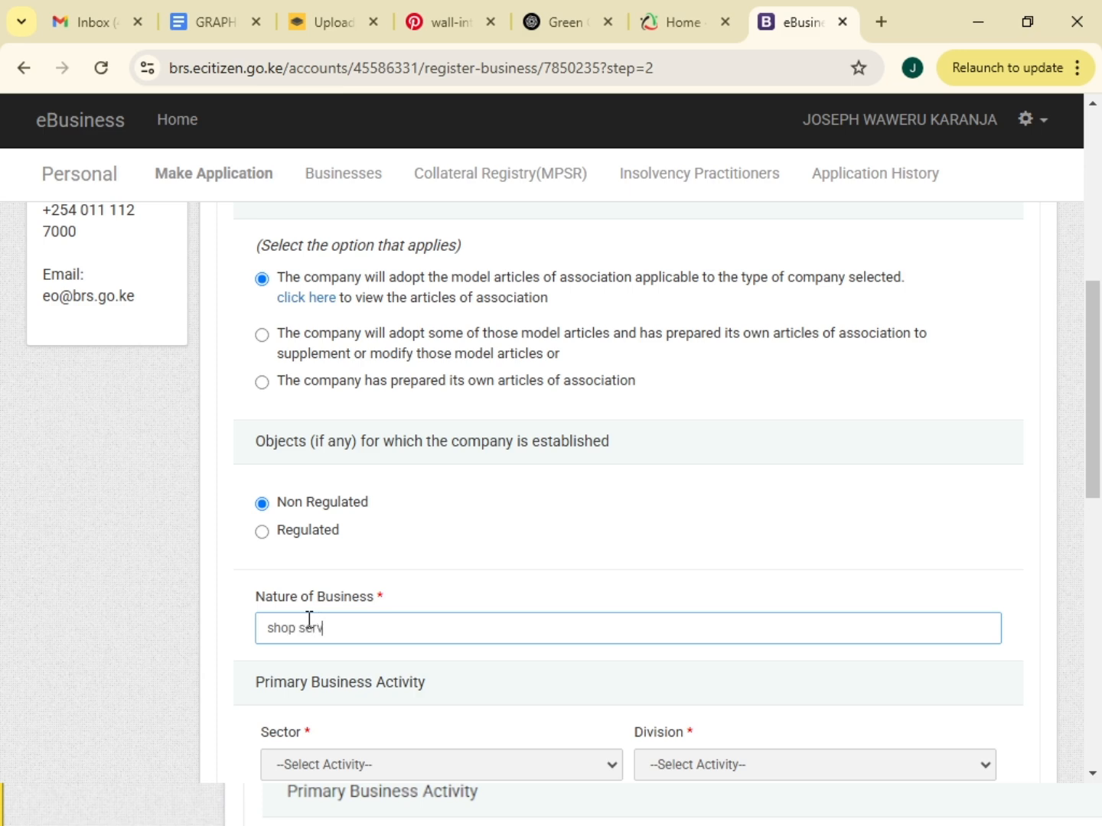
type("ices")
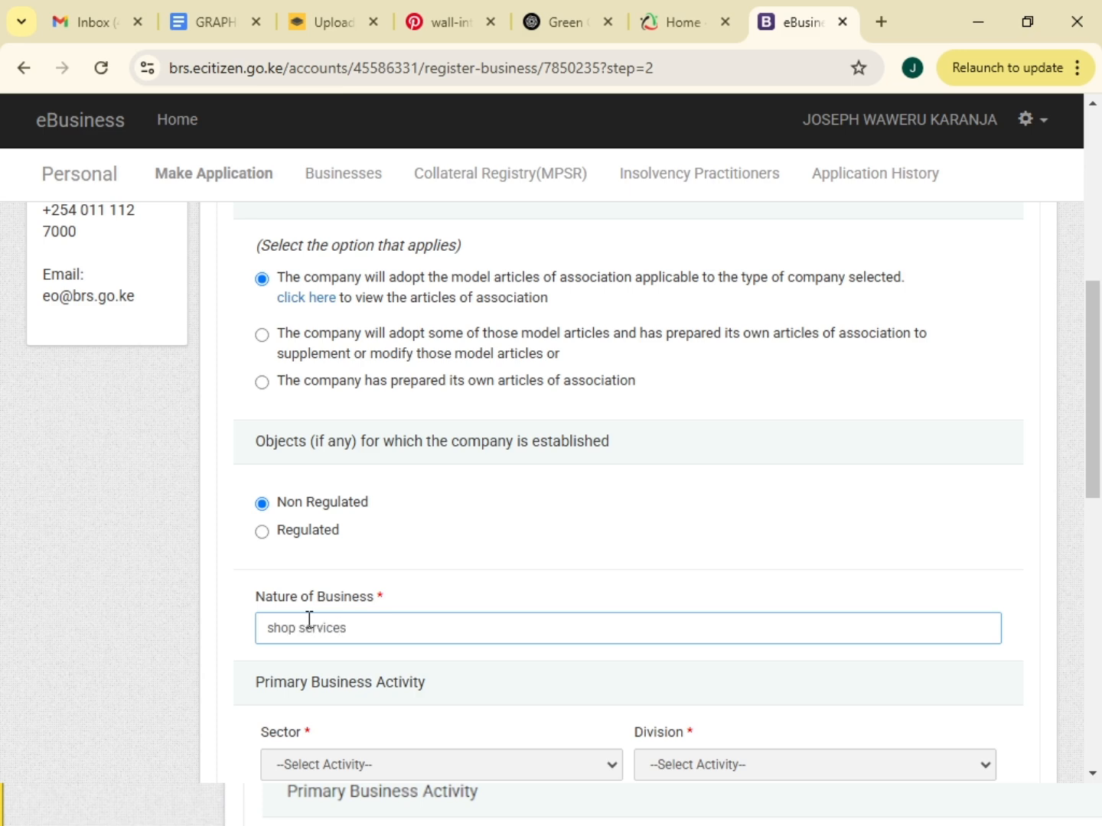
scroll("down", 3)
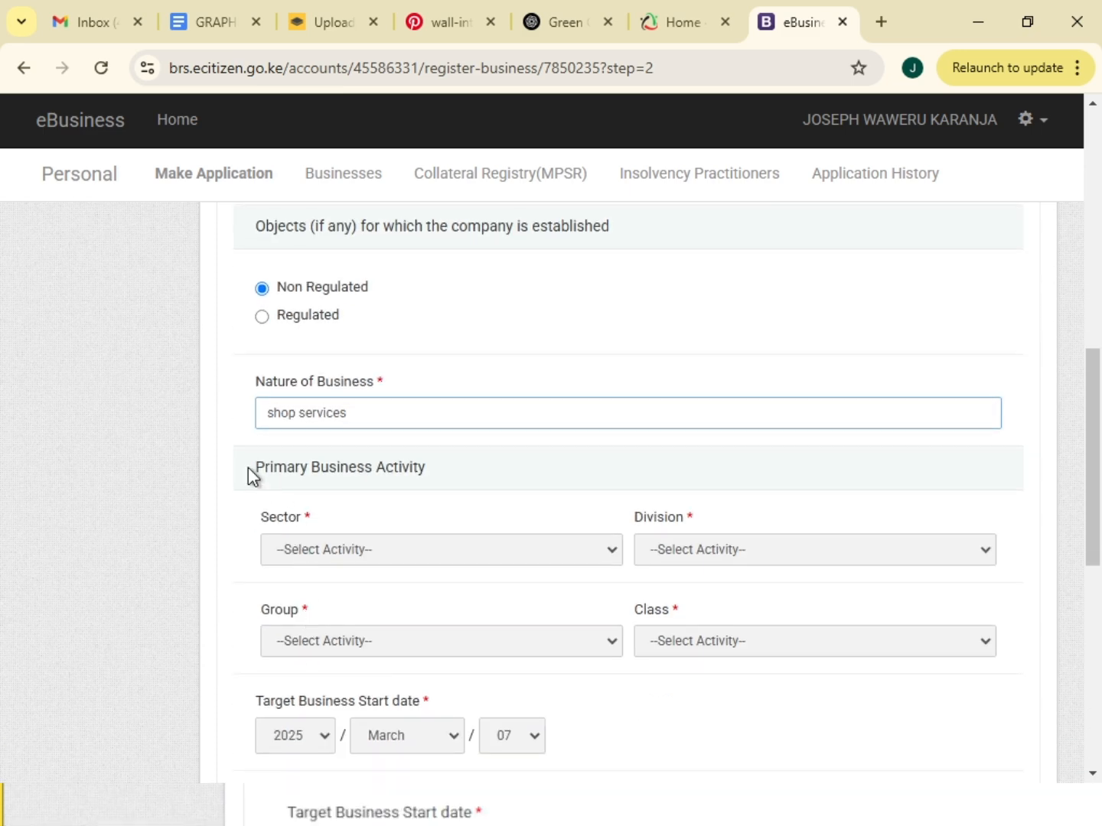
mouse_move(410, 553)
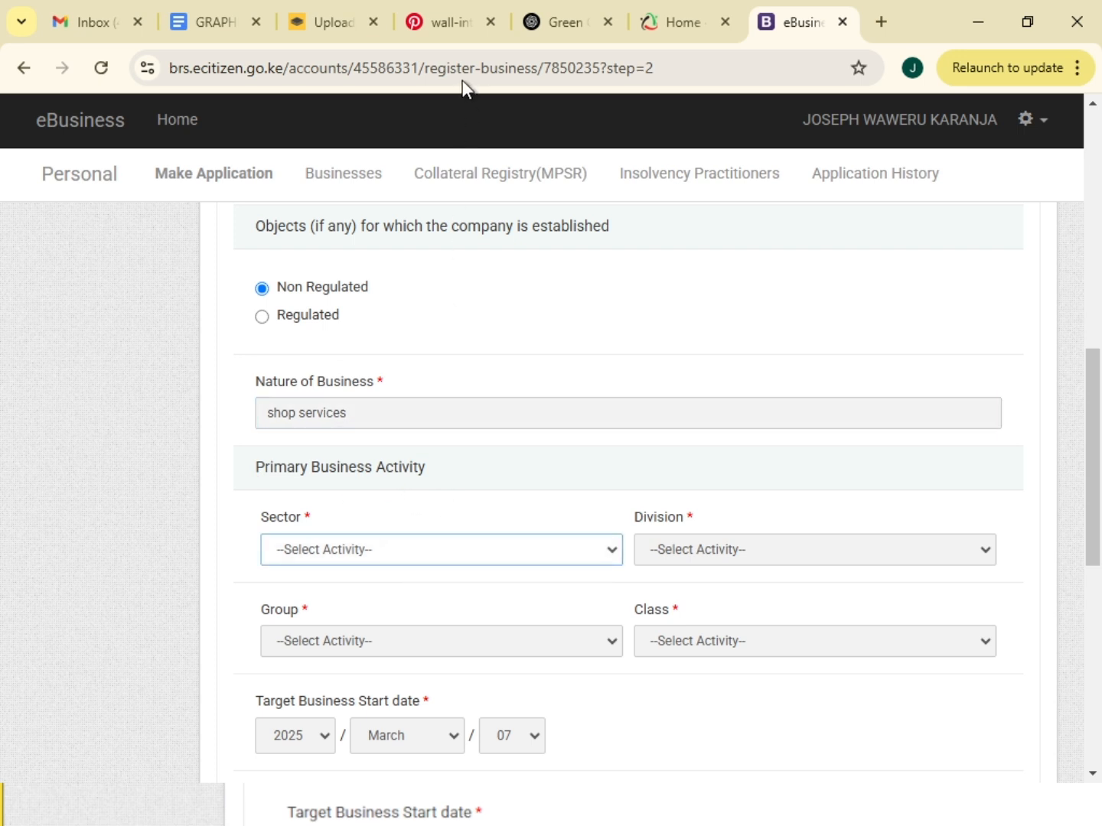
mouse_move(340, 277)
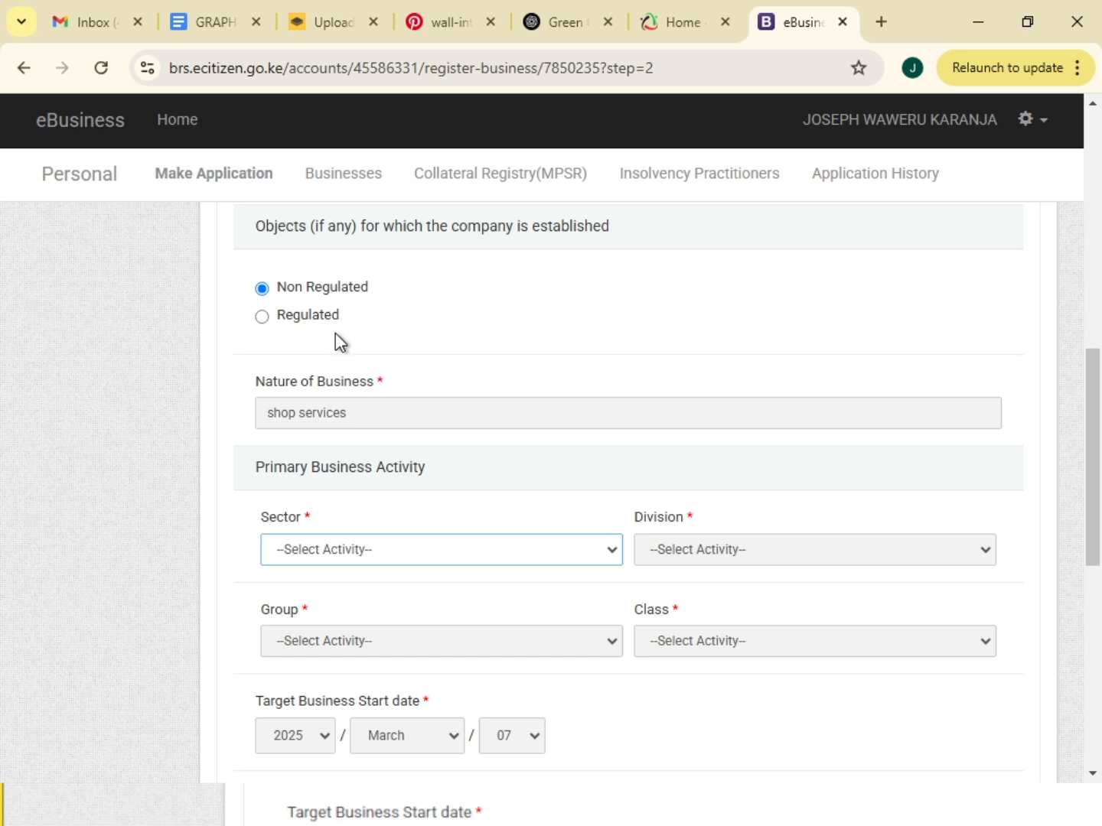
mouse_move(362, 495)
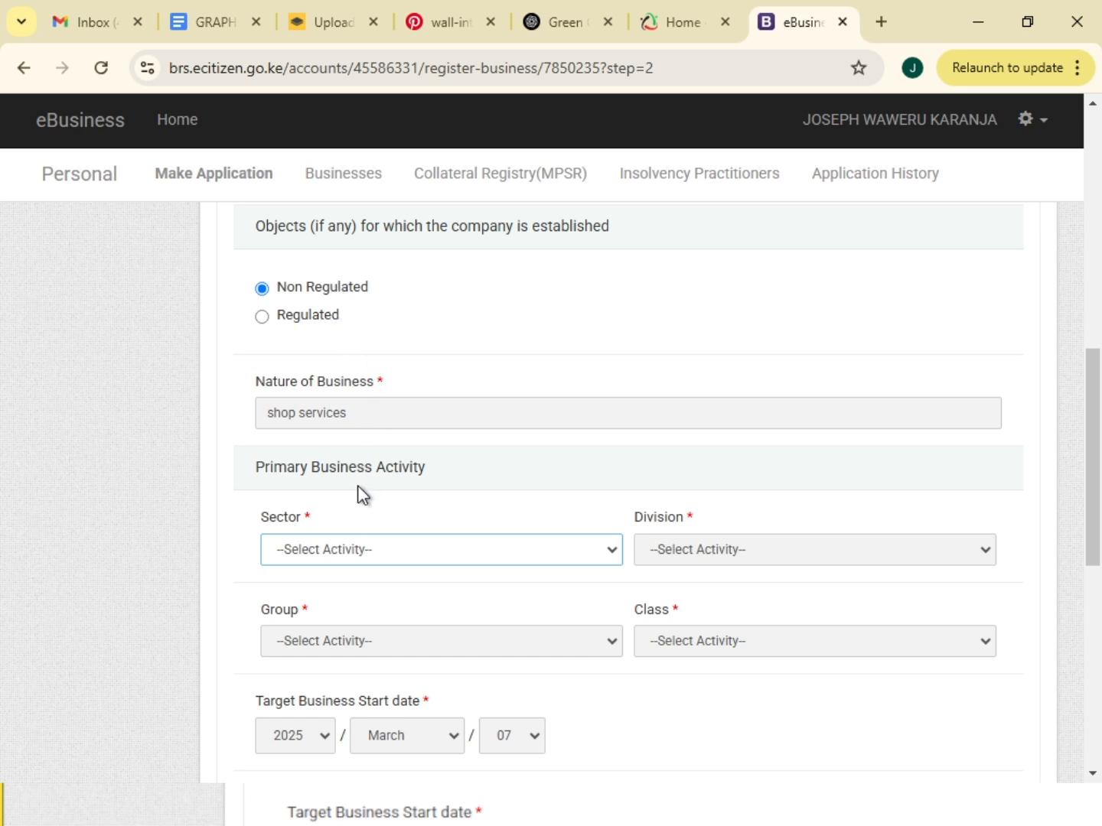
mouse_move(365, 484)
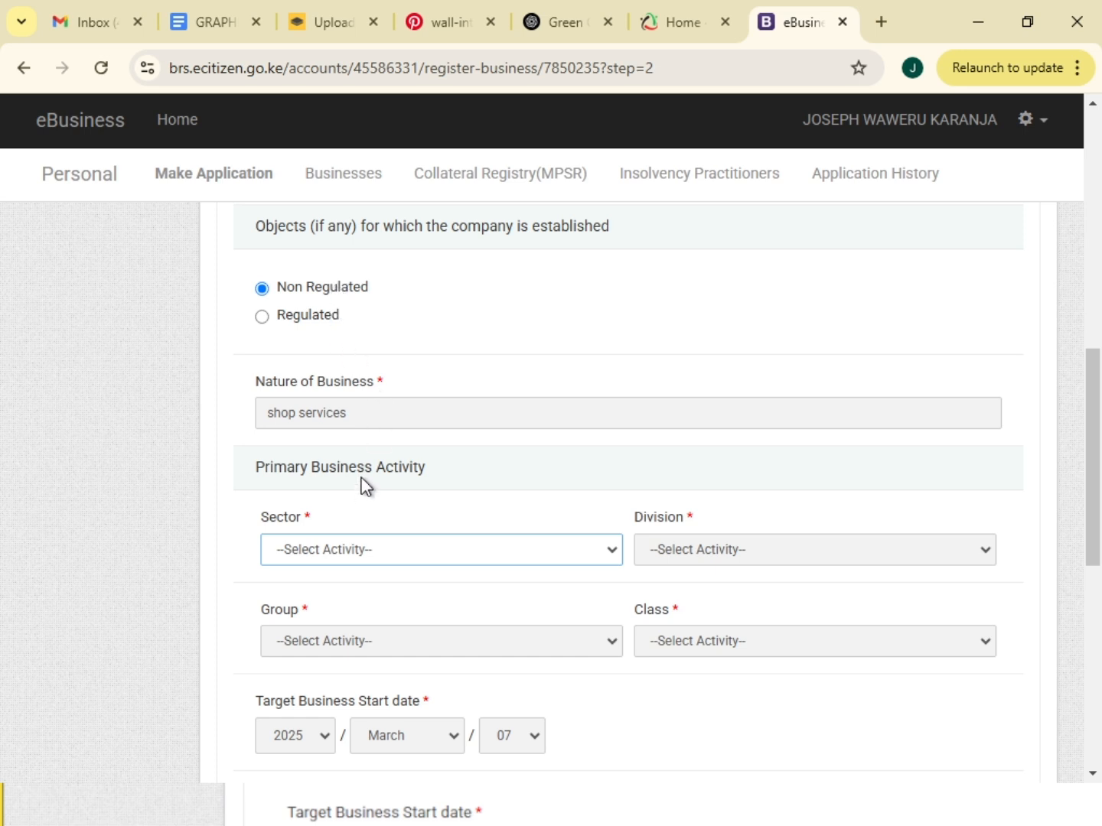
Step: Set Primary Business Activity to Sector S, Division 96, Group 960, Class 9609
left_click(441, 549)
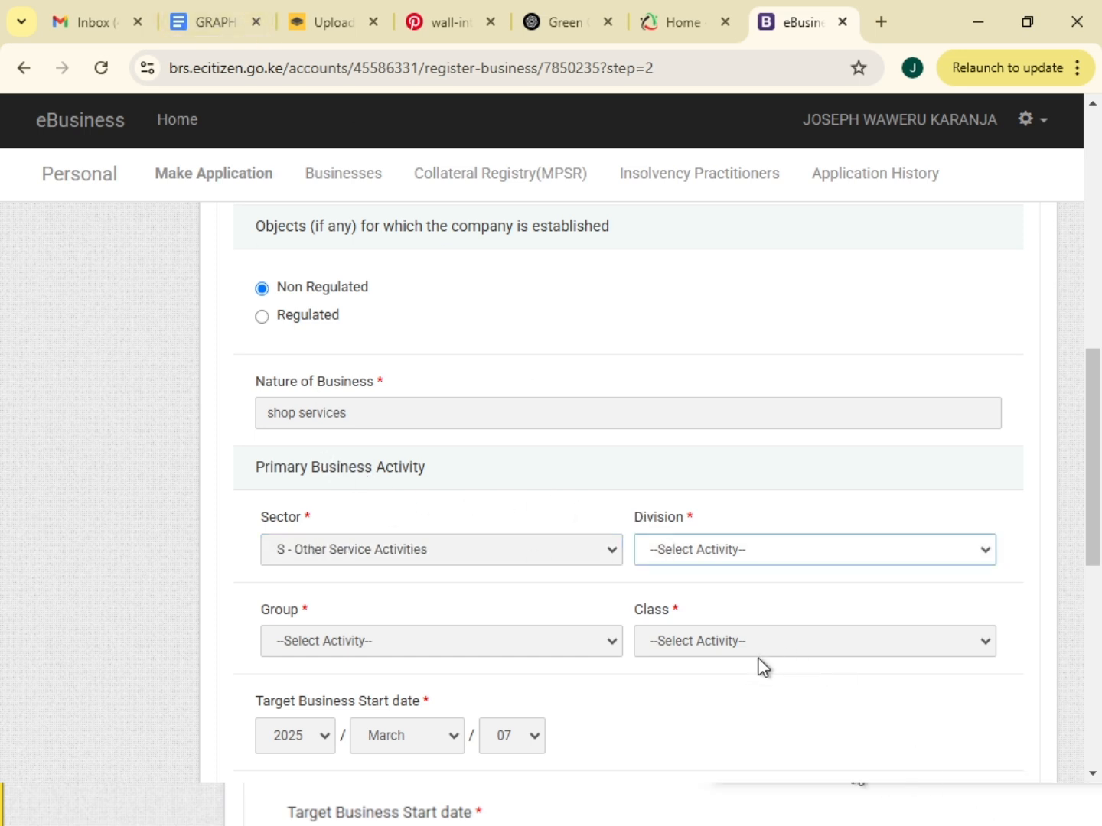
left_click(814, 549)
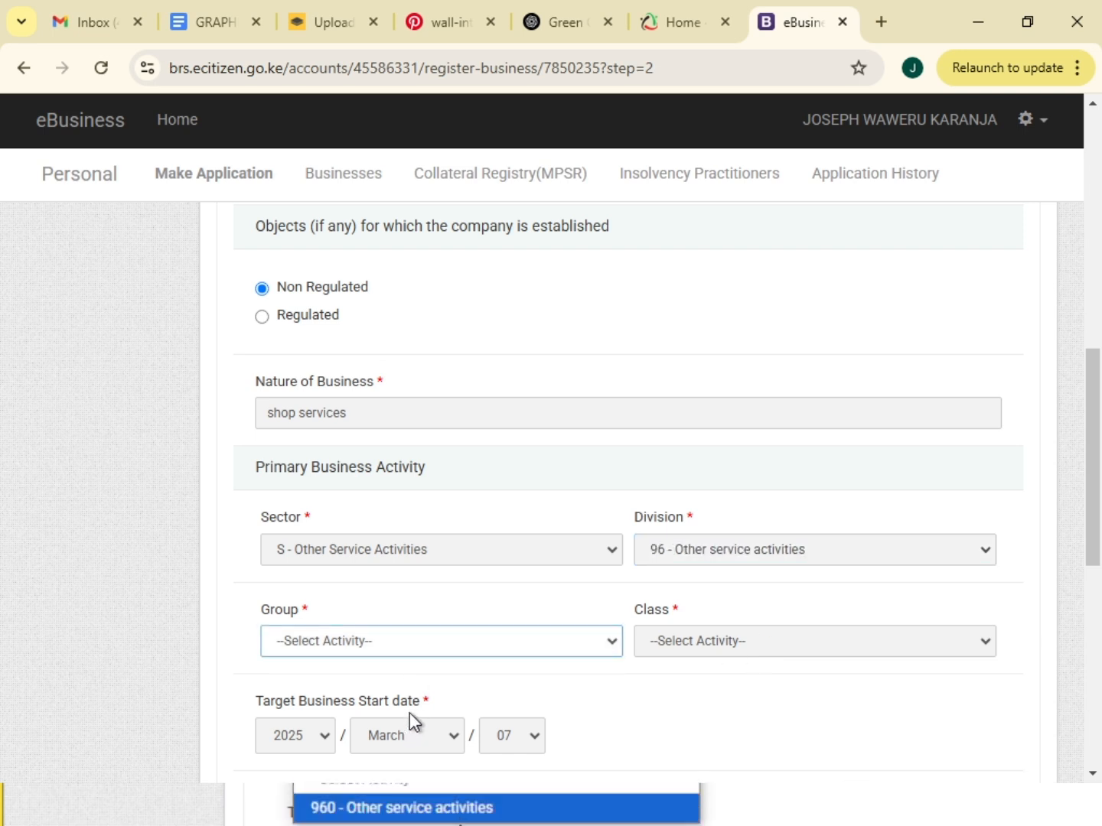
left_click(496, 808)
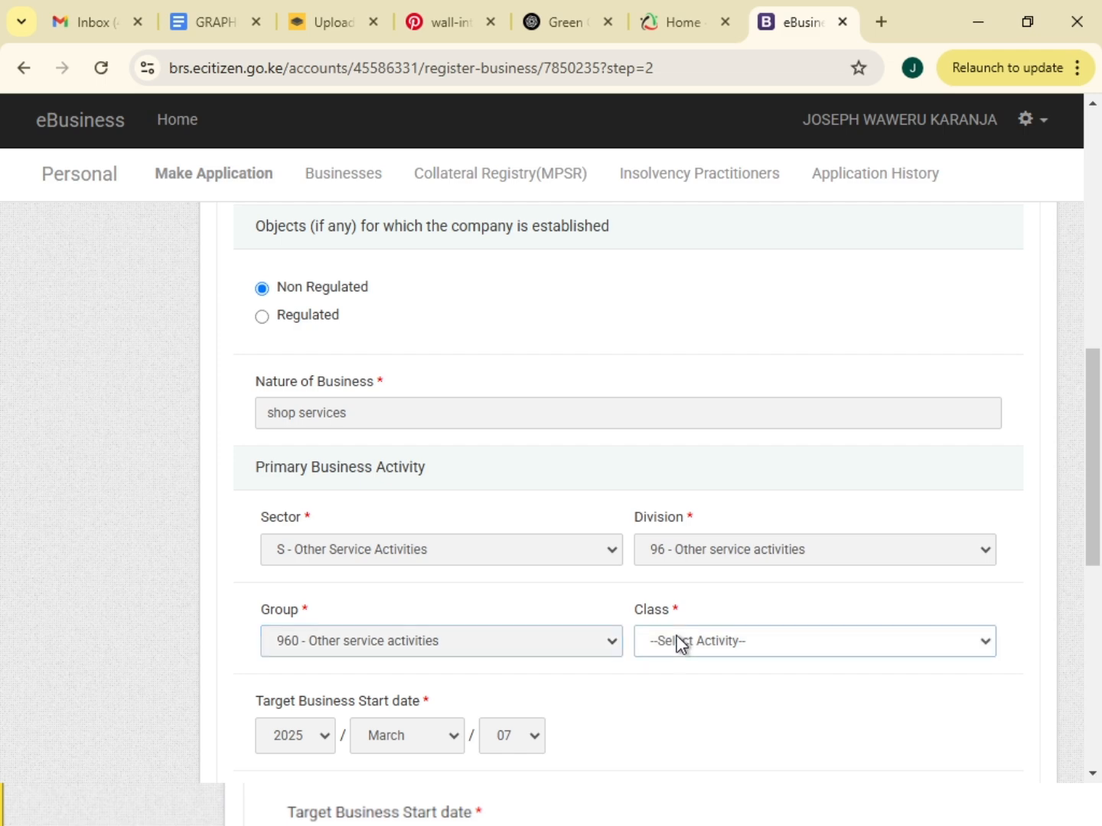
left_click(814, 641)
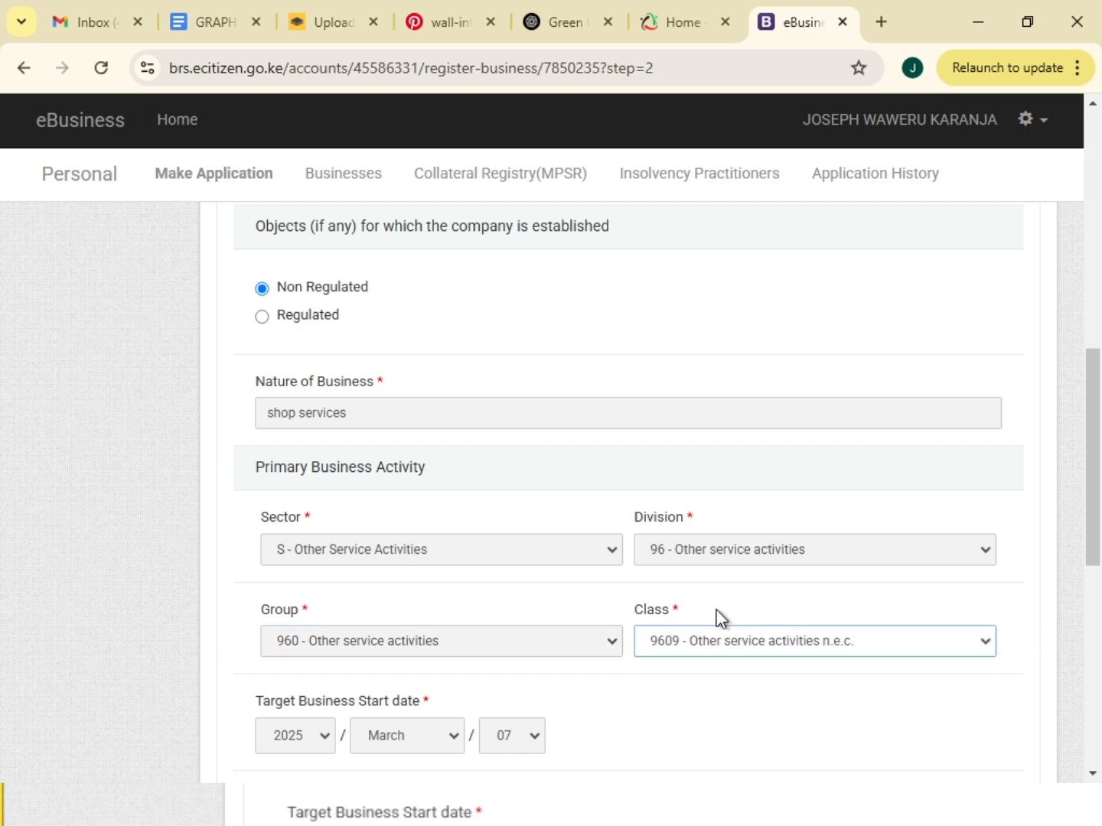
Step: Set the start month to May, 2 employees and an estimated annual turnover of 500000
scroll("down", 3)
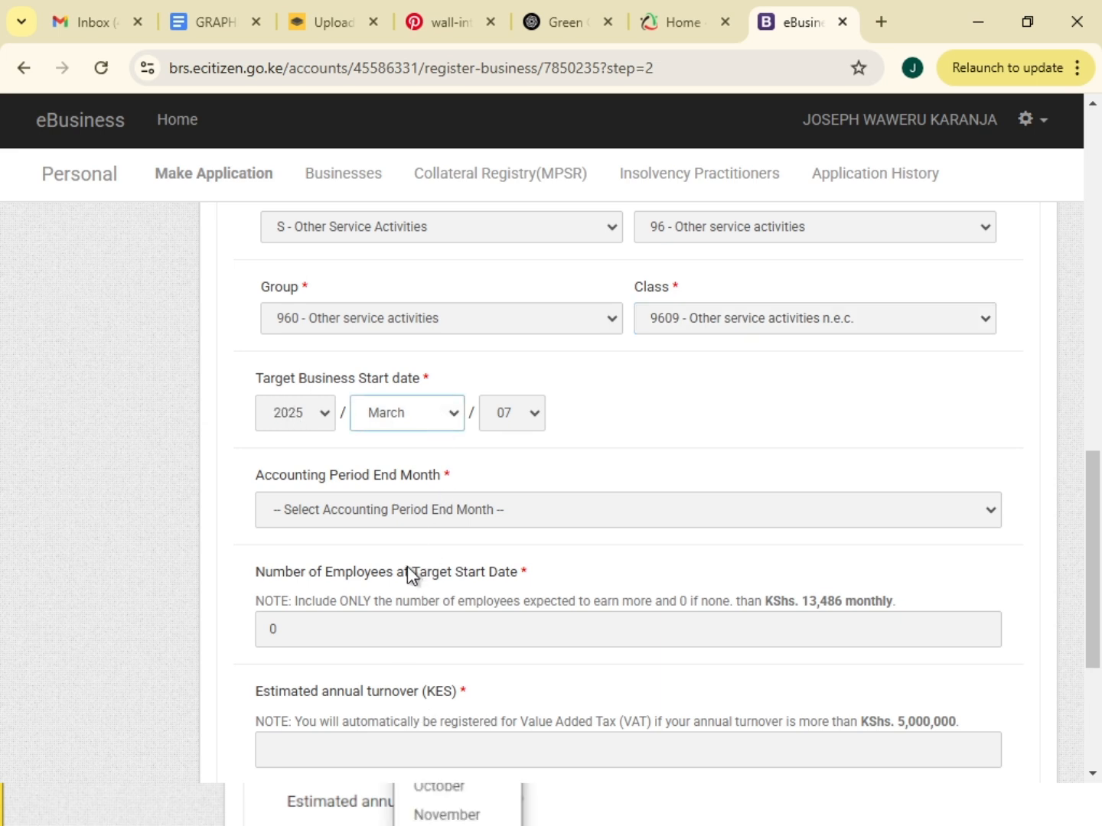
left_click(407, 413)
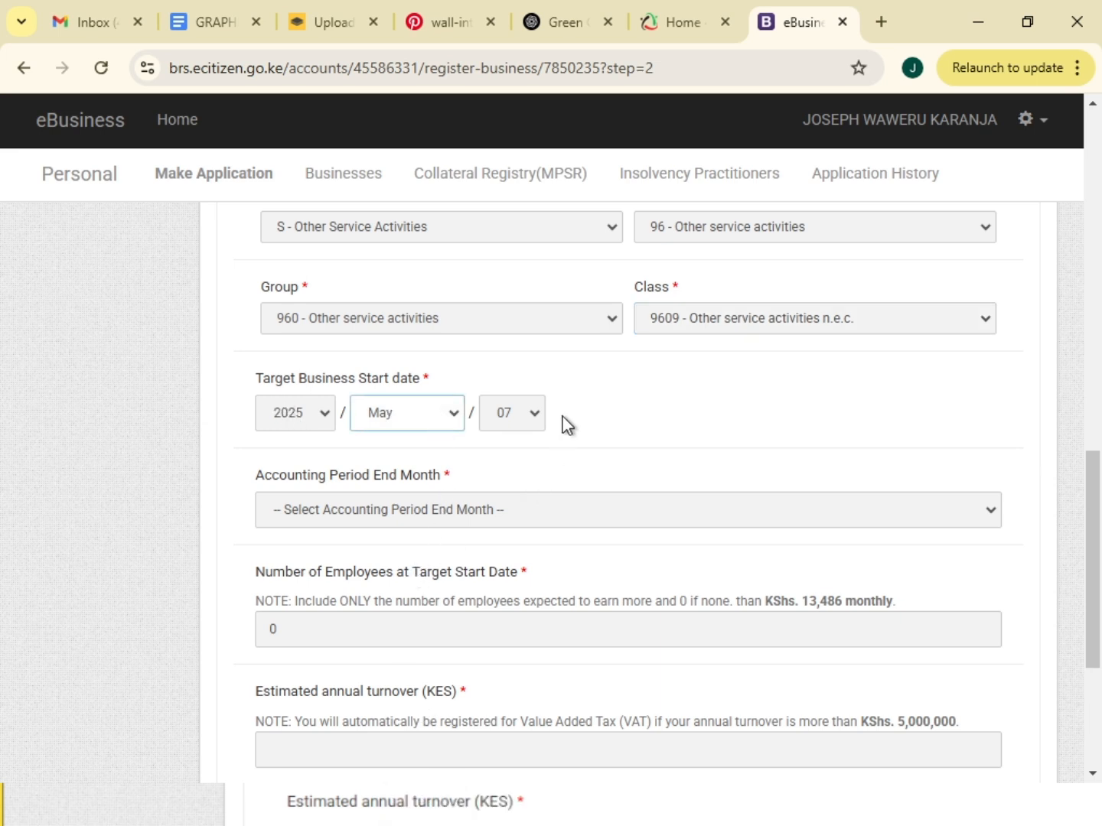
mouse_move(462, 531)
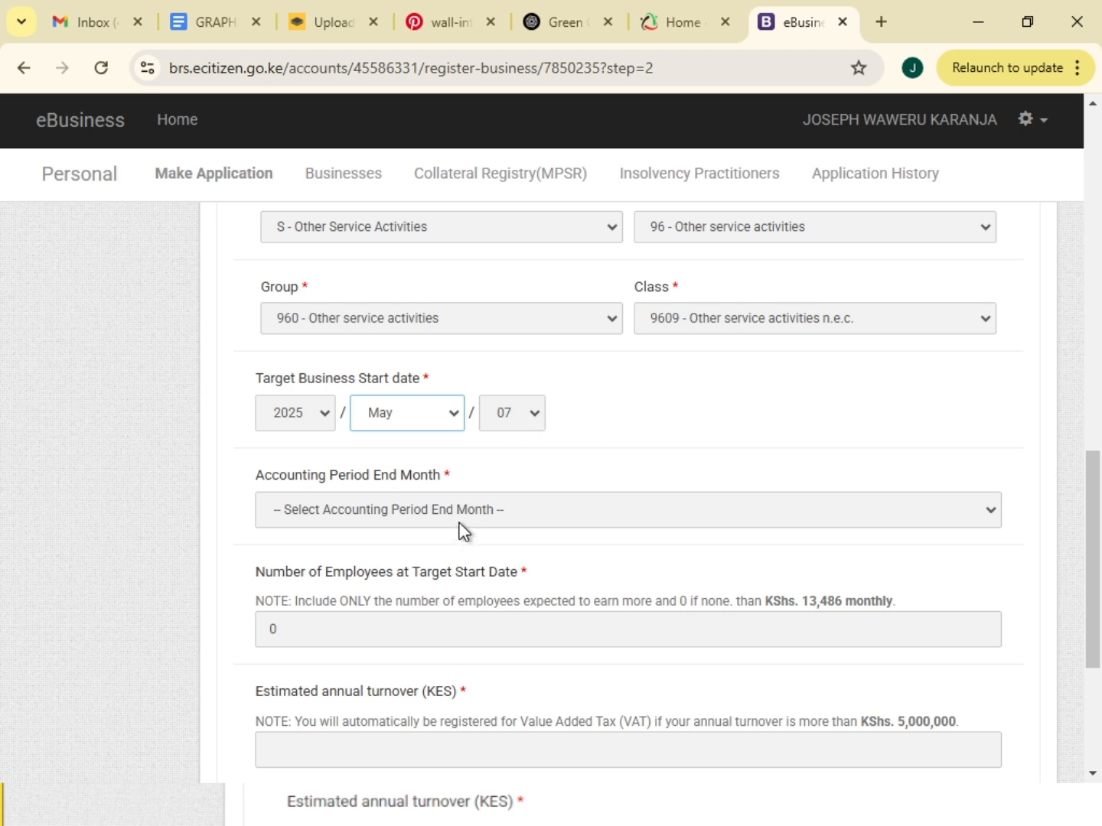
mouse_move(481, 525)
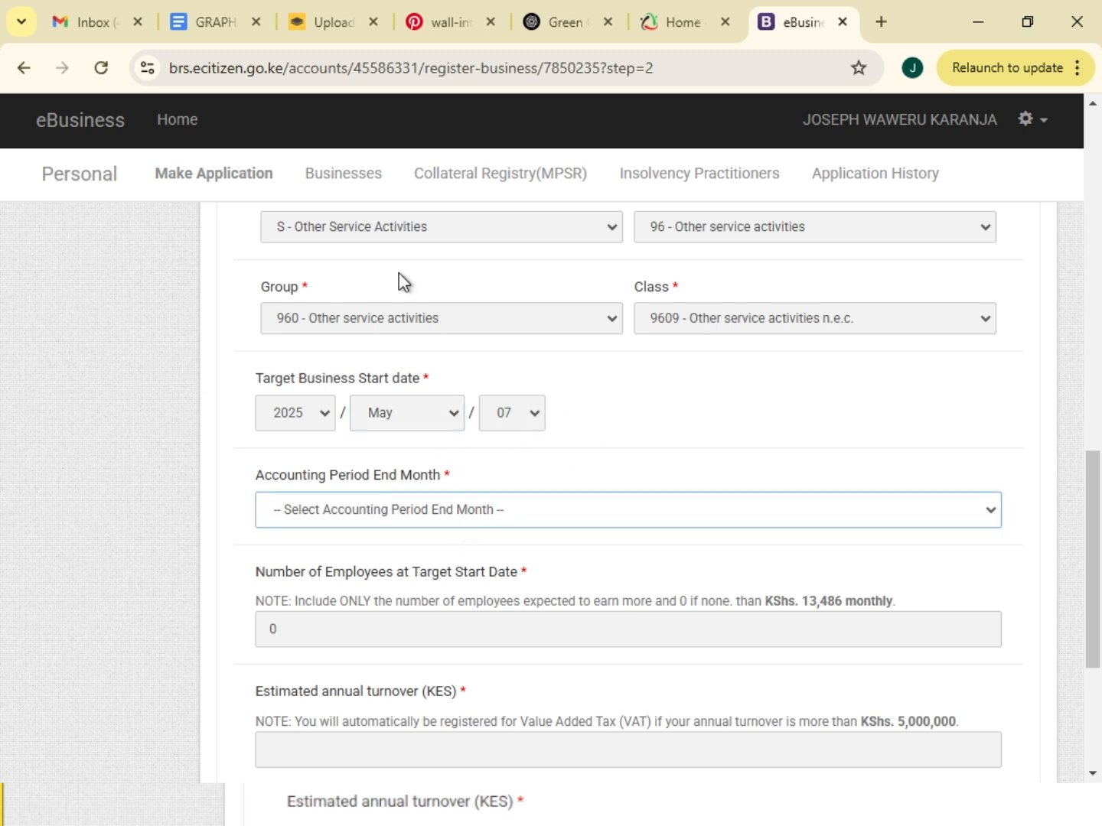
mouse_move(300, 323)
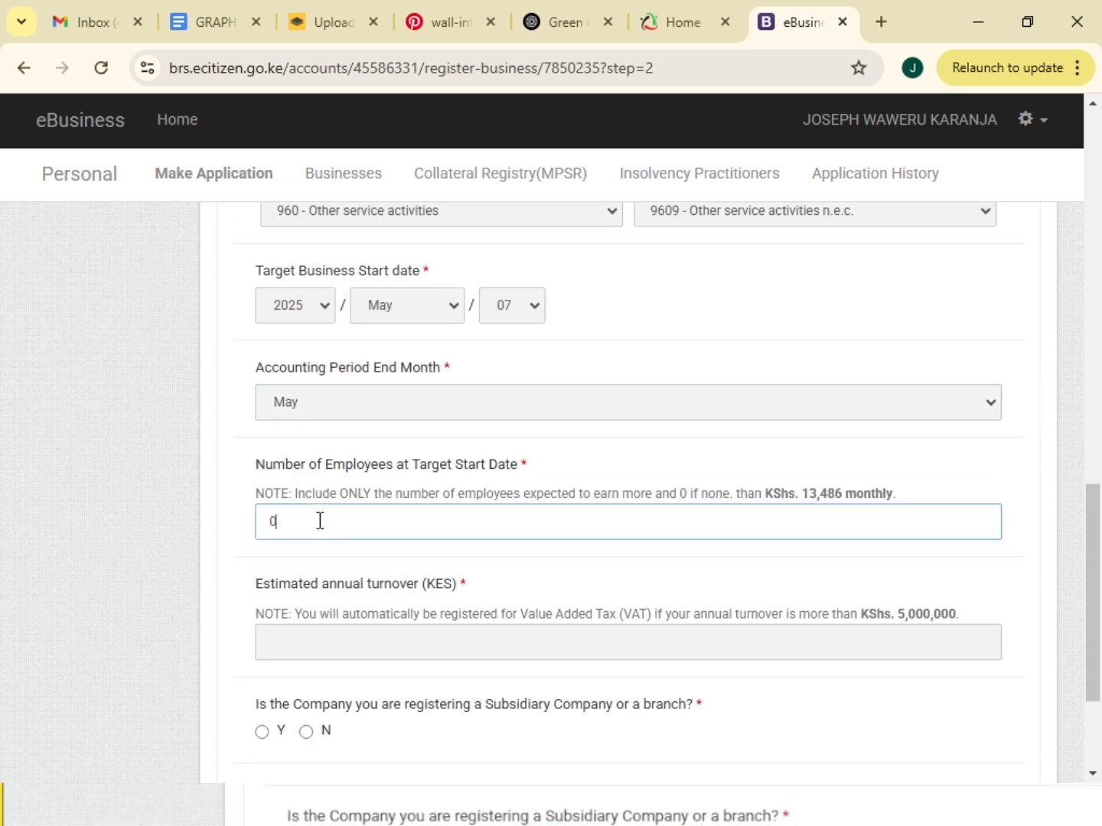
type("2")
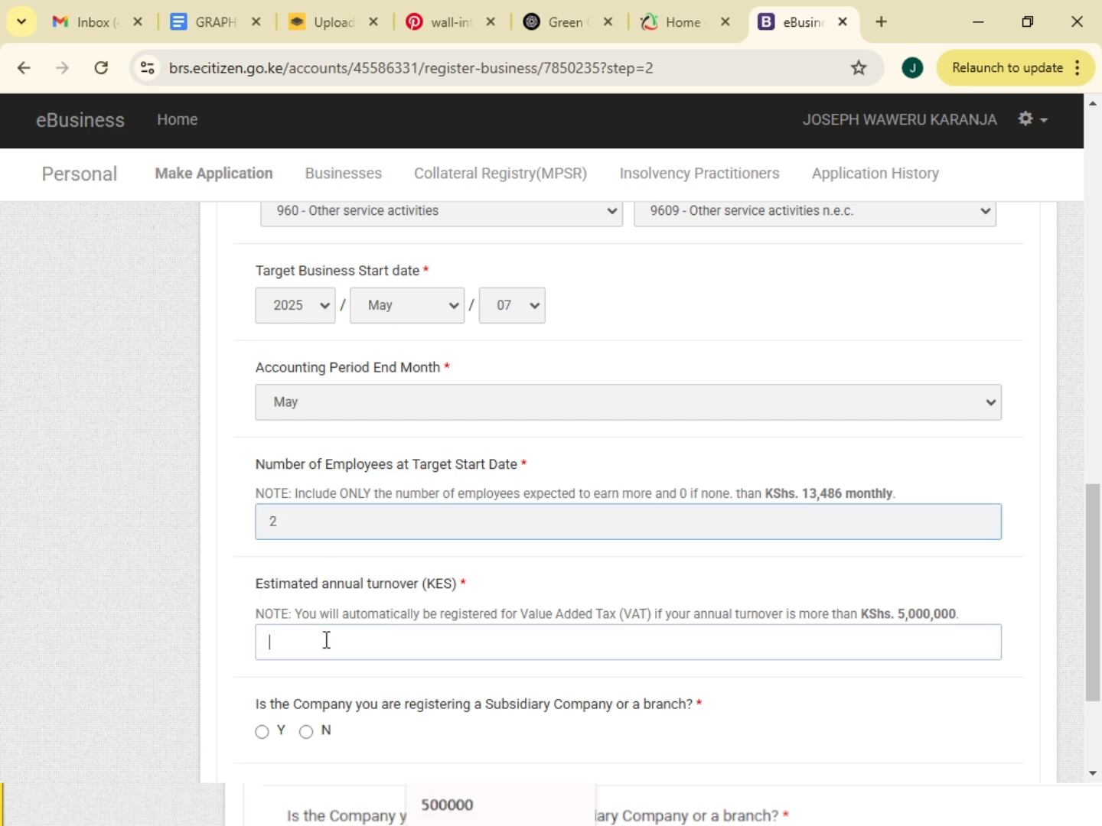
type("500000")
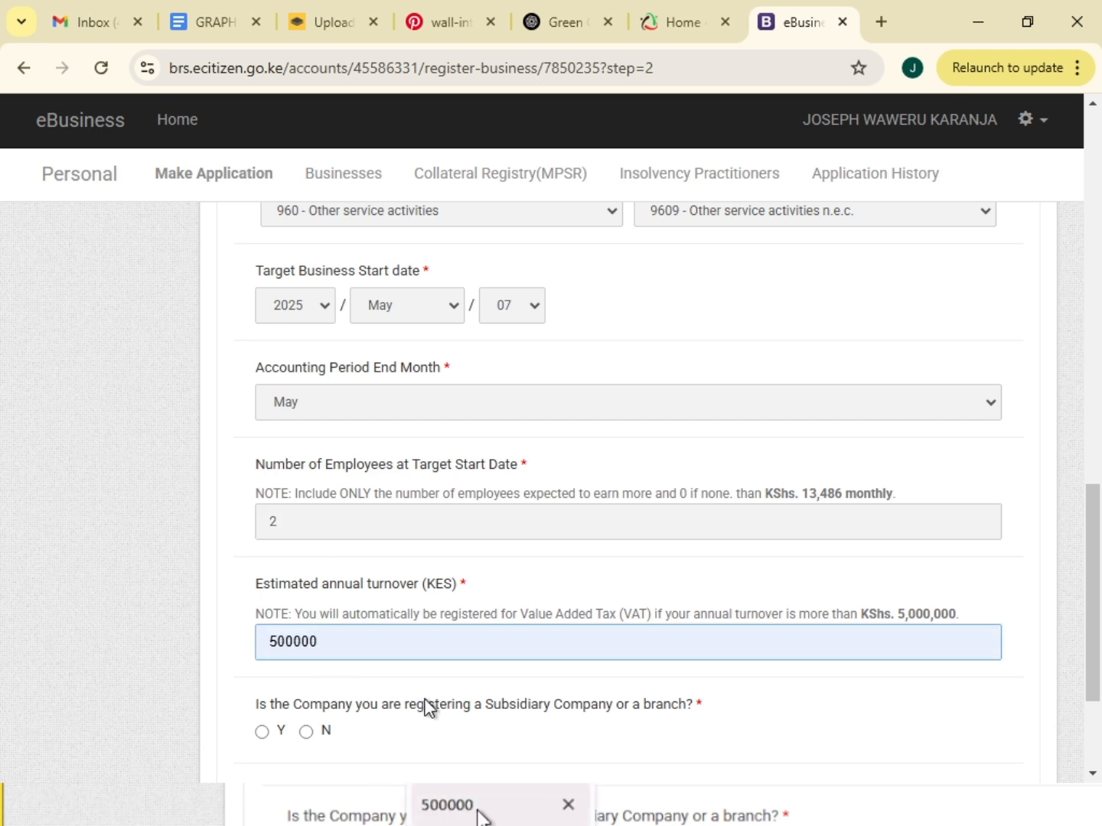
Step: Answer No to both the subsidiary/branch and amalgamation/acquisition questions
scroll("down", 3)
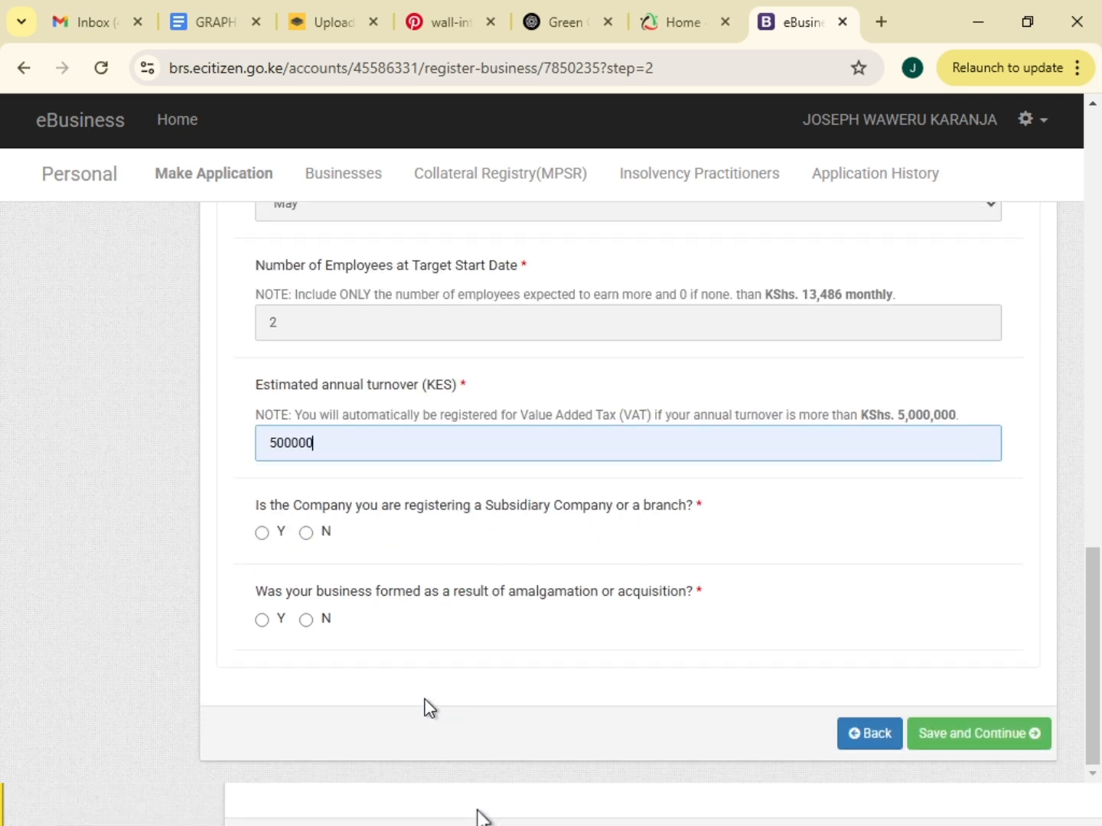
mouse_move(275, 526)
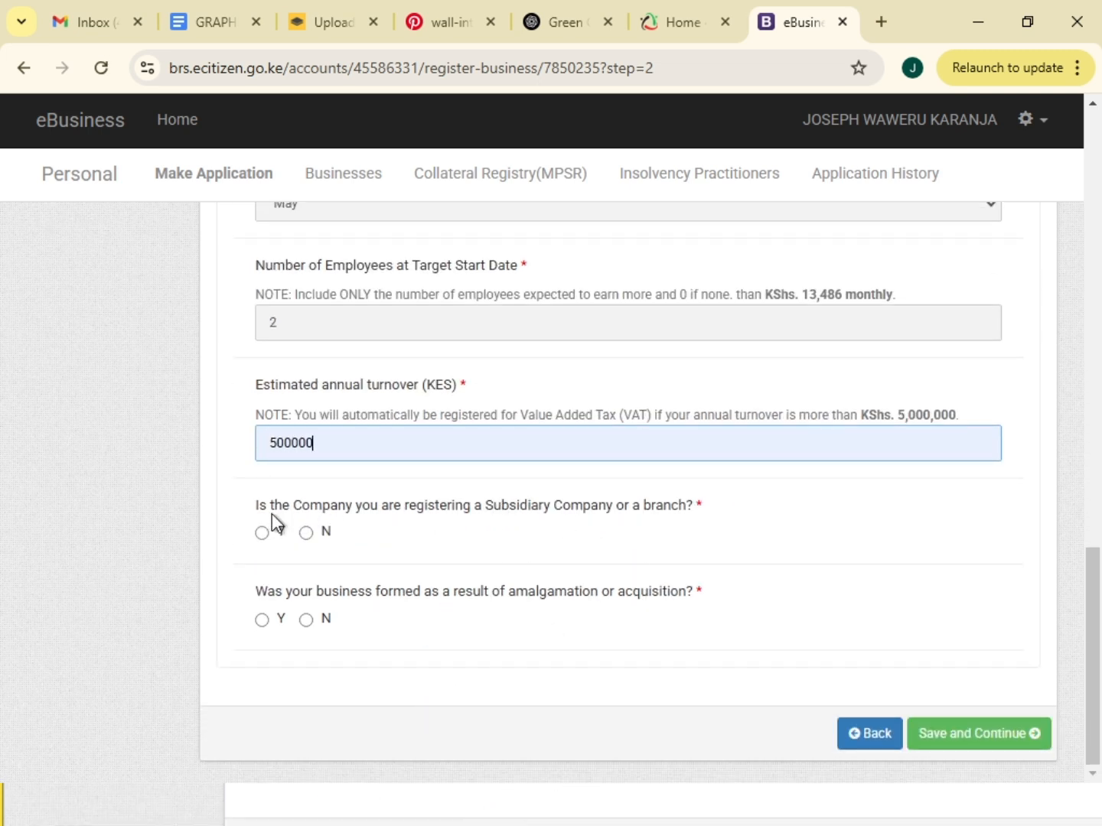
left_click(306, 533)
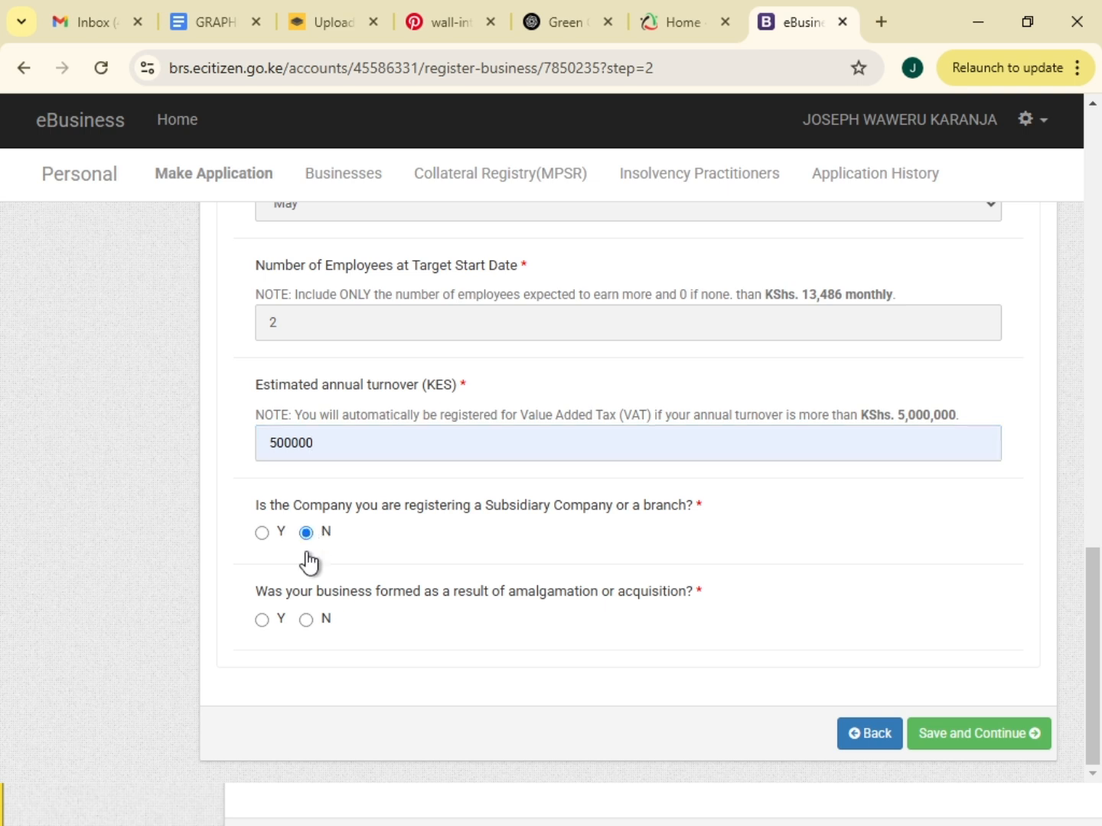
mouse_move(306, 622)
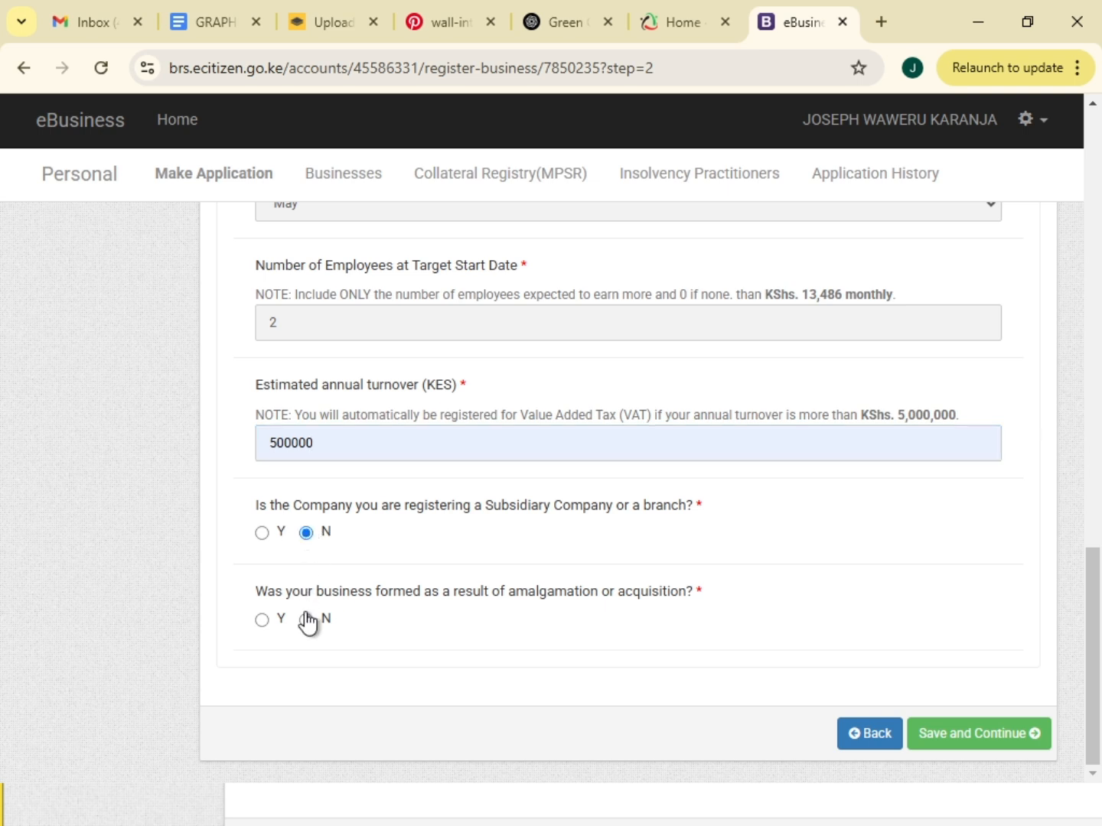
mouse_move(306, 620)
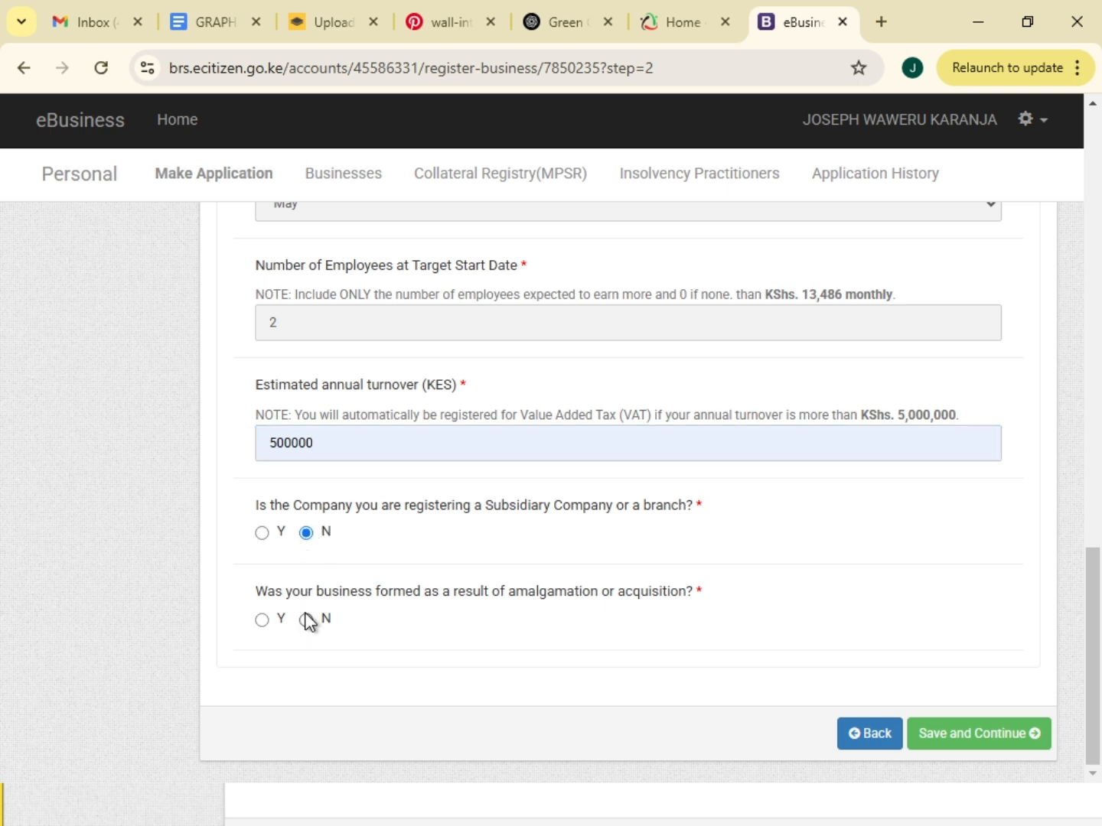
left_click(306, 619)
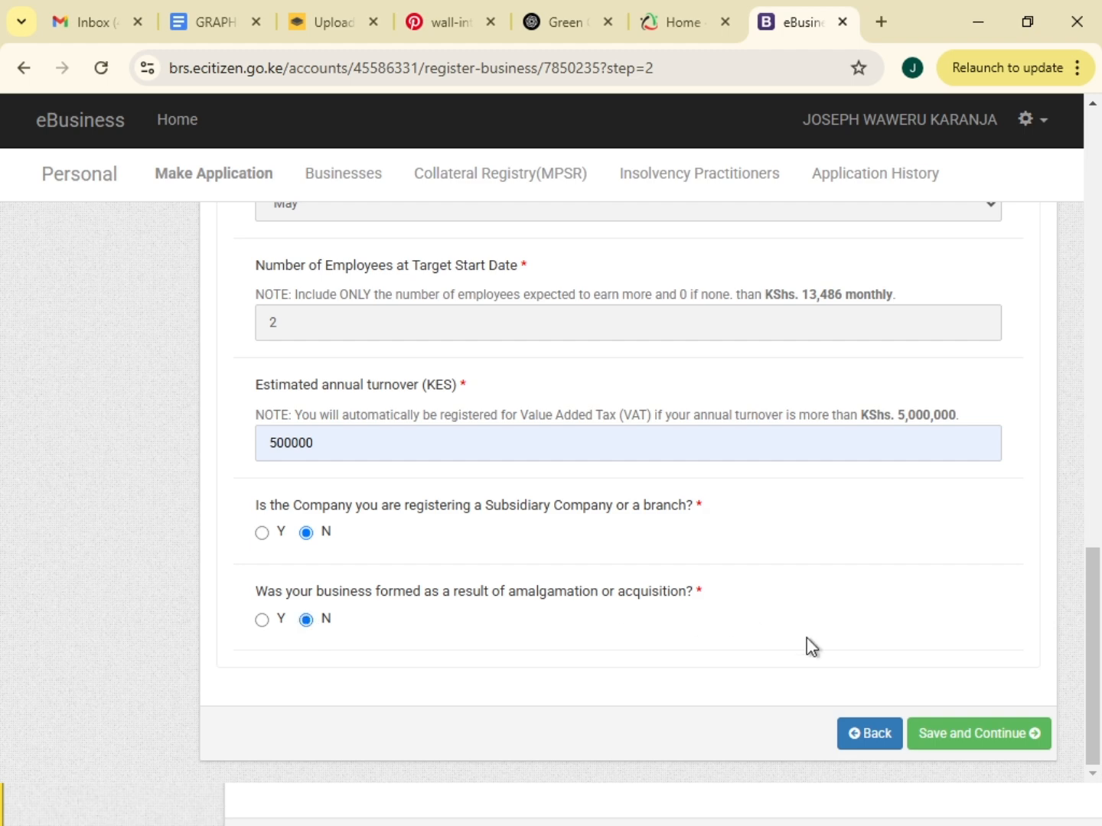
mouse_move(979, 734)
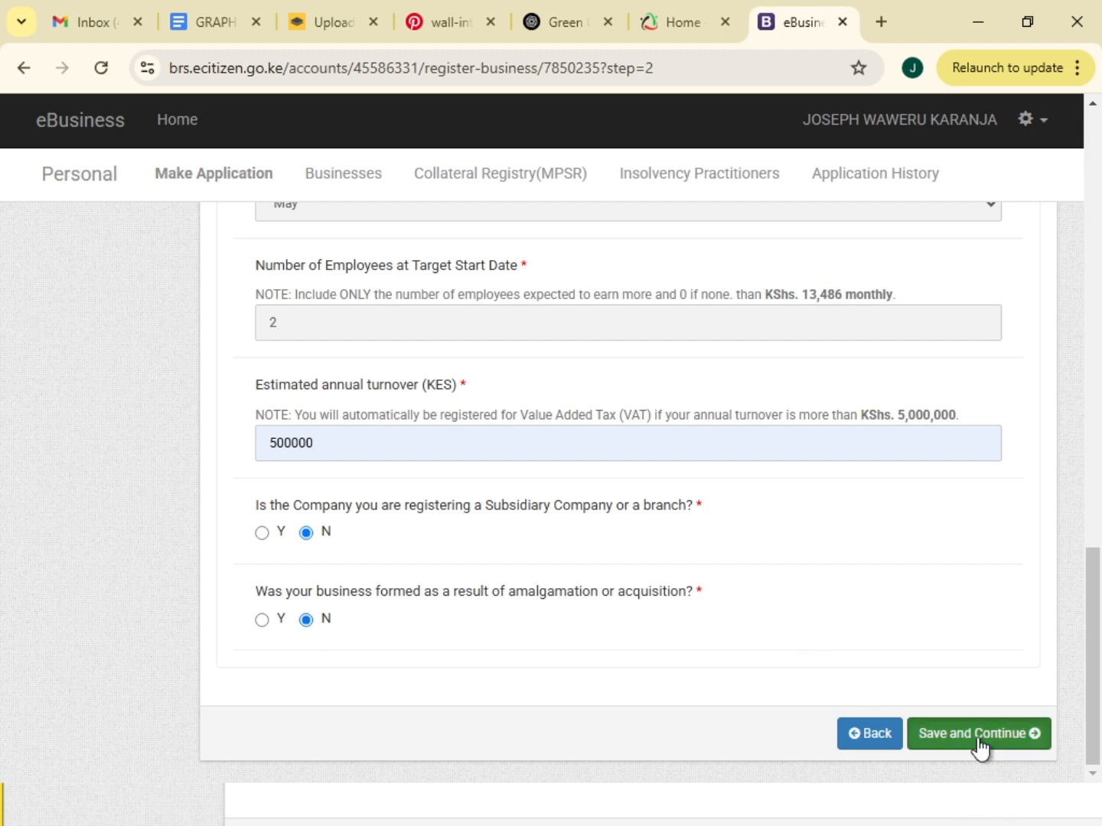
Step: Save the business details and set the registered office to NAIROBI county, STAREHE DISTRICT
left_click(977, 733)
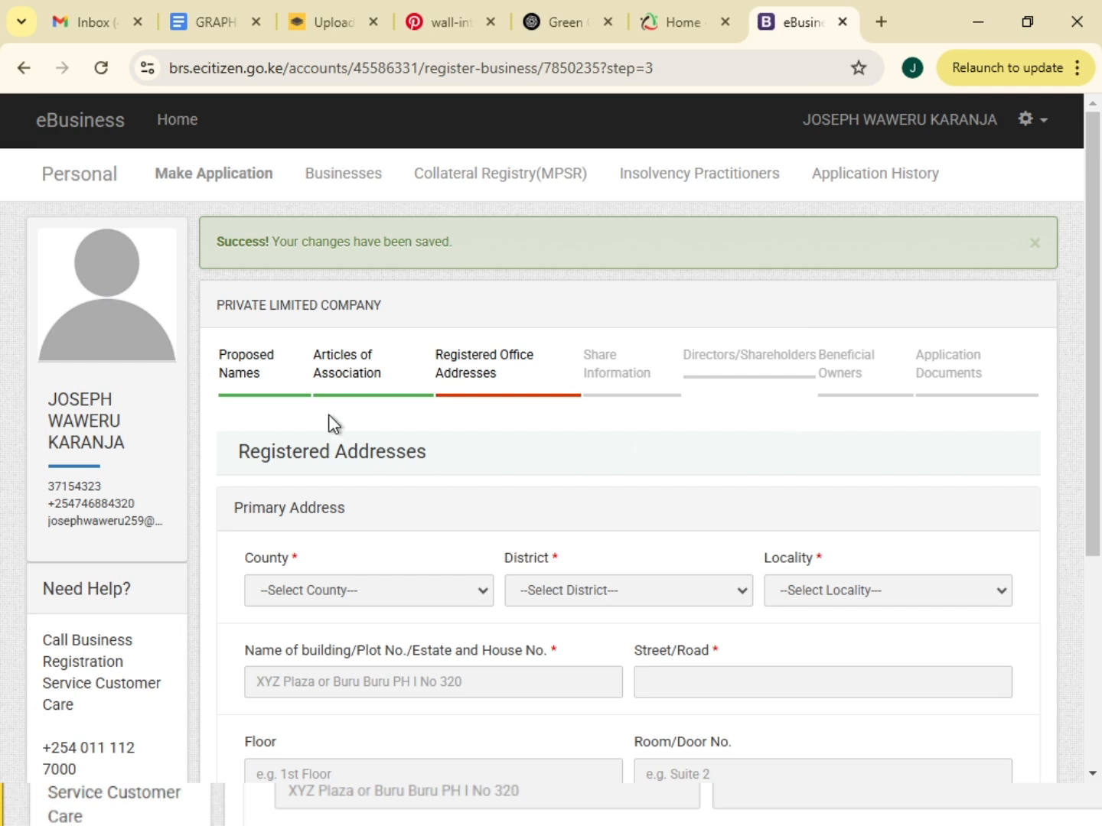
mouse_move(331, 589)
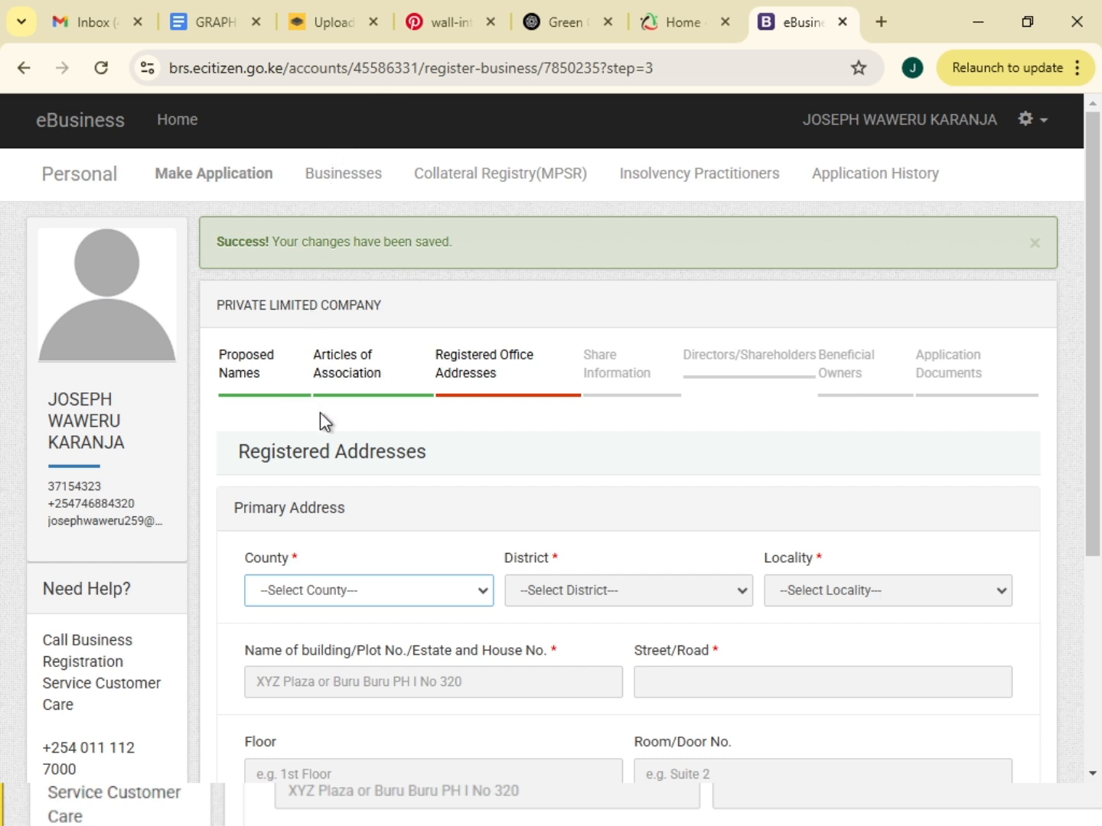
mouse_move(327, 445)
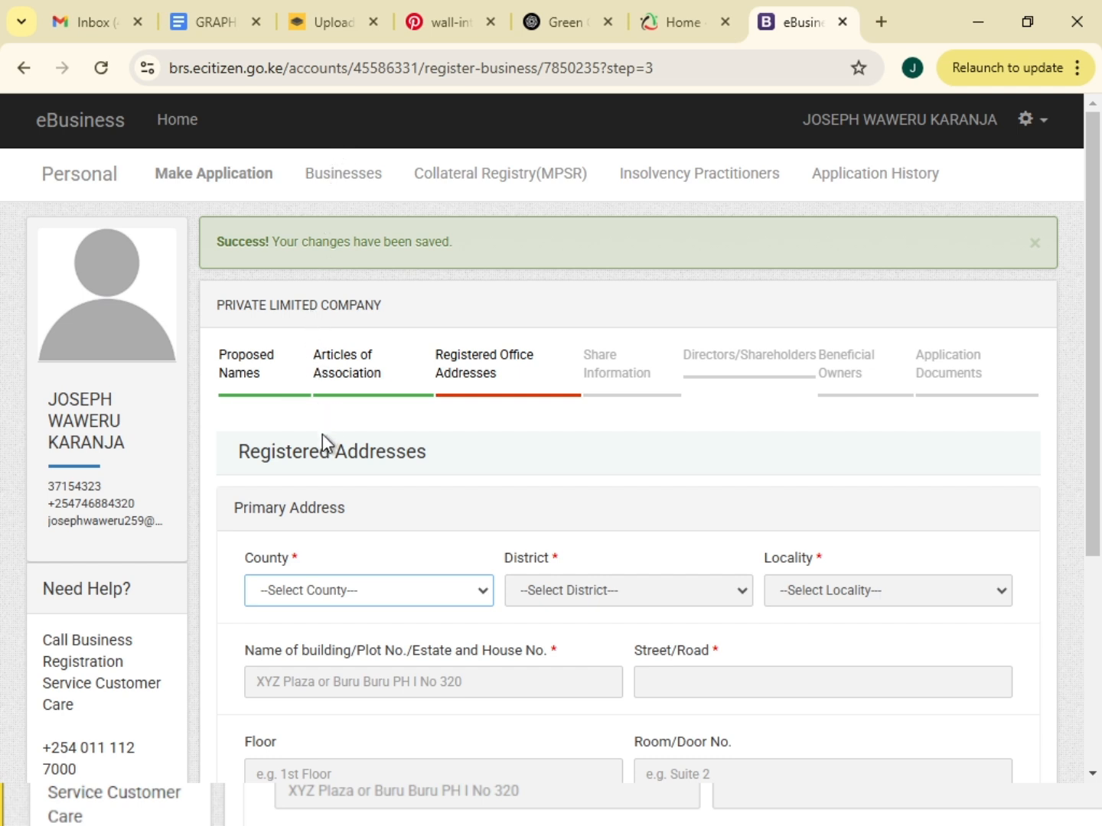
mouse_move(281, 536)
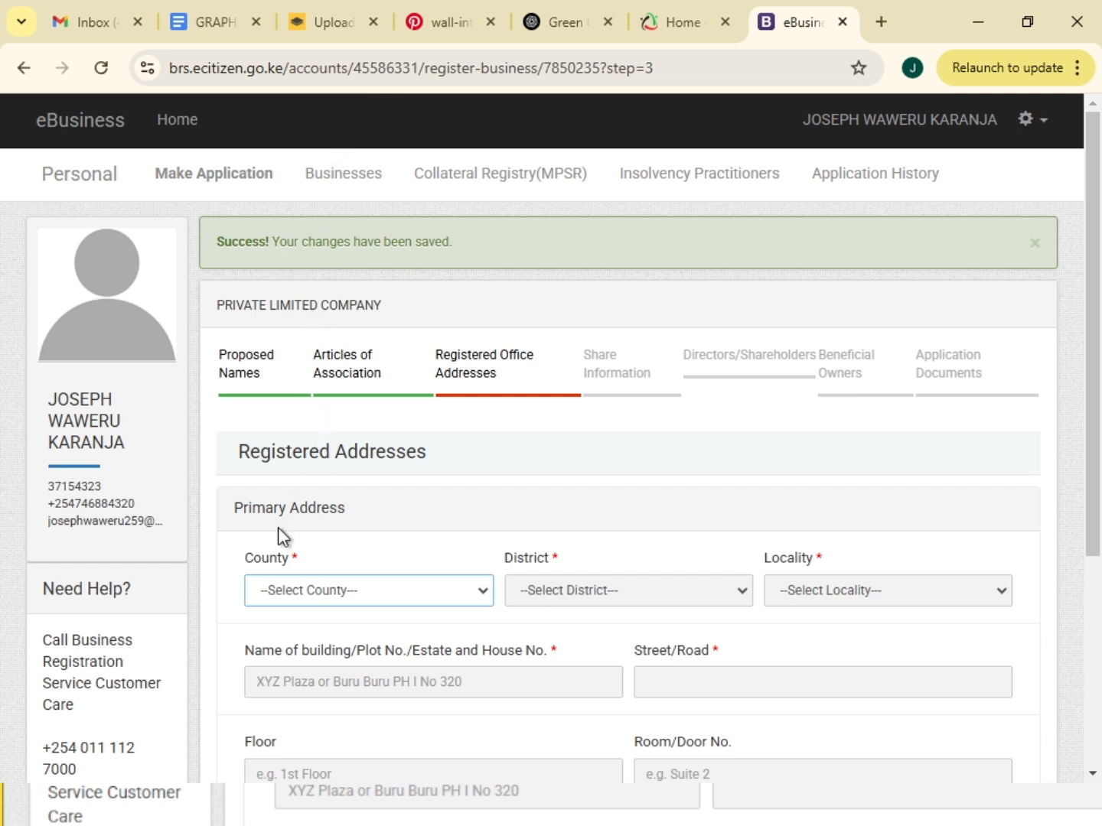
mouse_move(306, 425)
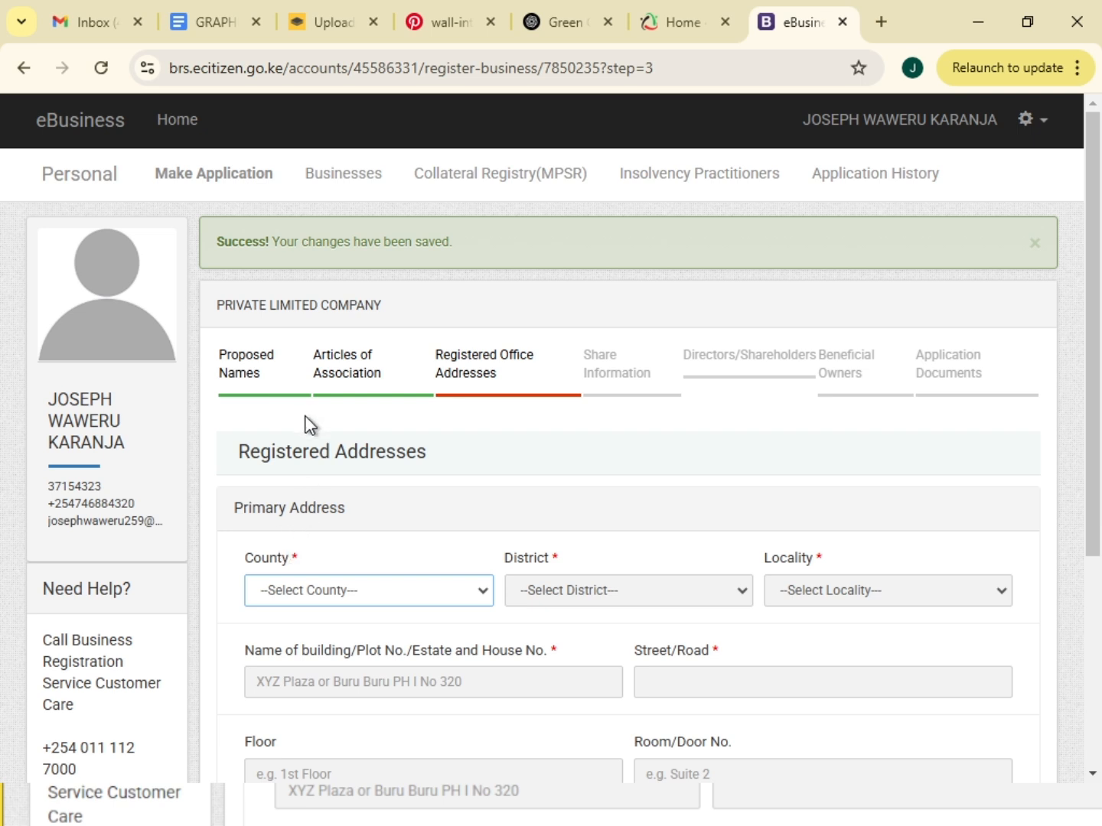
left_click(367, 590)
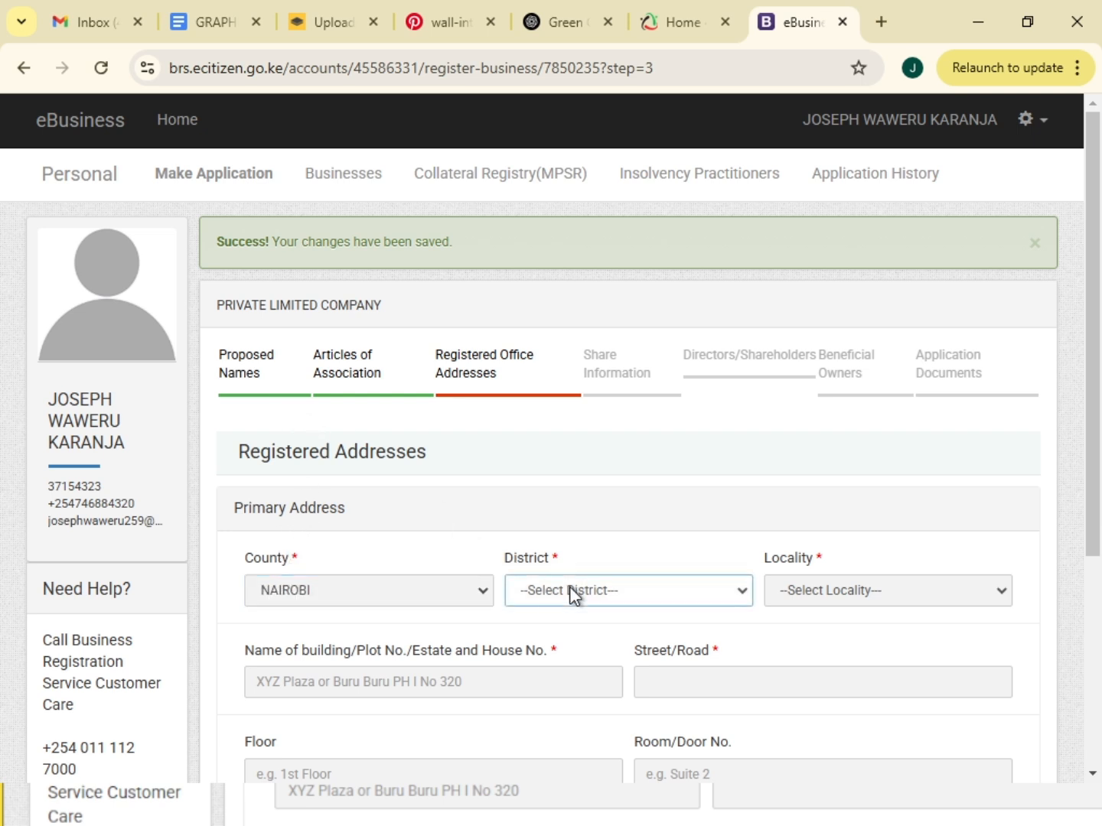
mouse_move(591, 535)
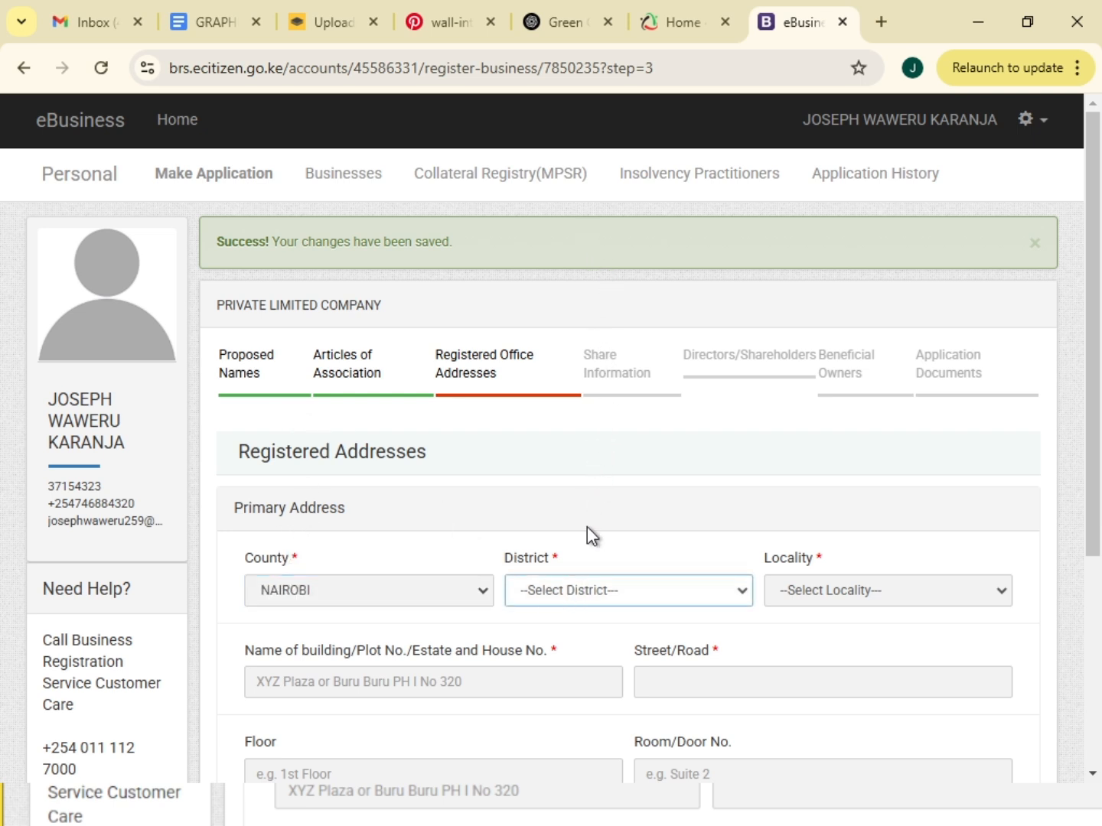
left_click(627, 591)
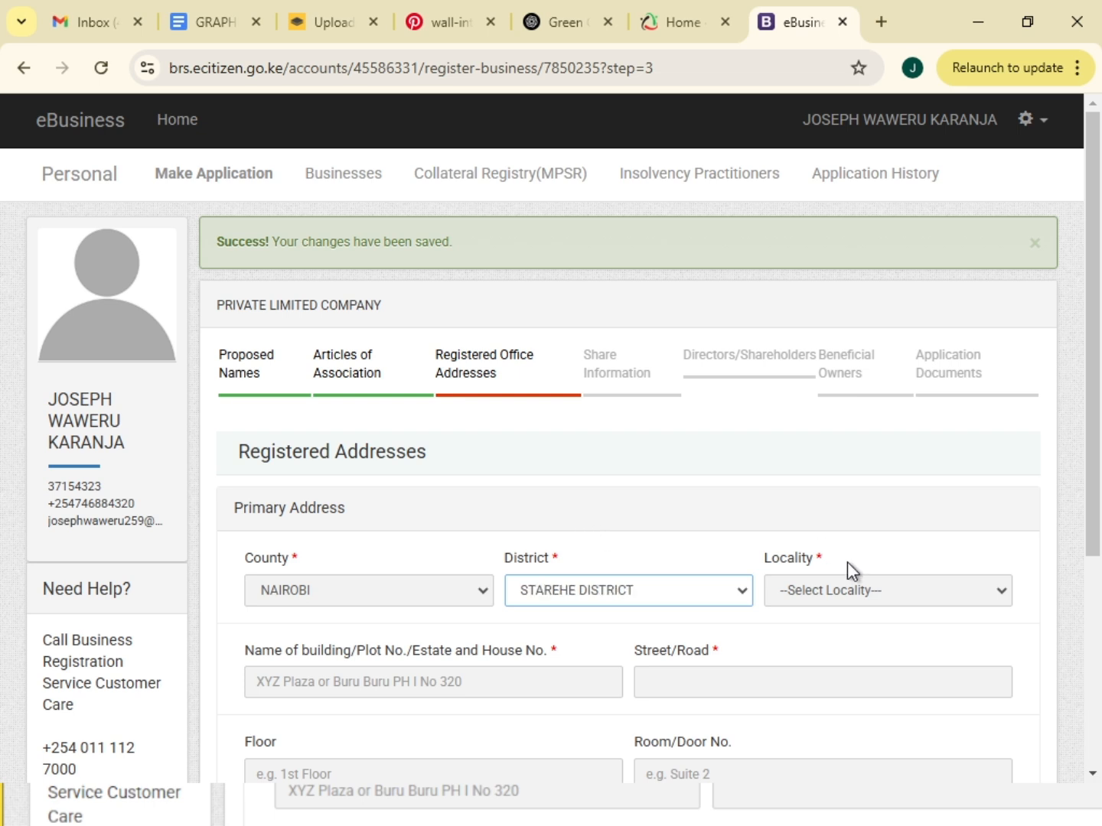
mouse_move(890, 603)
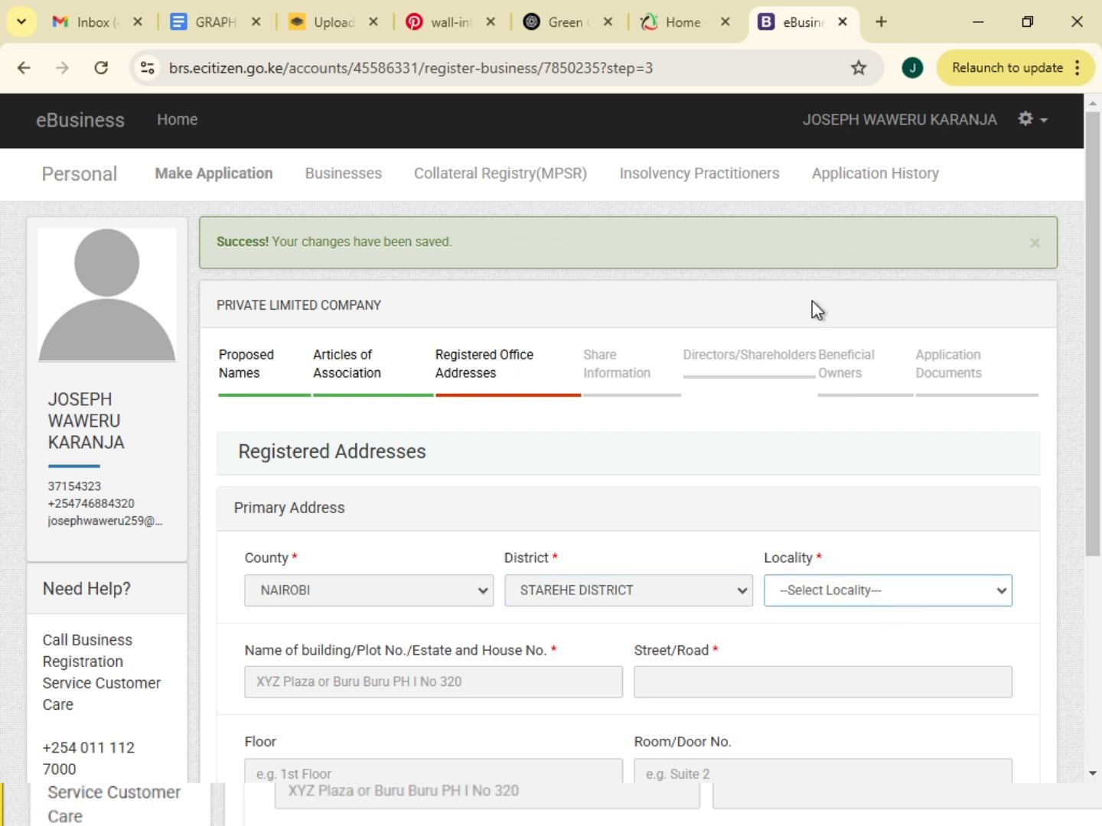
scroll("down", 3)
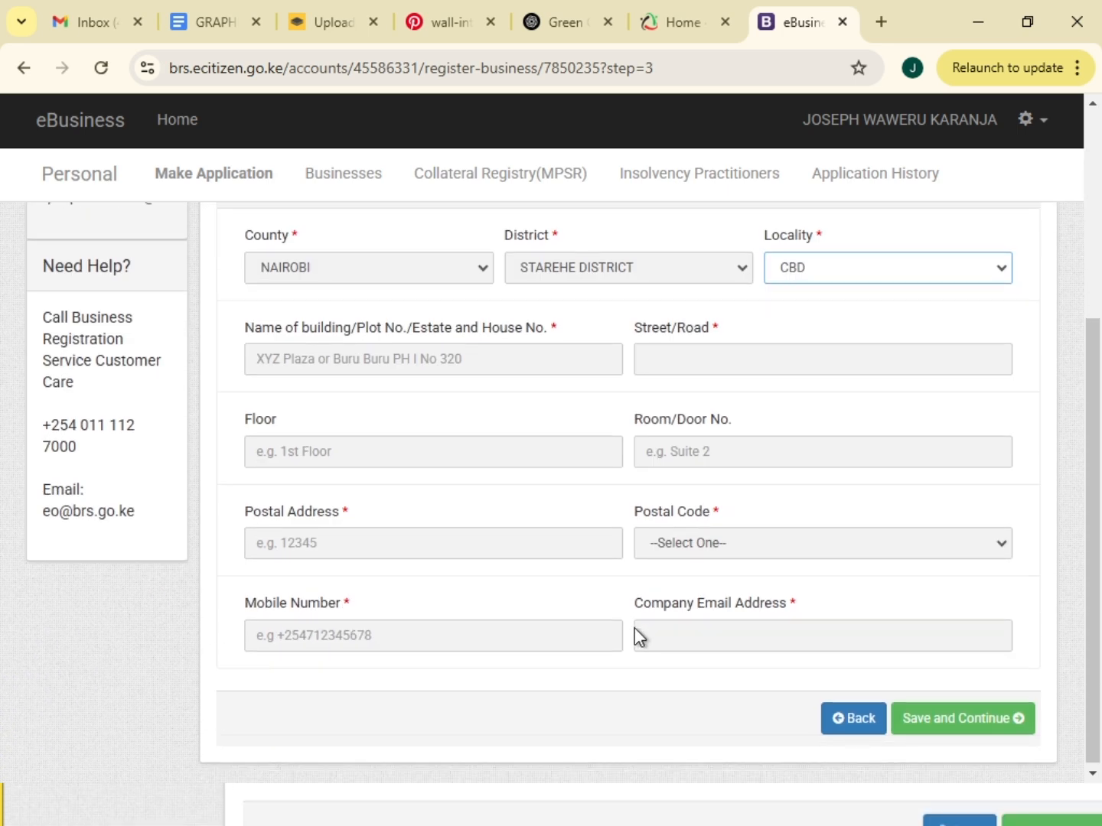
mouse_move(360, 360)
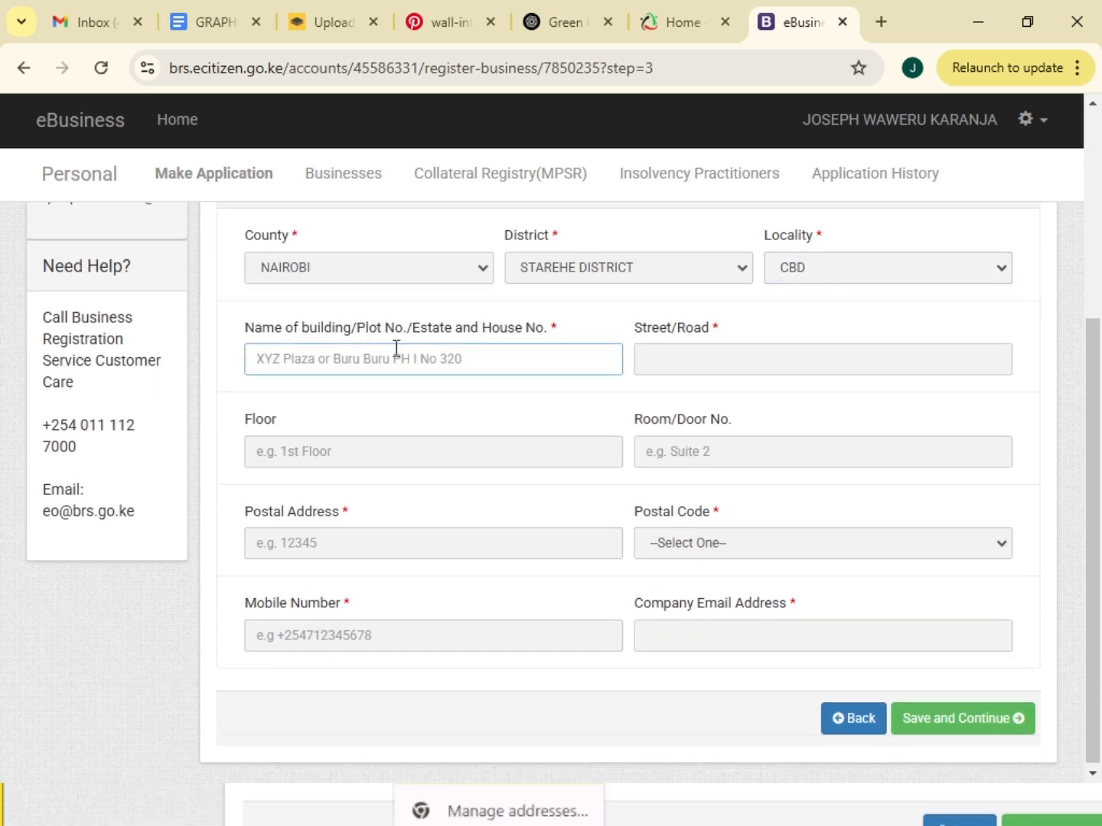
type("ts")
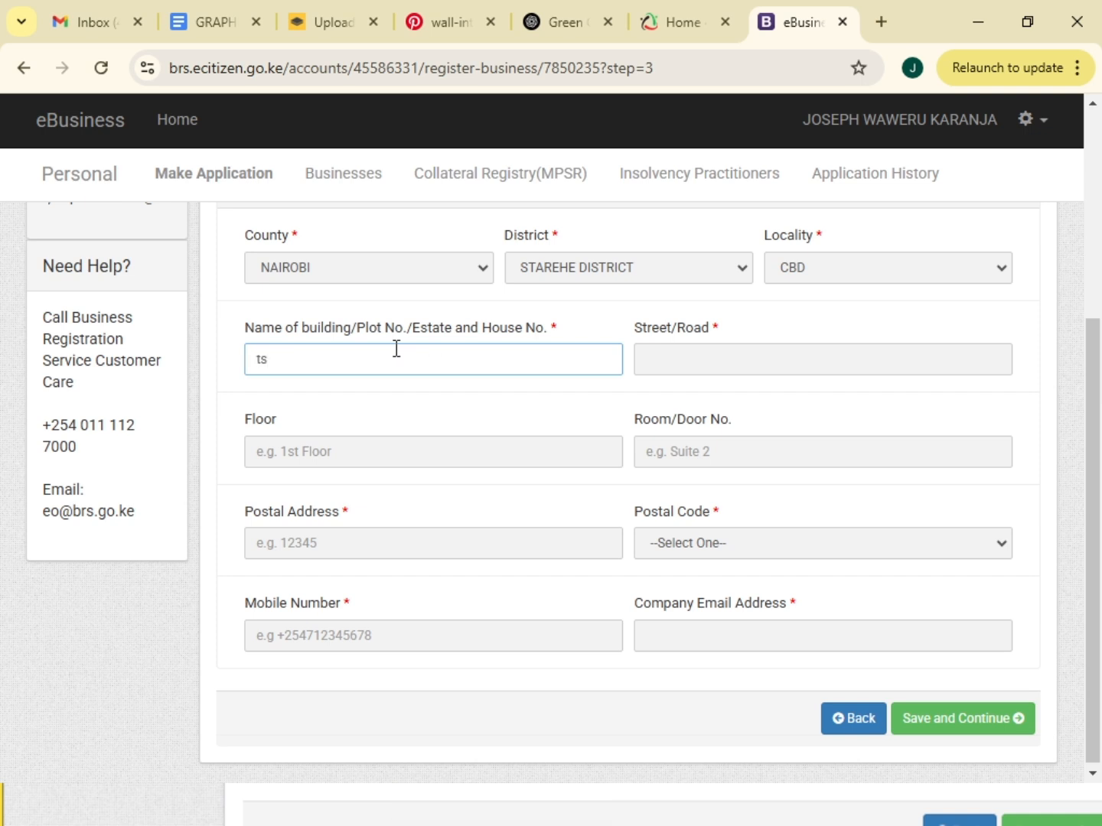
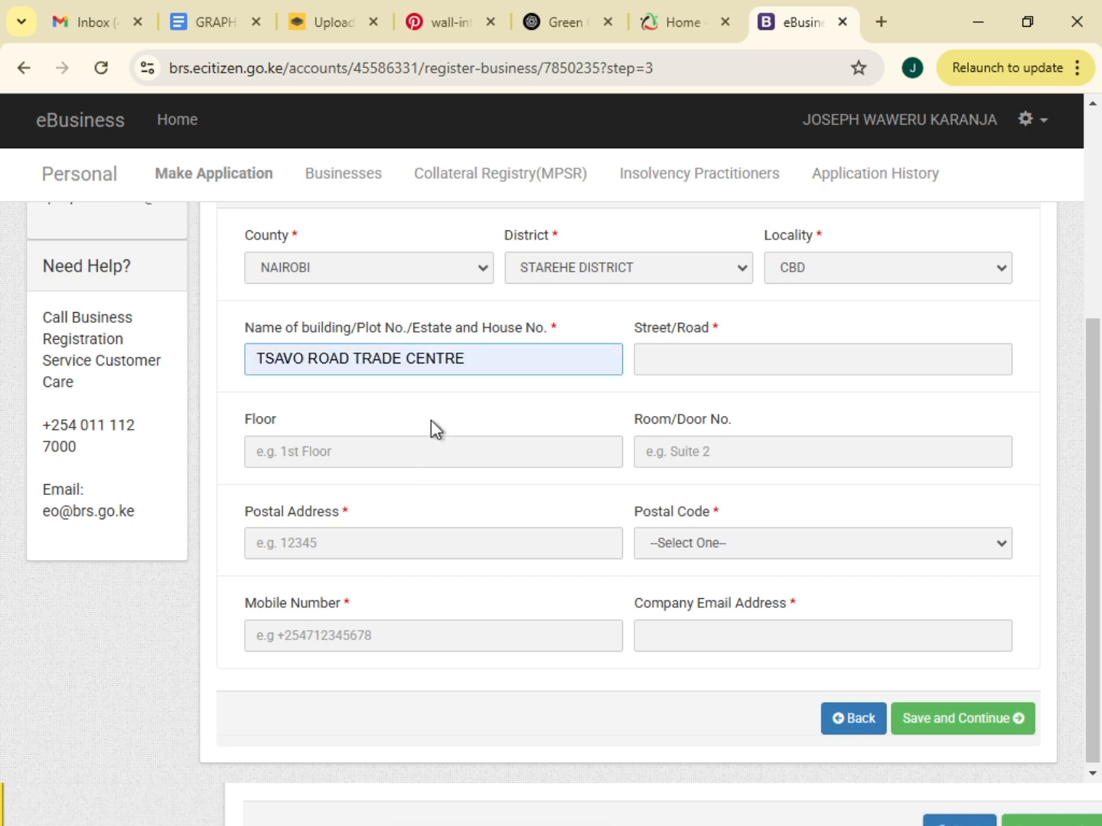
left_click(822, 357)
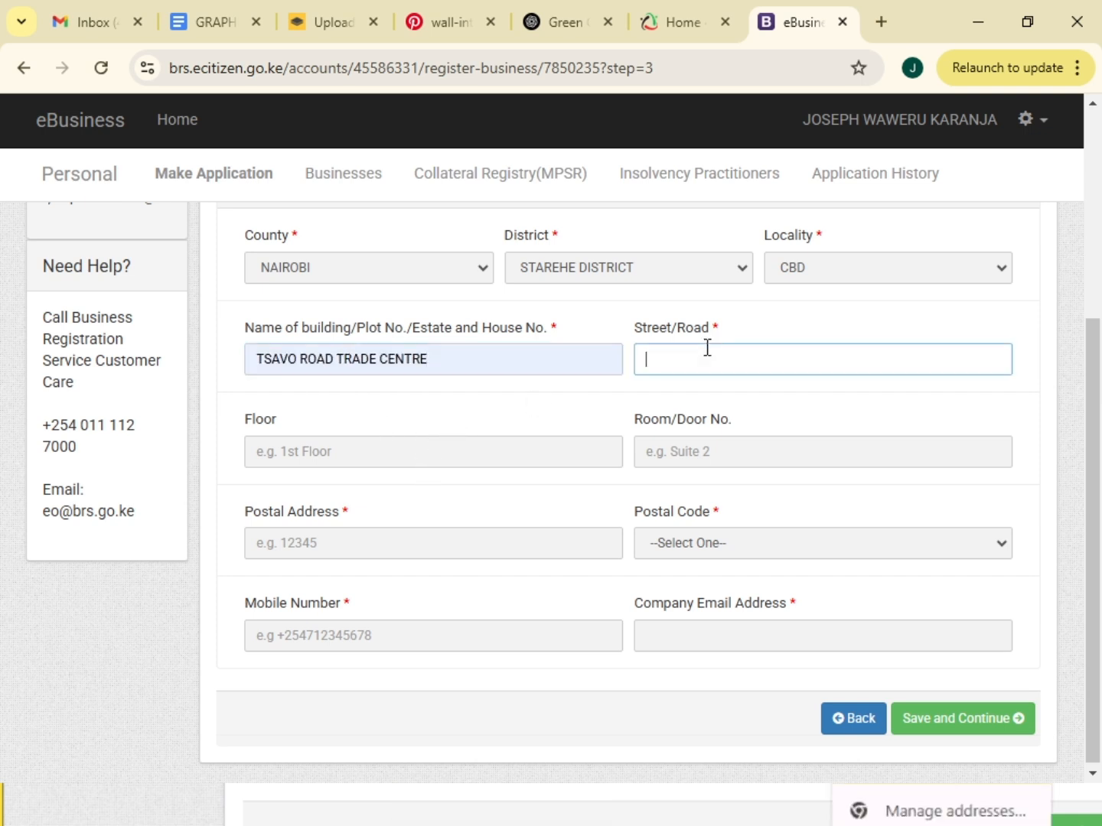
type("ts")
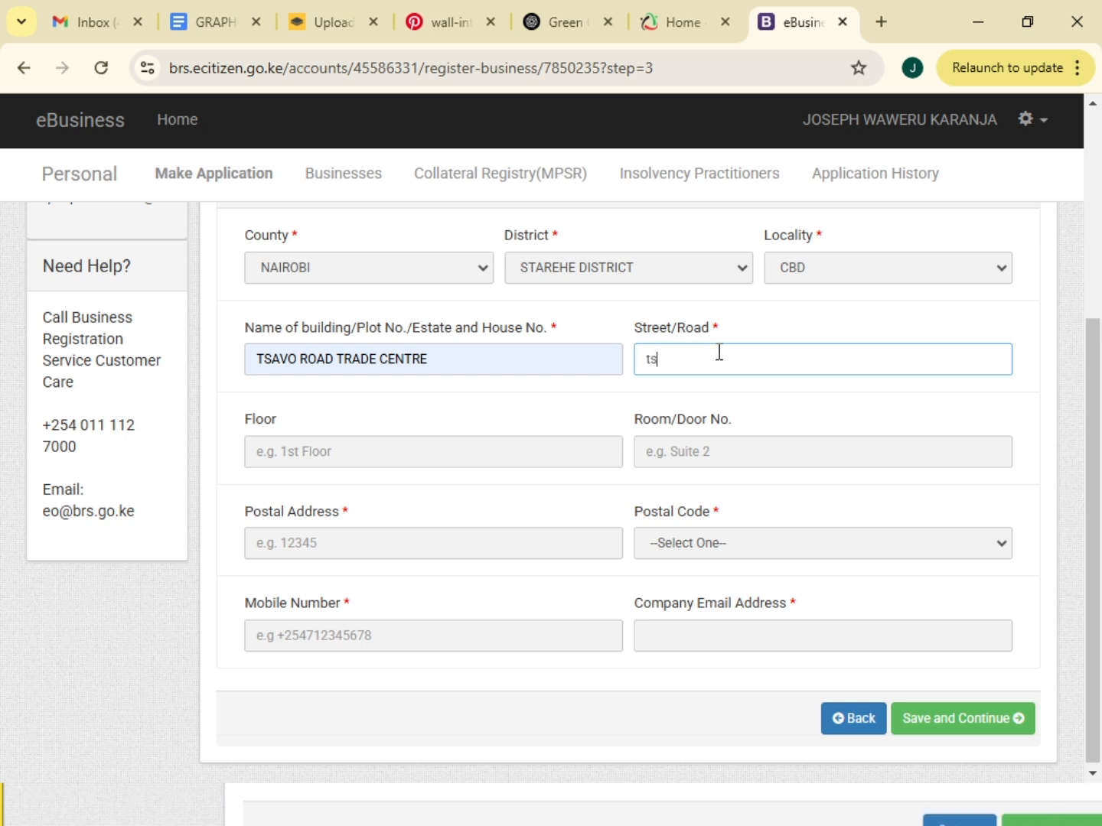
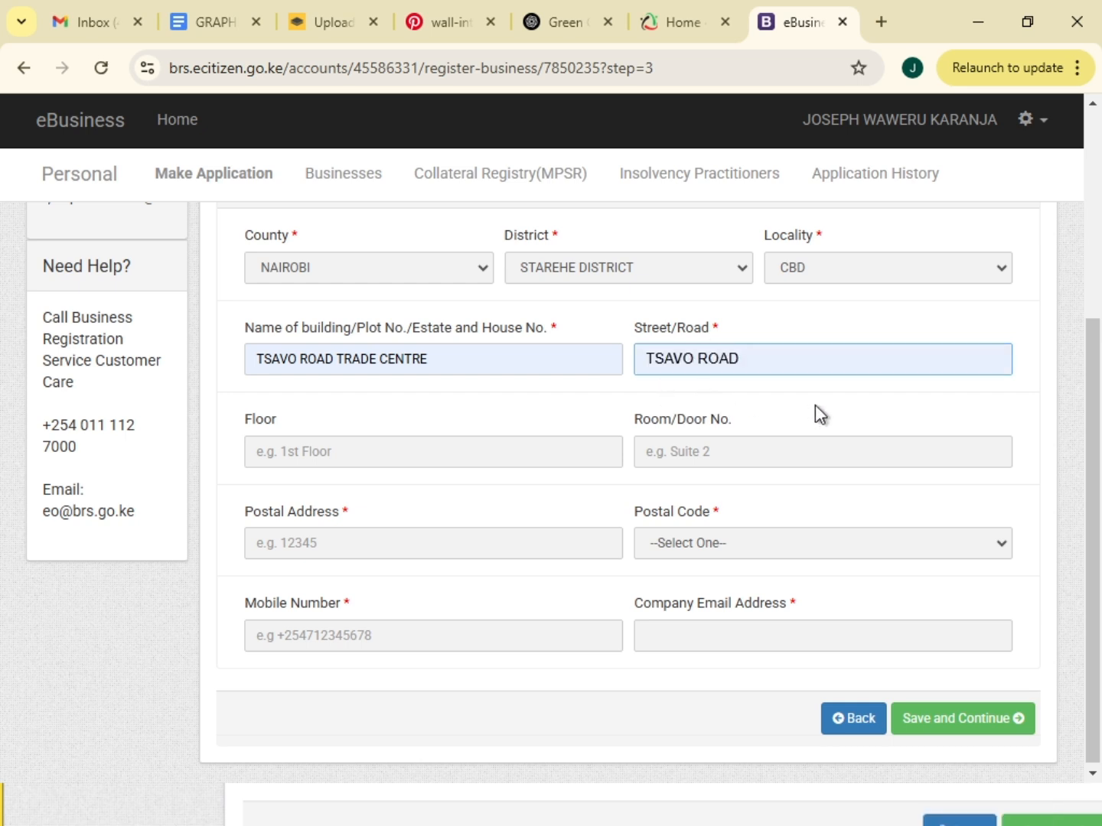
left_click(431, 451)
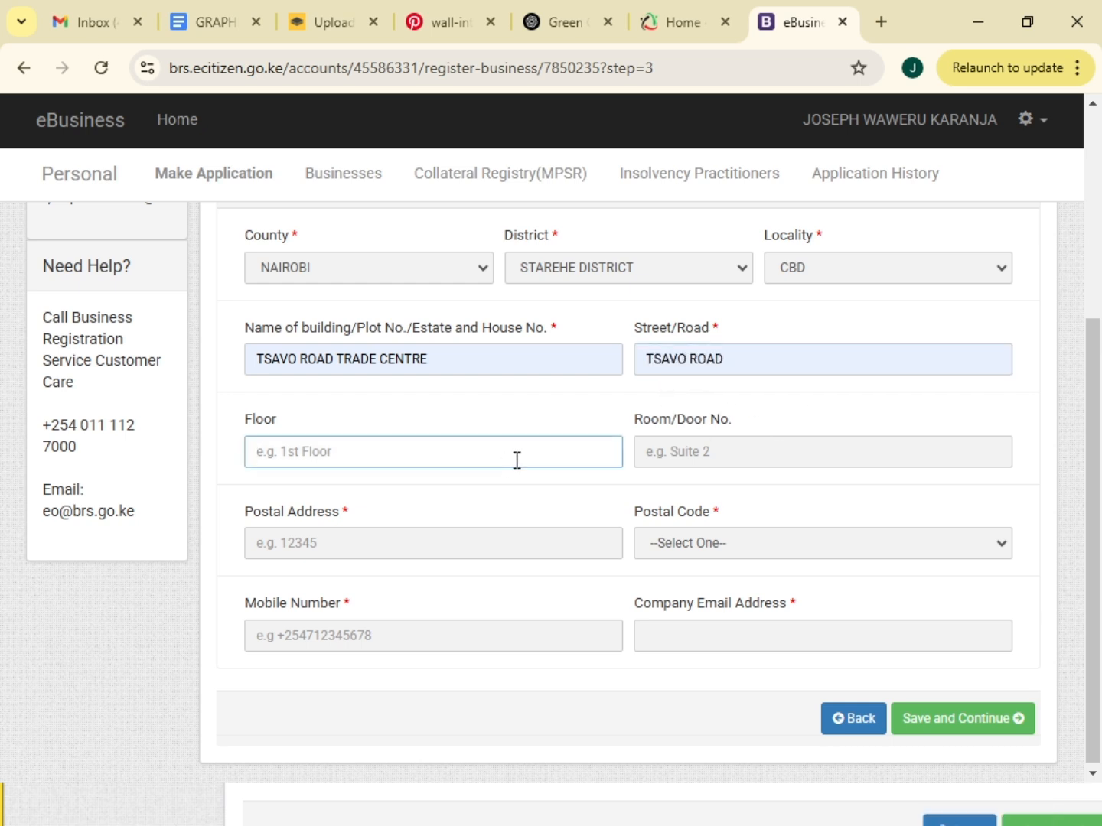
type("2")
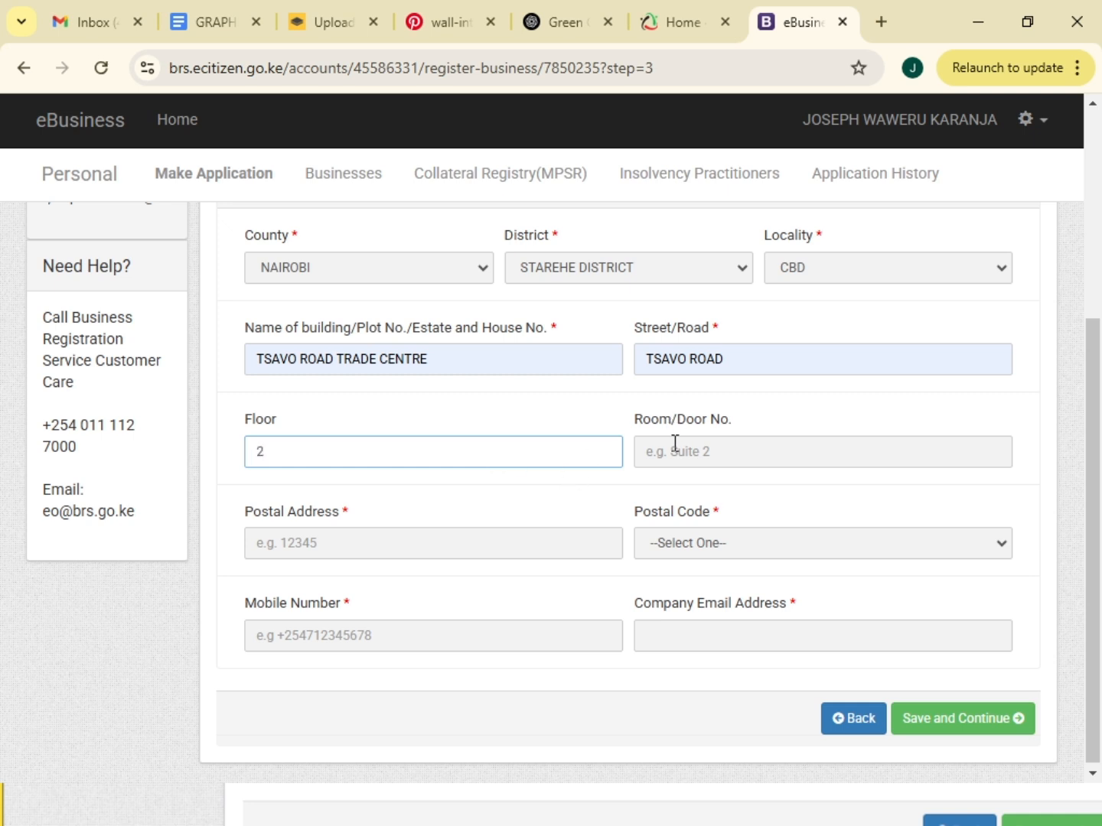
left_click(823, 450)
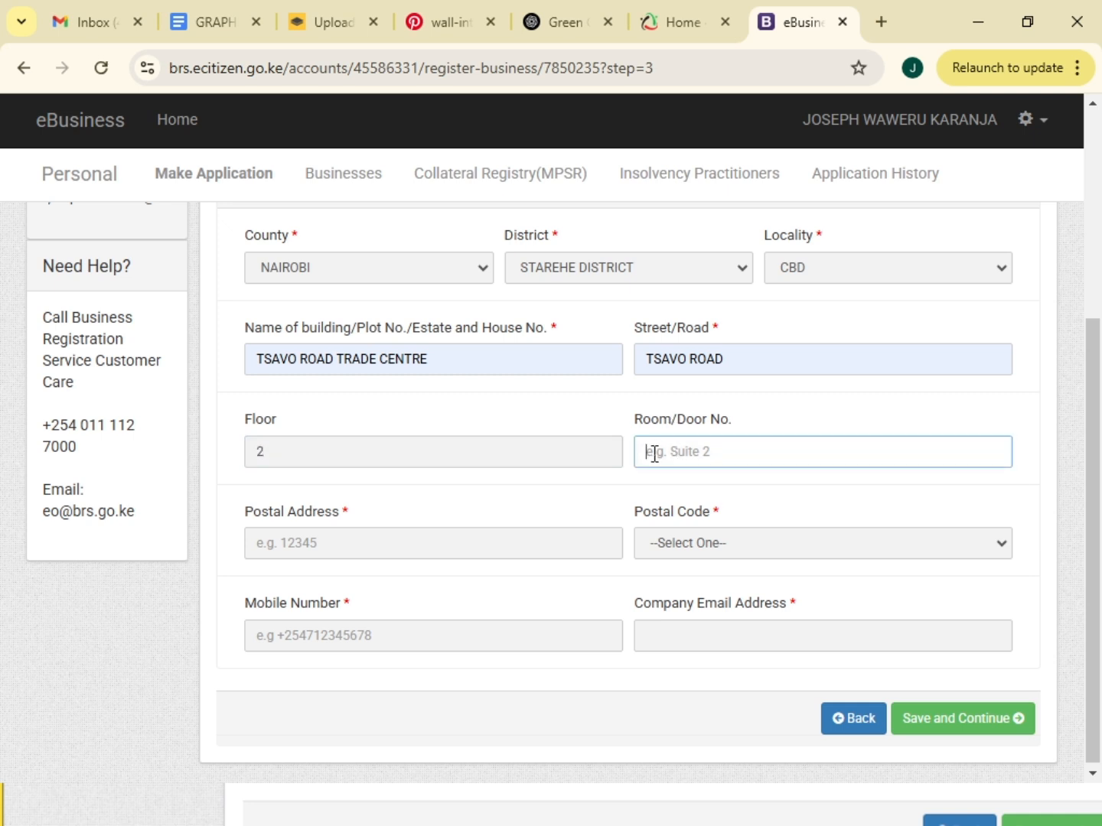
type("254")
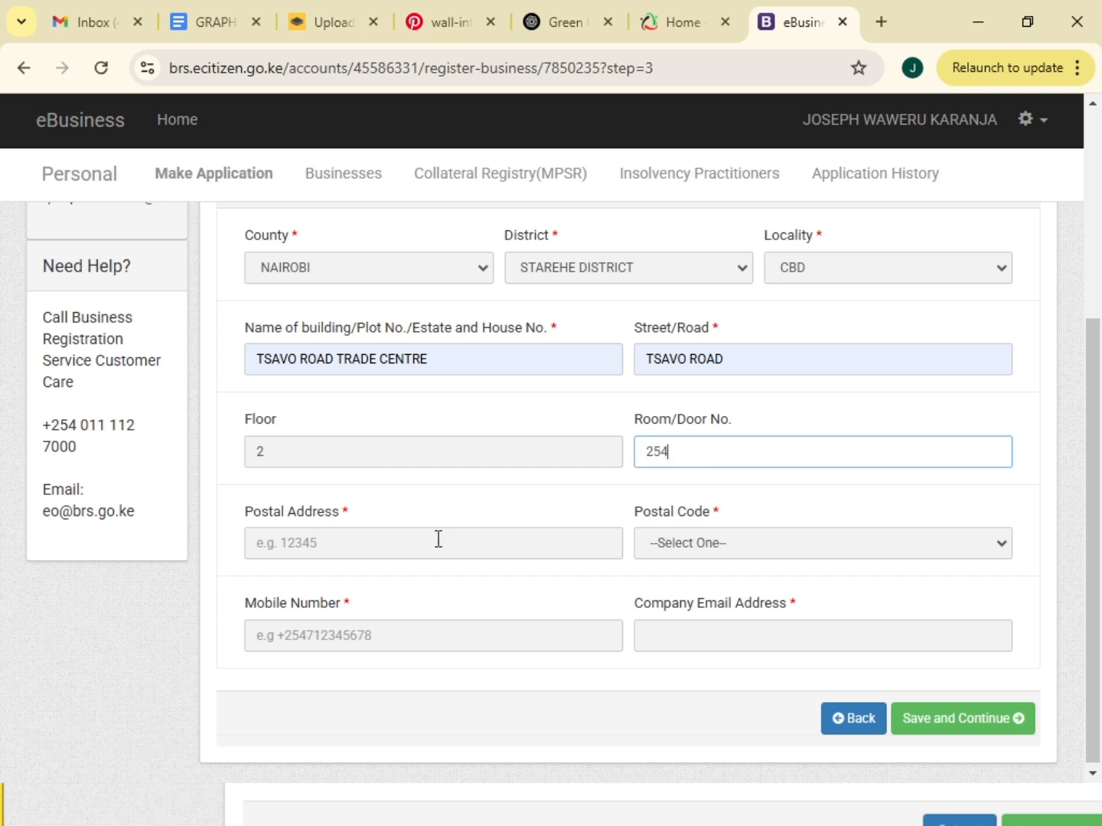
Step: Set postal address 23 with postal code 00100 - G.P.O NAIROBI
left_click(431, 542)
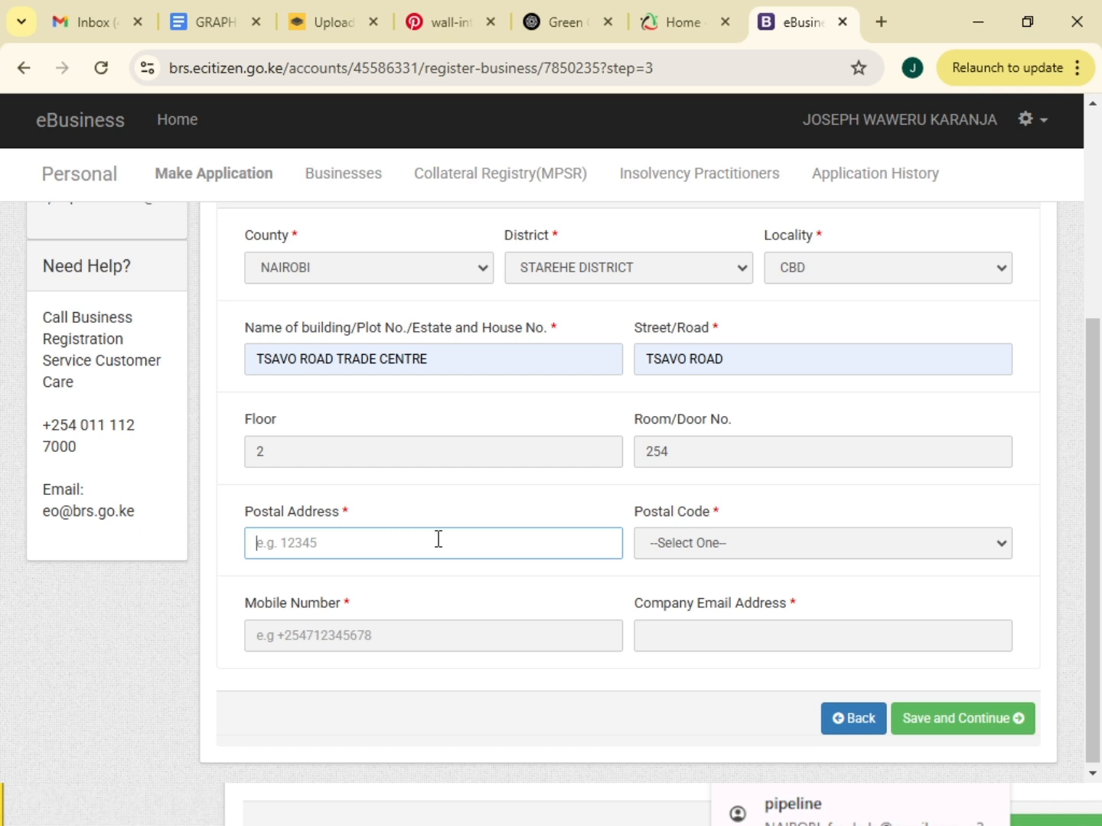
type("23")
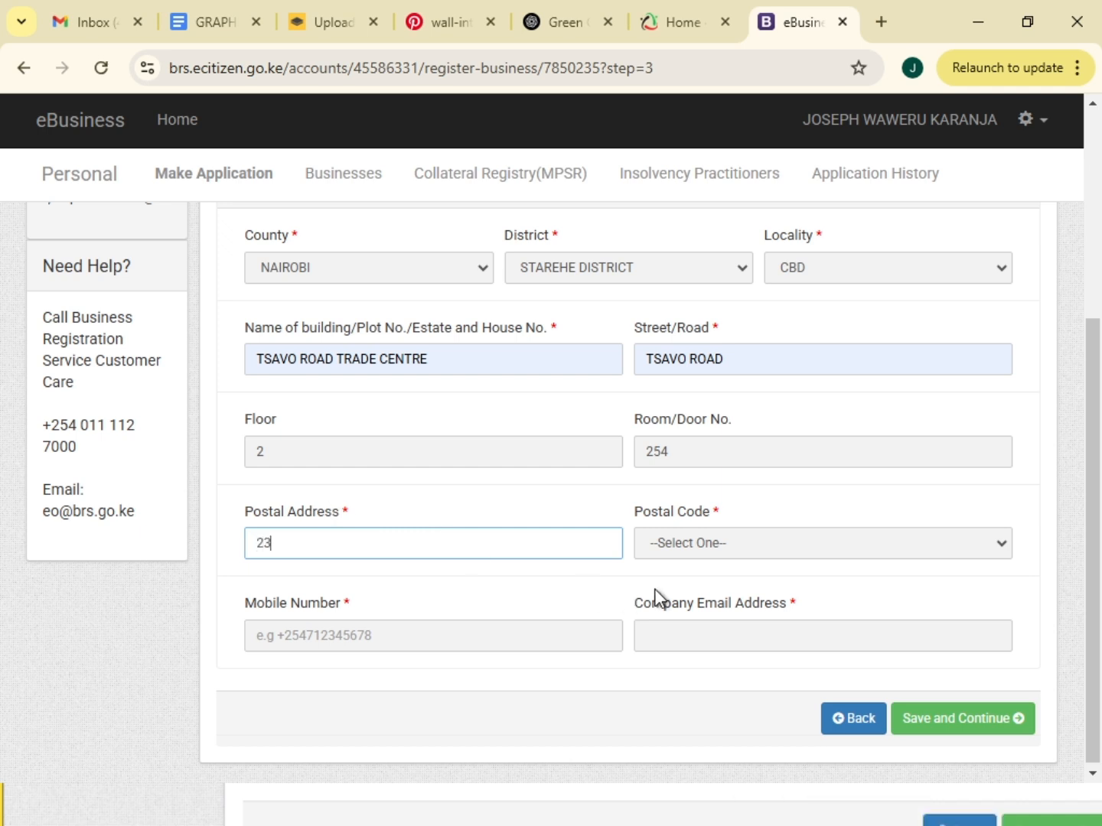
left_click(822, 543)
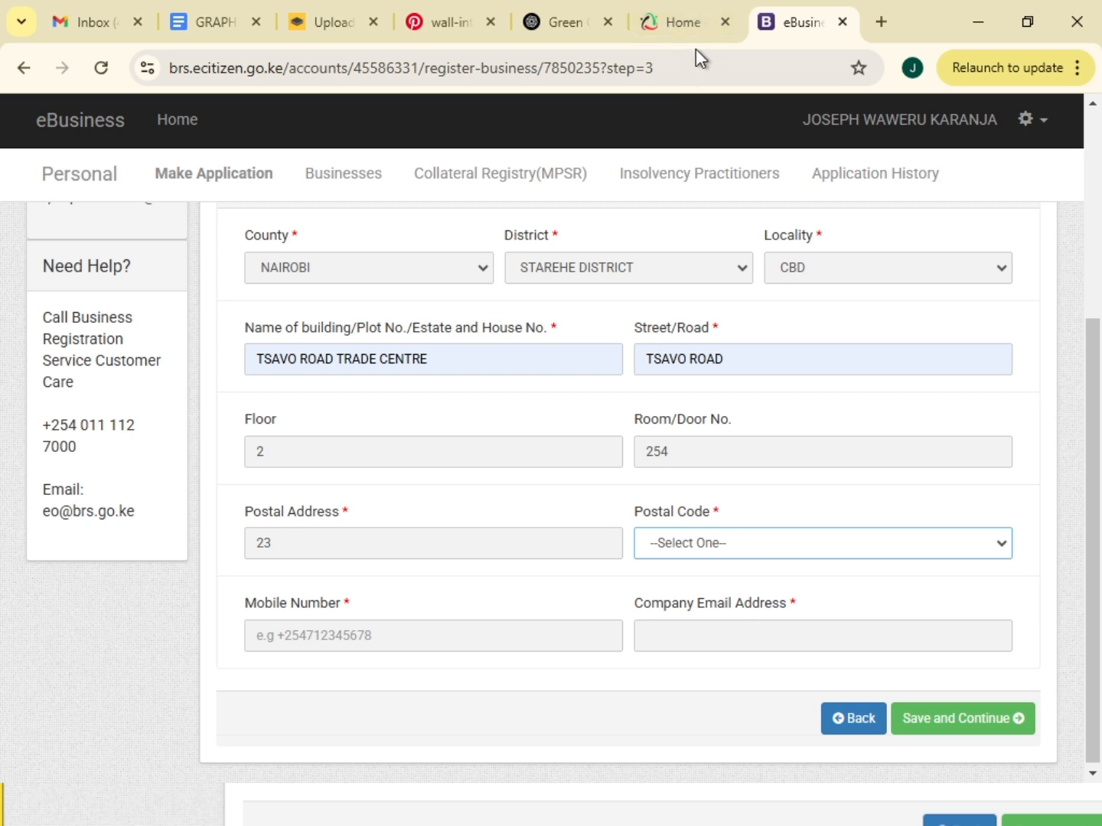
left_click(822, 543)
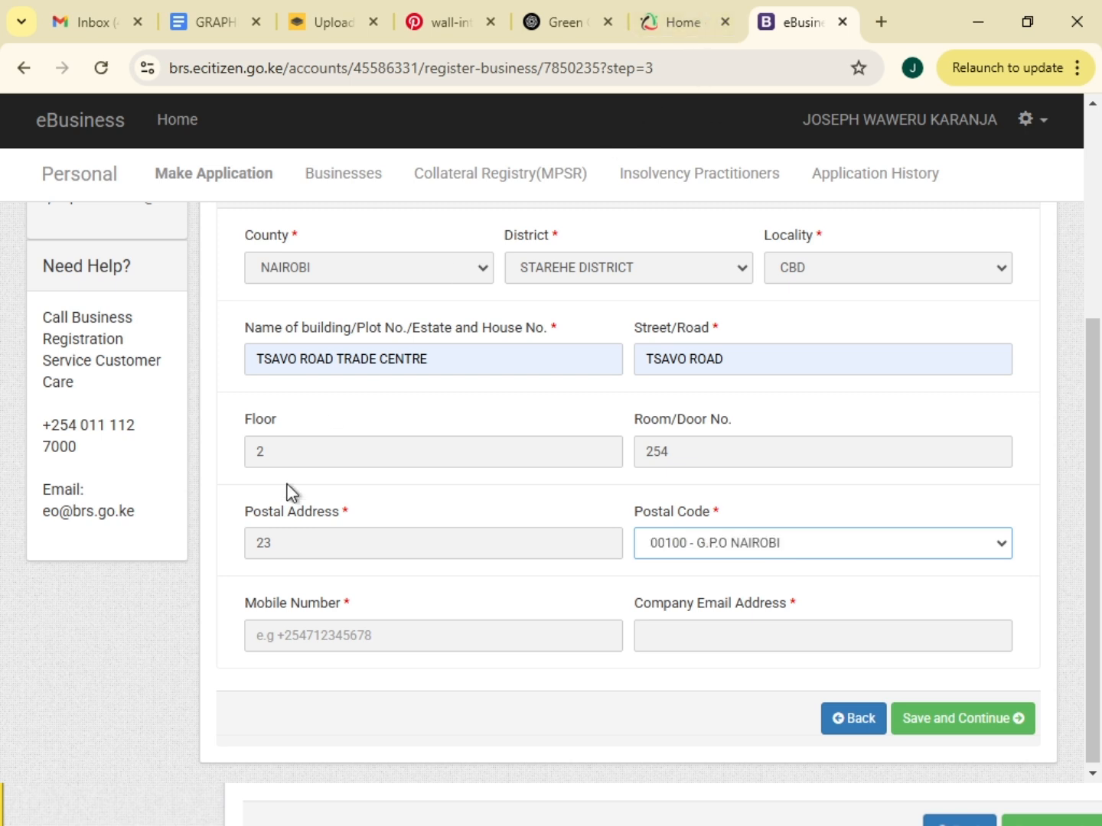
left_click(431, 633)
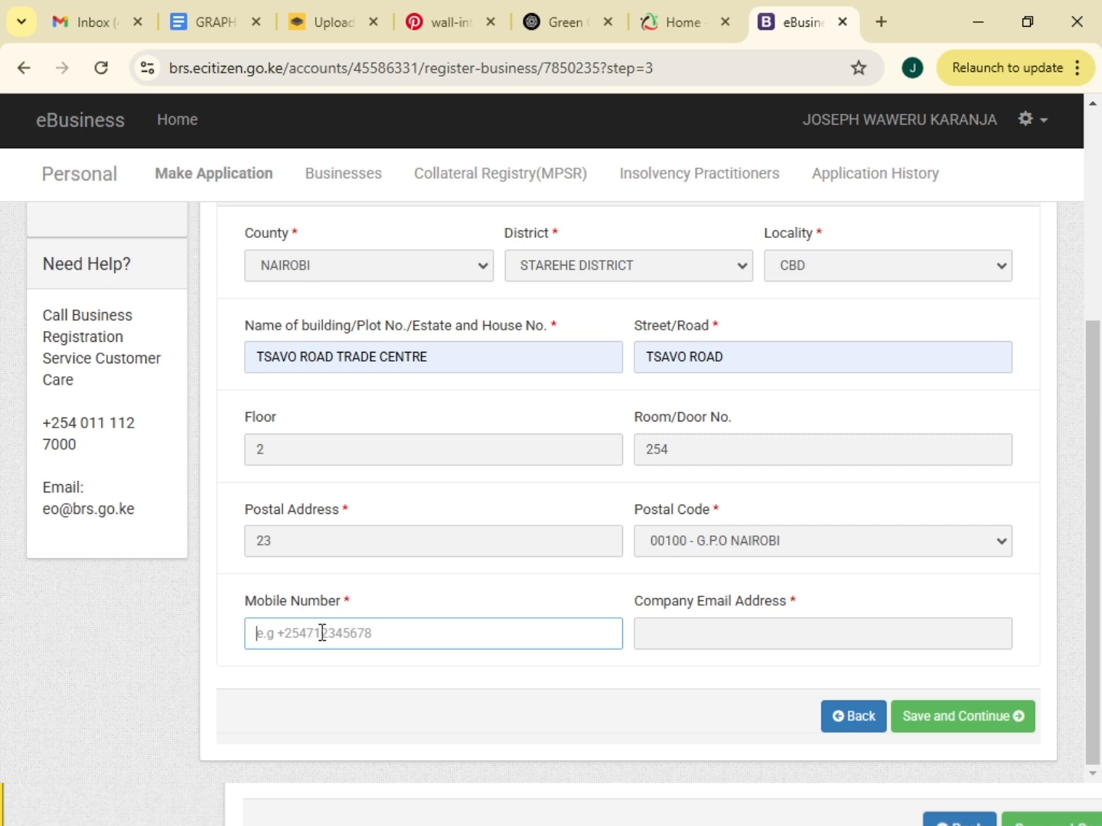
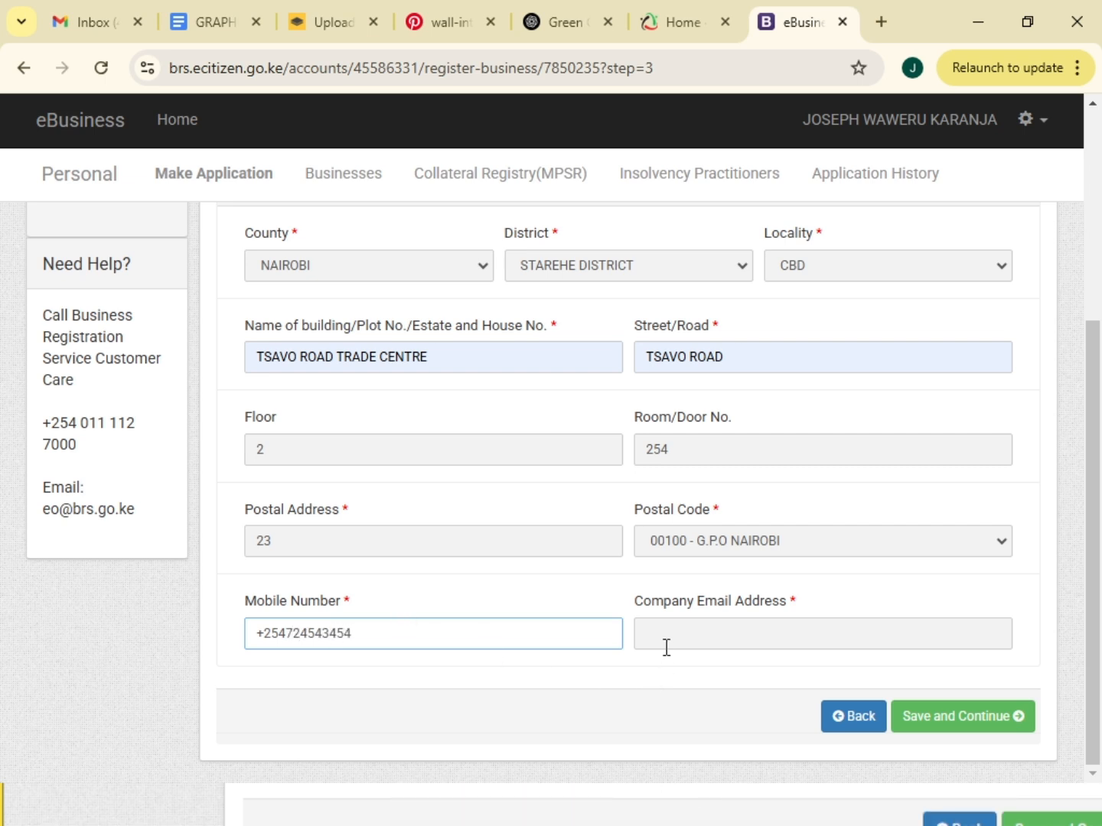
mouse_move(700, 647)
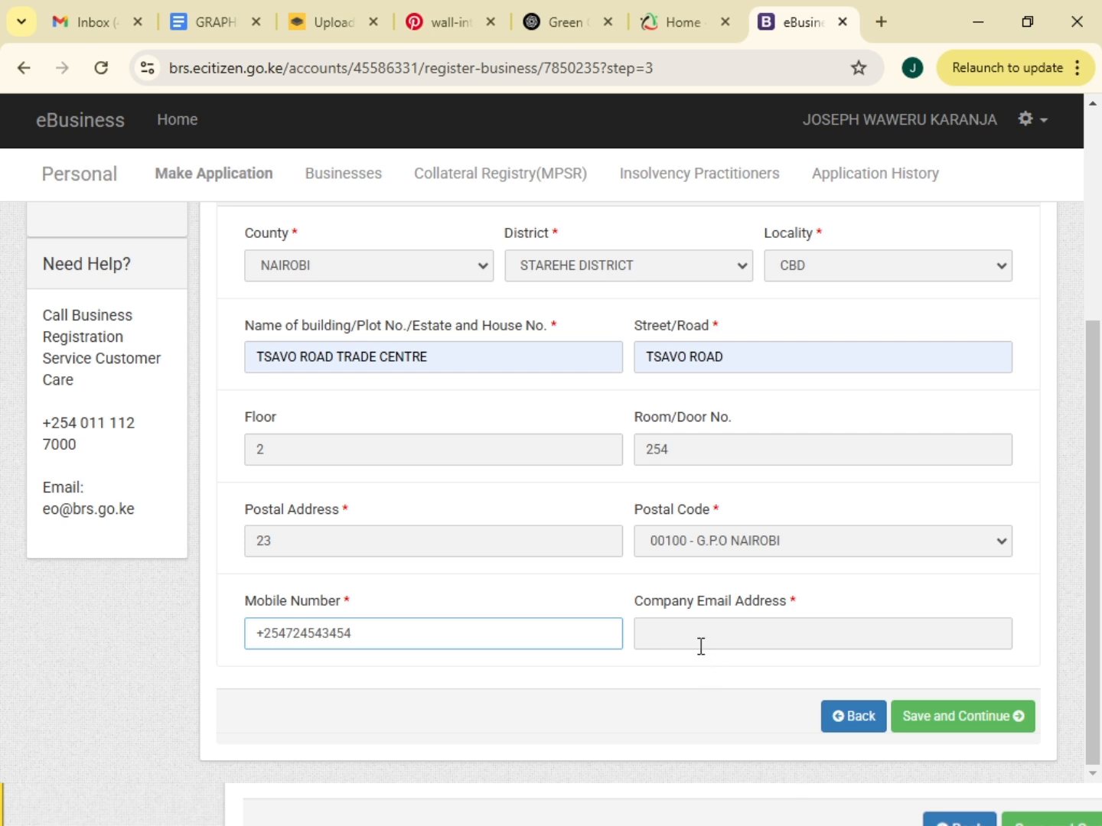
left_click(824, 633)
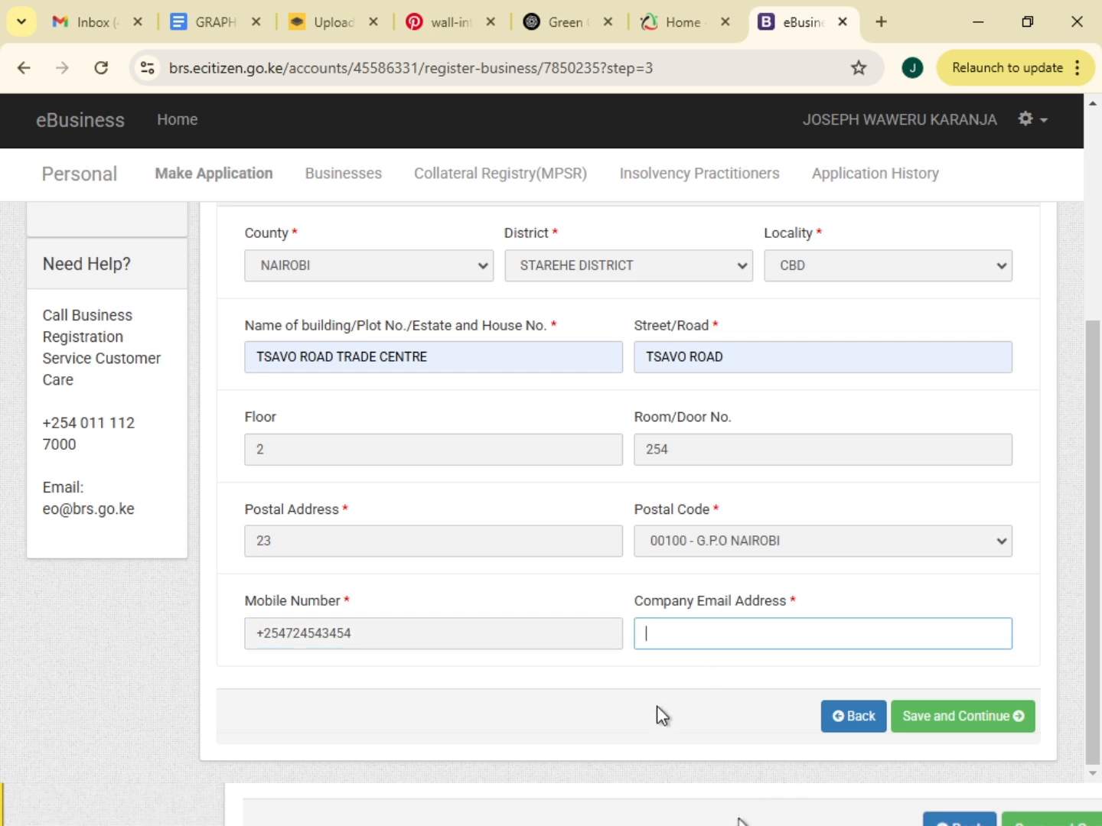
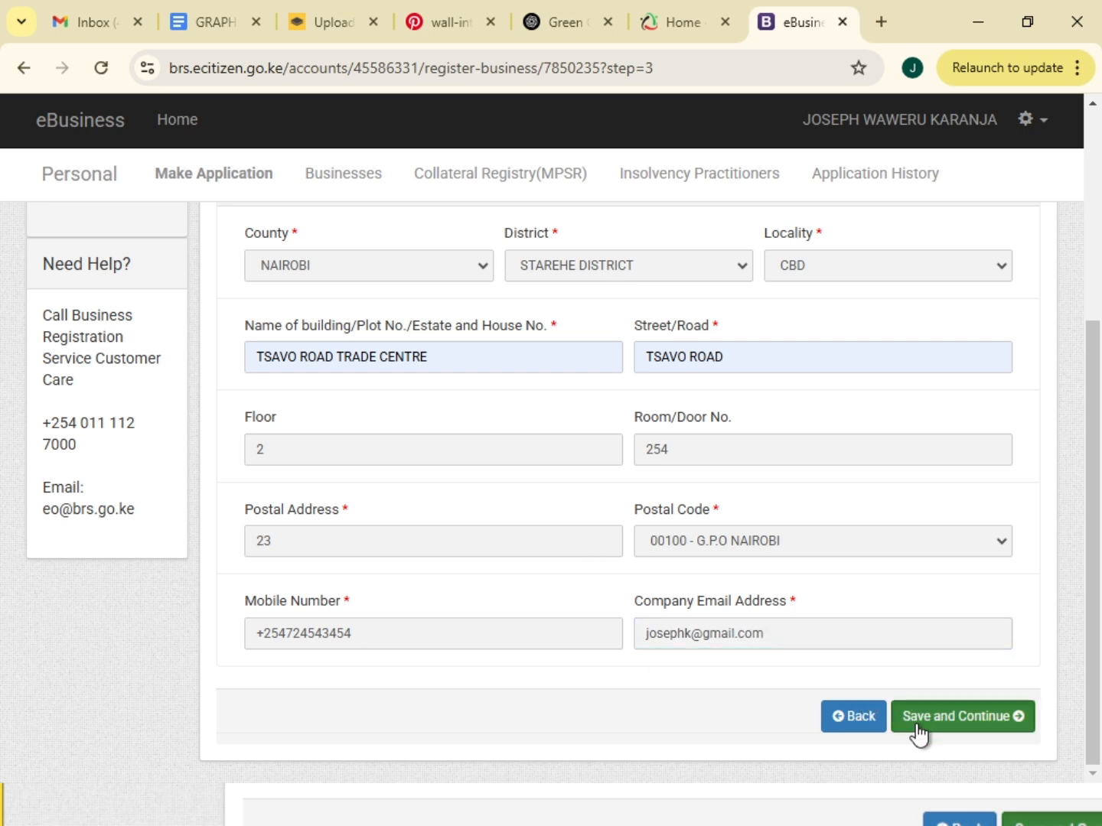
left_click(960, 716)
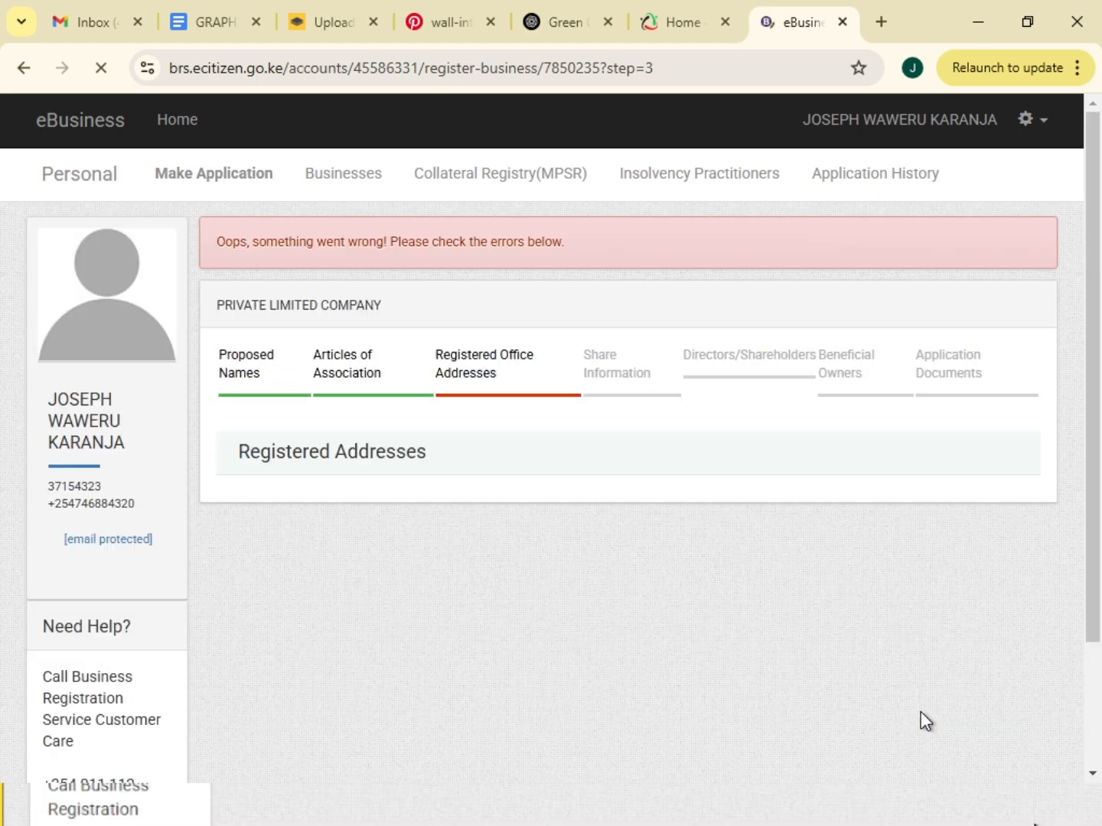
Step: Revise the email (adding 'aran' then '256') after the iTax already-registered error and resubmit the address
scroll("down", 3)
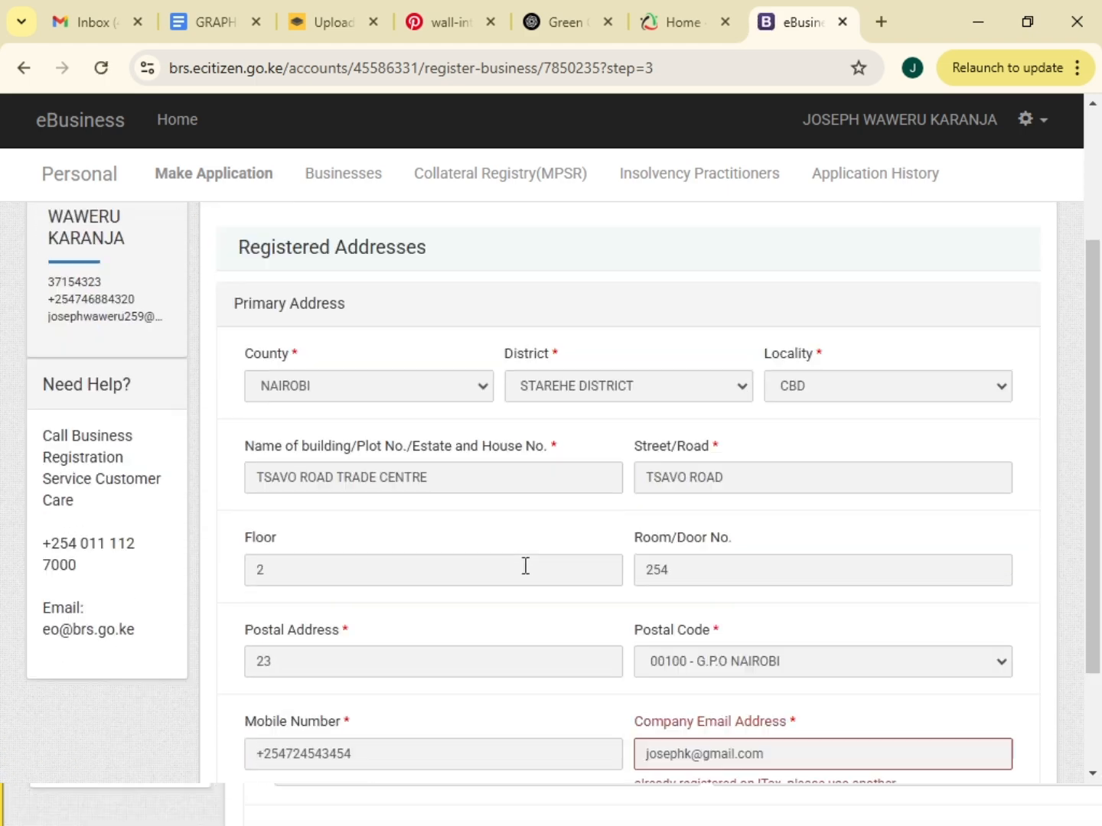
scroll("down", 3)
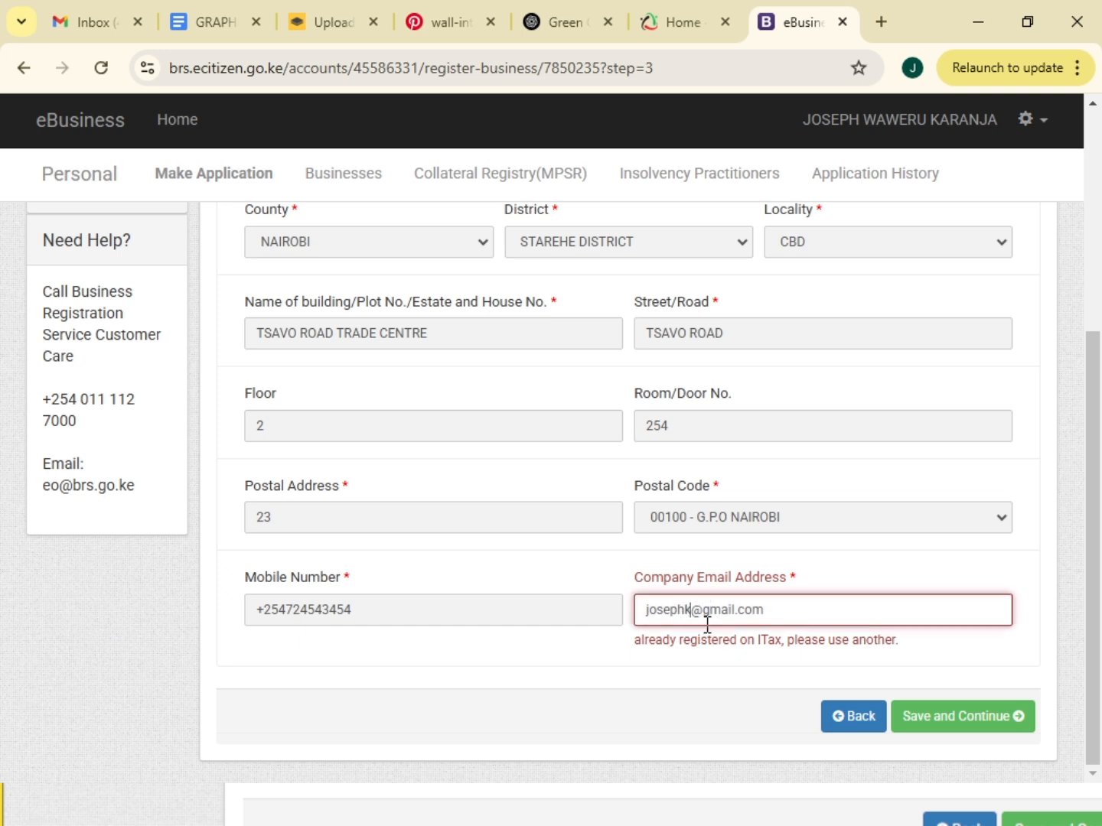
type("aranja")
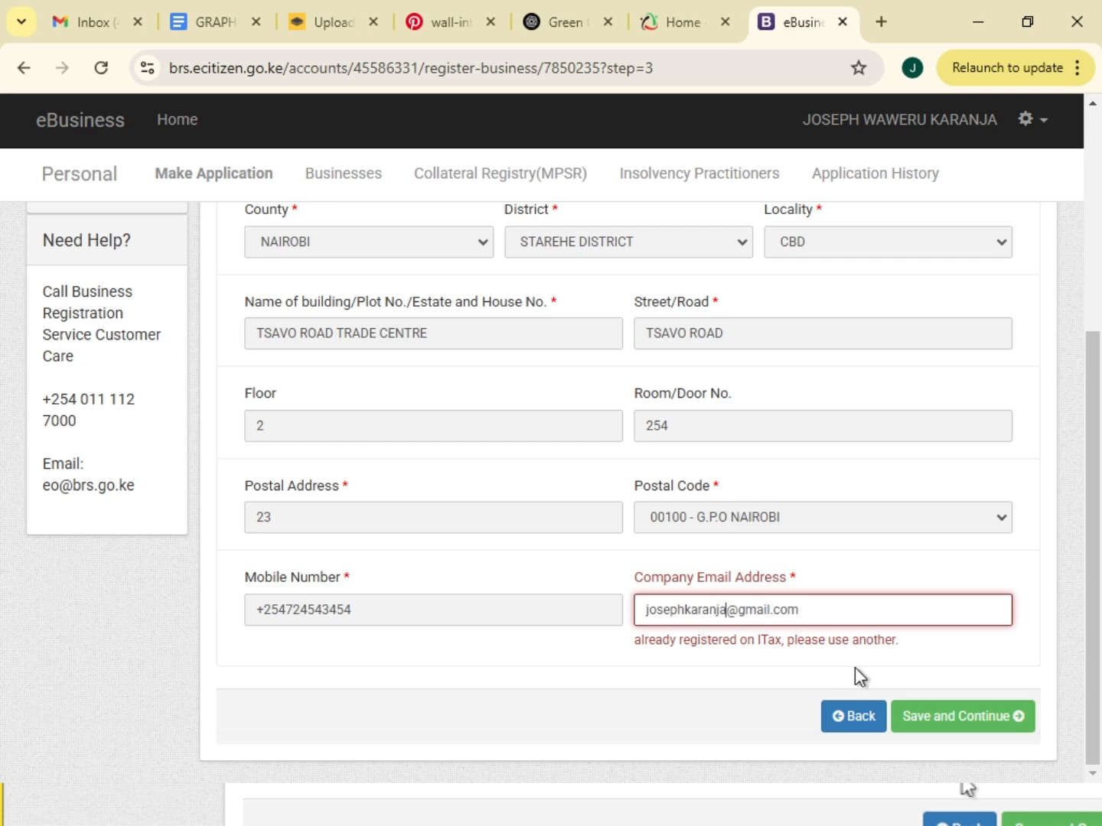
left_click(961, 716)
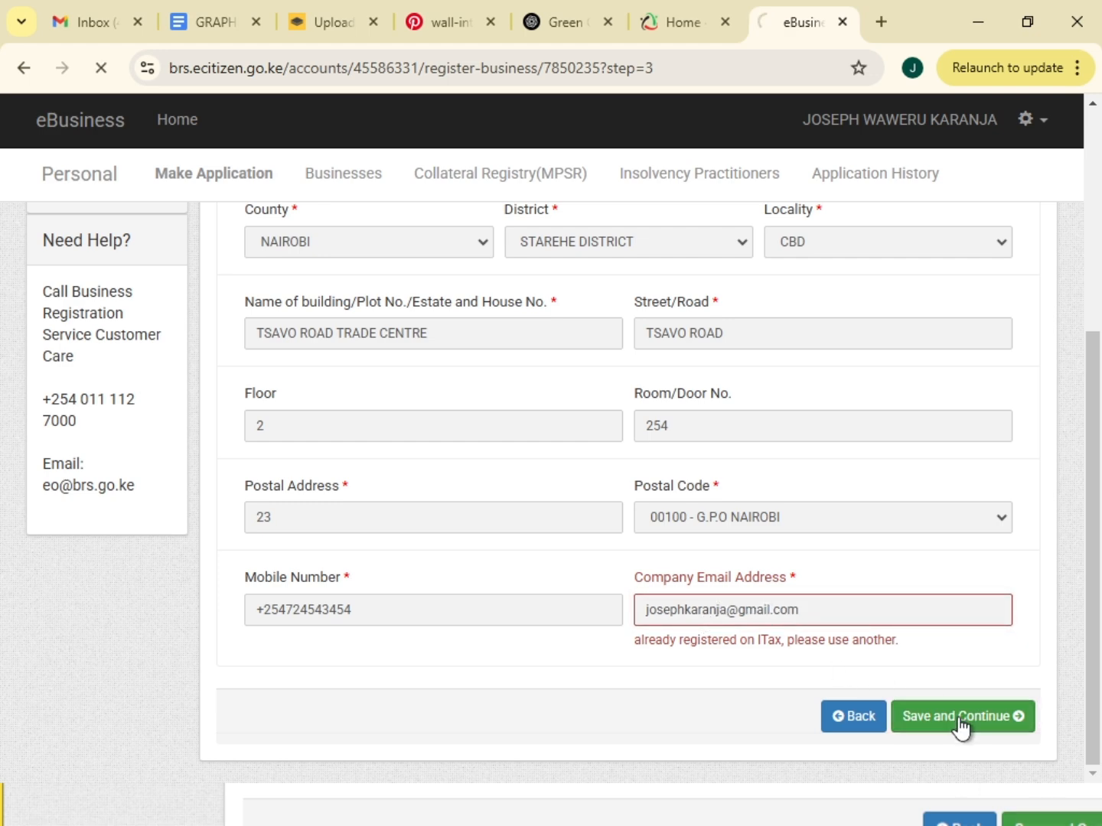
left_click(961, 716)
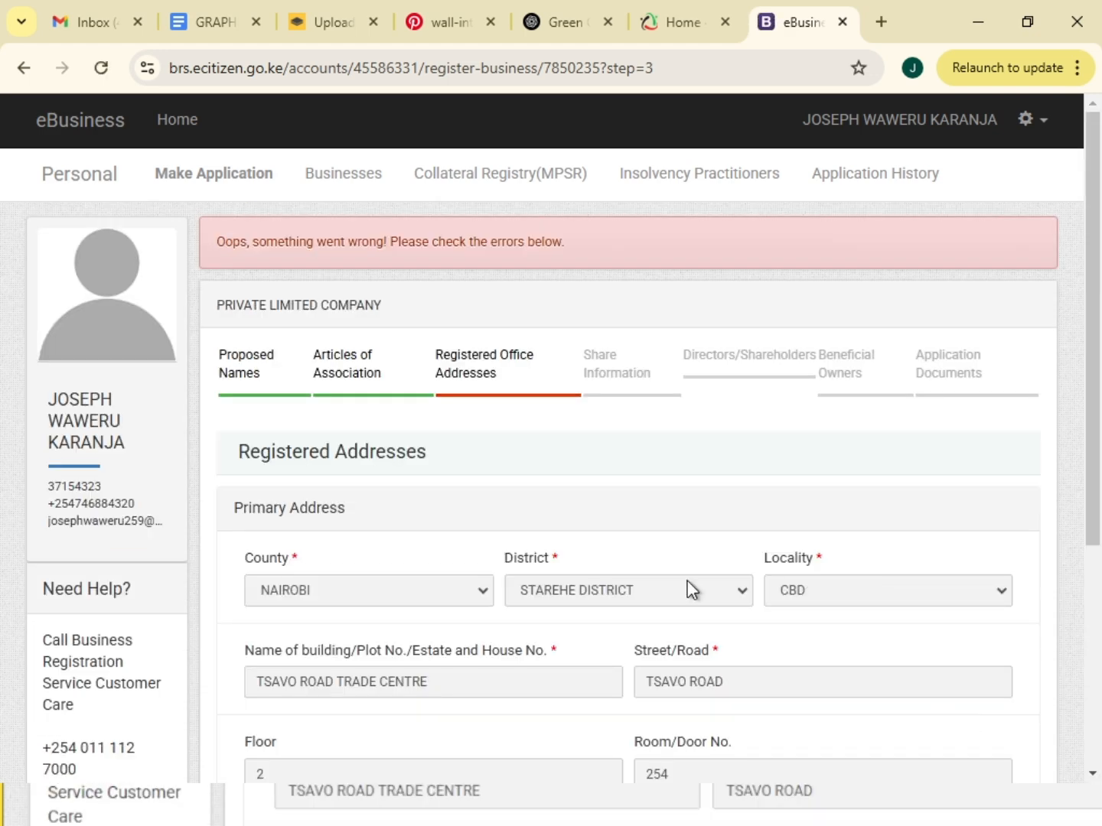
scroll("down", 3)
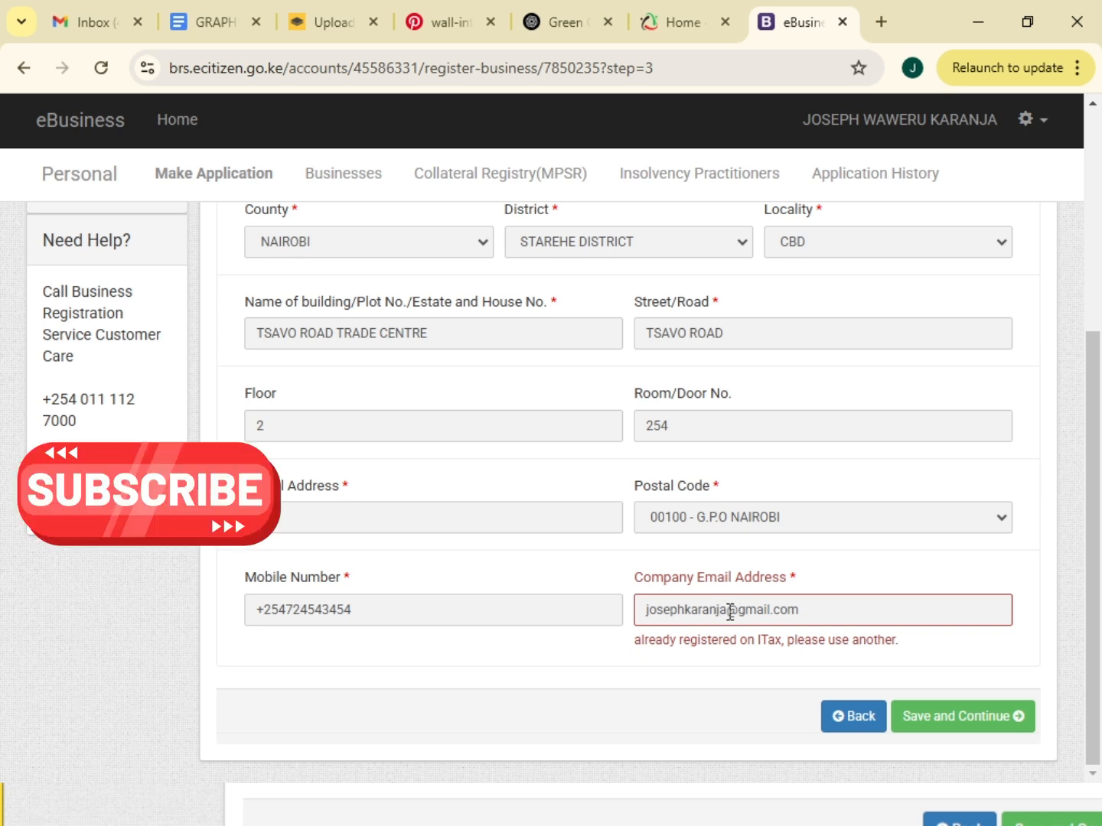
type("2")
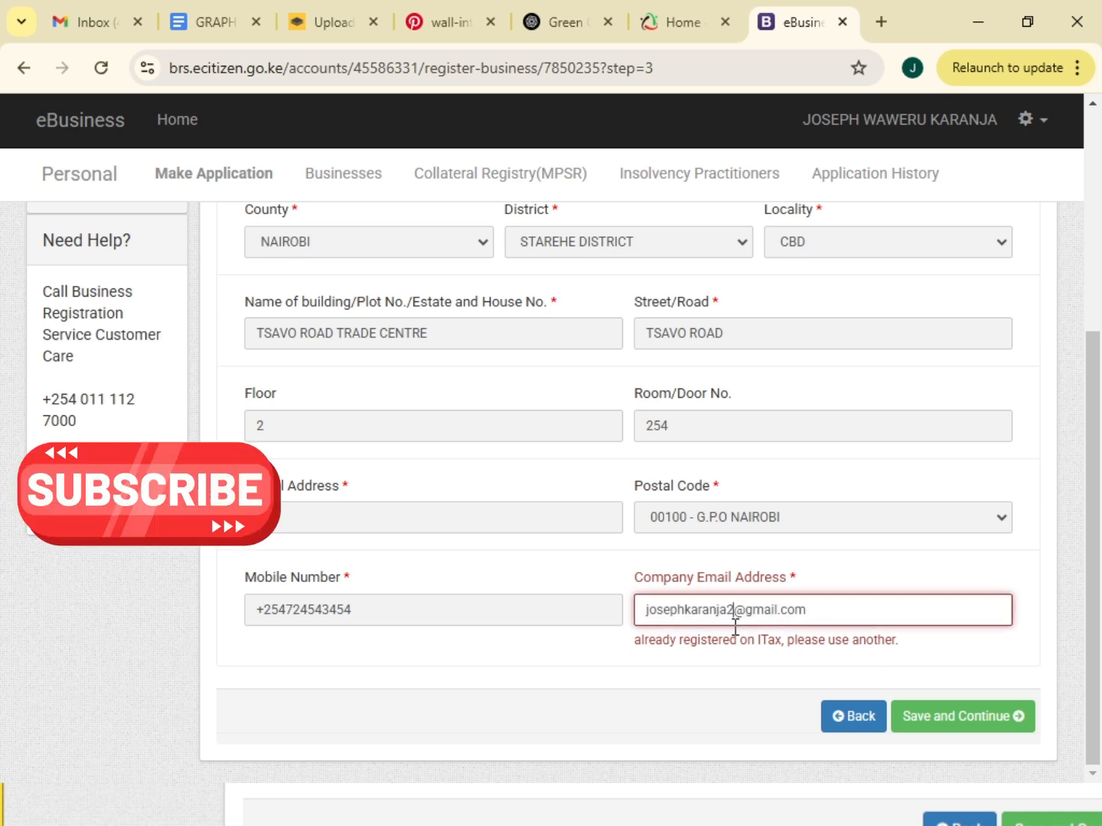
type("56")
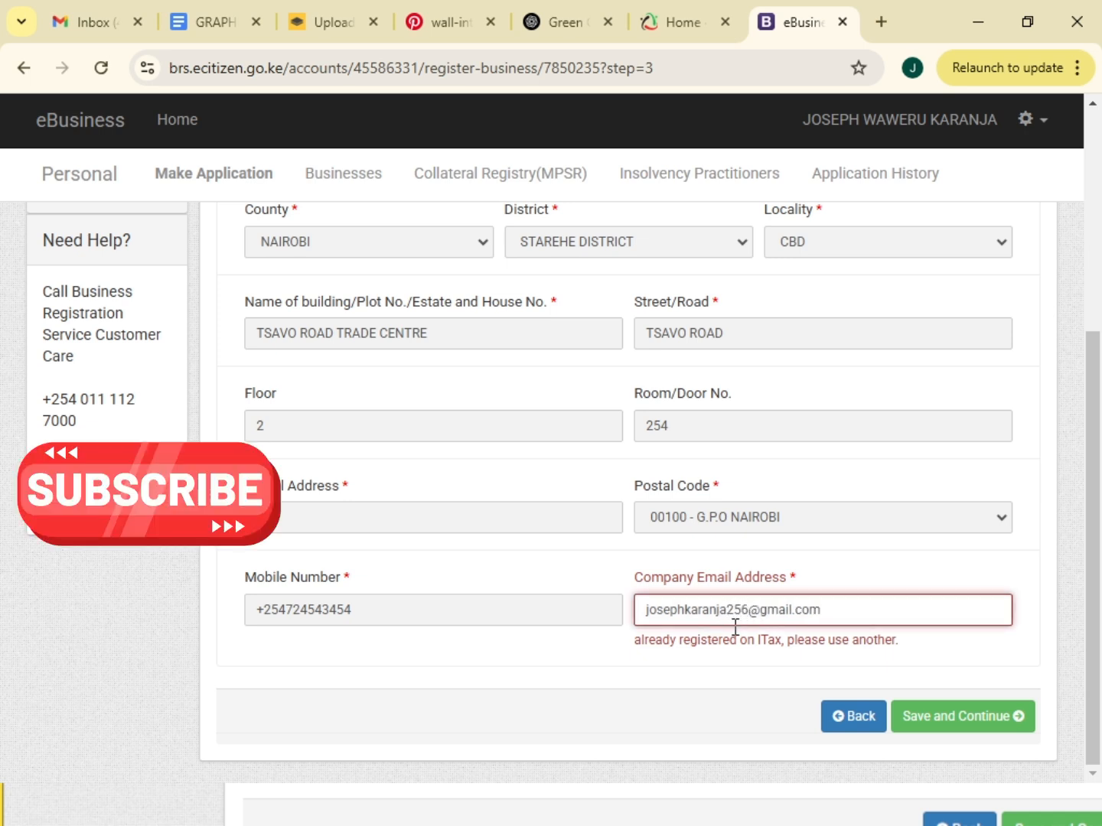
left_click(960, 716)
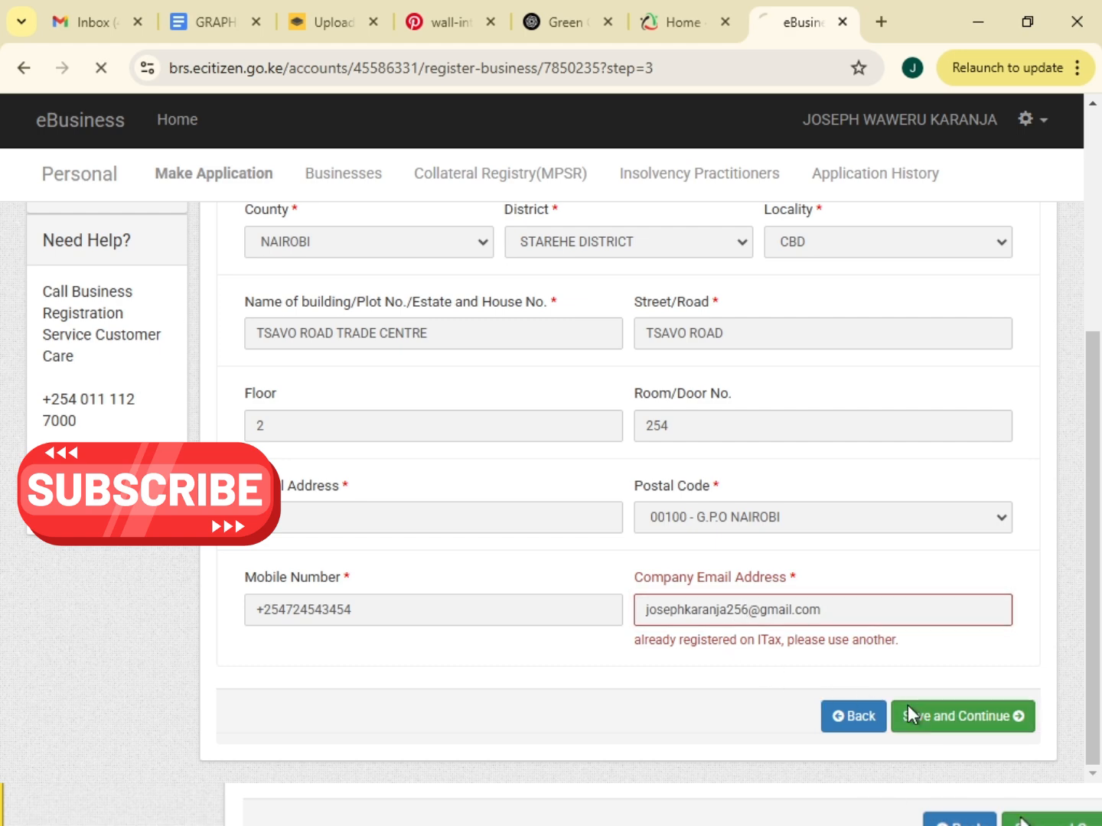
Step: Add an ORDINARY share category of 2 shares at 20000 each and save to reach Directors/Shareholders
left_click(961, 716)
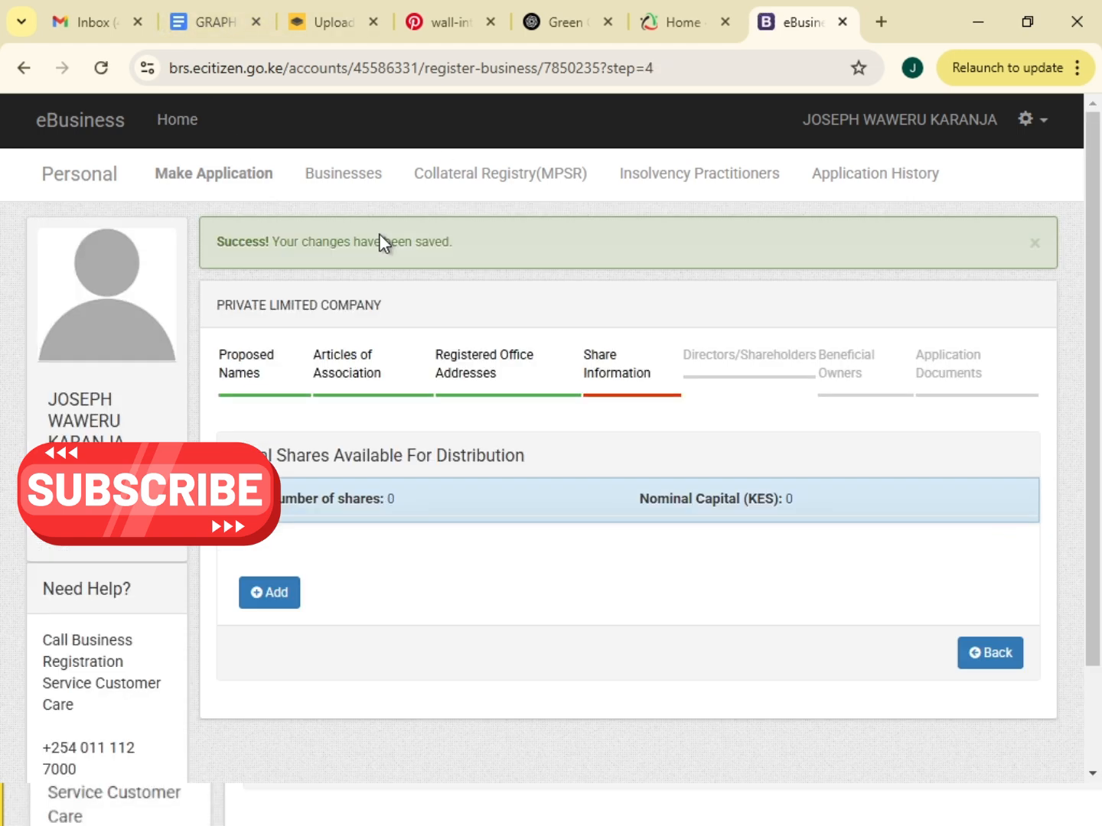
mouse_move(291, 488)
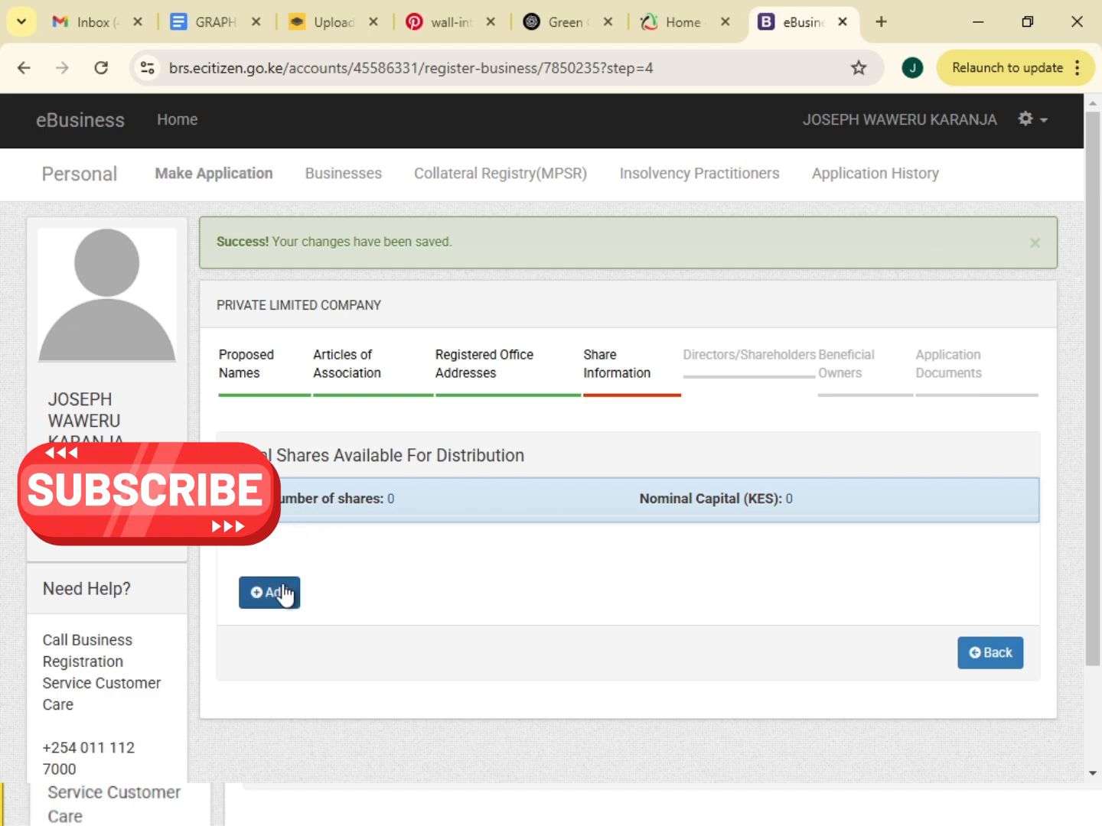
left_click(269, 594)
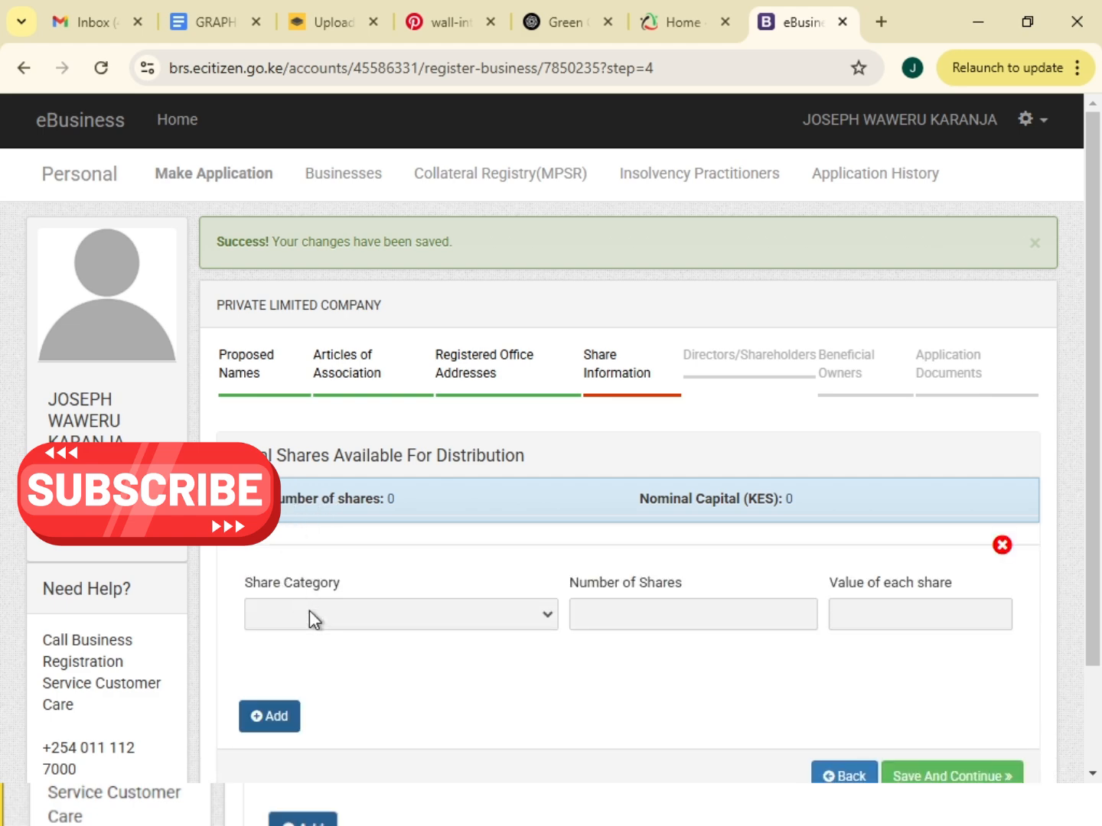
left_click(401, 613)
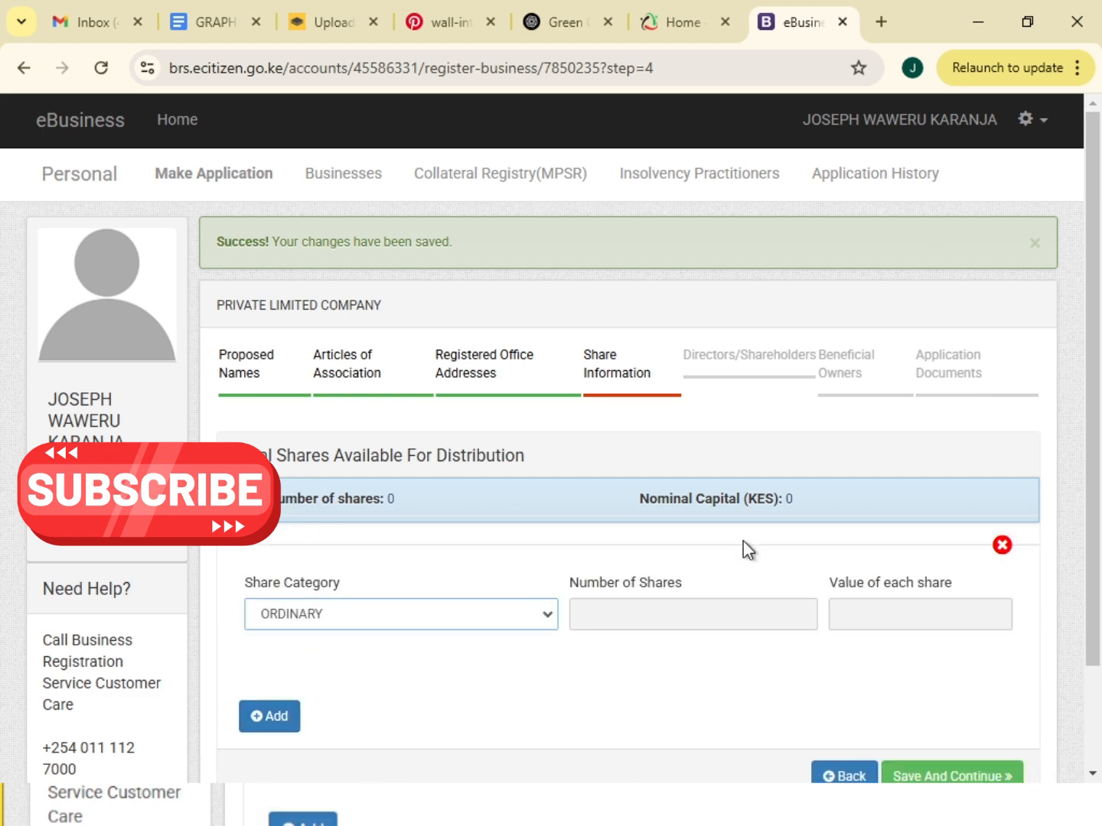
left_click(688, 613)
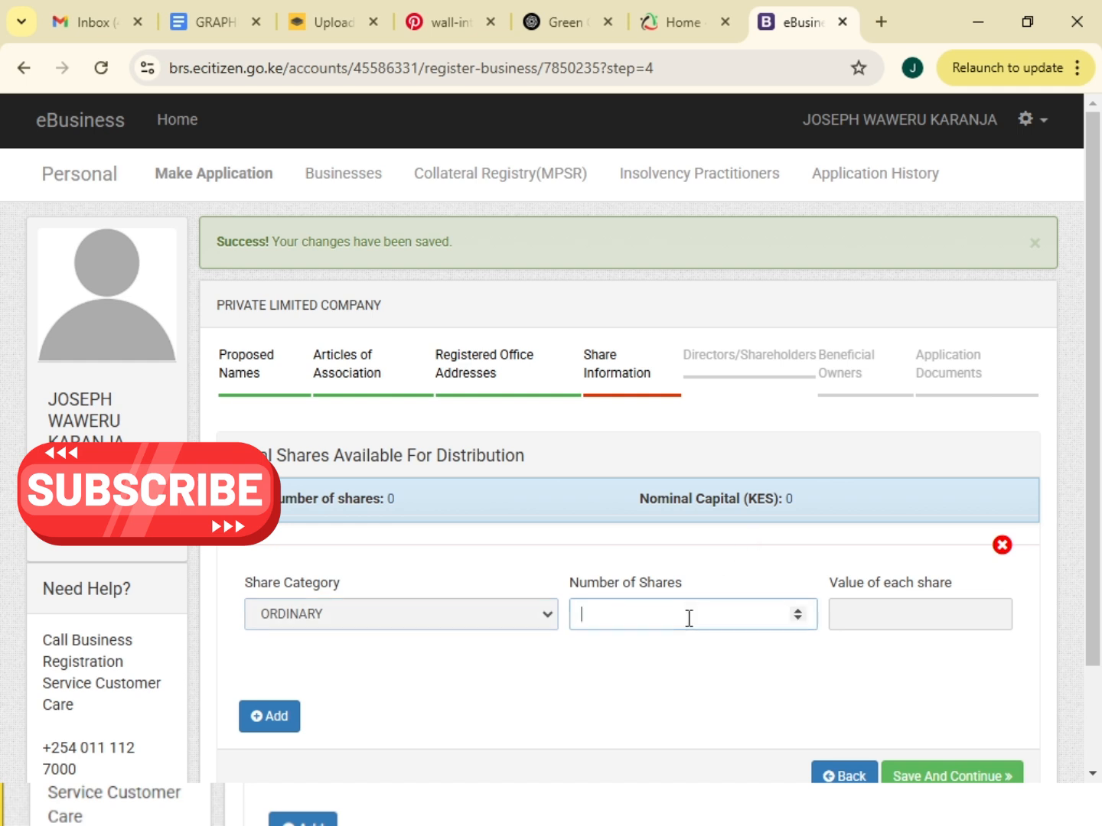
type("2")
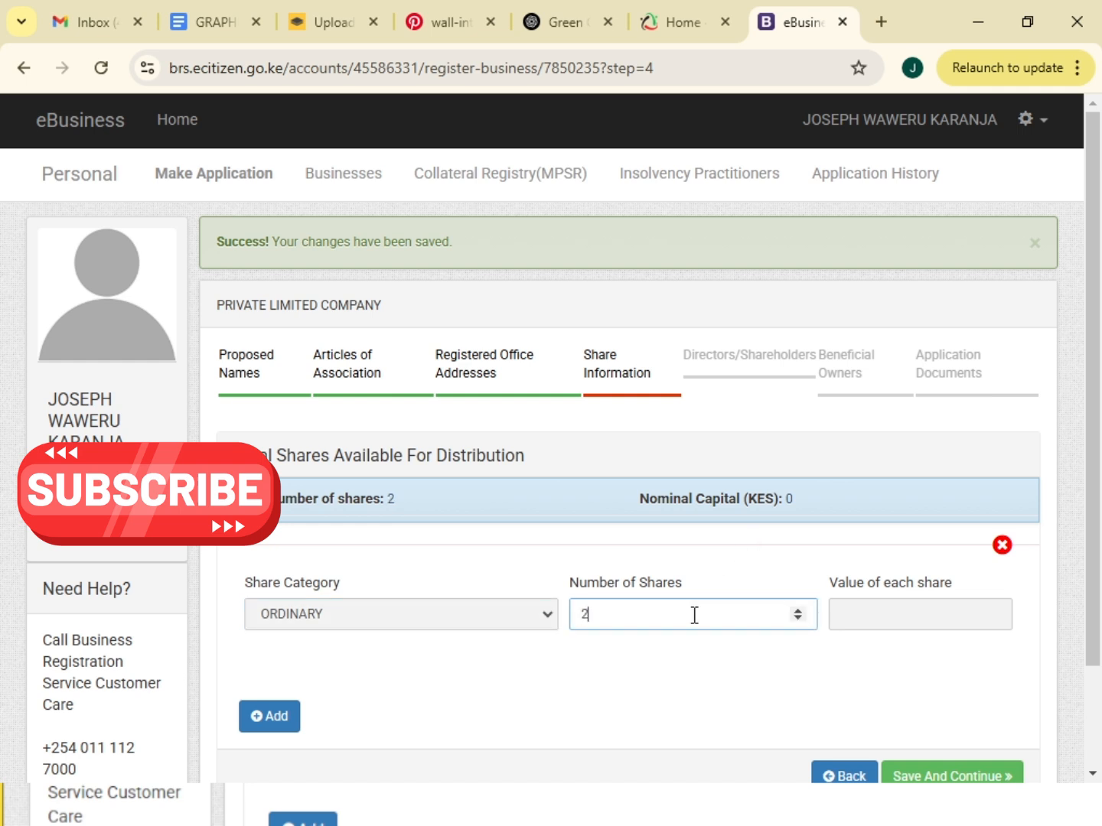
mouse_move(832, 623)
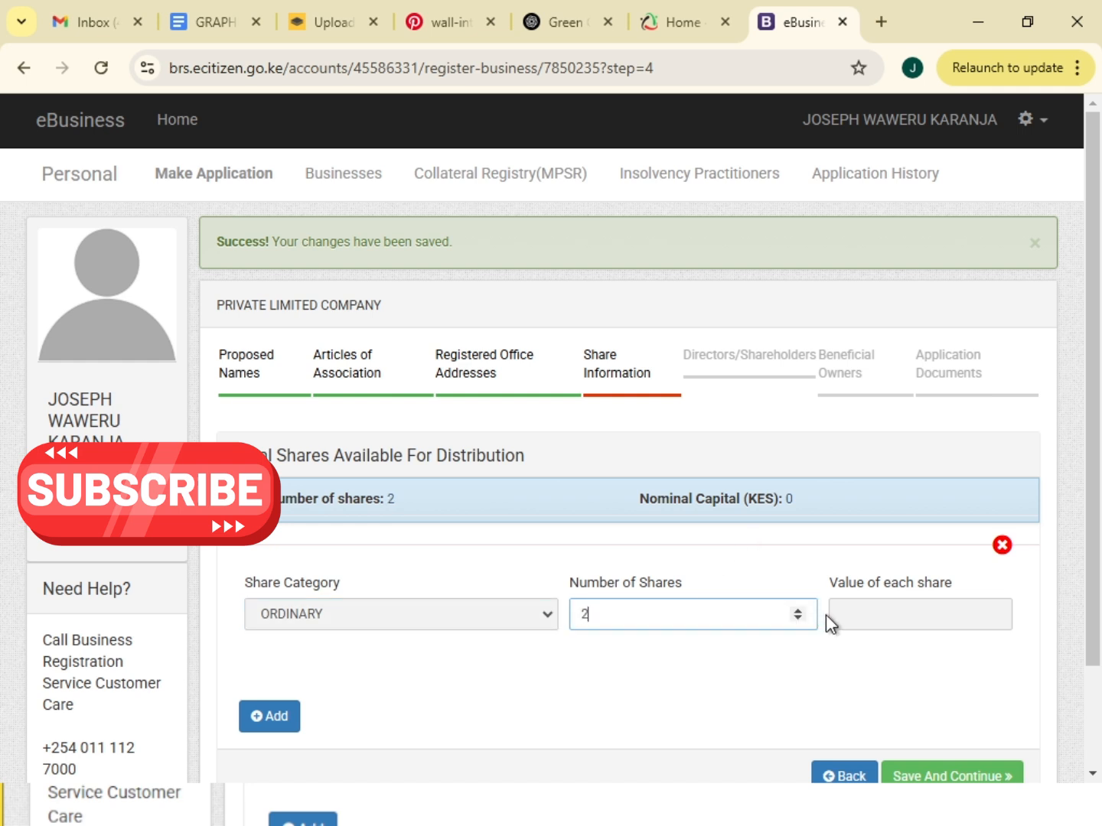
left_click(919, 615)
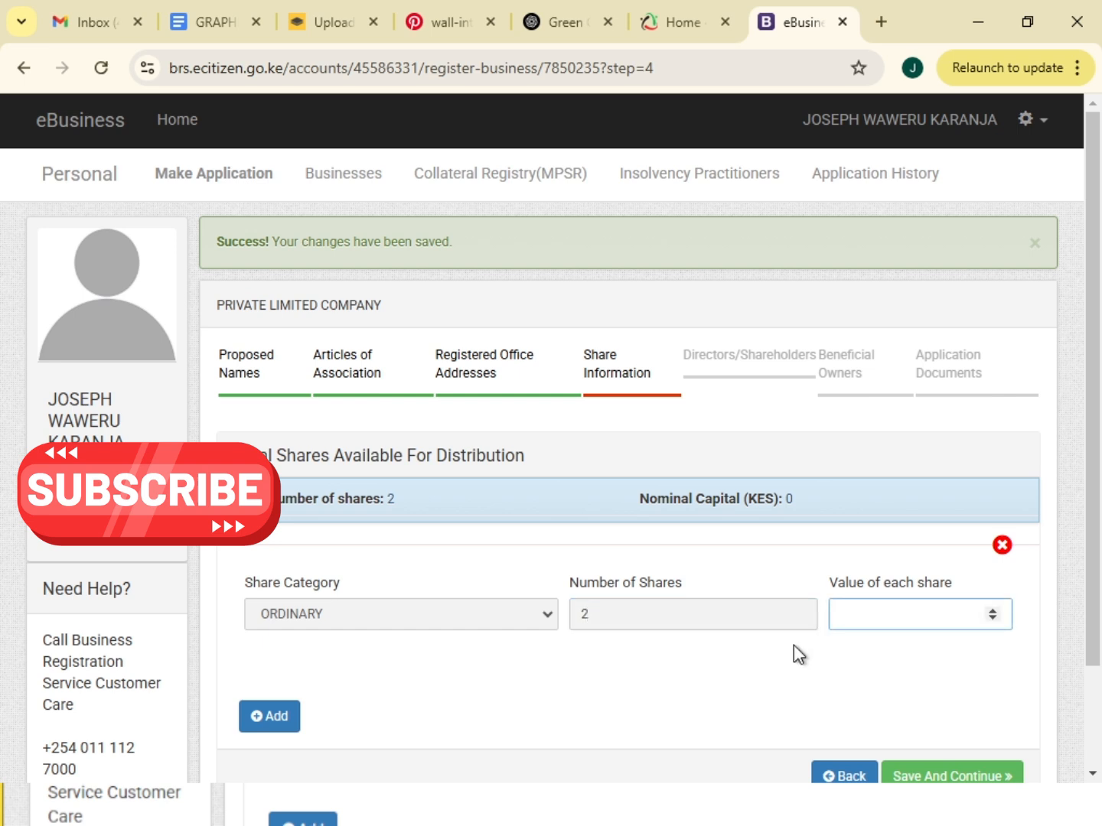
type("20000")
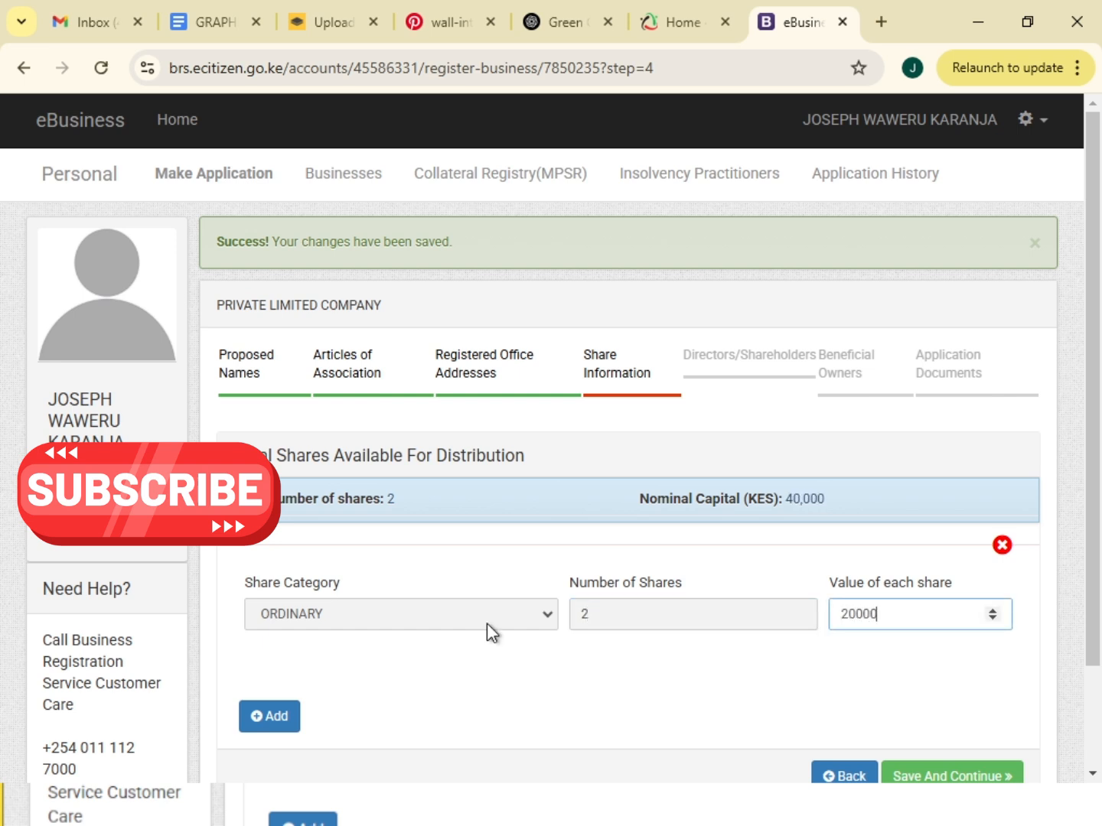
scroll("down", 3)
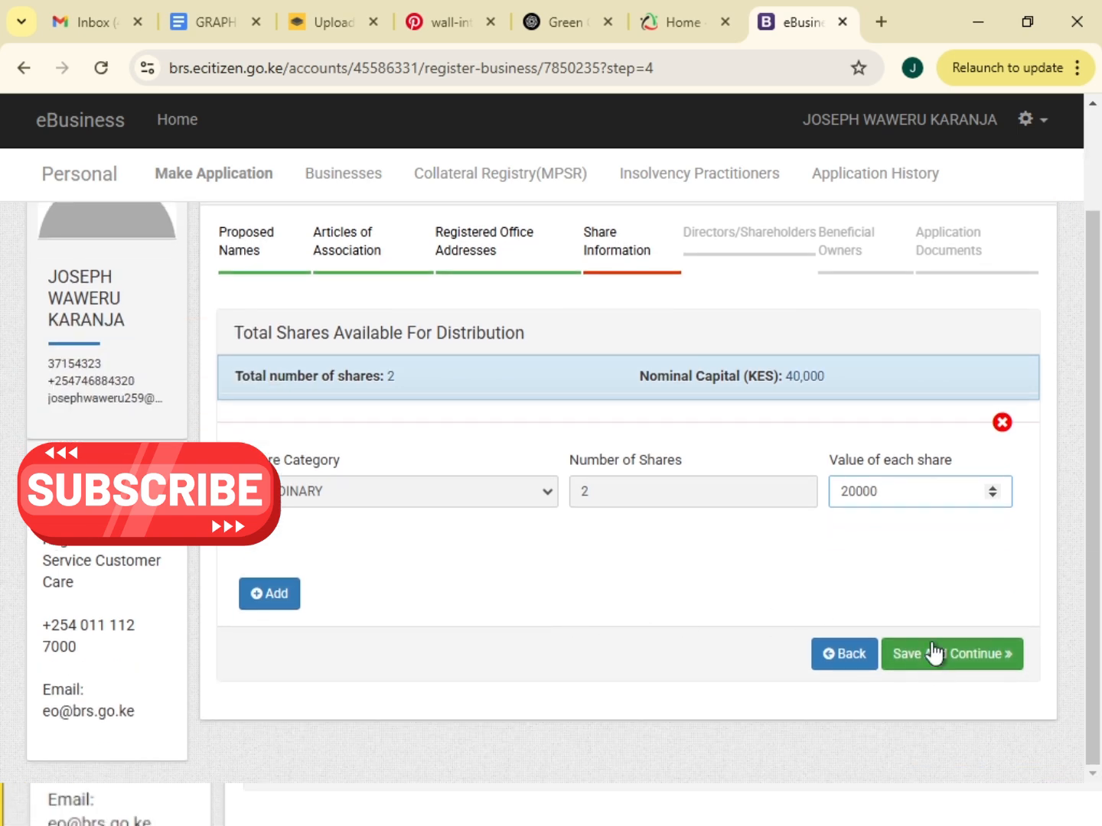
left_click(952, 653)
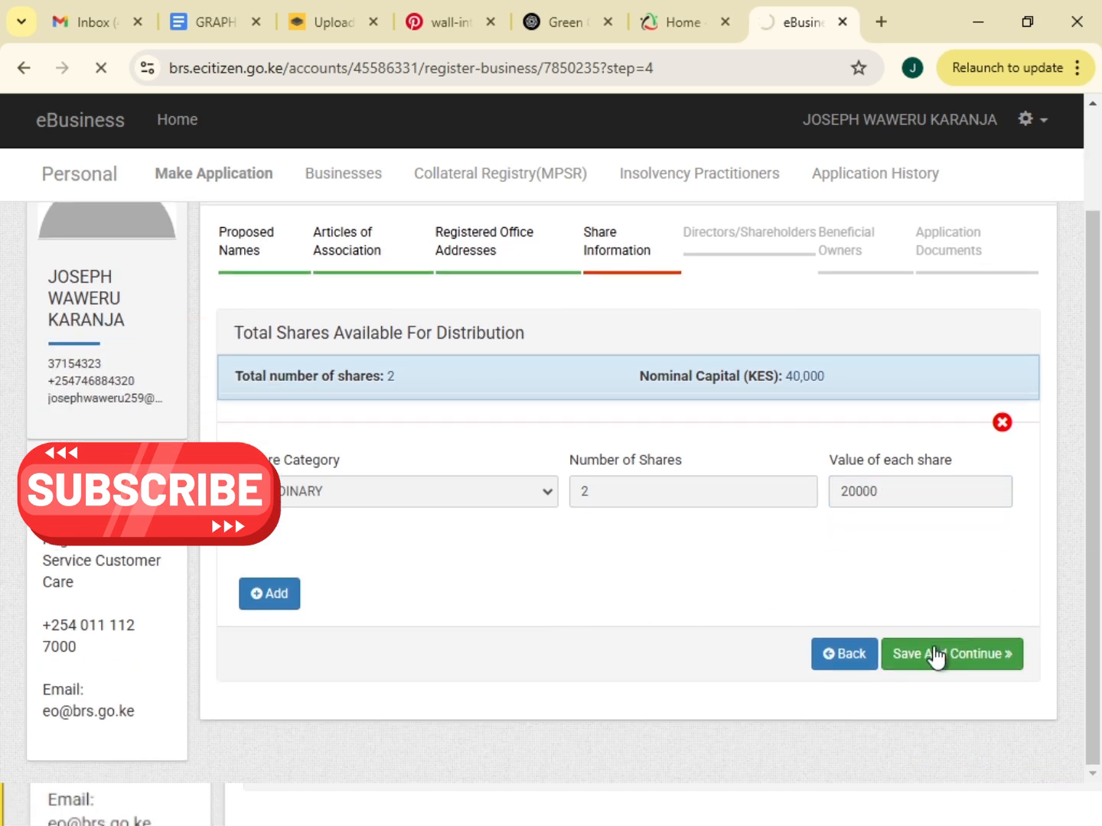
left_click(951, 655)
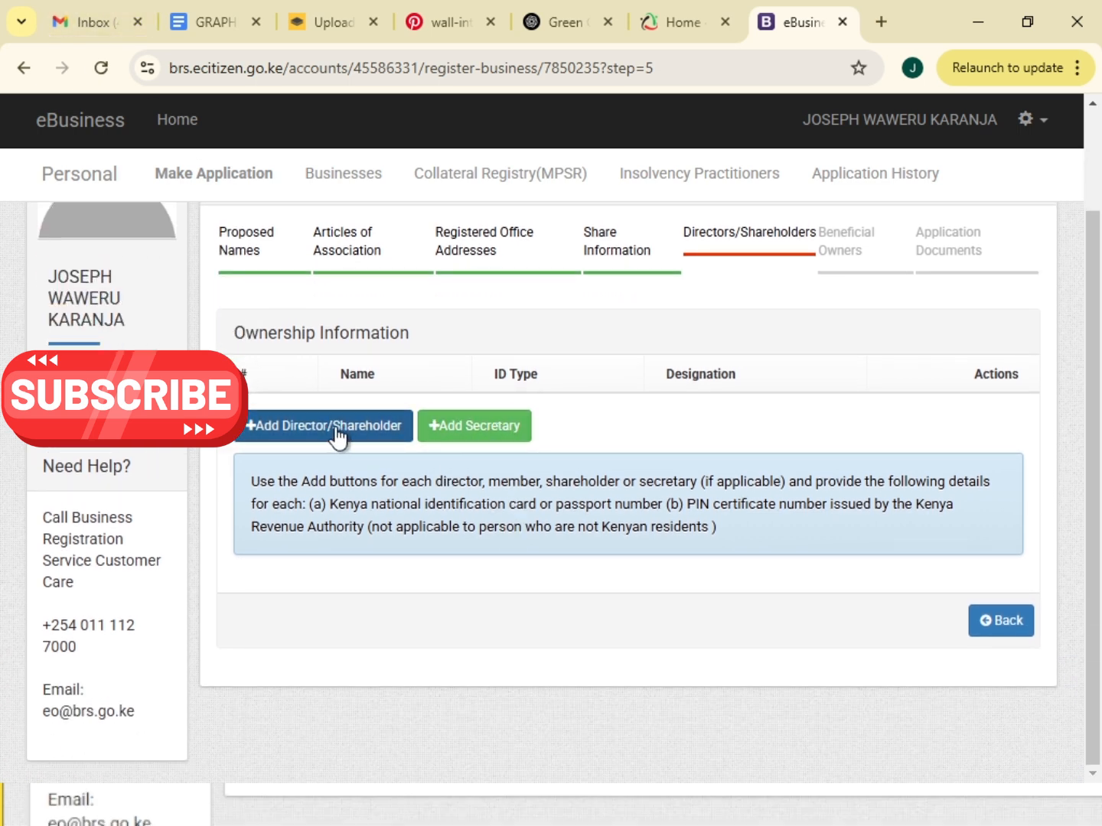
mouse_move(474, 426)
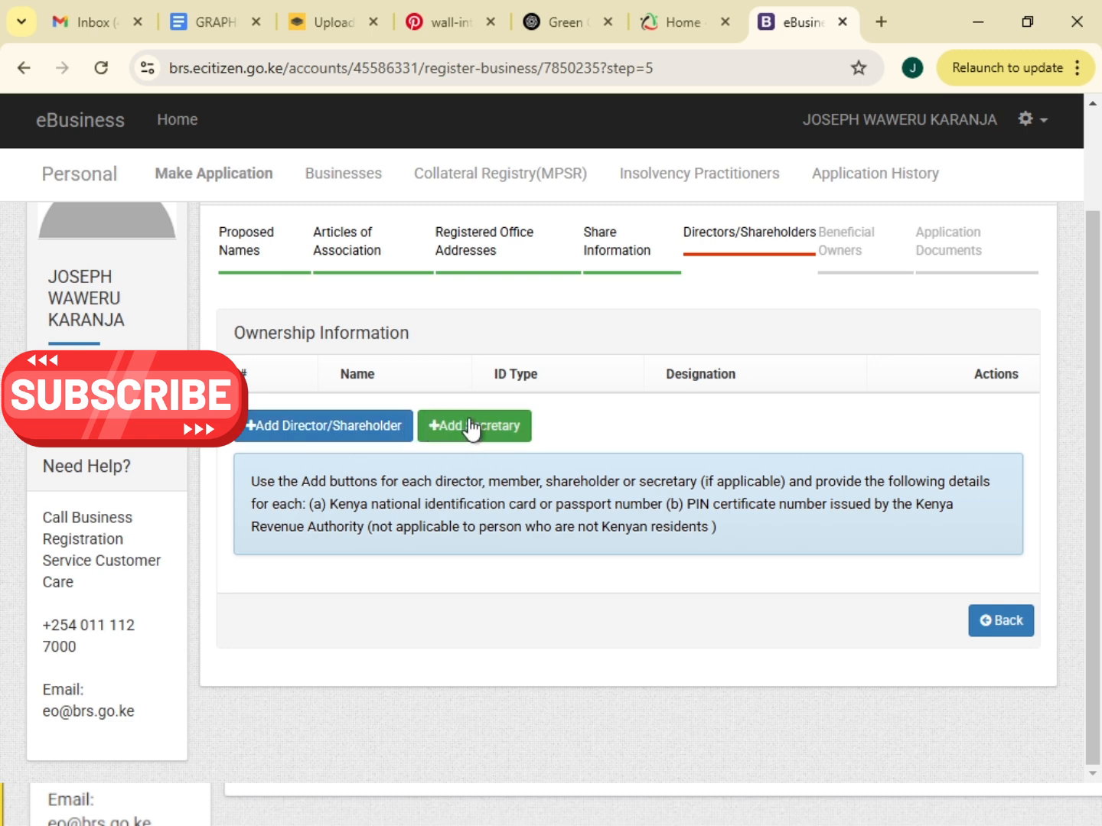
Step: Start adding a company secretary on the Directors/Shareholders step
left_click(474, 425)
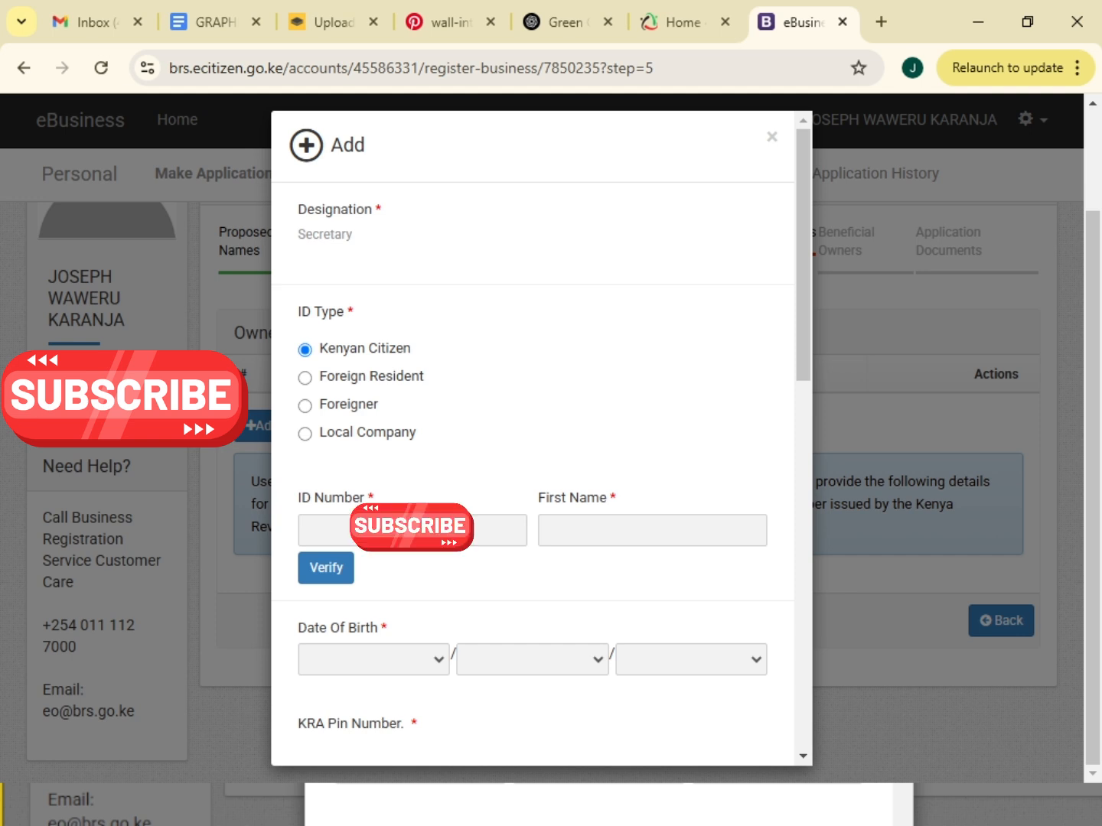
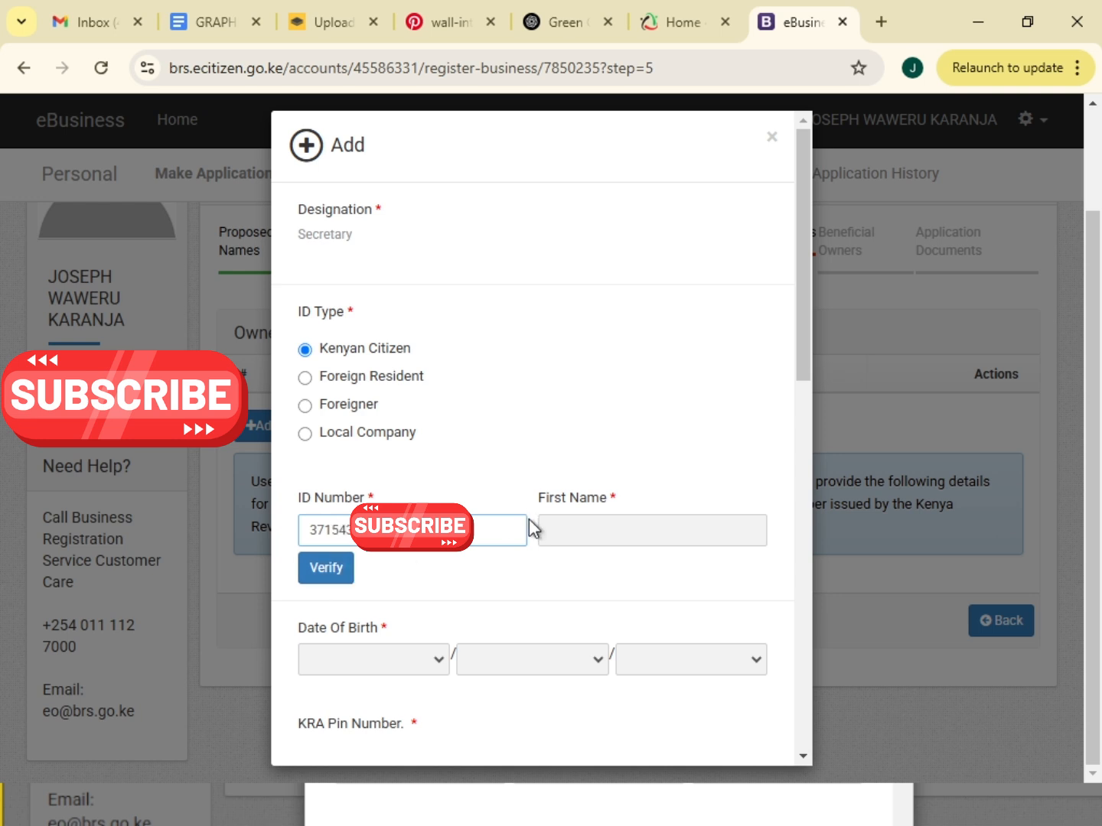
left_click(652, 530)
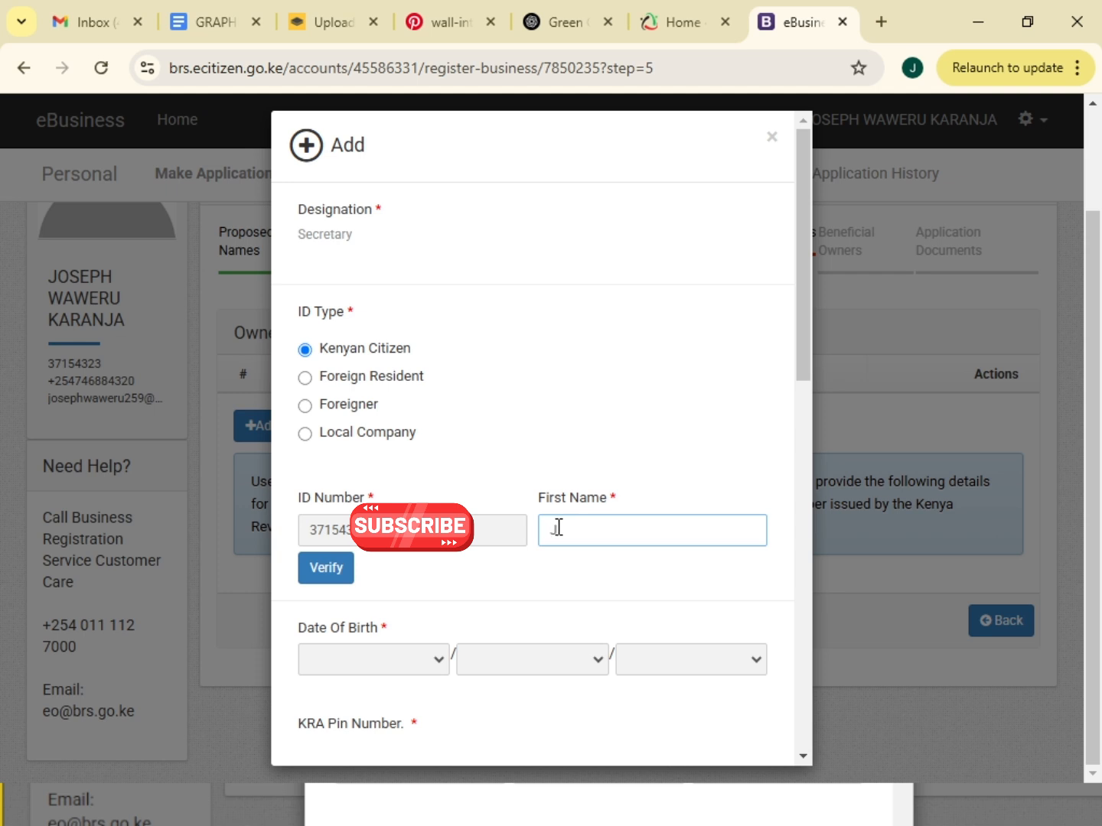
type("Joseph")
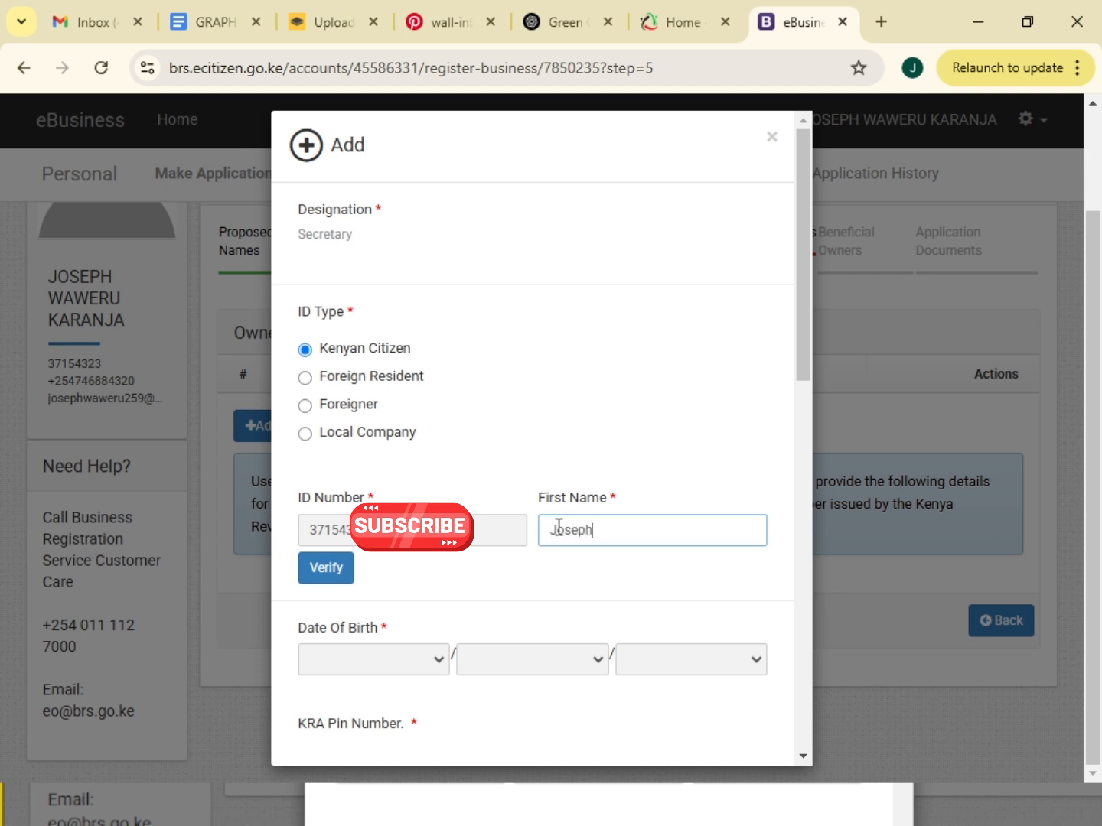
mouse_move(370, 597)
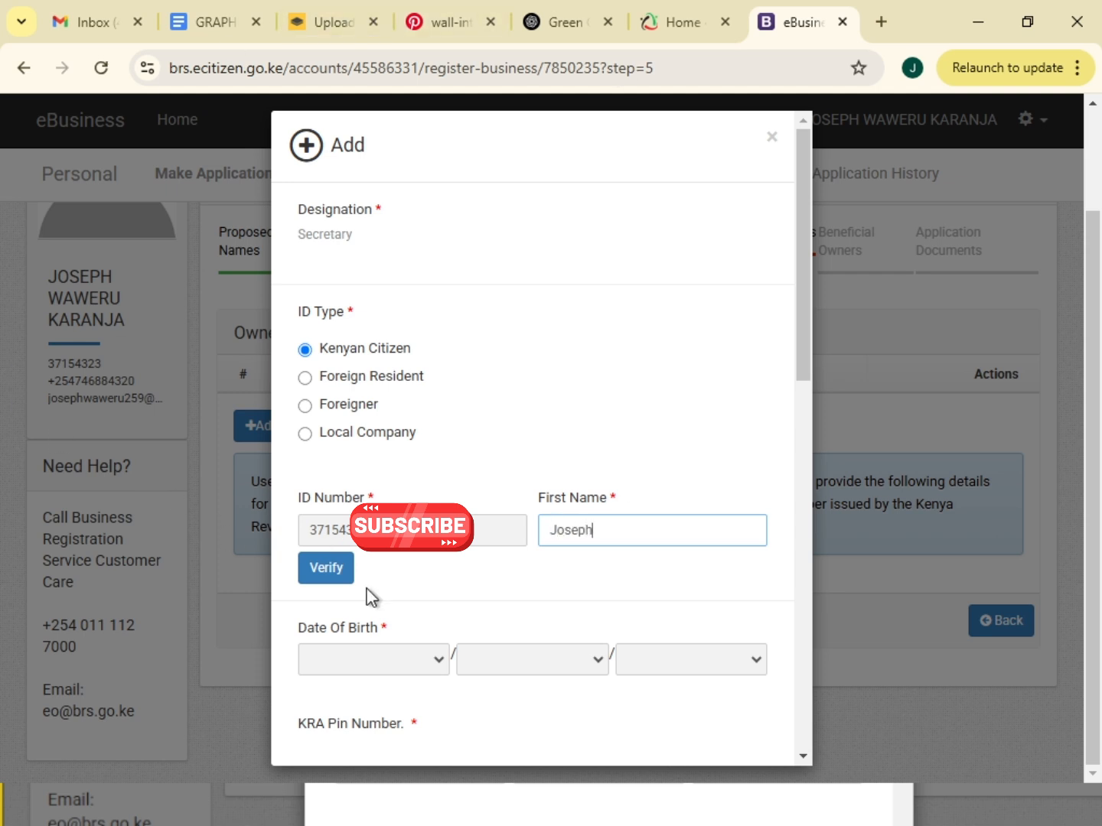
left_click(324, 568)
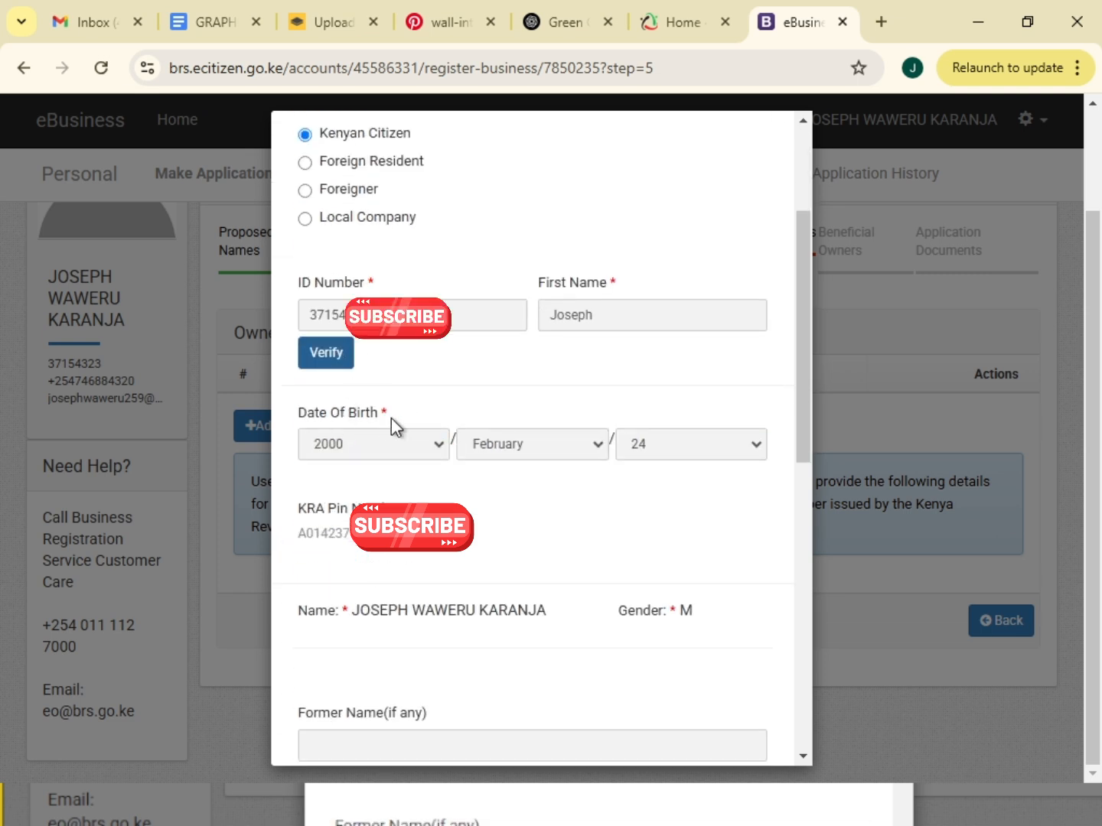
mouse_move(560, 416)
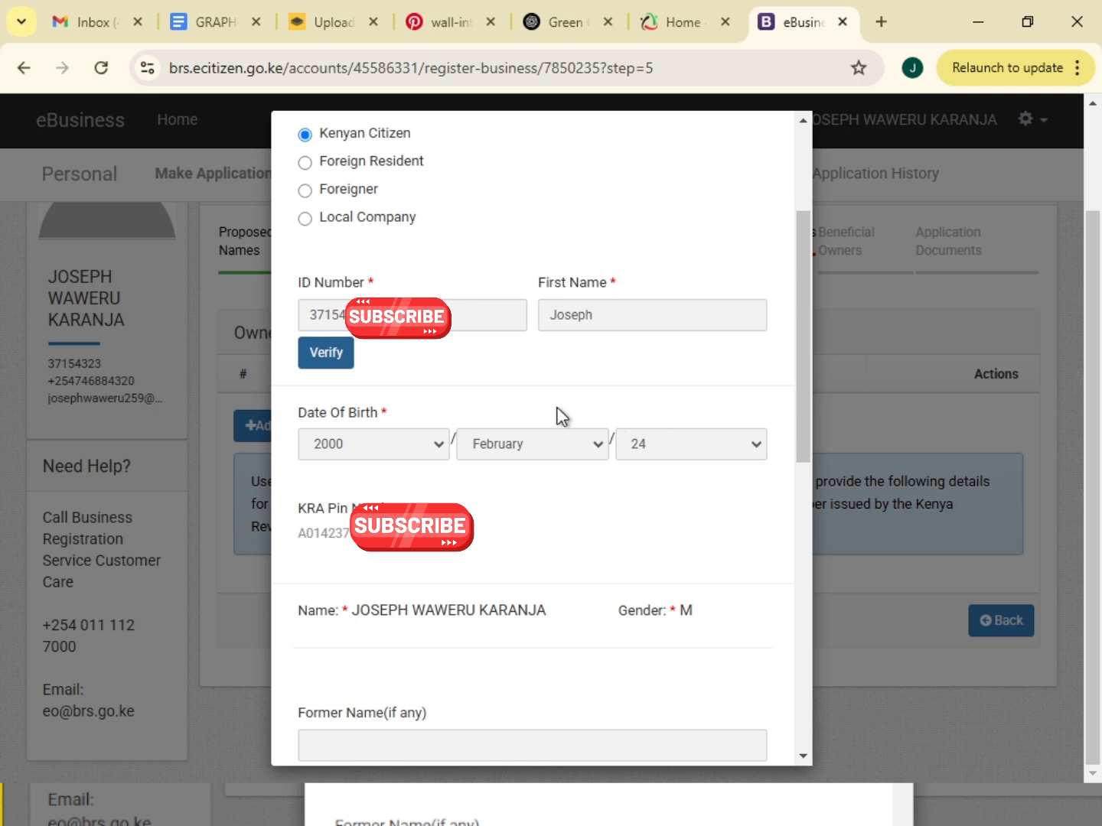
mouse_move(569, 458)
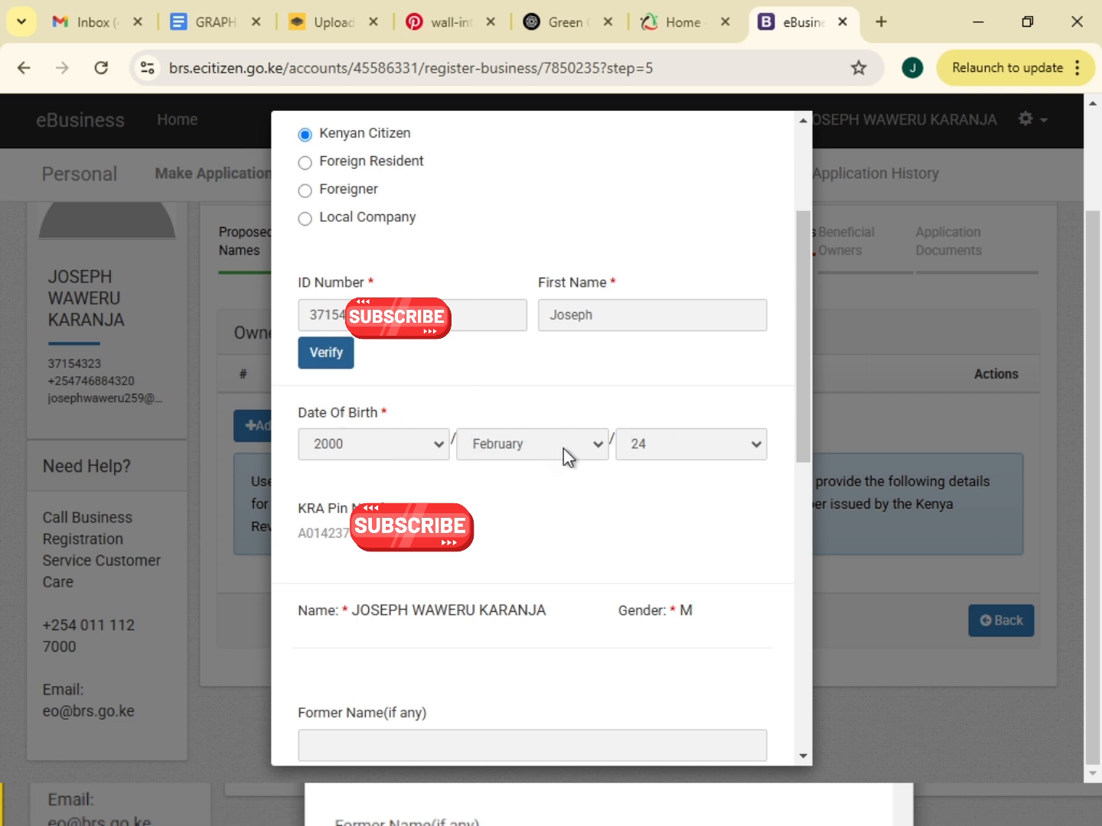
mouse_move(741, 453)
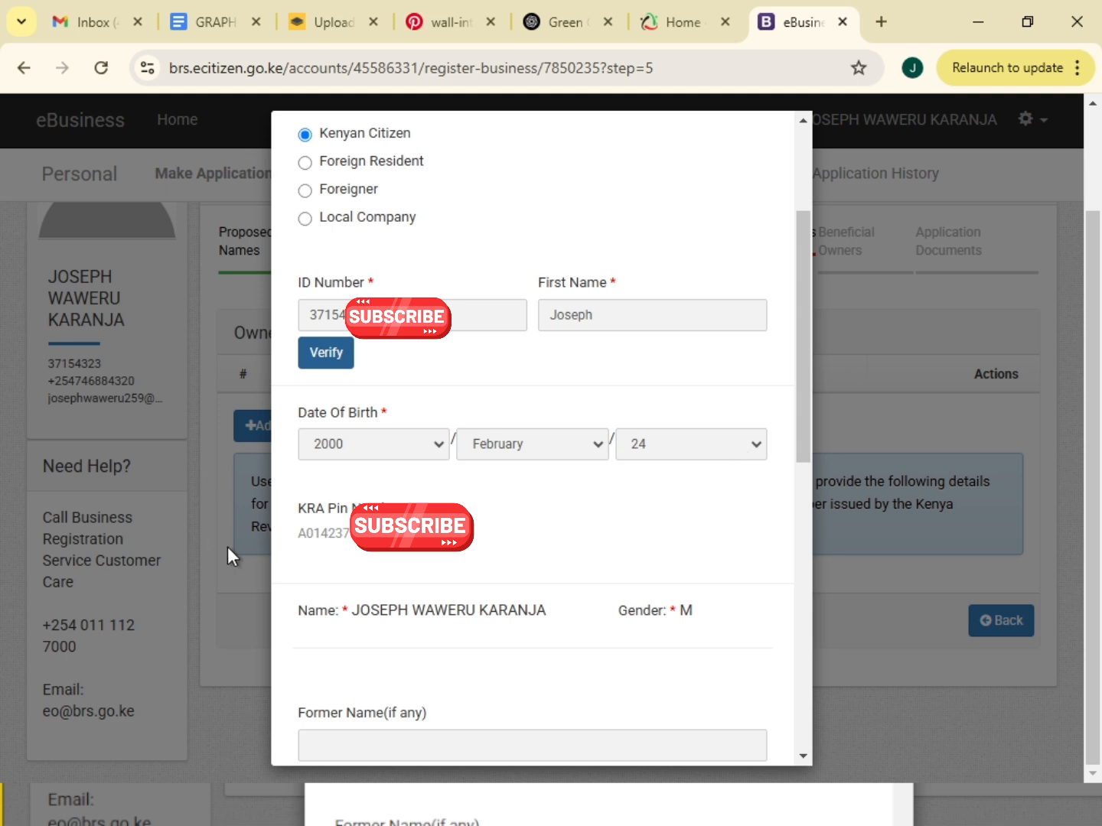
mouse_move(349, 554)
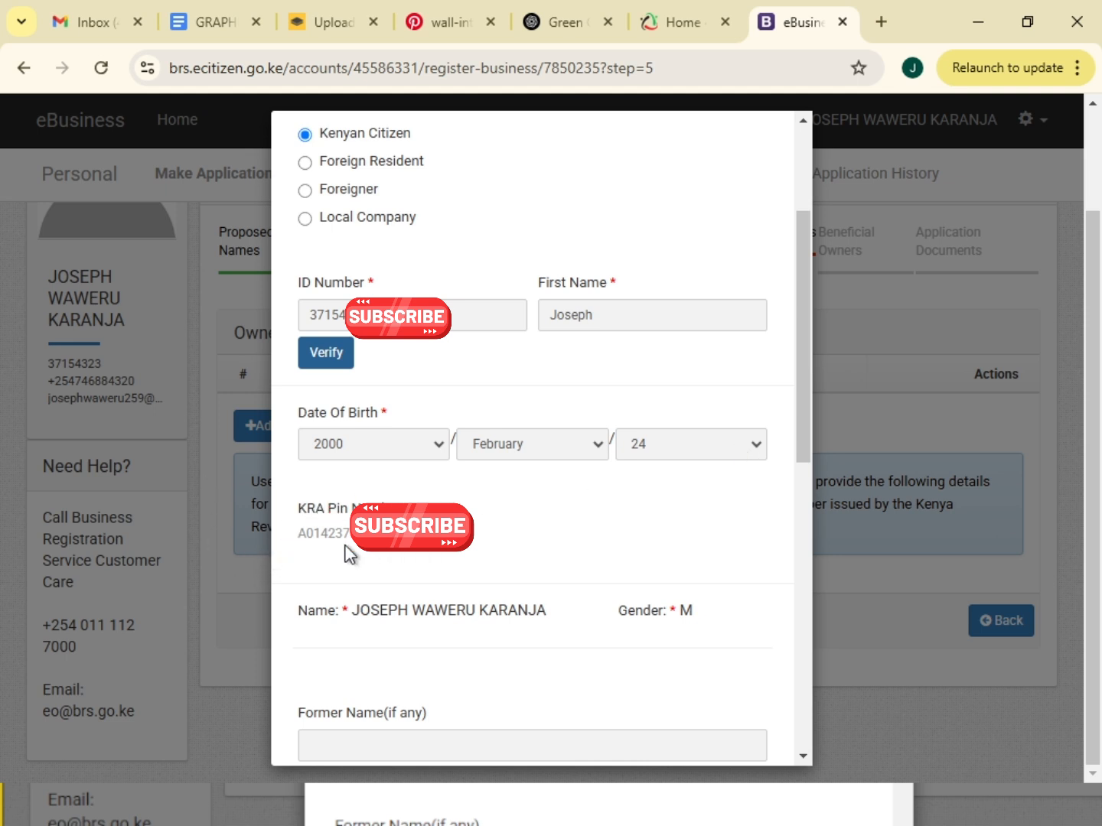
mouse_move(367, 486)
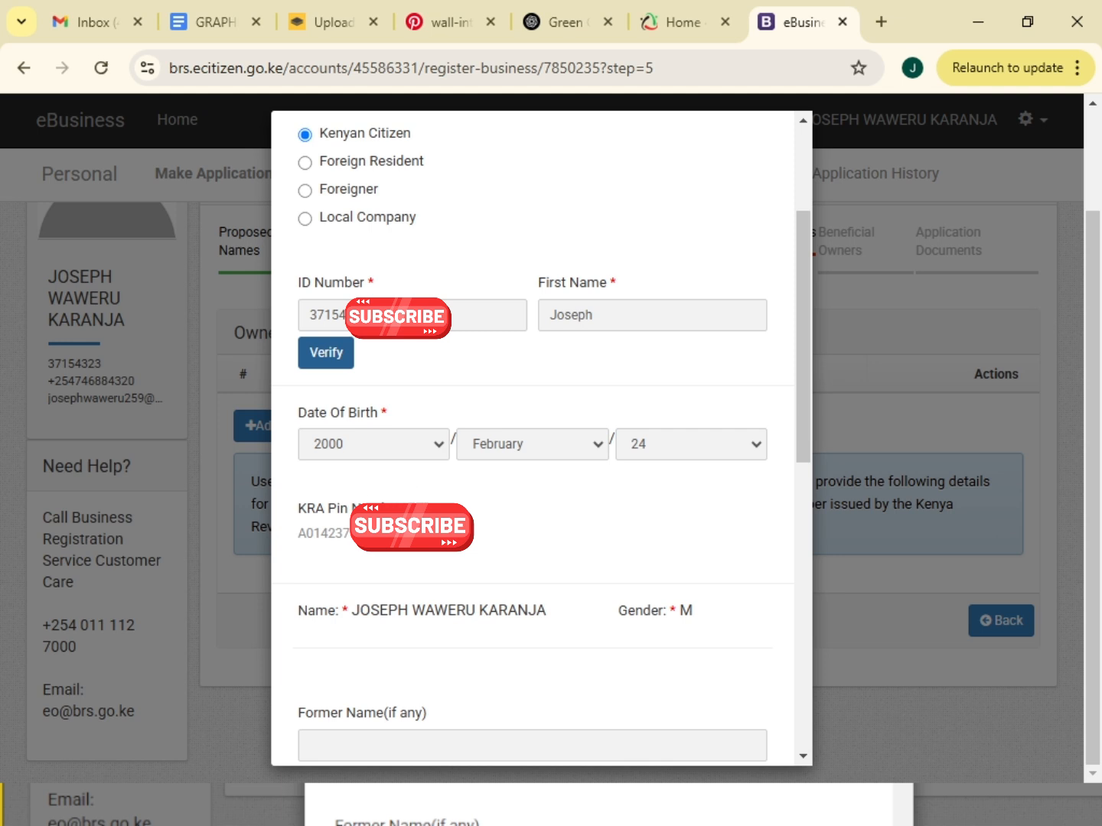
mouse_move(8, 12)
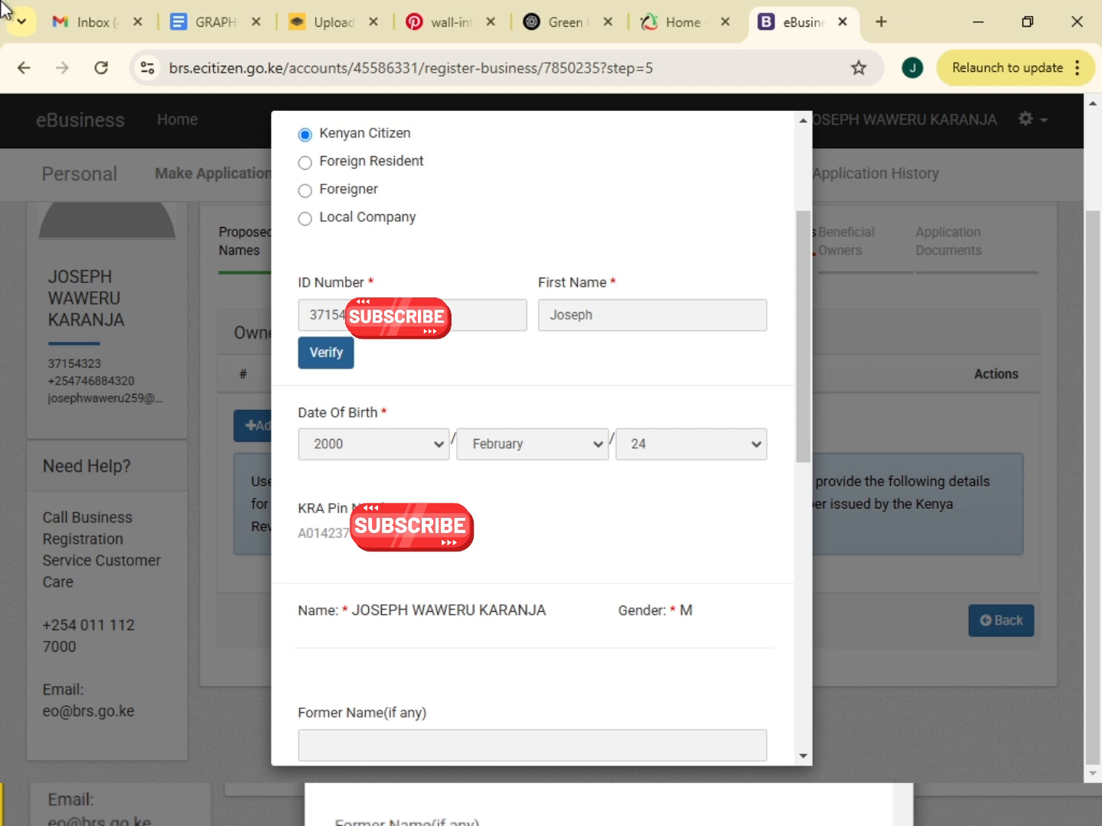